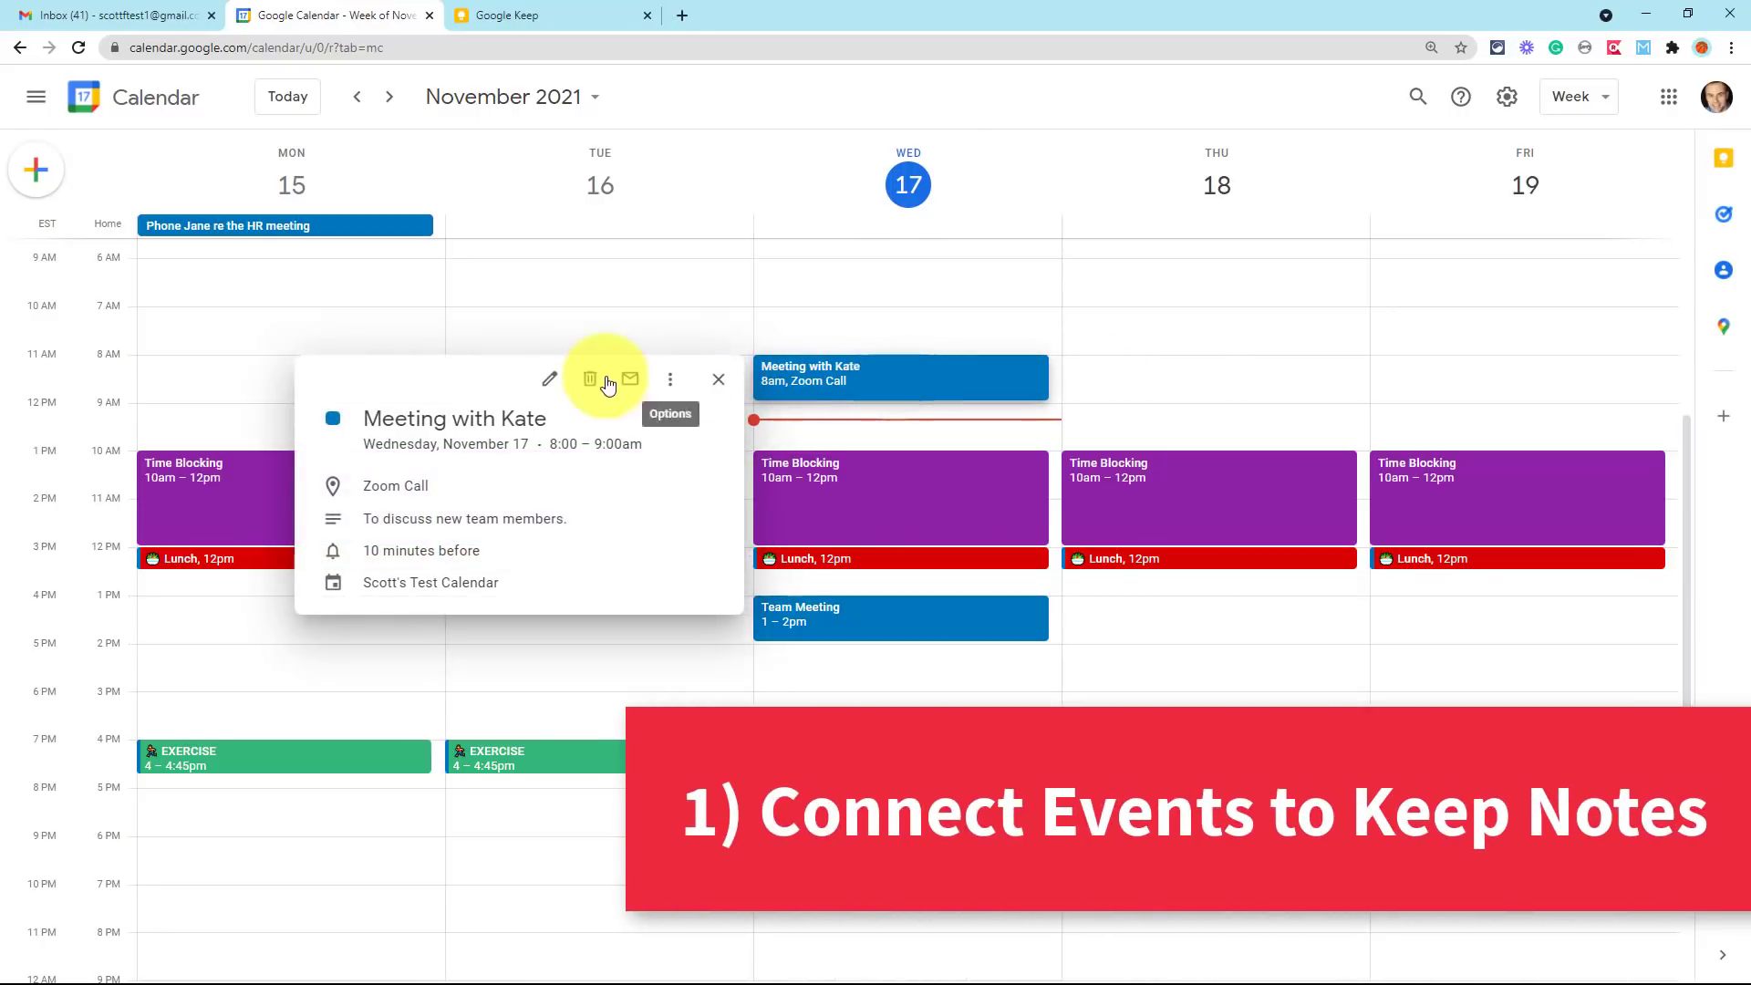
- Open the Meeting with Kate event's full edit details
{"action": "left_click", "coordinate": [549, 379]}
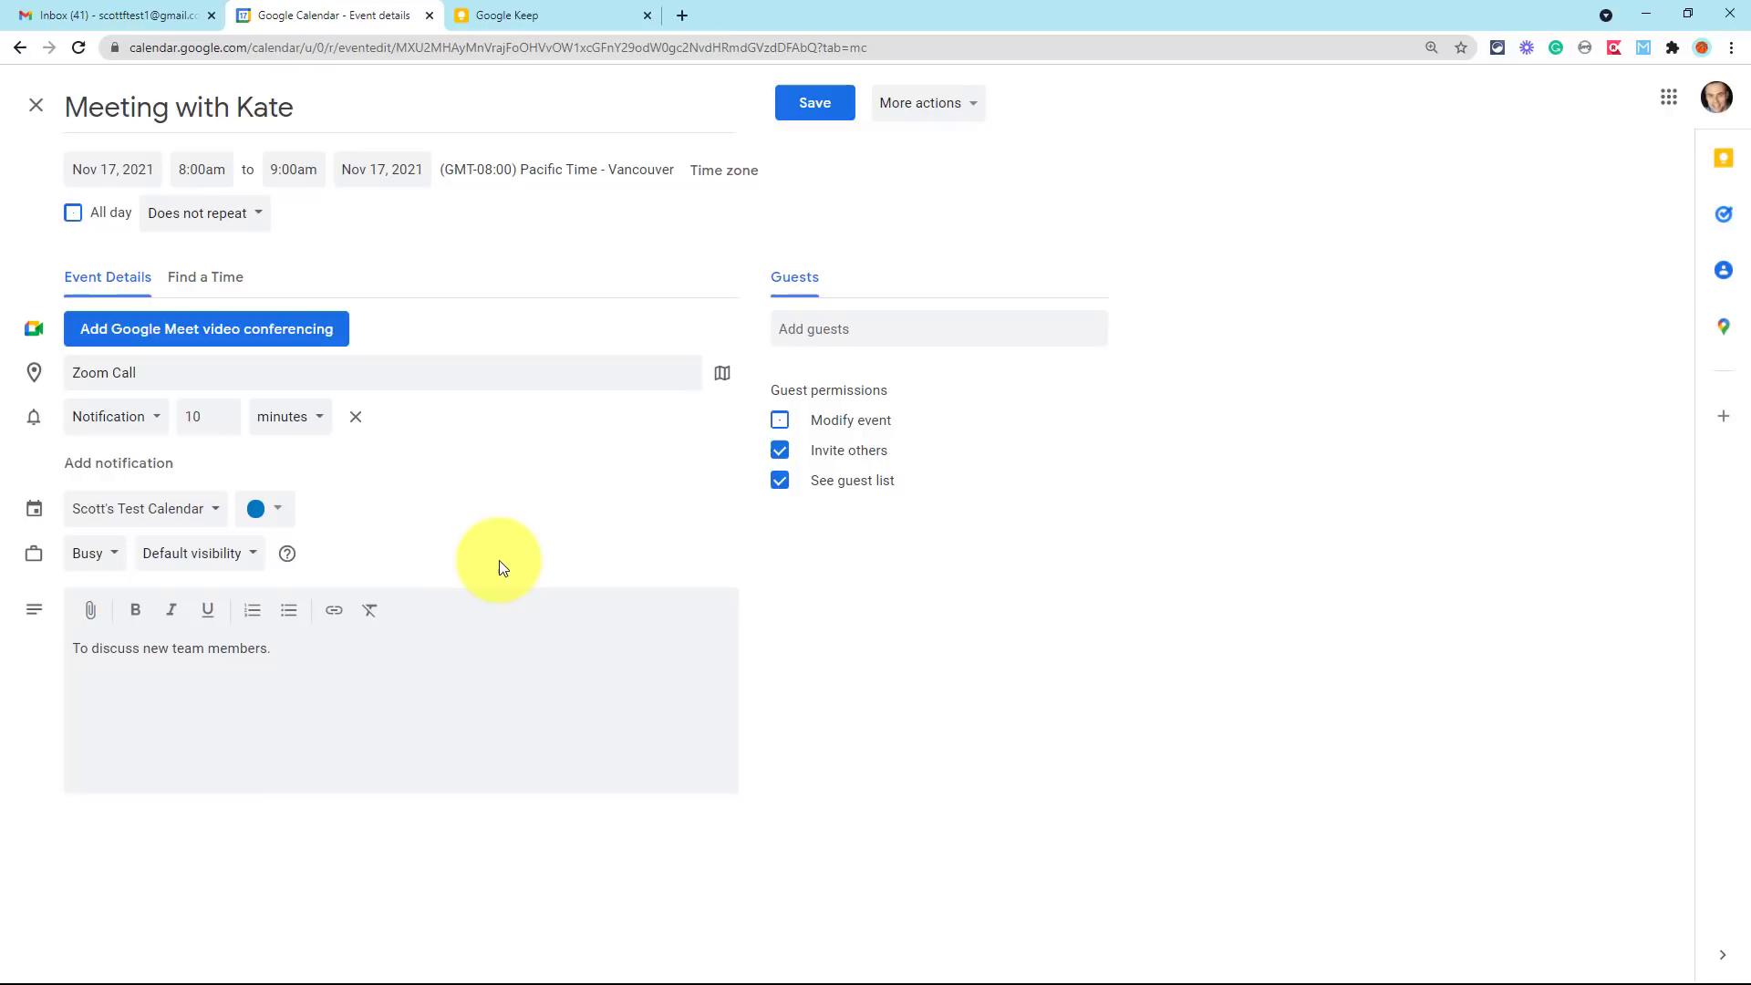
{"action": "mouse_move", "coordinate": [590, 493]}
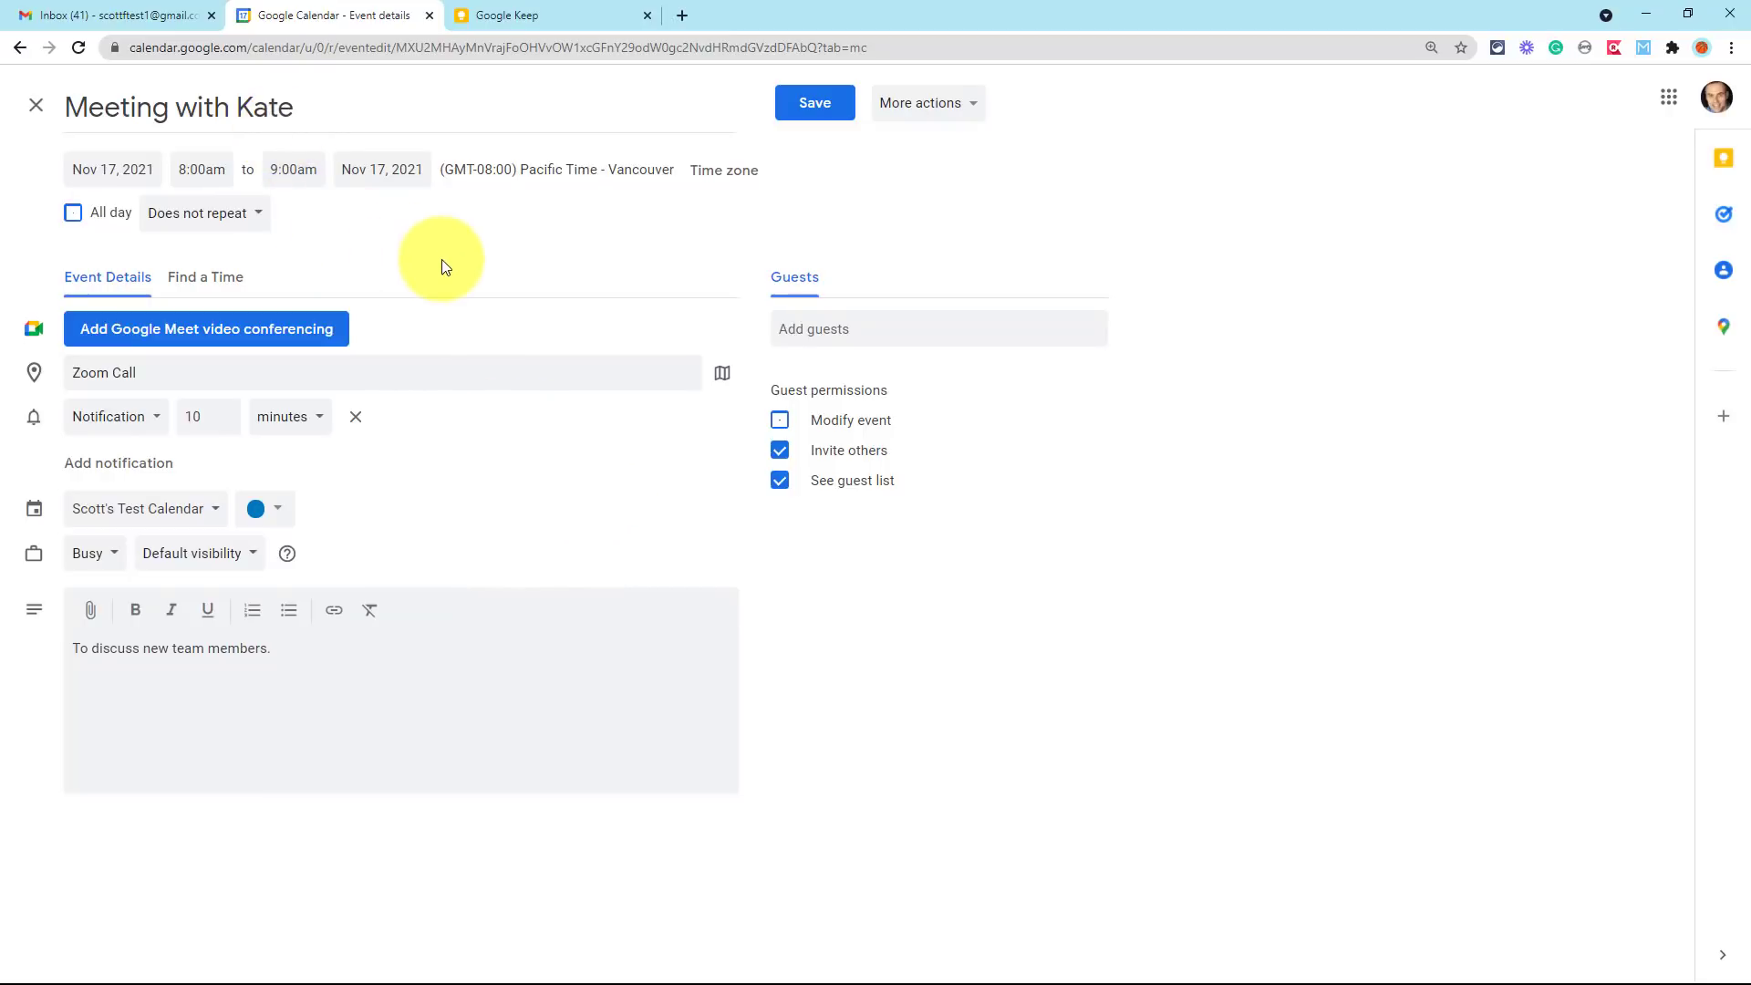
{"action": "mouse_move", "coordinate": [660, 434]}
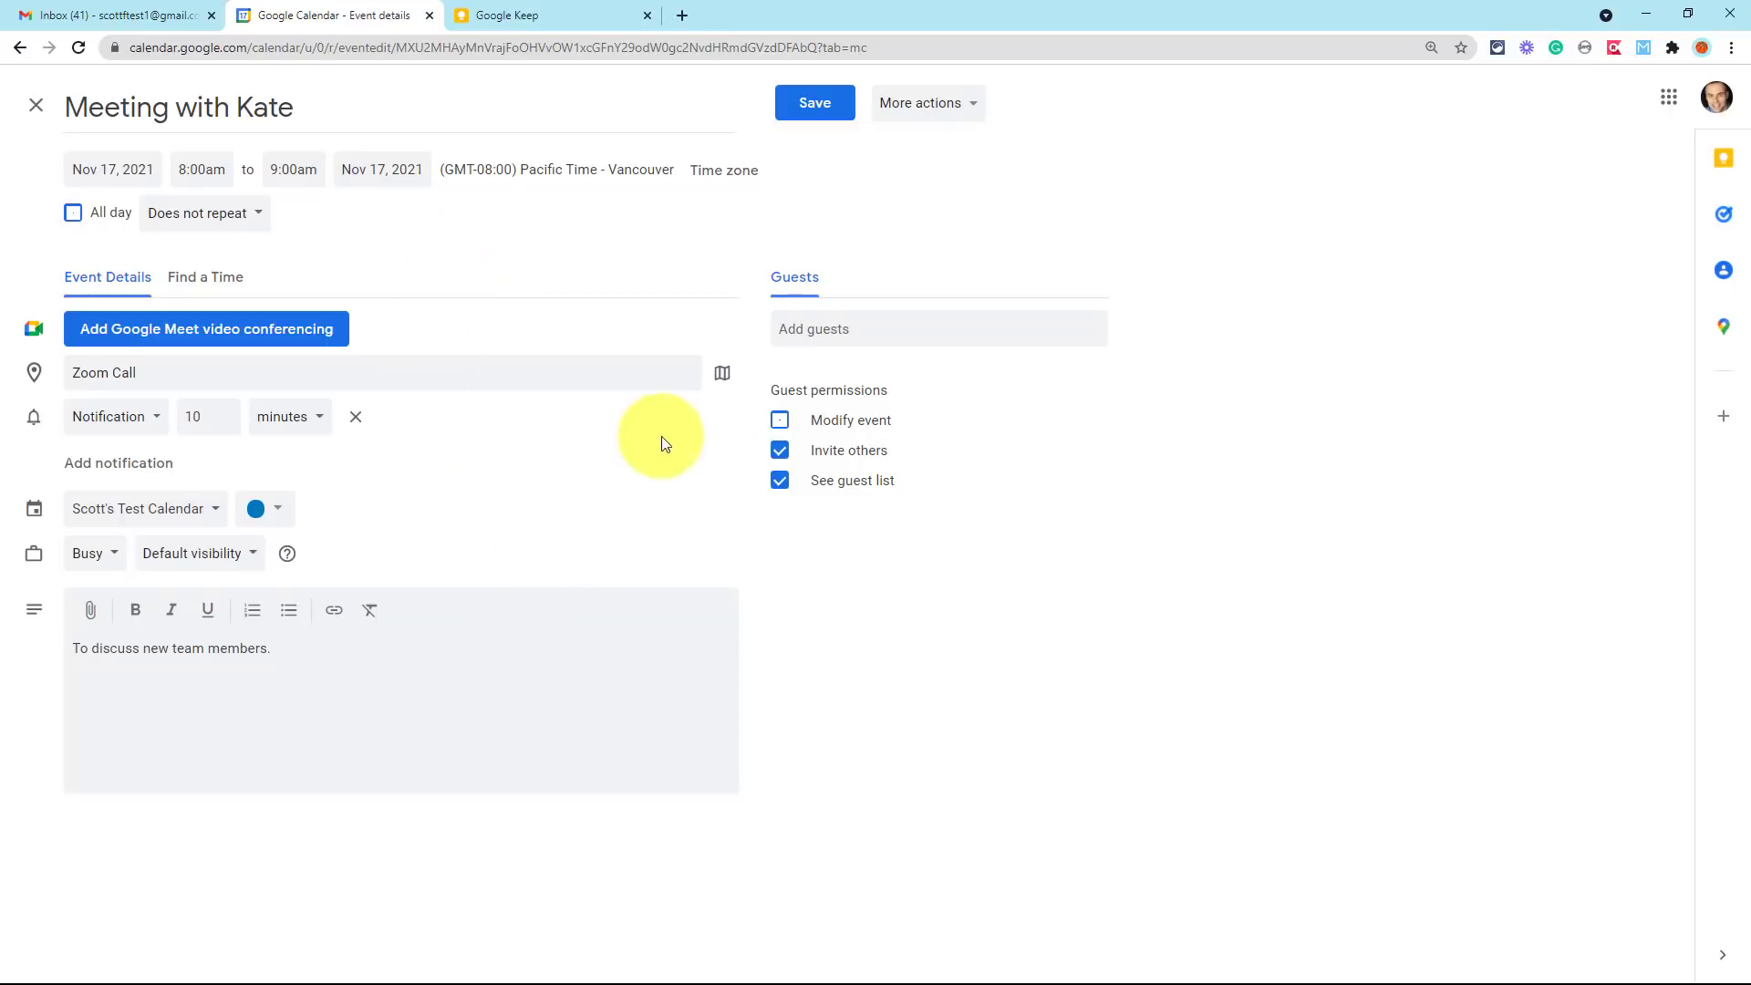
{"action": "mouse_move", "coordinate": [1346, 383]}
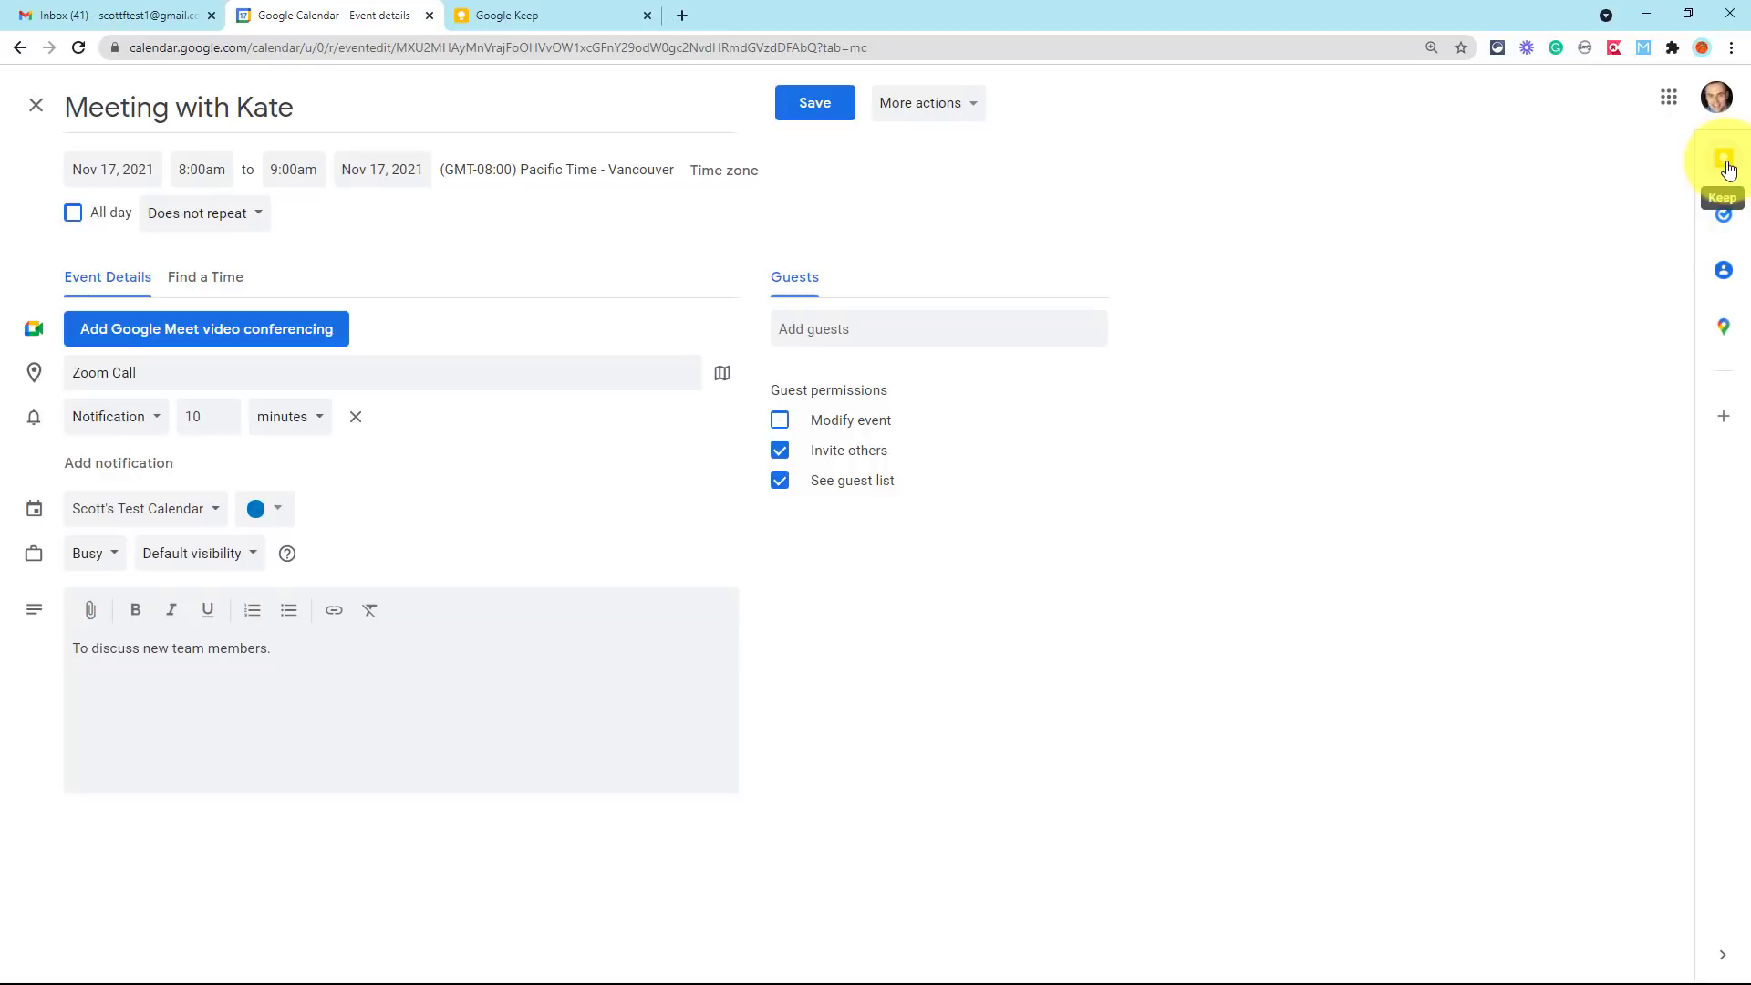
{"action": "mouse_move", "coordinate": [762, 285]}
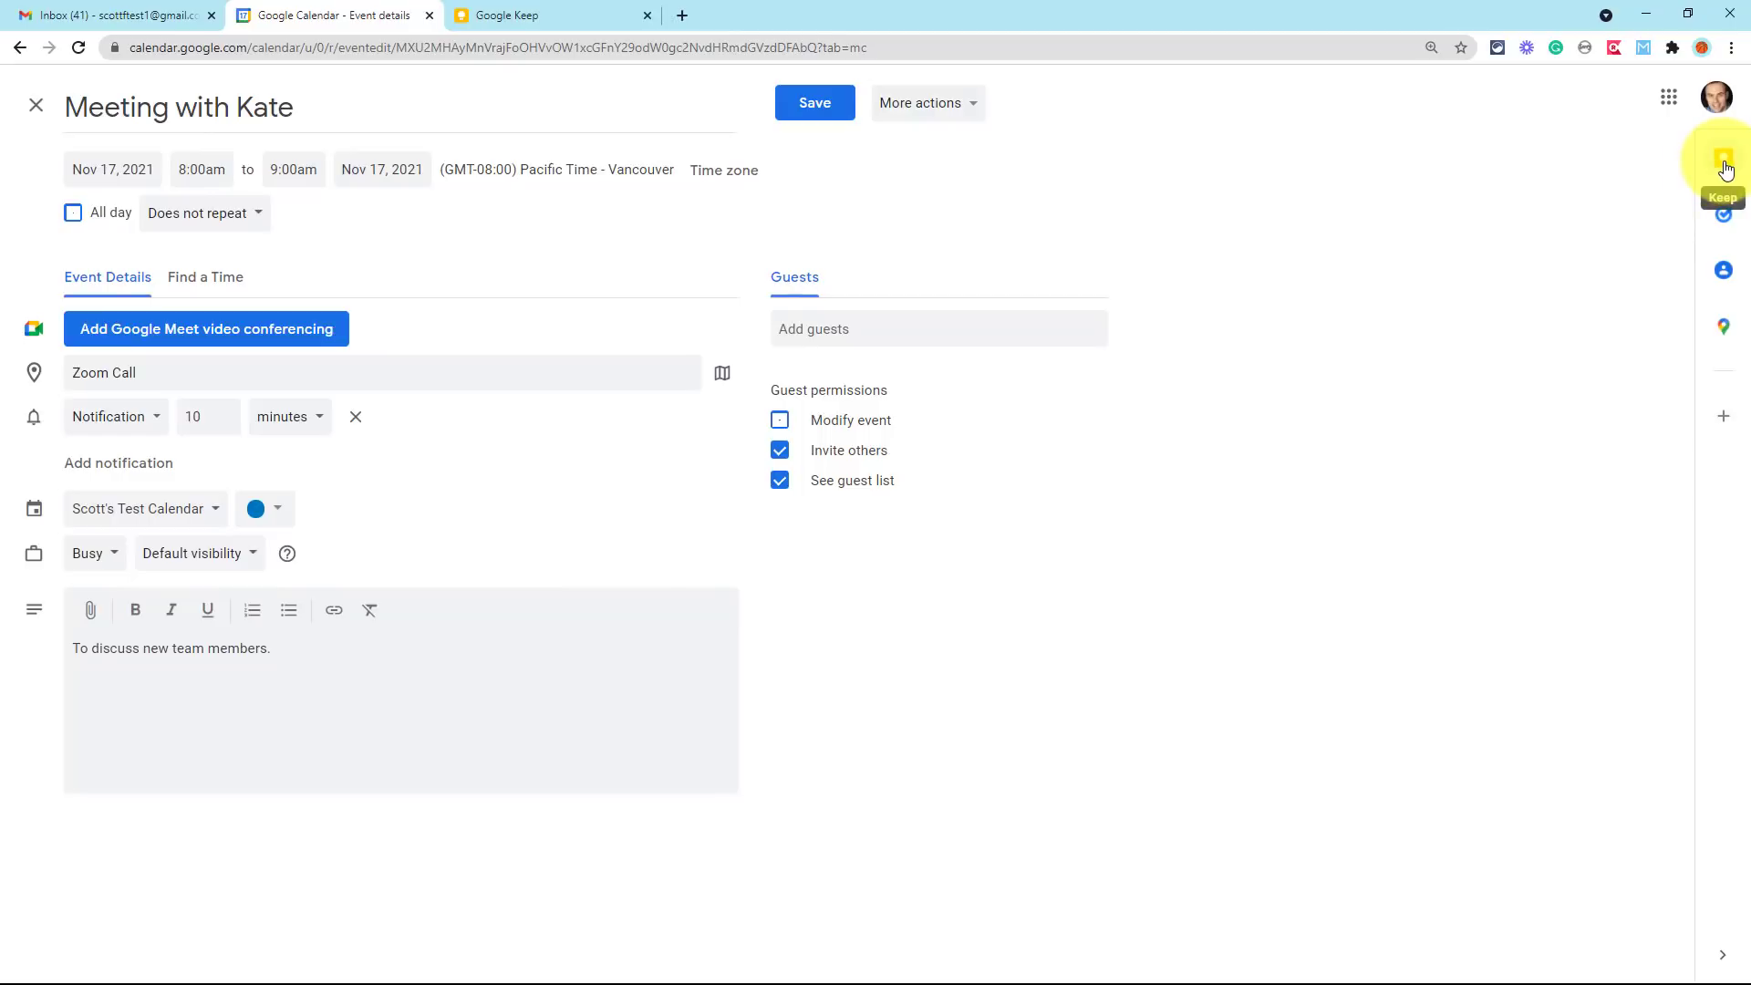
- Add a Keep note with Q1 and Q2 about the sales team and next week's conference
{"action": "left_click", "coordinate": [1723, 163]}
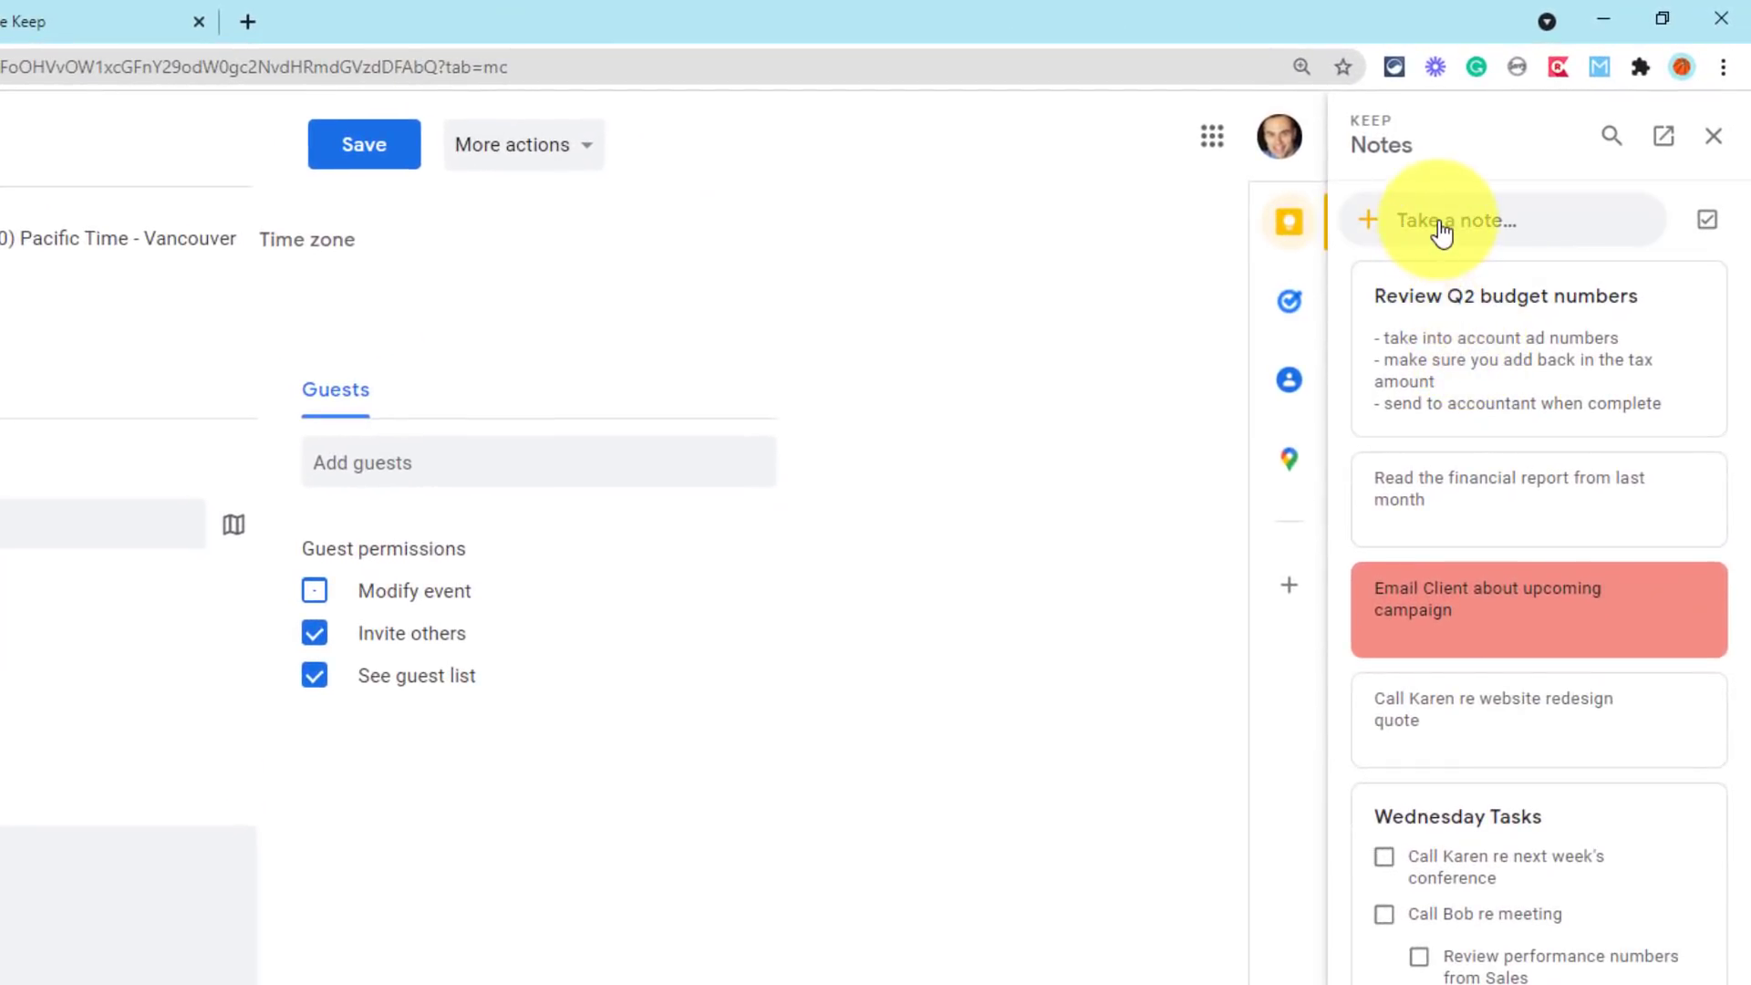
{"action": "left_click", "coordinate": [1452, 219]}
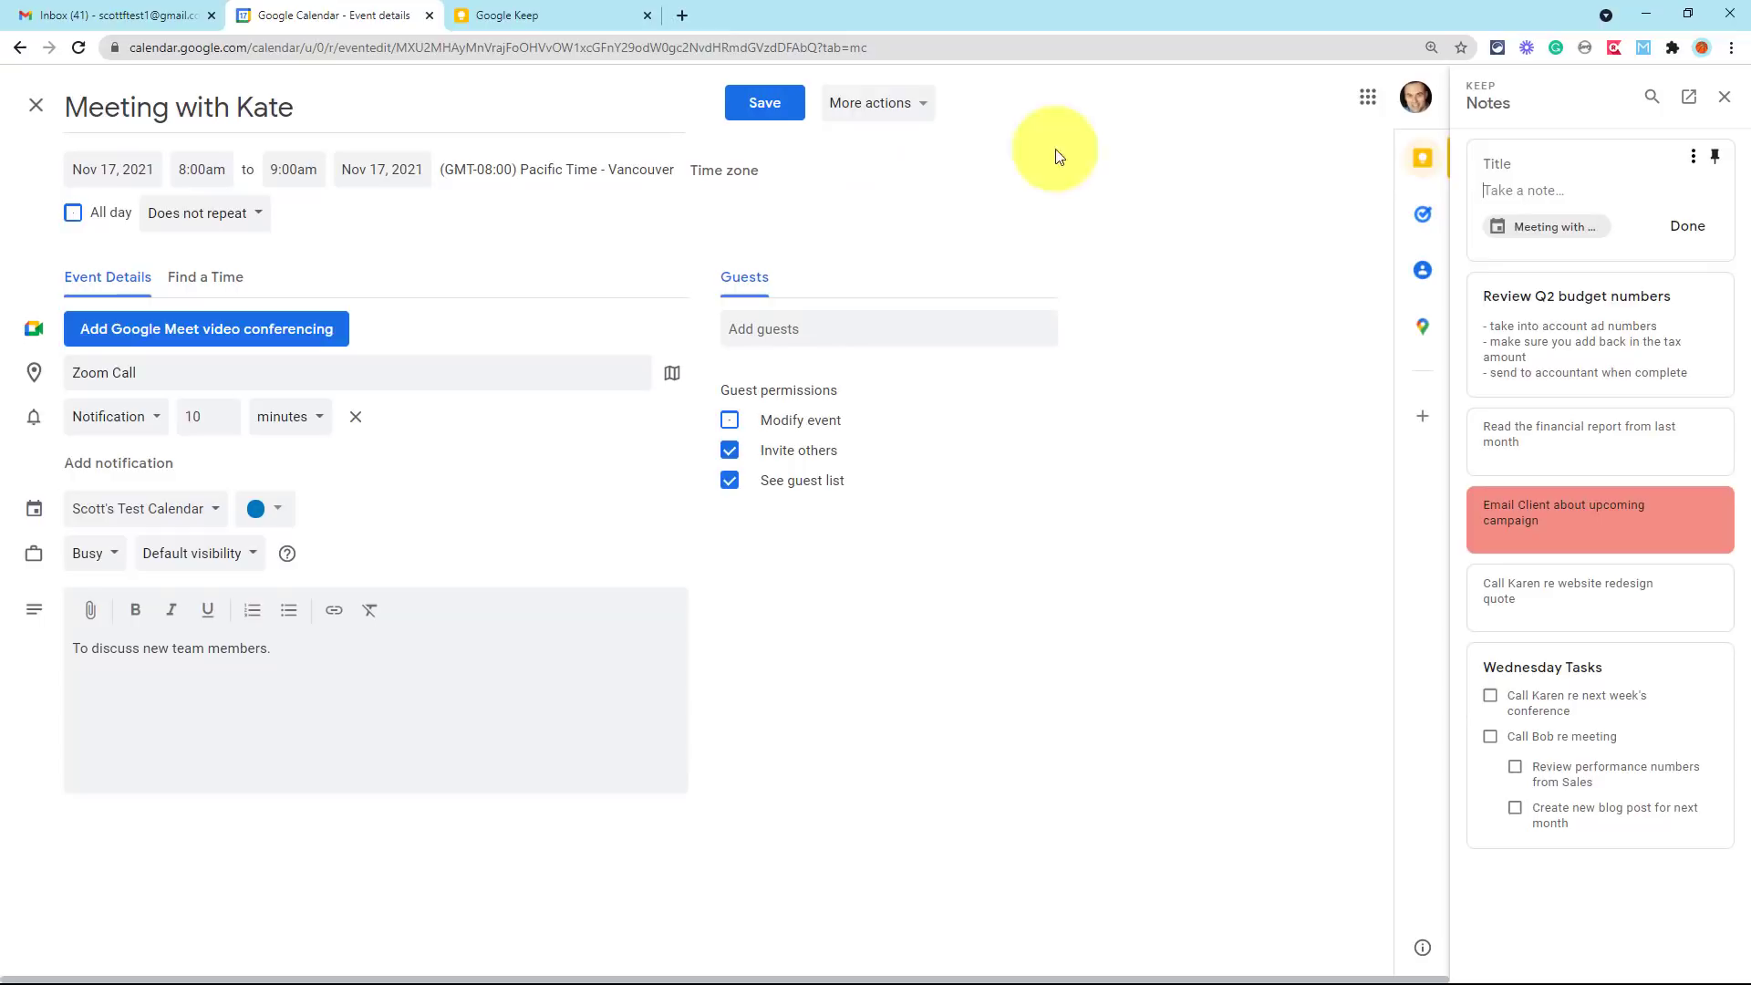
{"action": "type", "text": "Q1"}
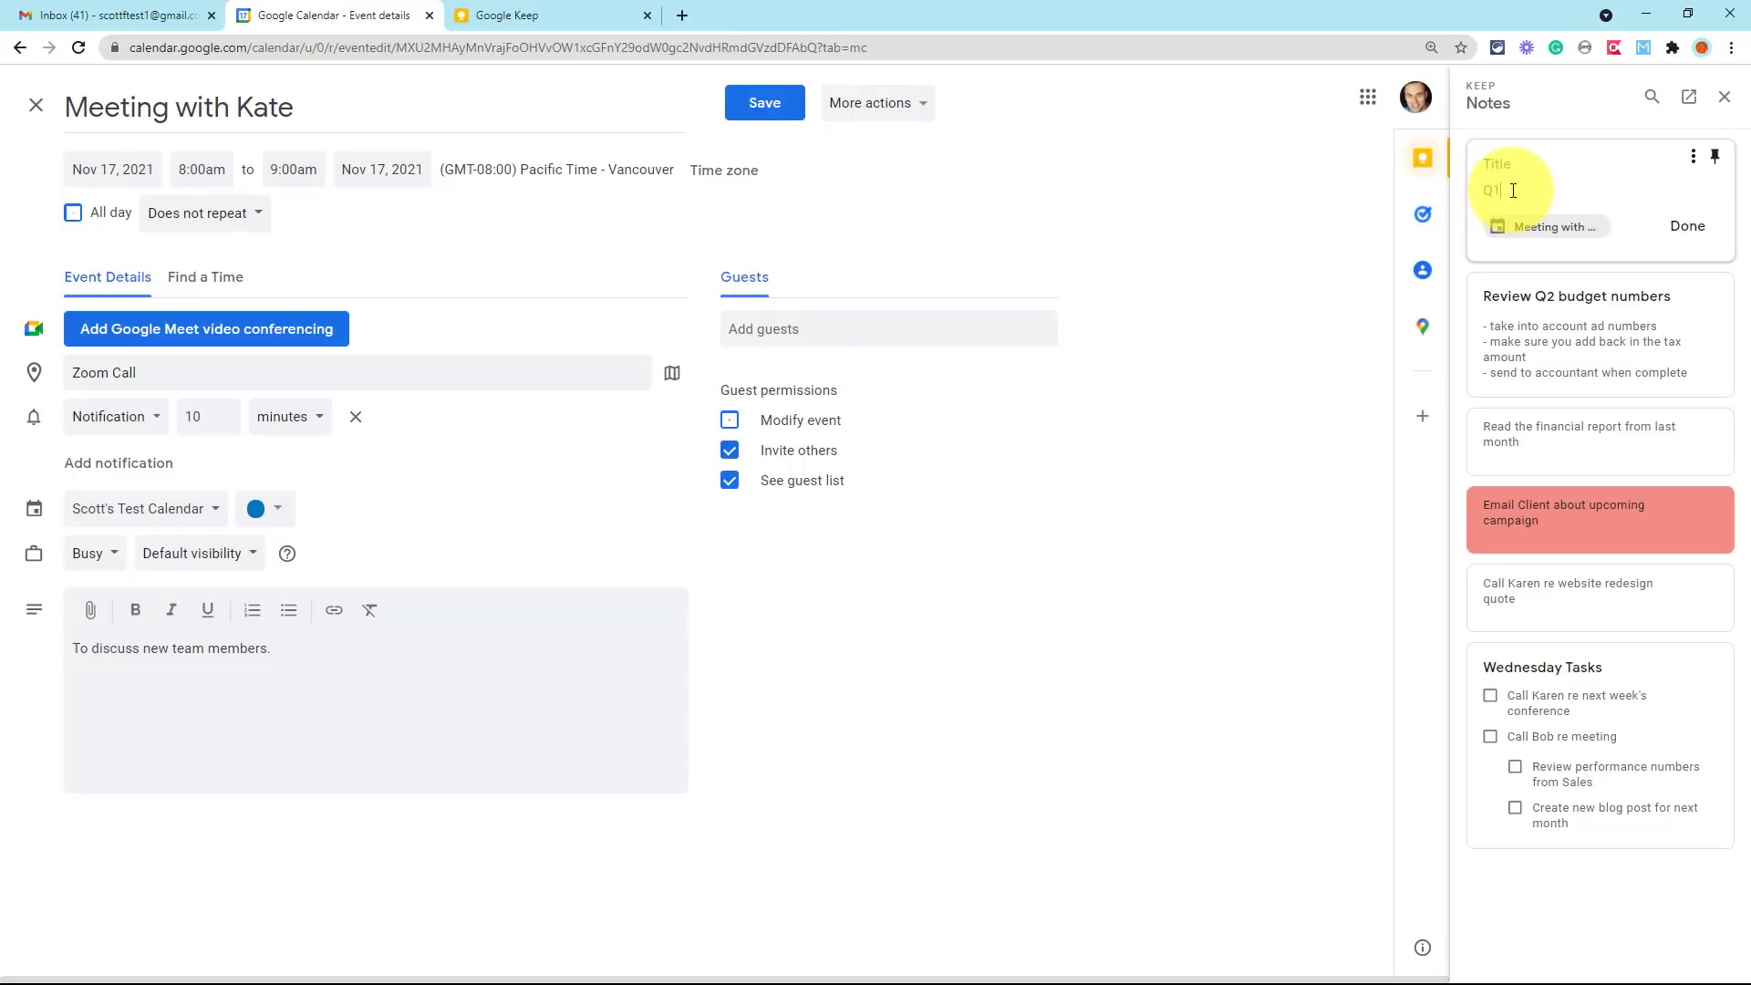
{"action": "type", "text": "Ask about the sales team"}
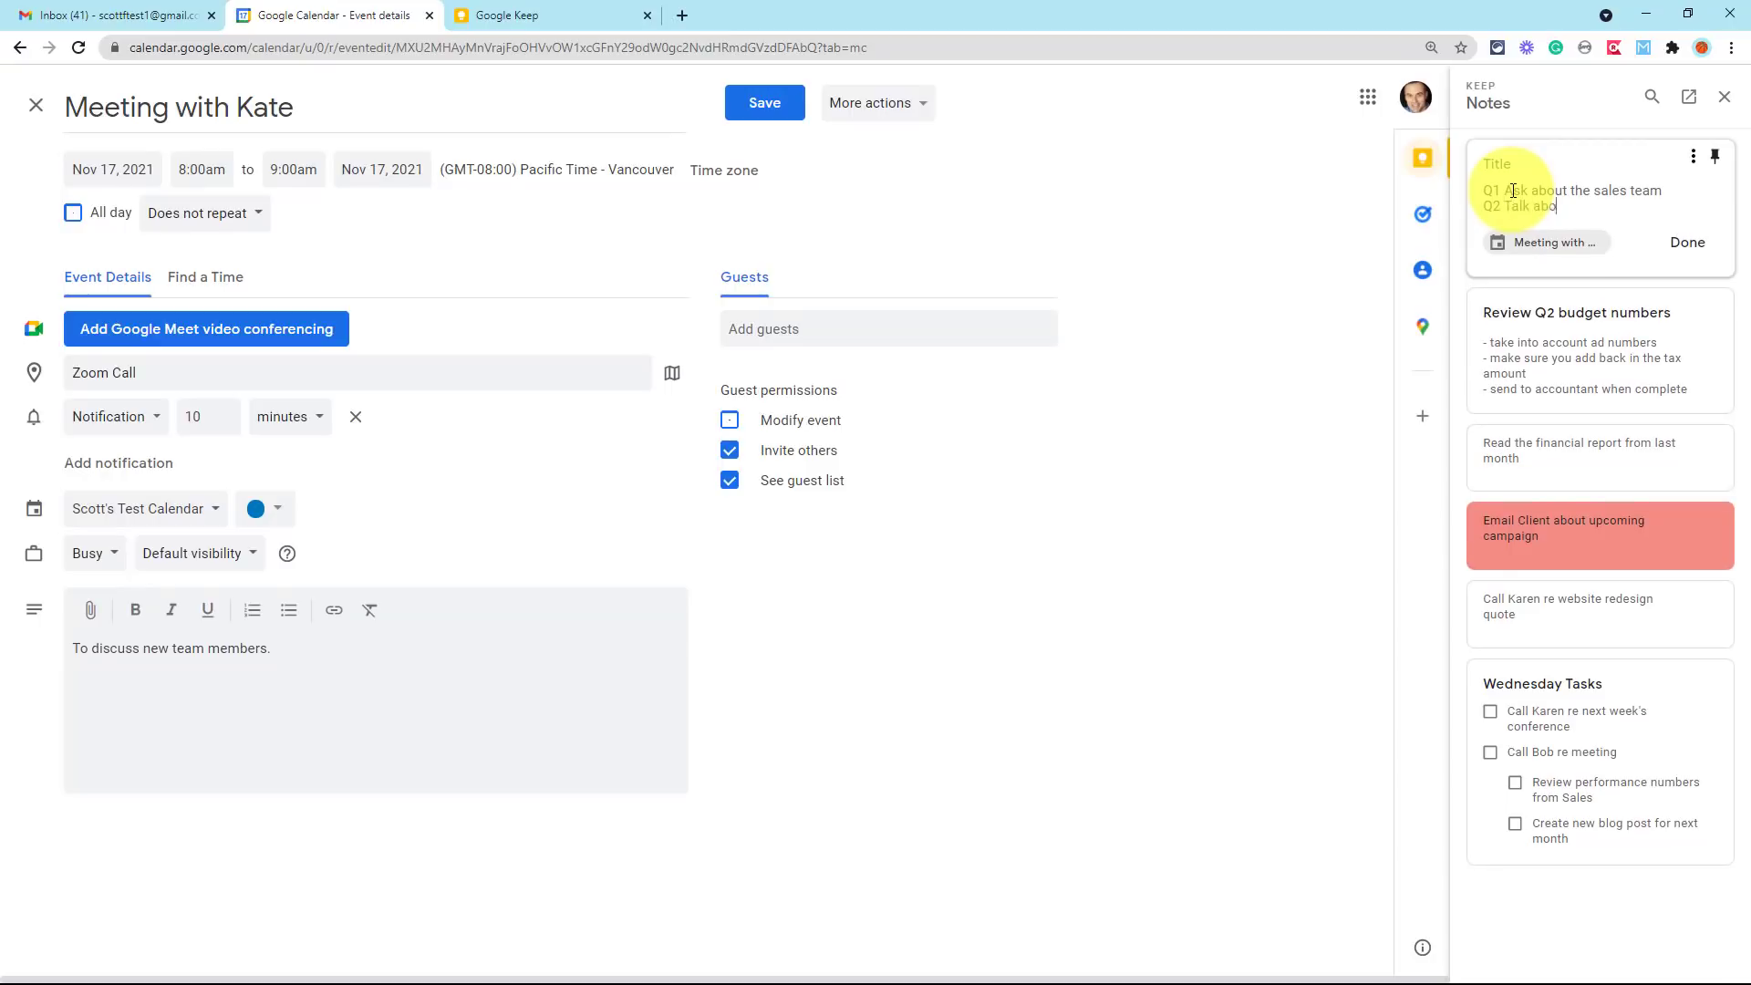
{"action": "type", "text": "ut next week's conference"}
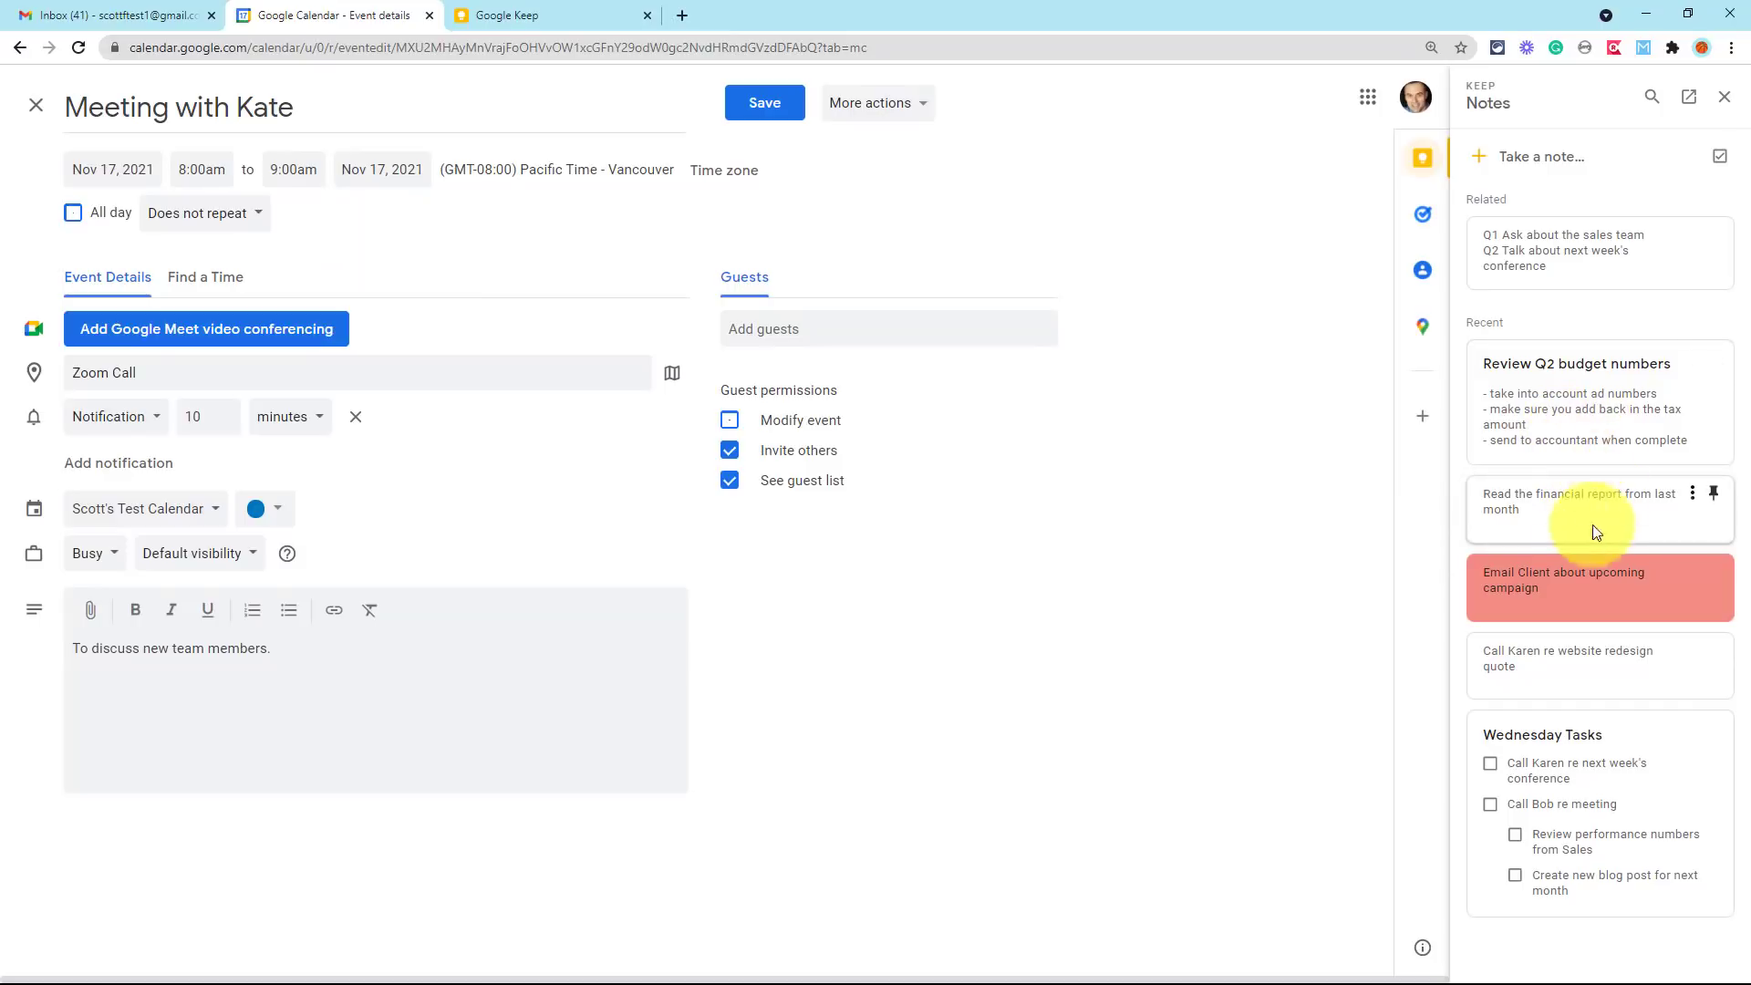
{"action": "mouse_move", "coordinate": [1550, 303]}
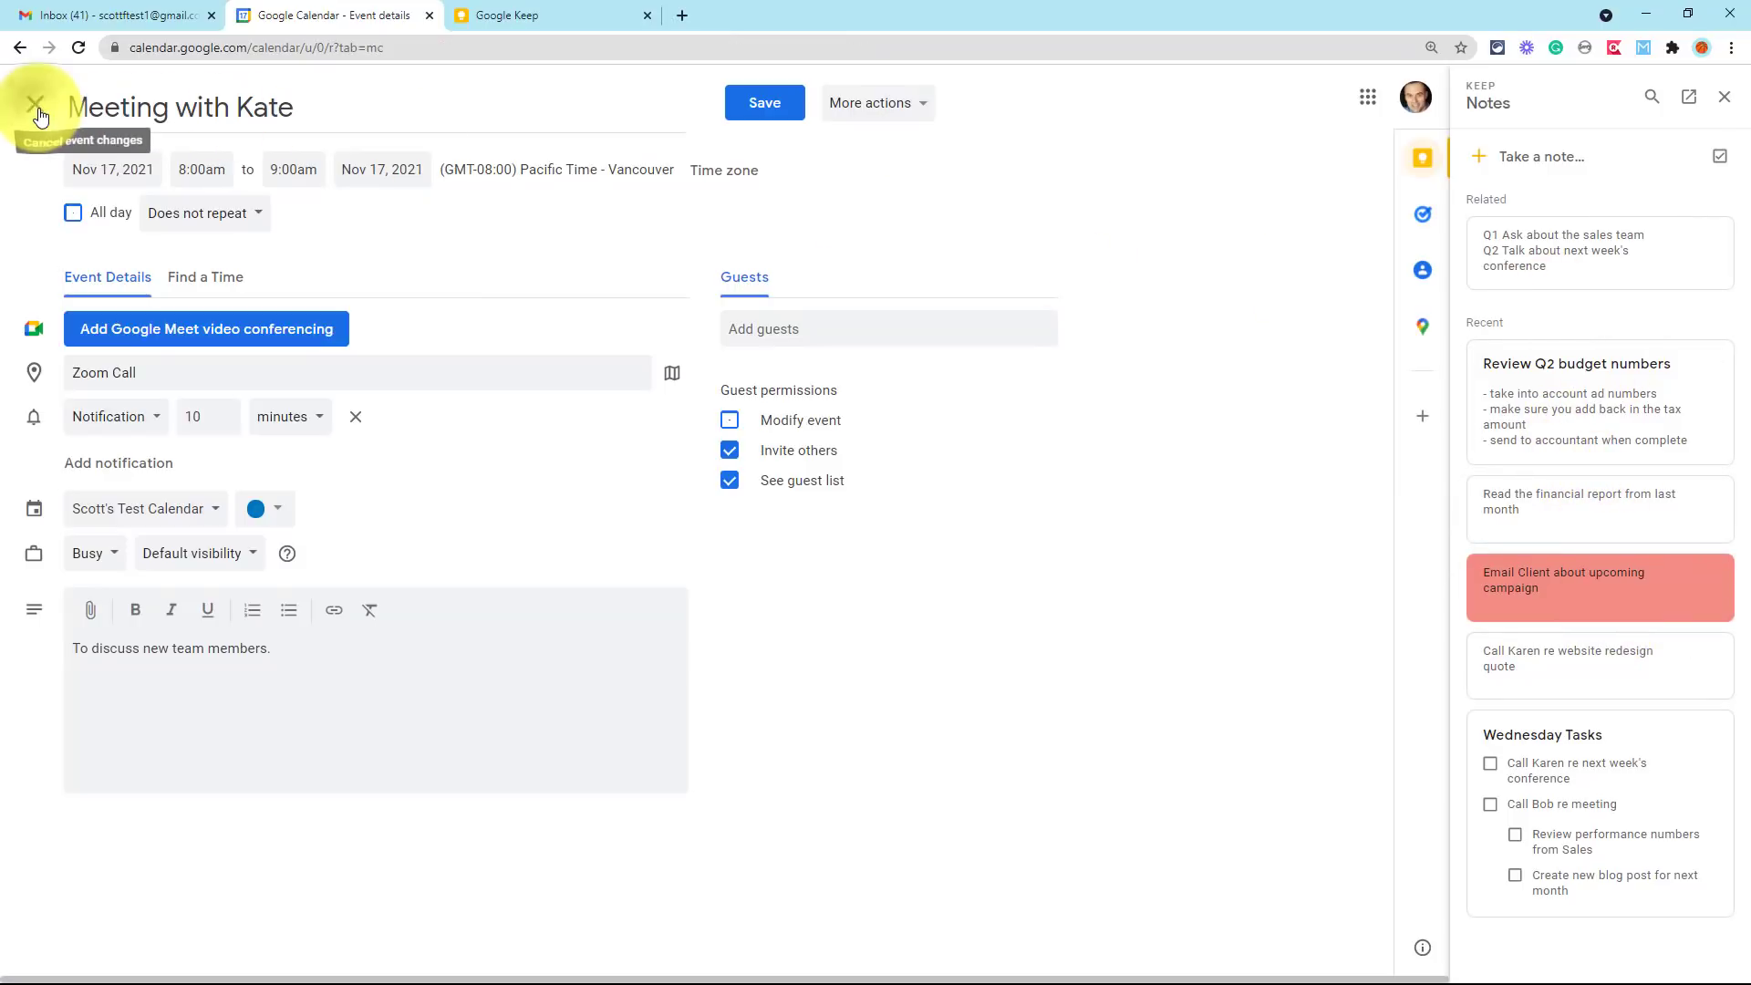
- Close the event editor, then open Meeting with Kate from the Keep note's event link
{"action": "left_click", "coordinate": [35, 103]}
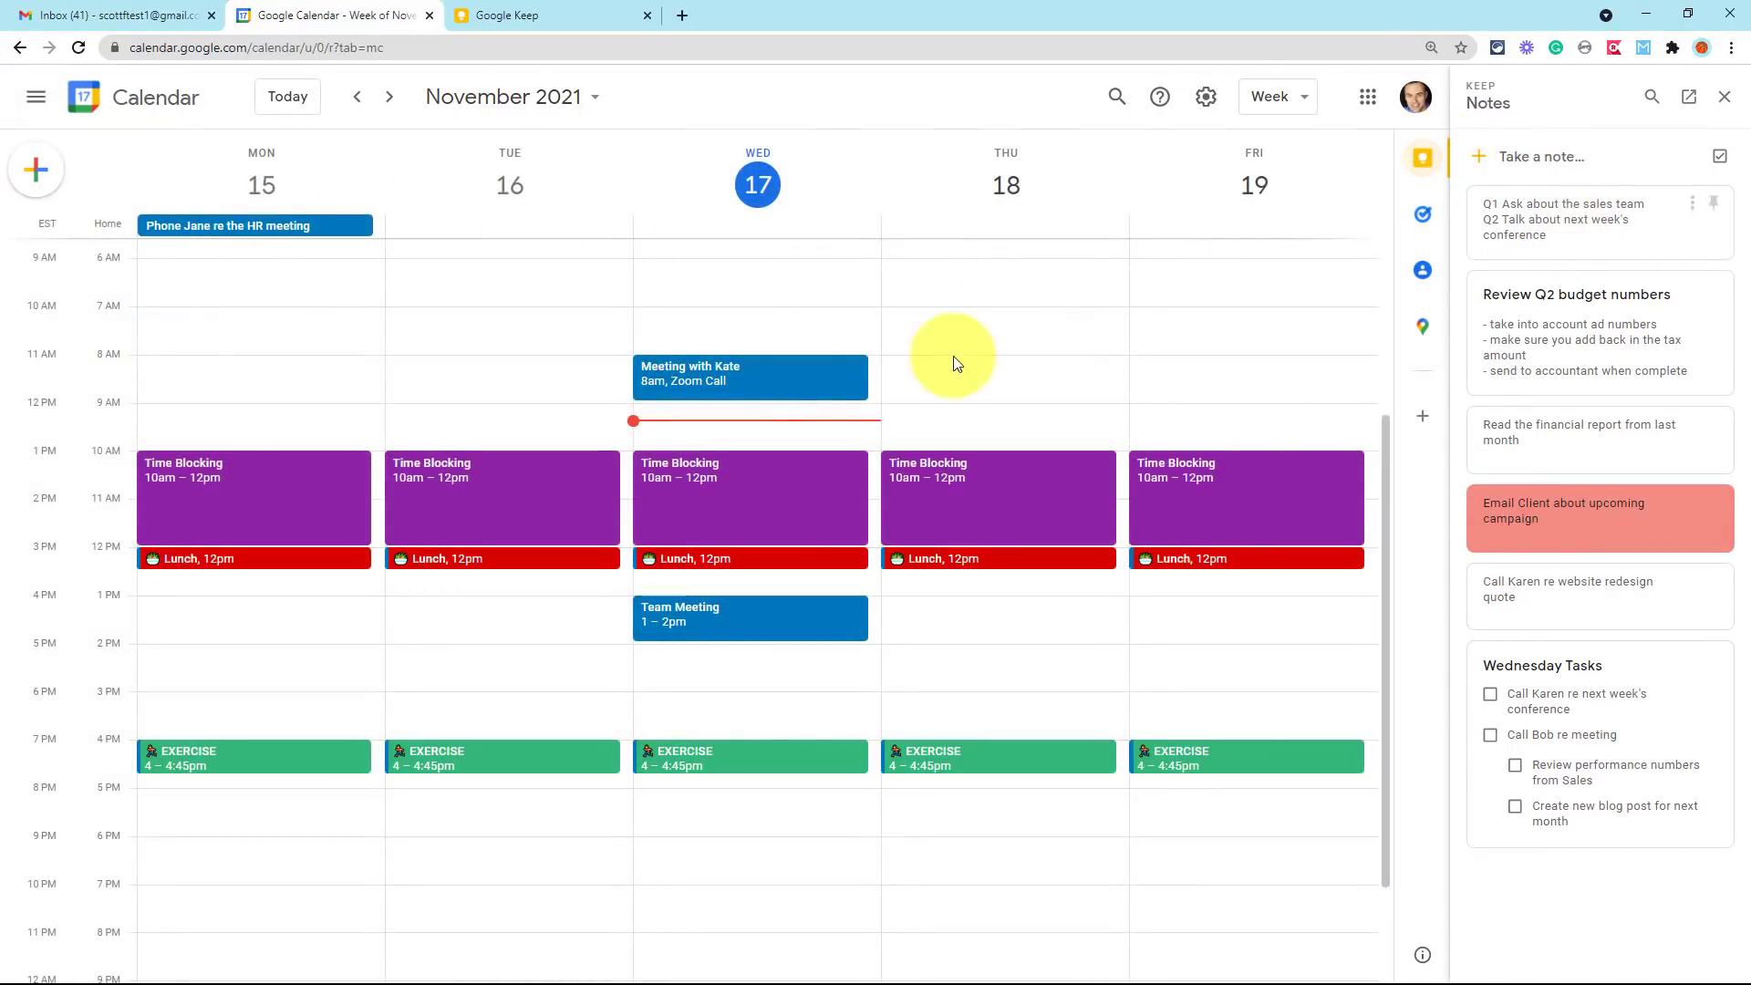
{"action": "left_click", "coordinate": [750, 377]}
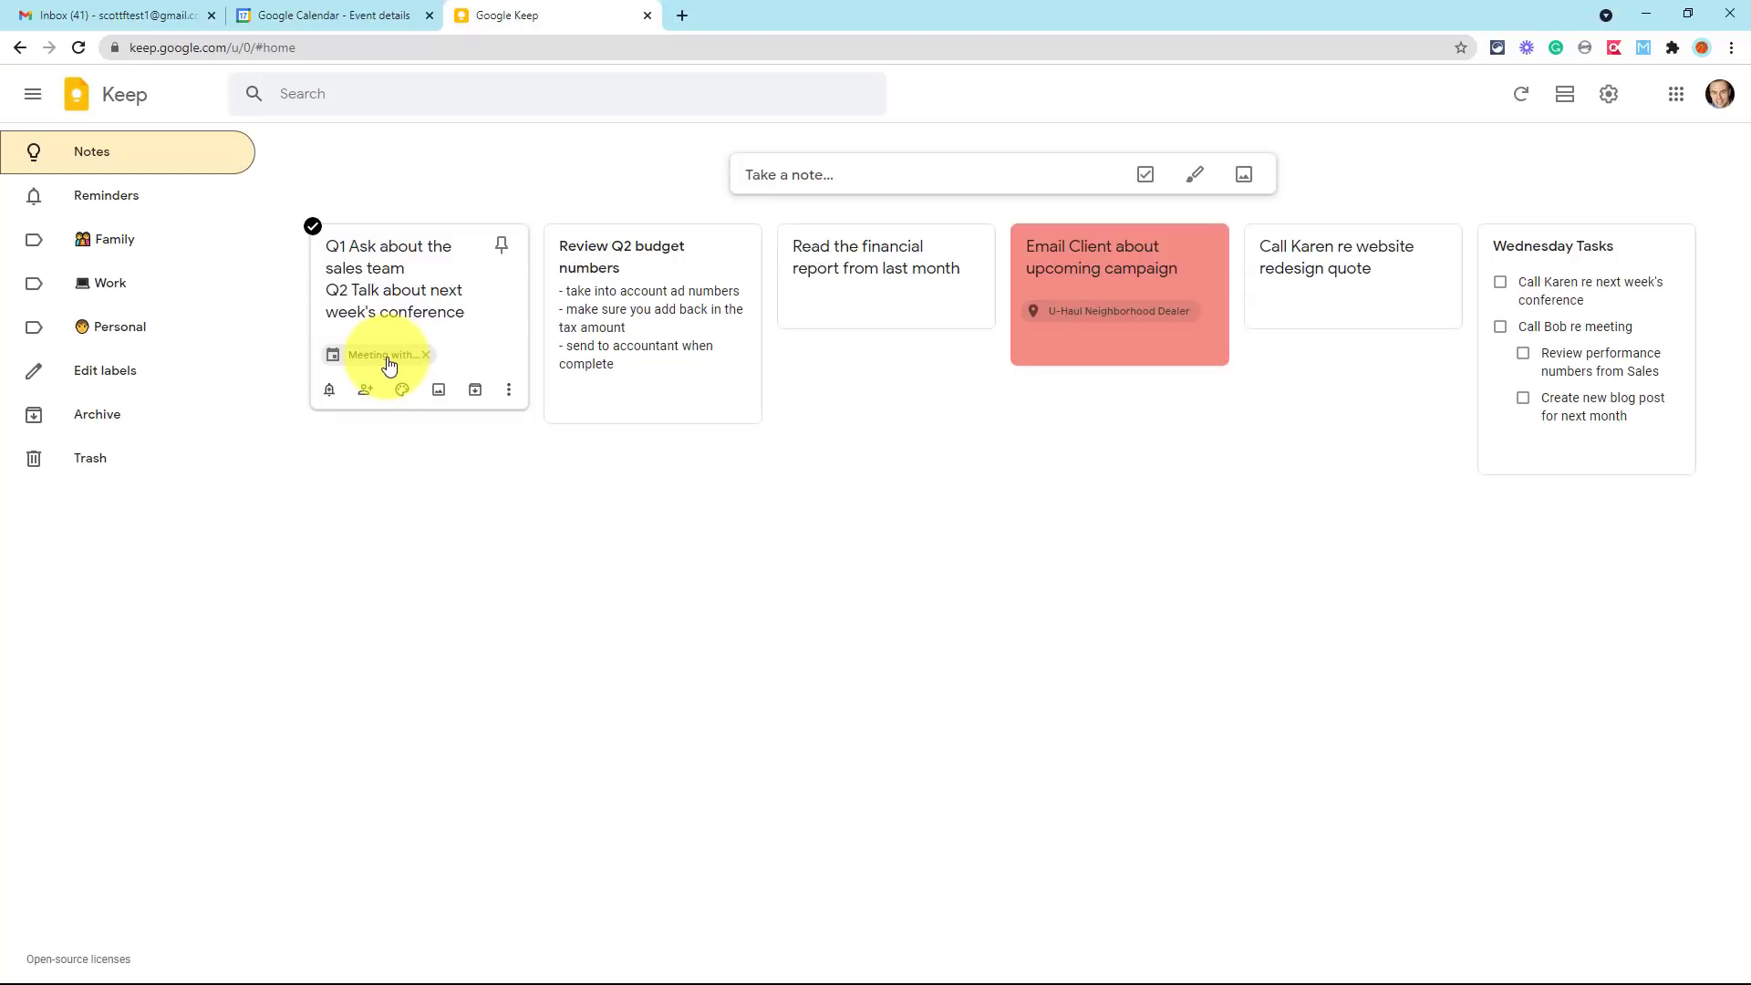
{"action": "left_click", "coordinate": [380, 353]}
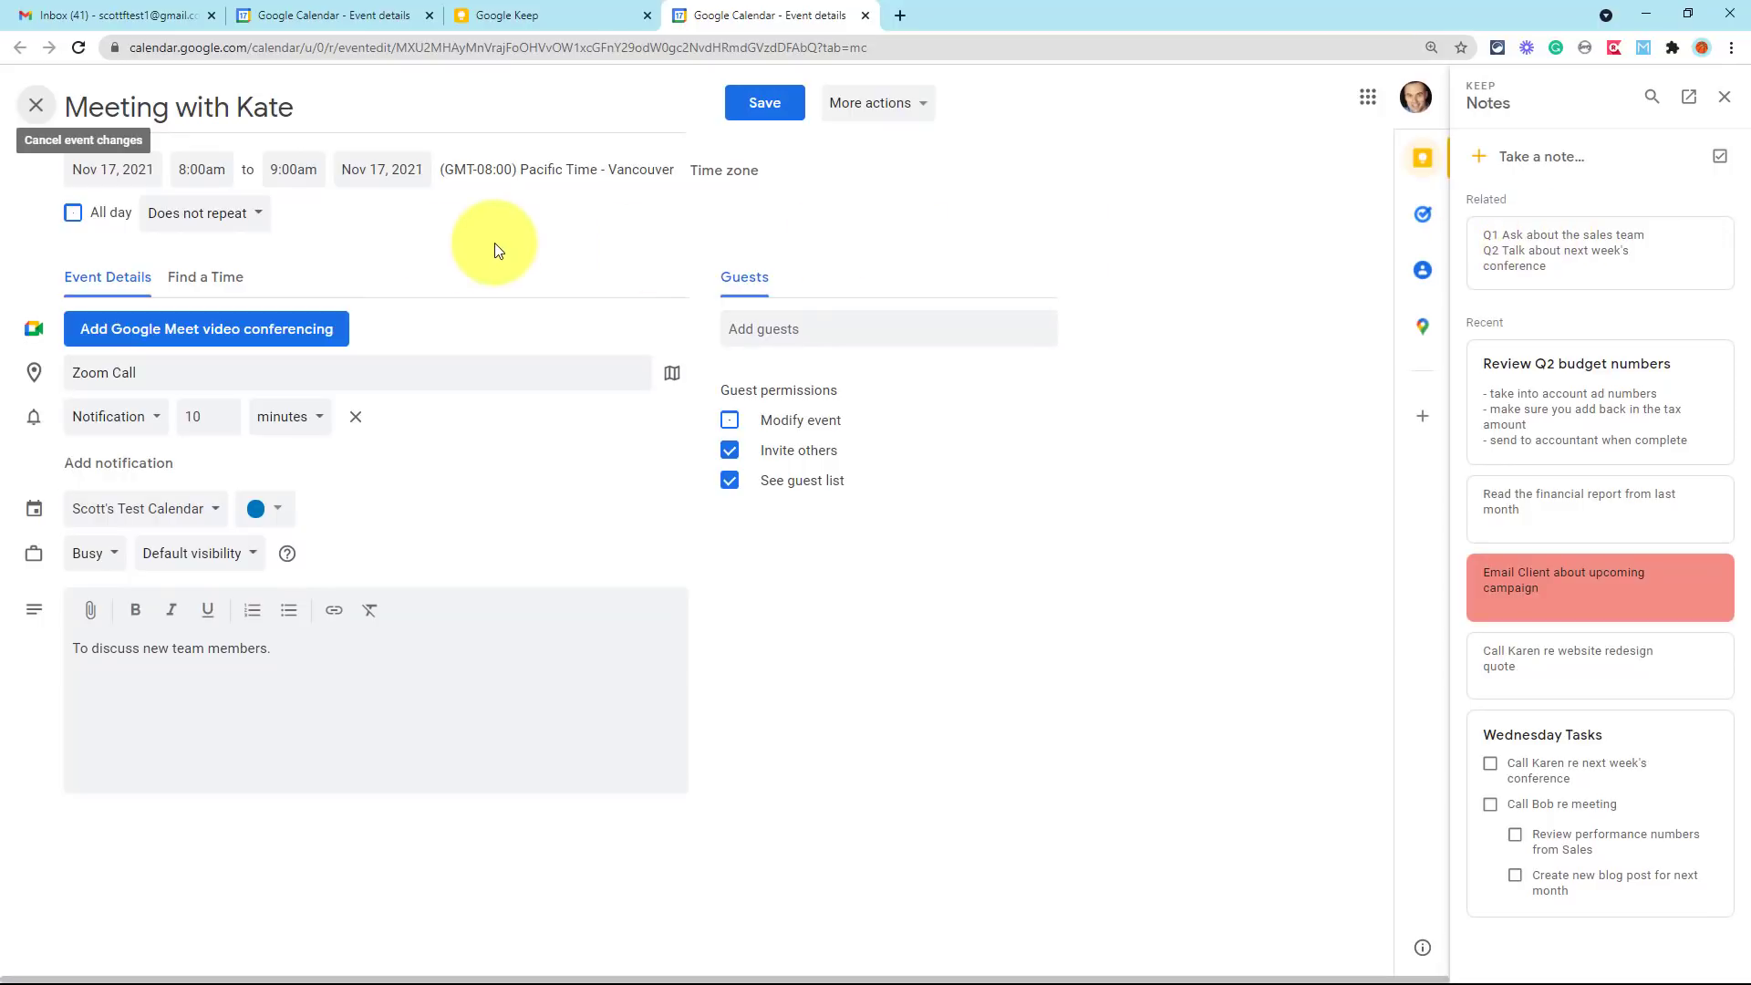
{"action": "mouse_move", "coordinate": [486, 253]}
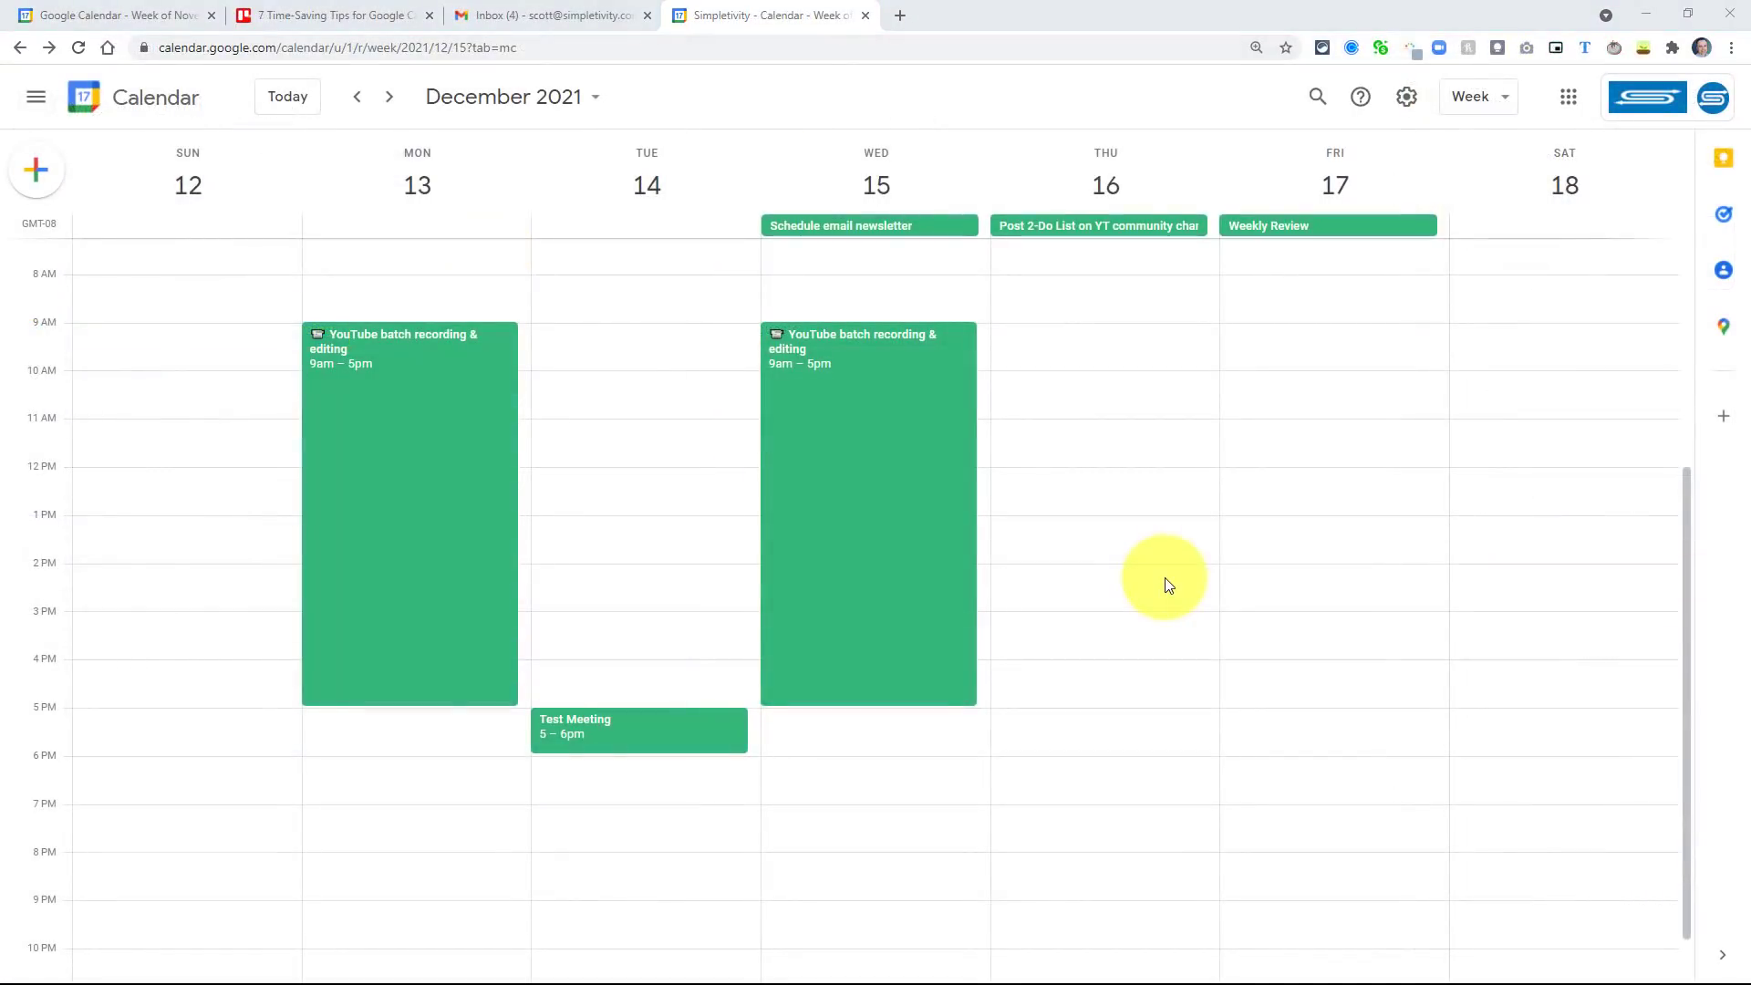
{"action": "mouse_move", "coordinate": [671, 811]}
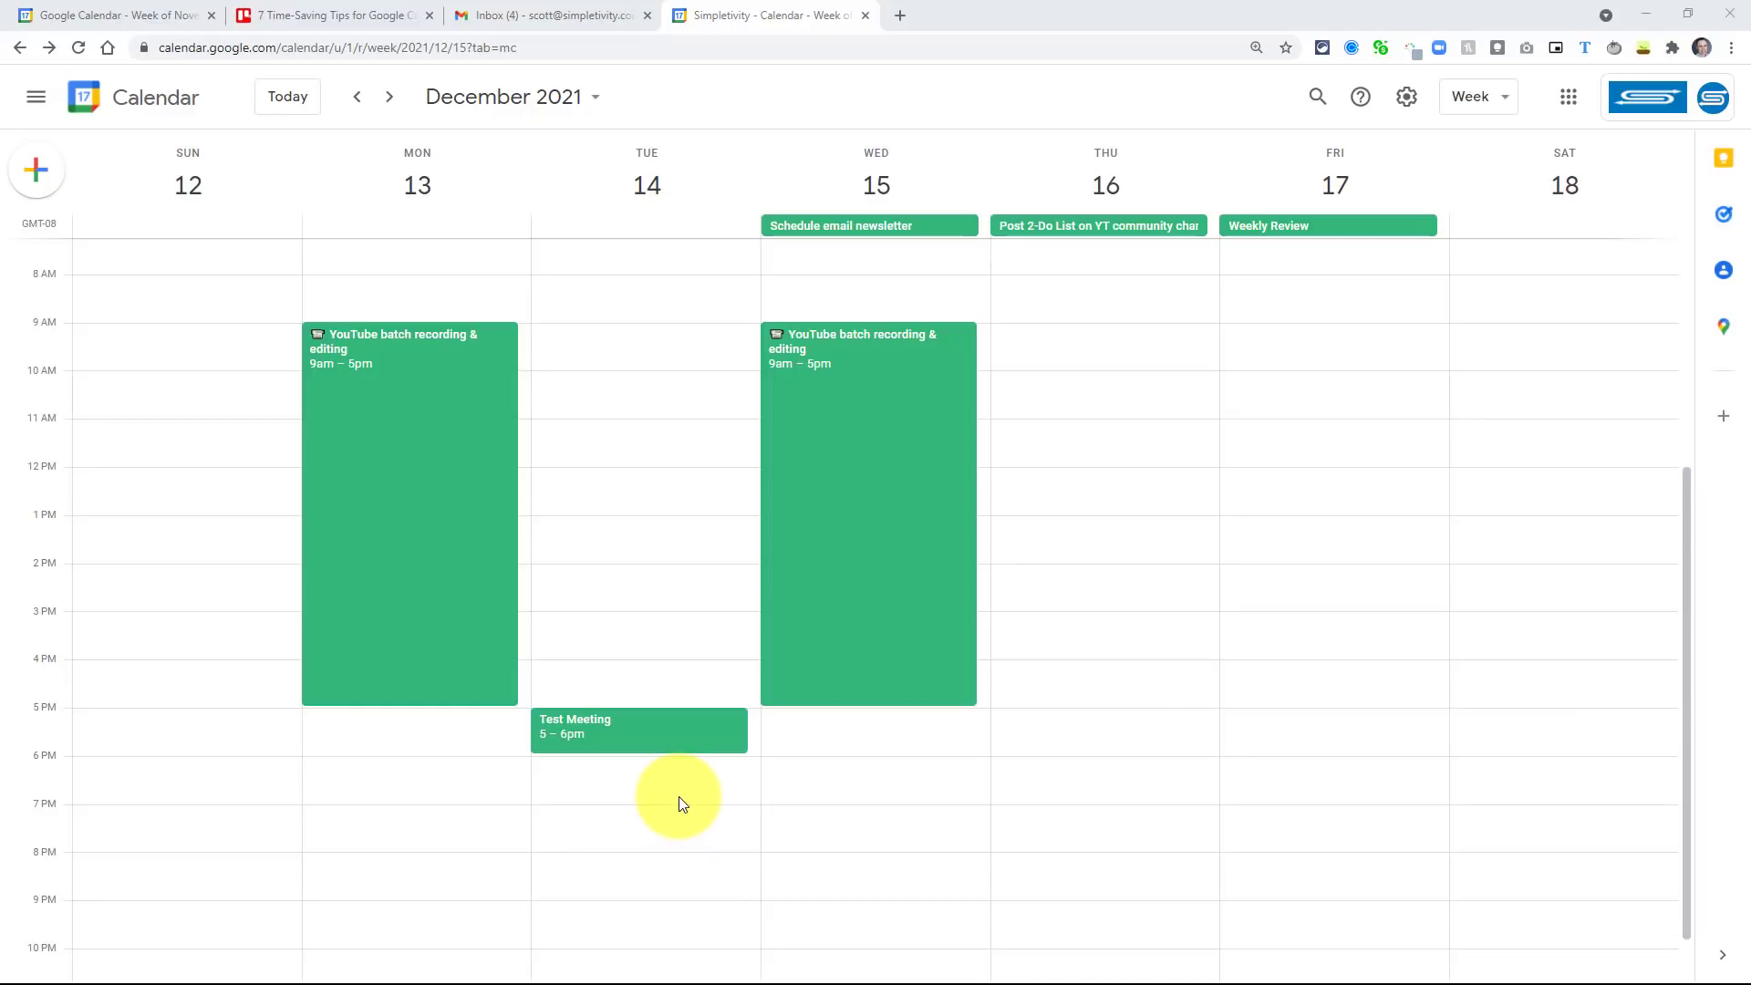
{"action": "mouse_move", "coordinate": [653, 740]}
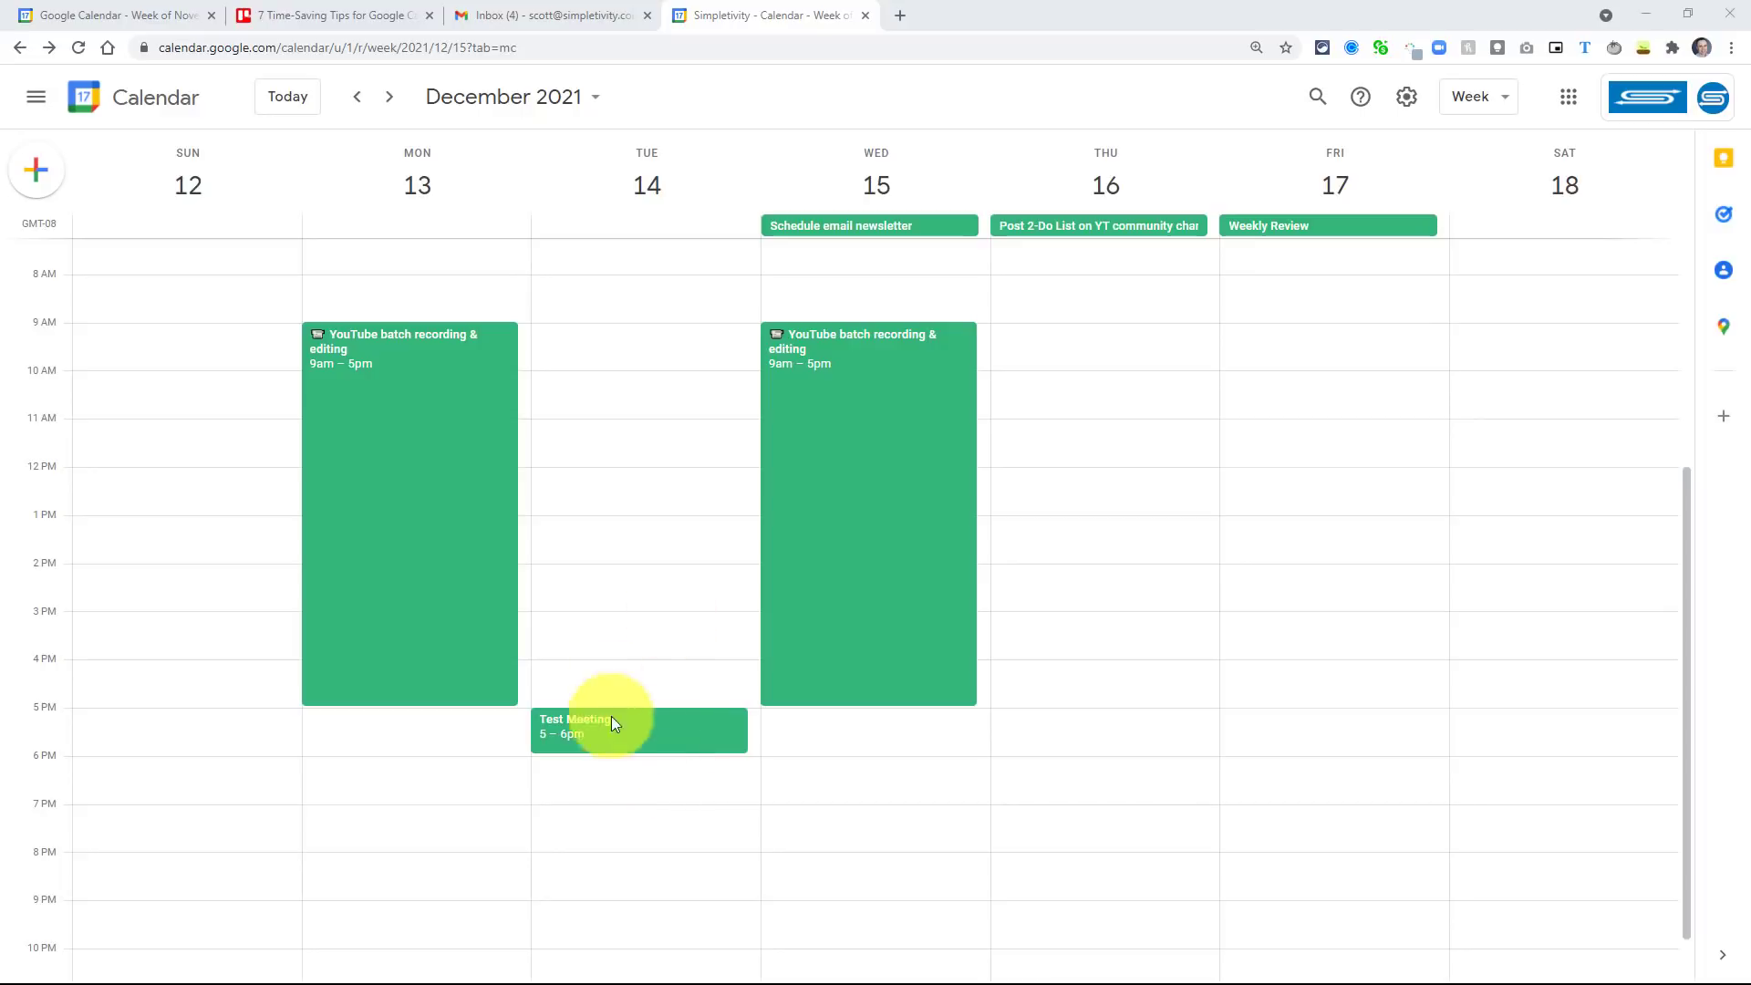
- Show the summary popup for Tuesday, December 14's Test Meeting
{"action": "left_click", "coordinate": [640, 726]}
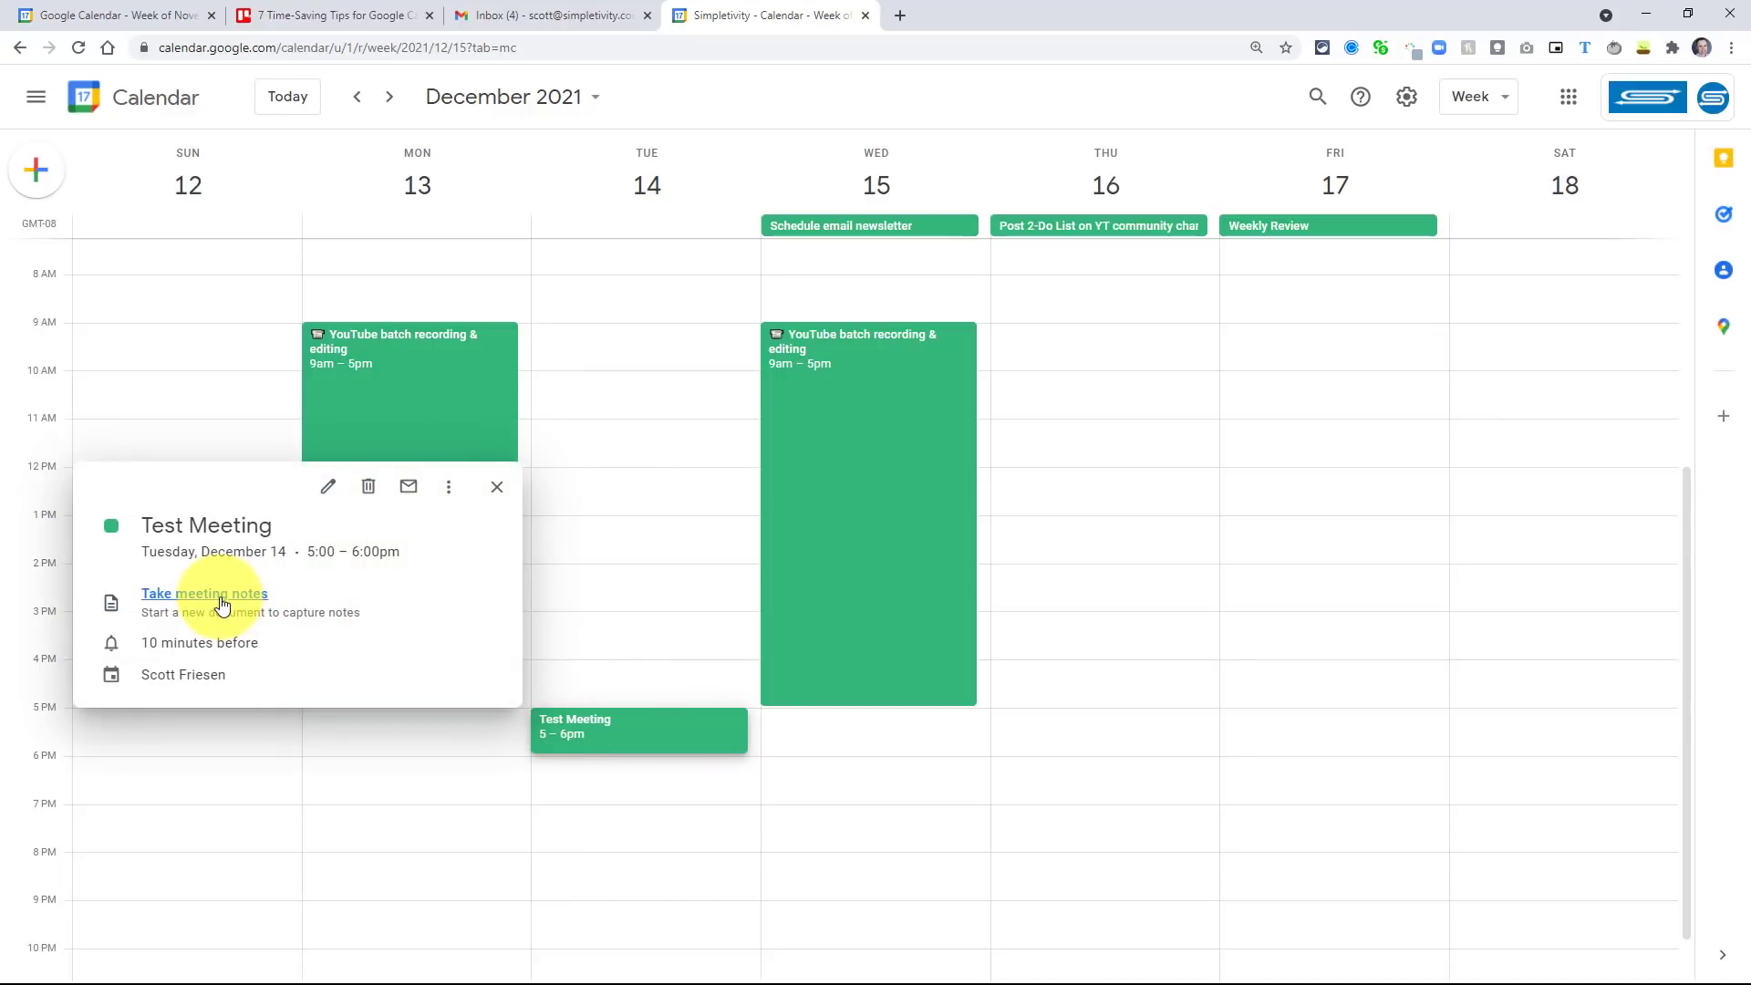
- Create the 'Notes - Test Meeting' Docs file from the event popup and return to Calendar
{"action": "left_click", "coordinate": [204, 592]}
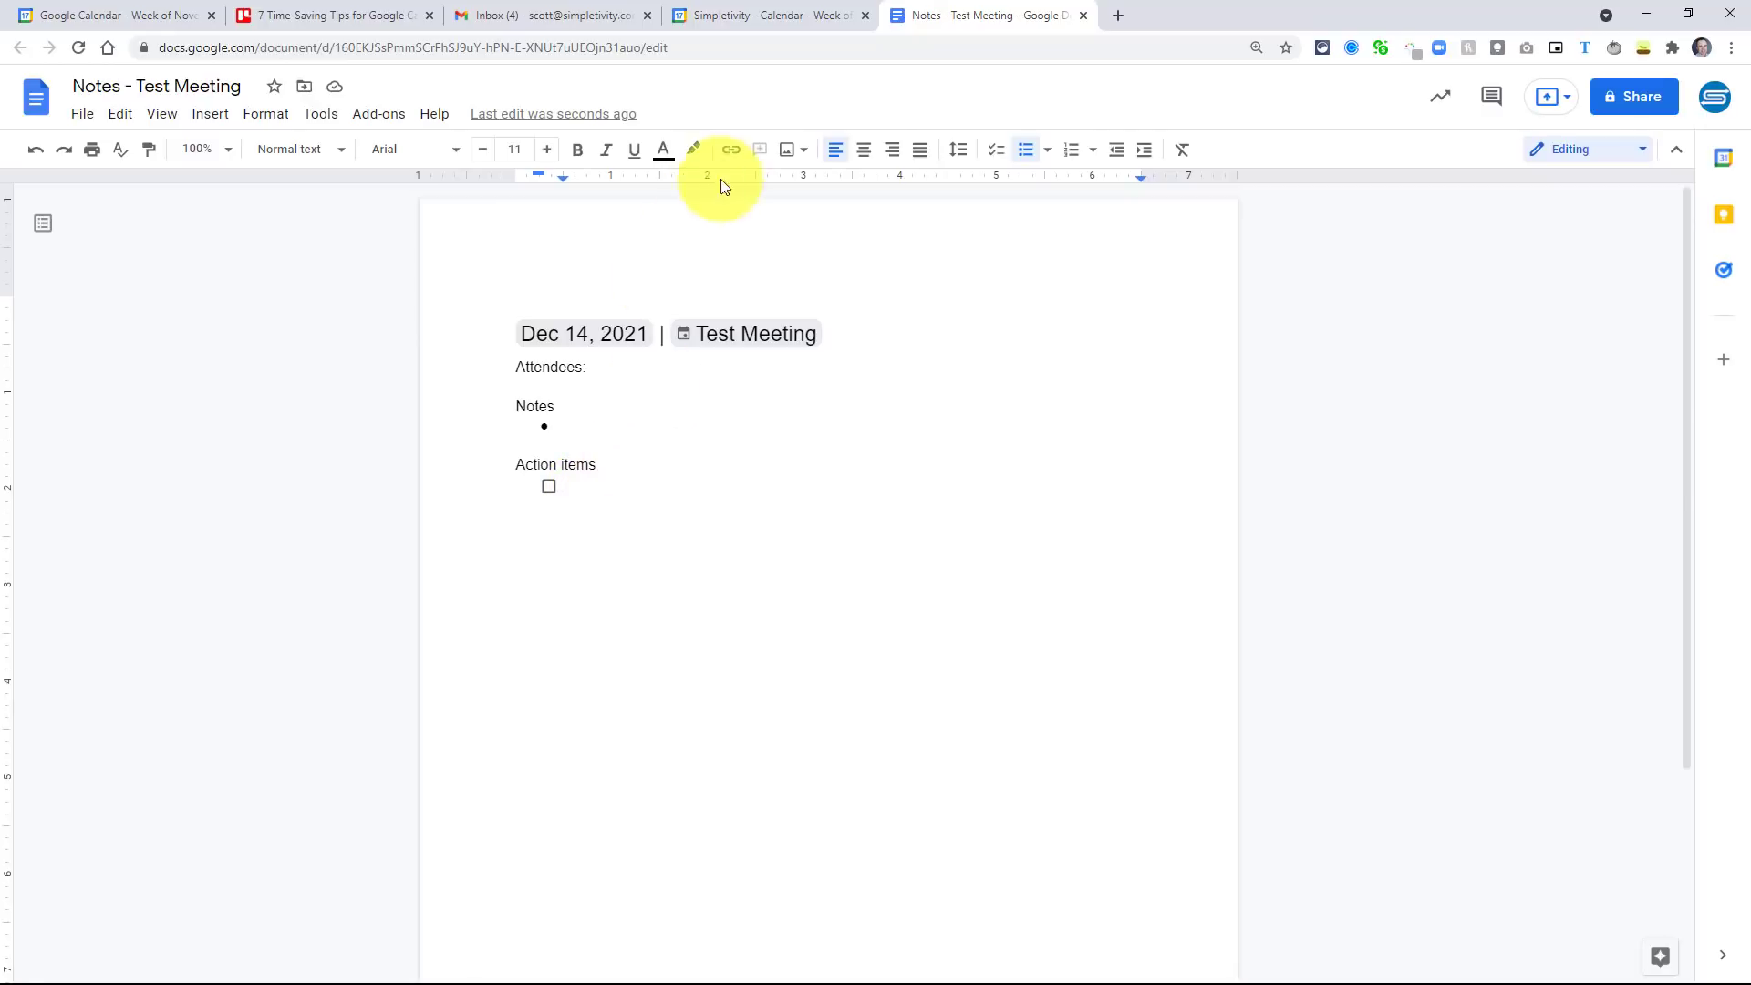
{"action": "left_click", "coordinate": [768, 15]}
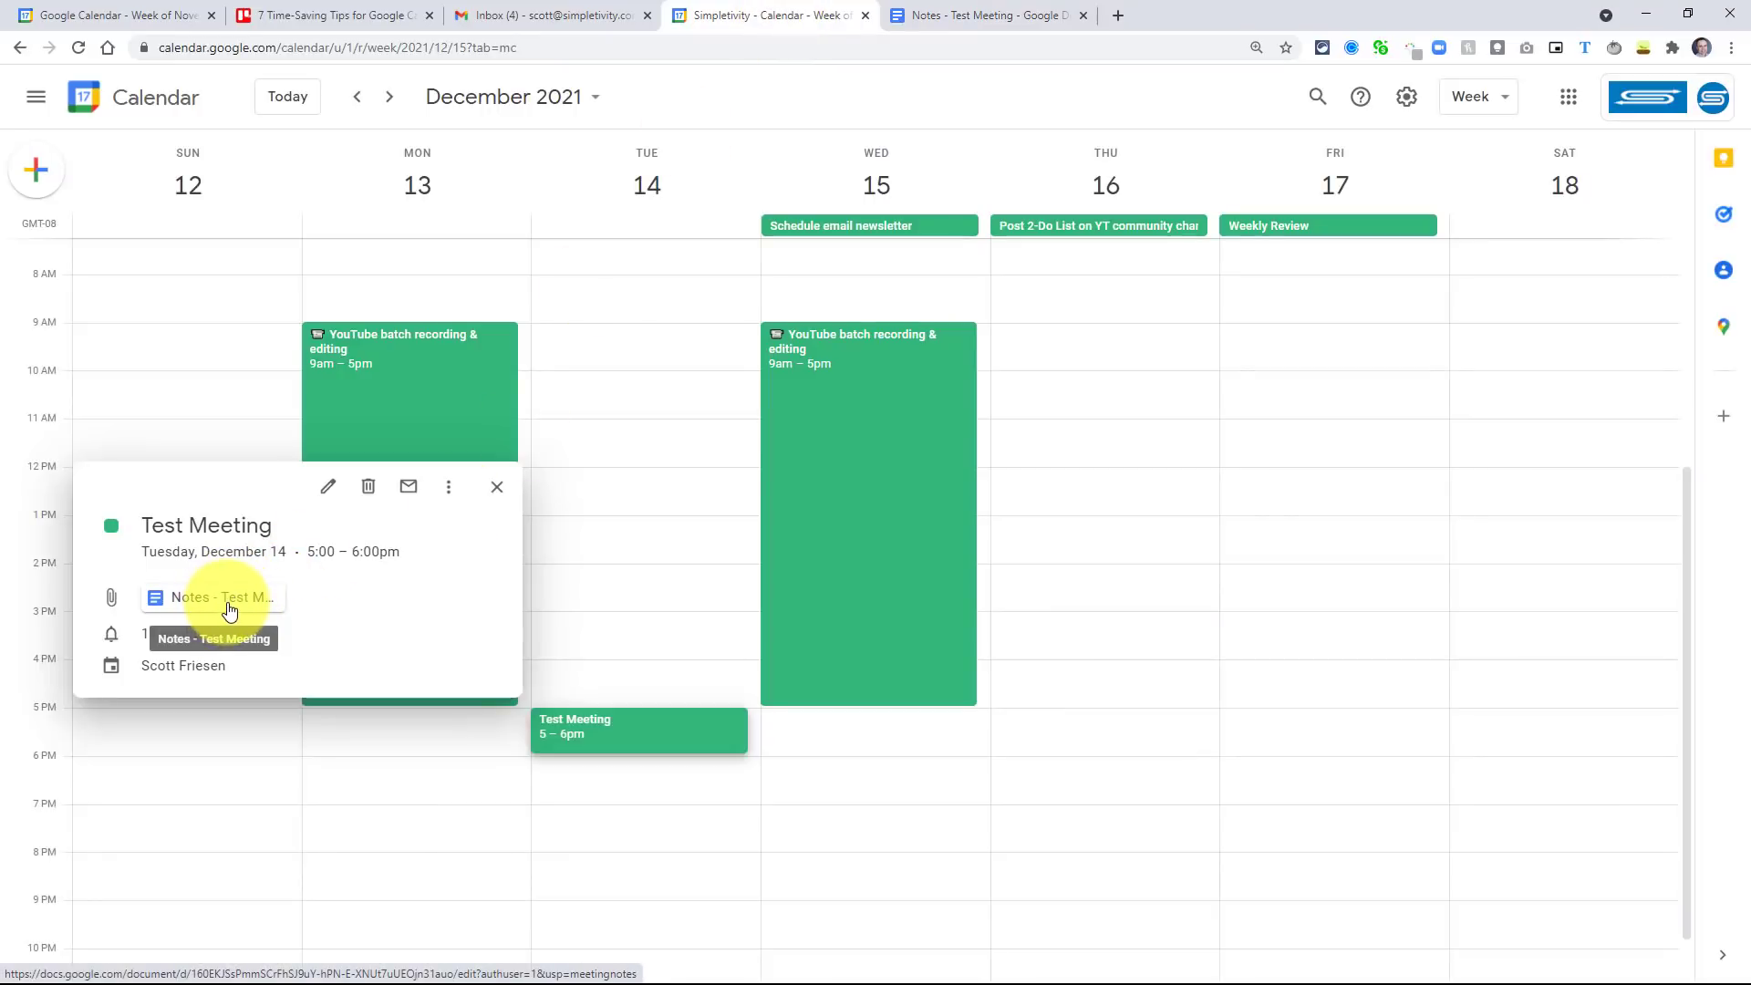
- Open Test Meeting's edit page showing the attached notes document
{"action": "left_click", "coordinate": [328, 486]}
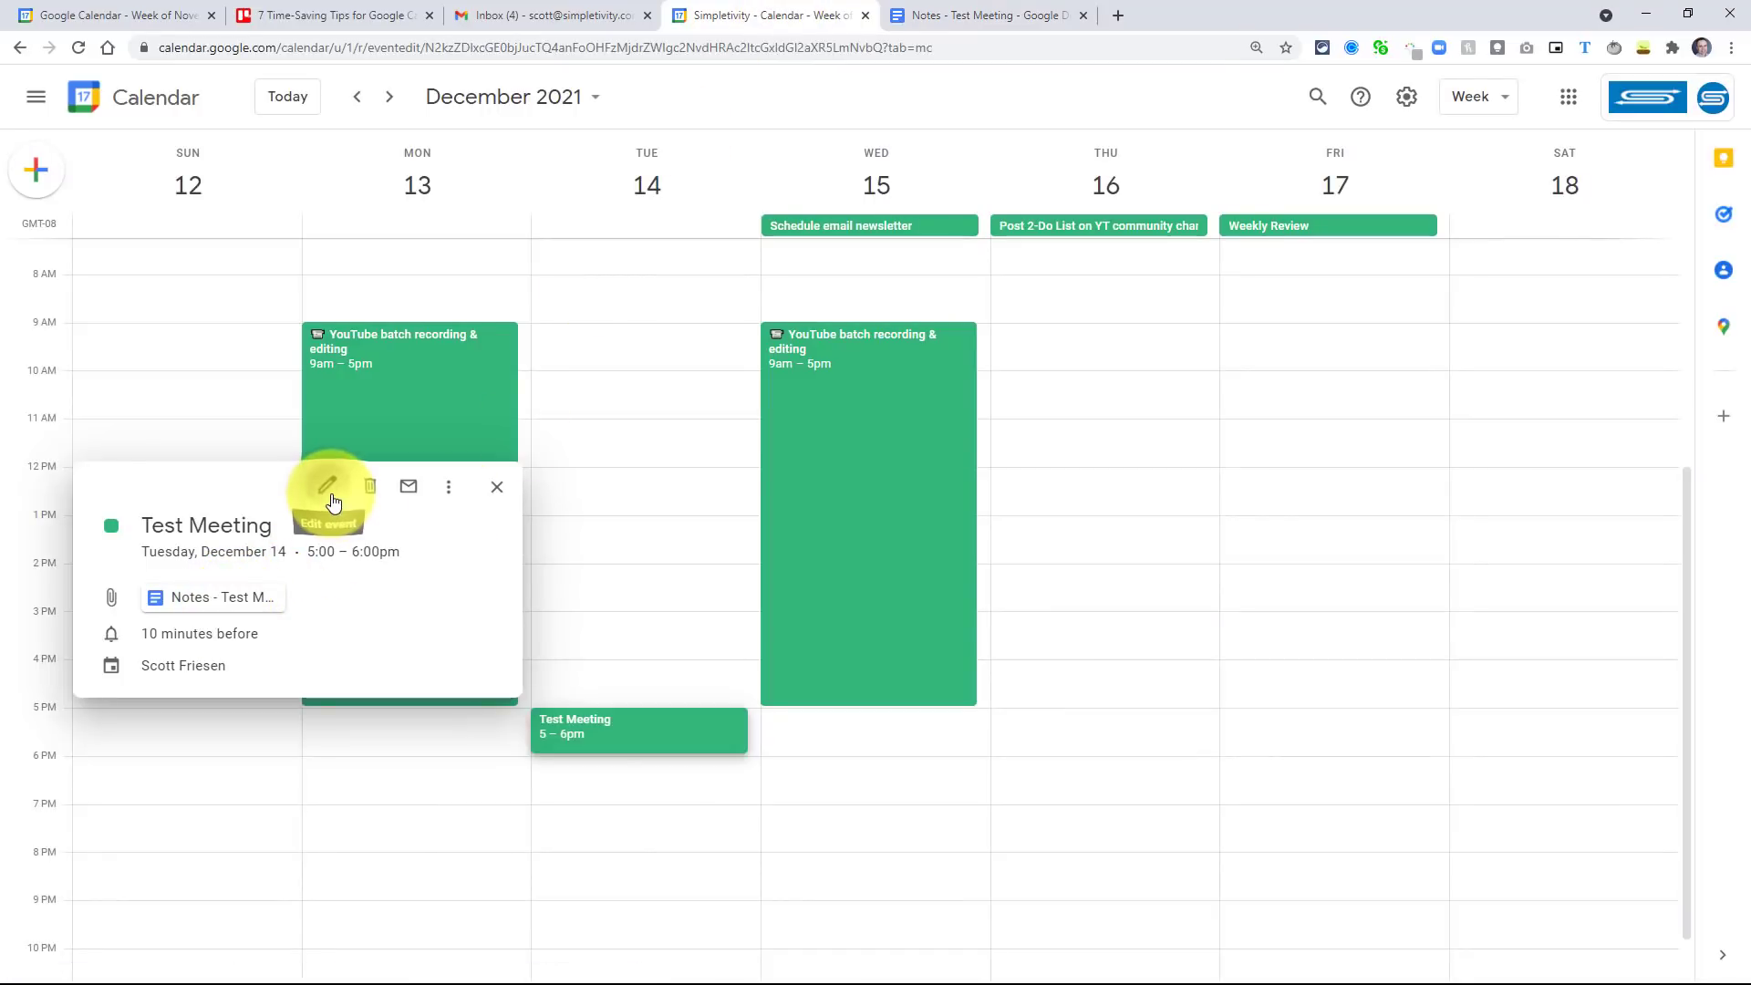
{"action": "left_click", "coordinate": [328, 486]}
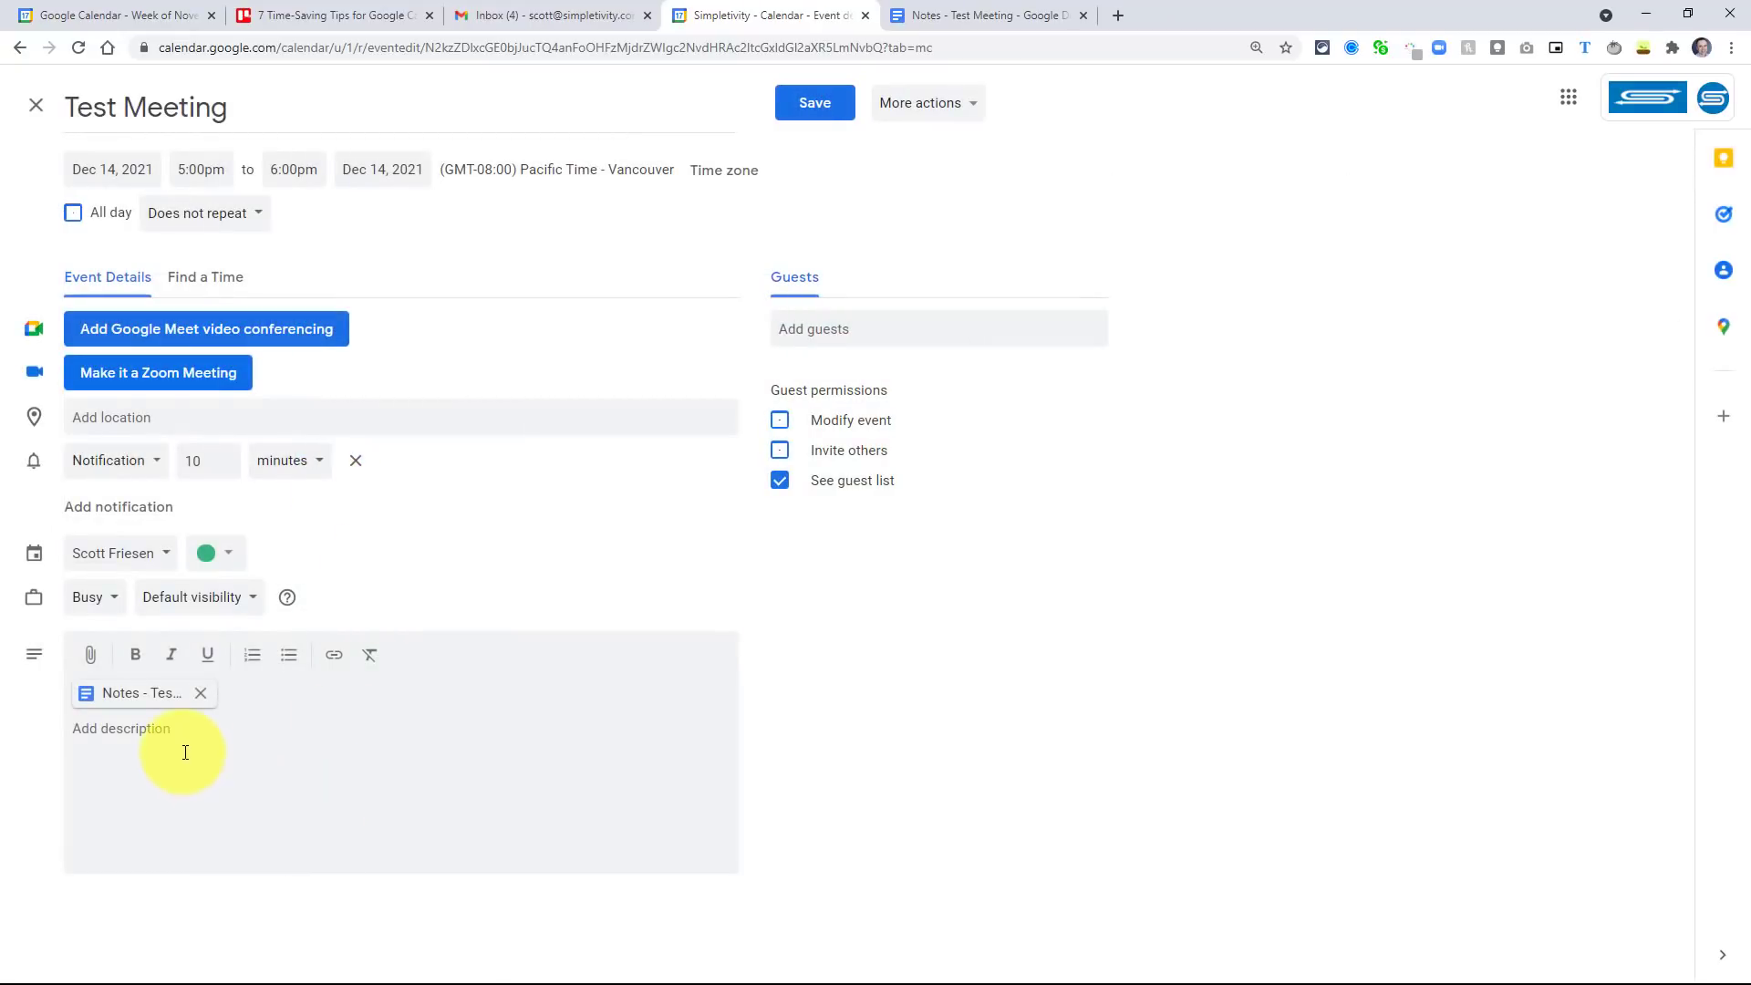
{"action": "mouse_move", "coordinate": [143, 693]}
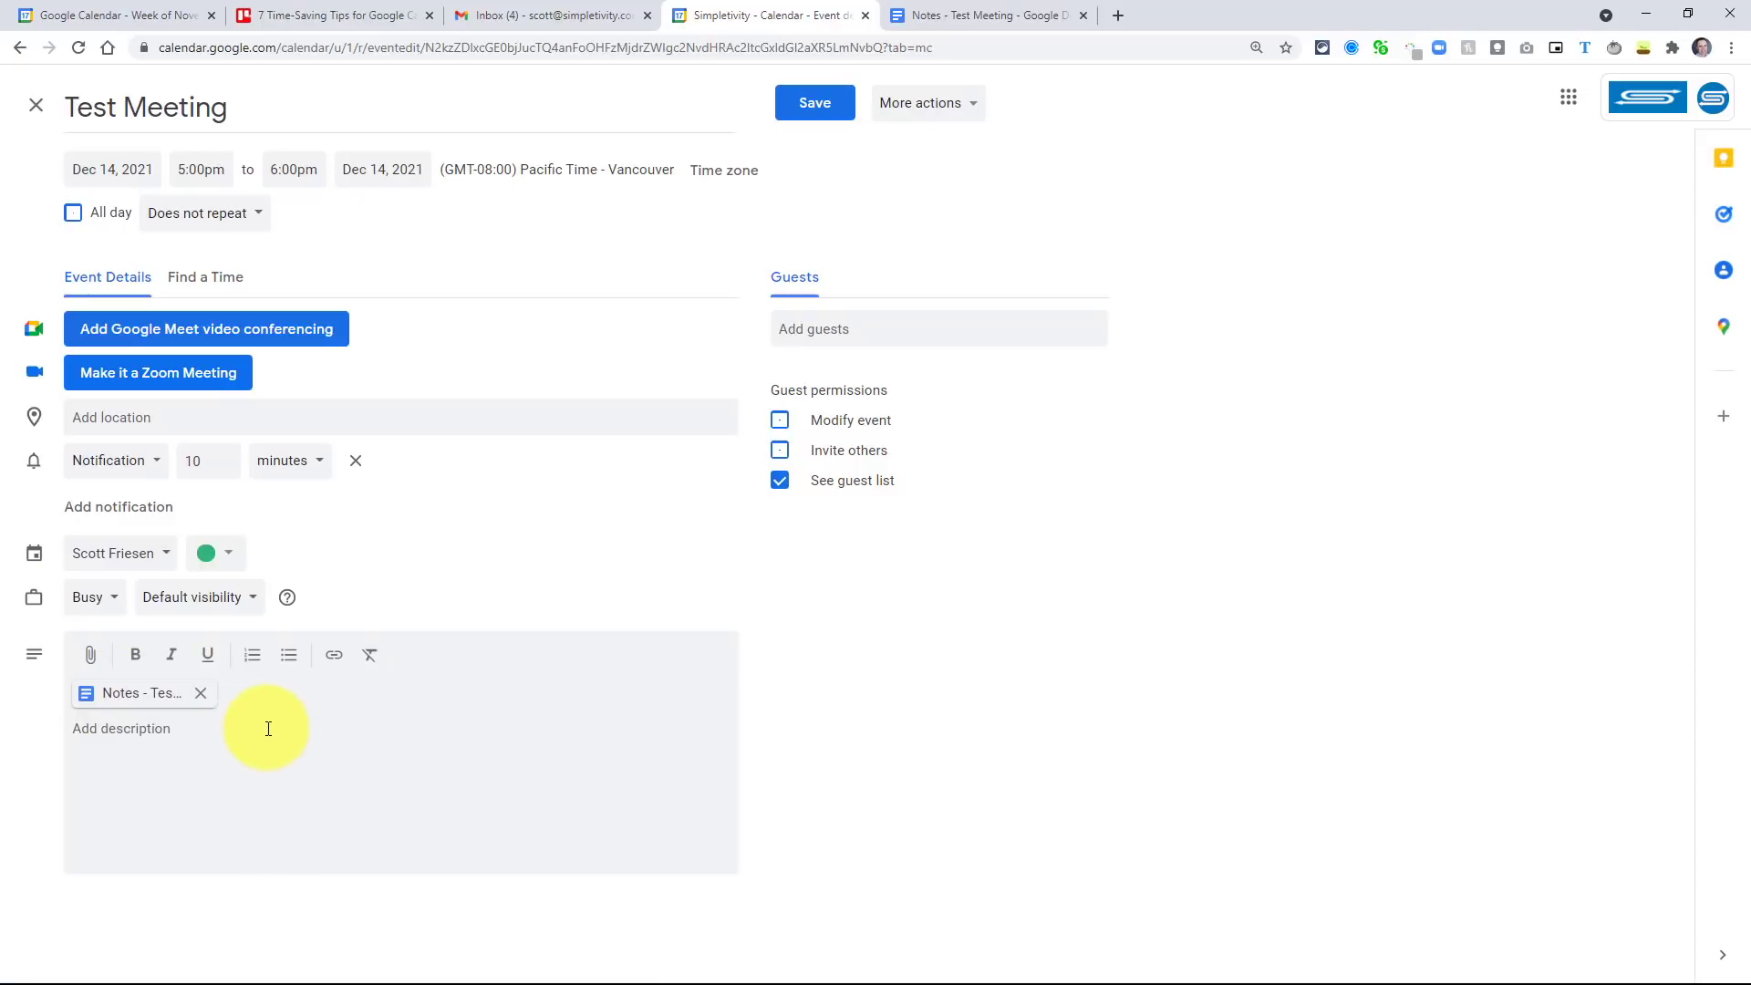
{"action": "mouse_move", "coordinate": [136, 693]}
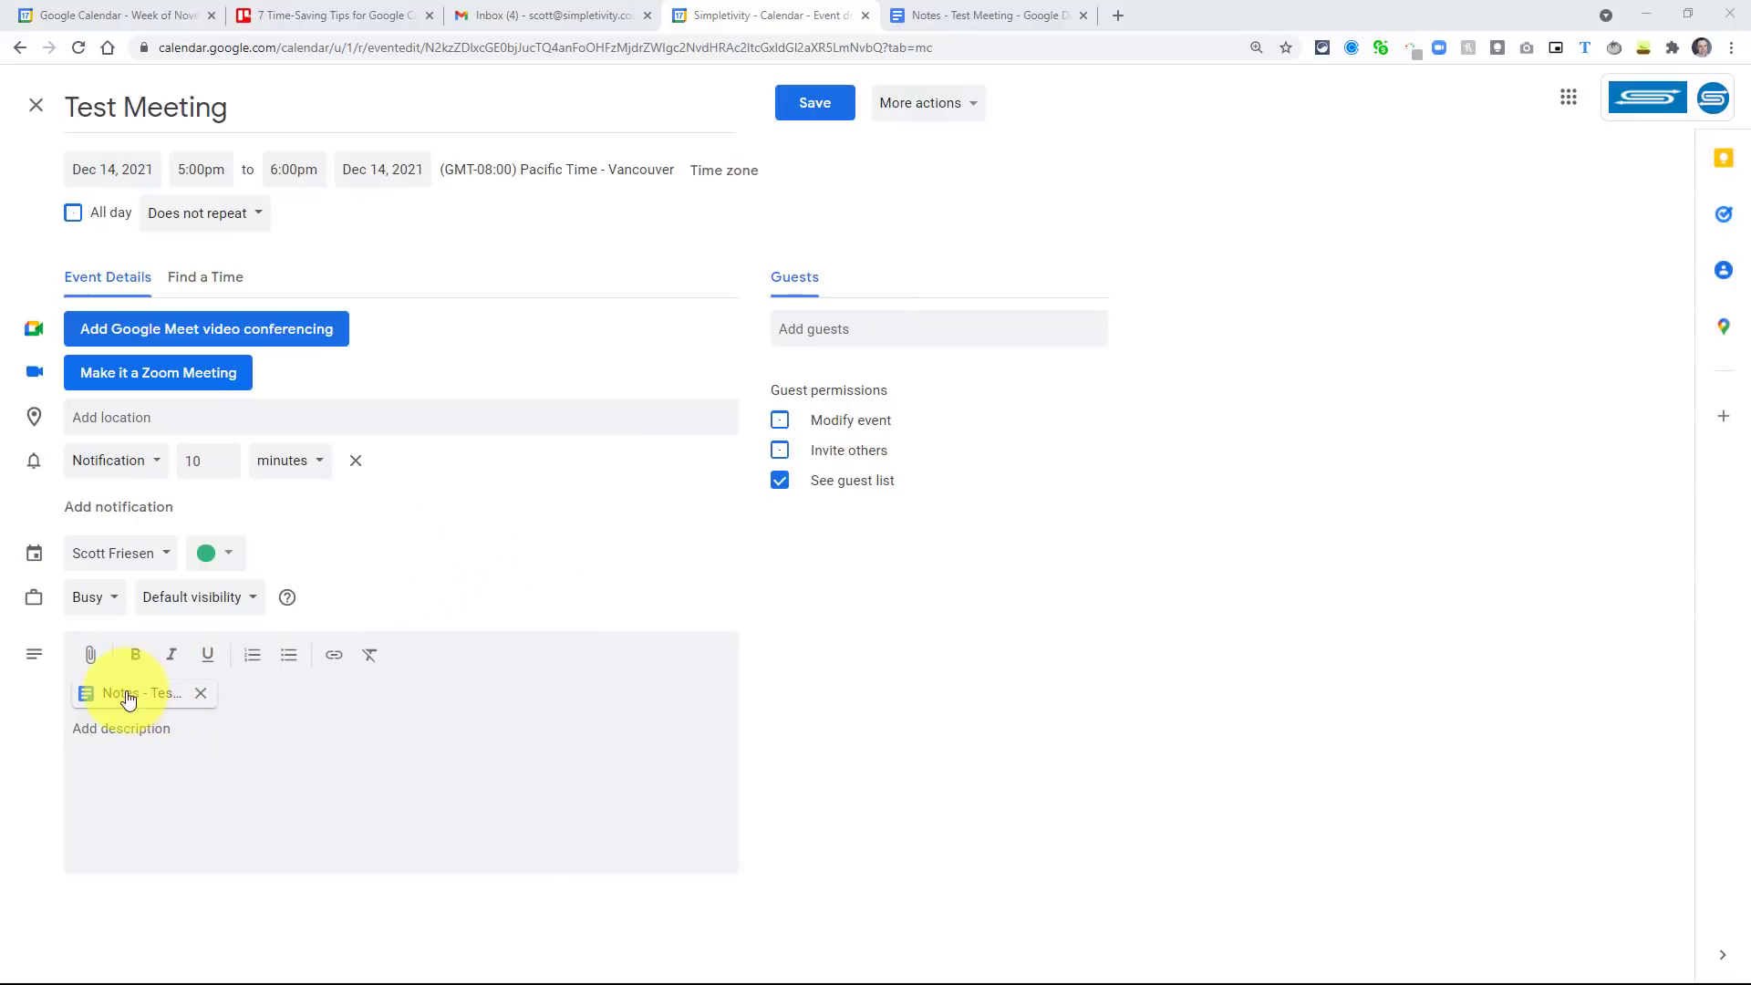
{"action": "mouse_move", "coordinate": [131, 693]}
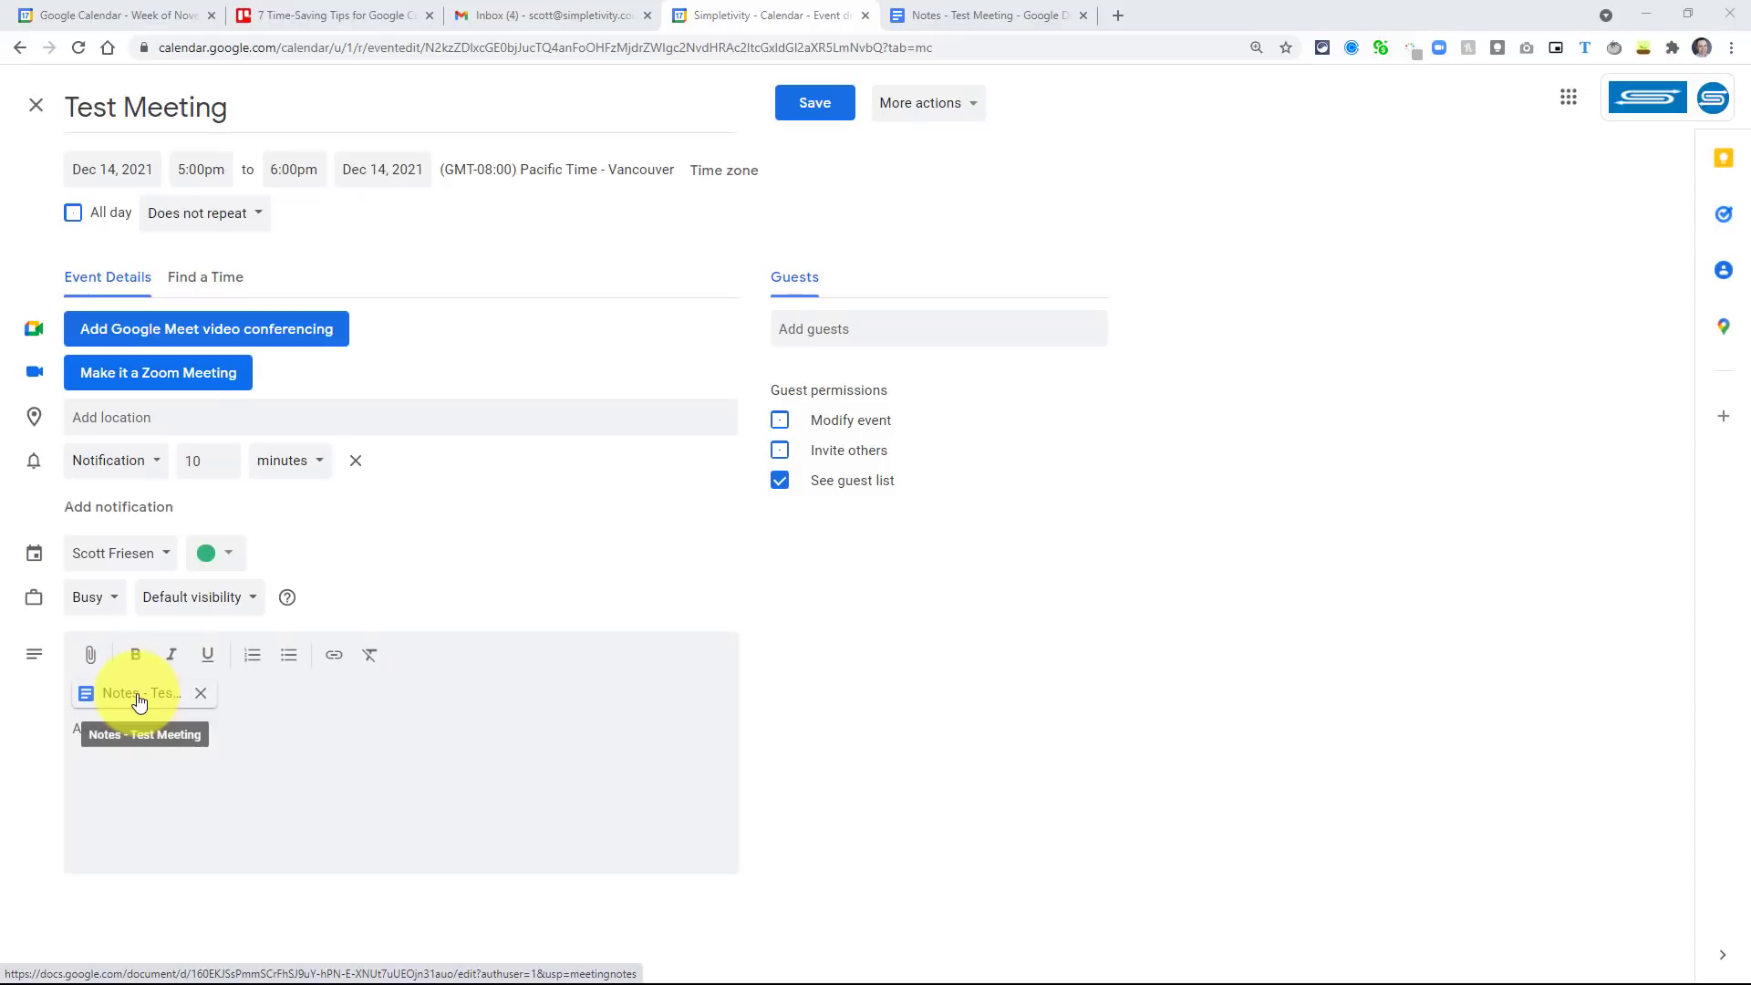
{"action": "mouse_move", "coordinate": [164, 700]}
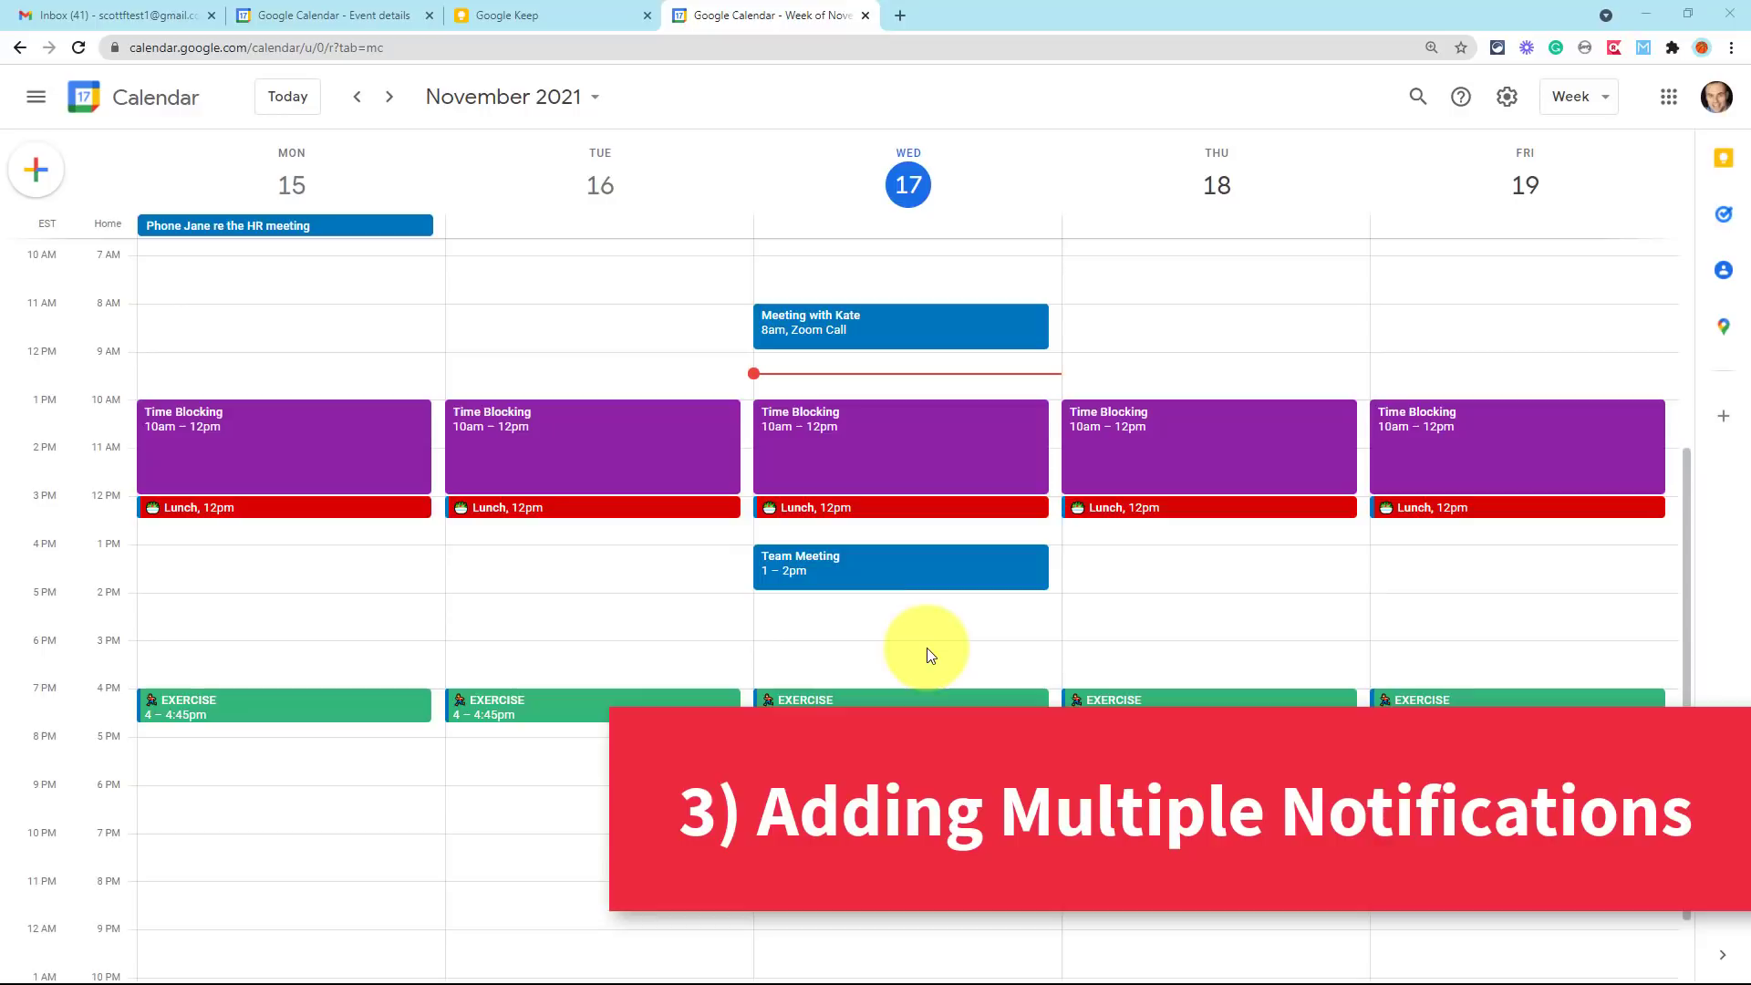
{"action": "mouse_move", "coordinate": [939, 648]}
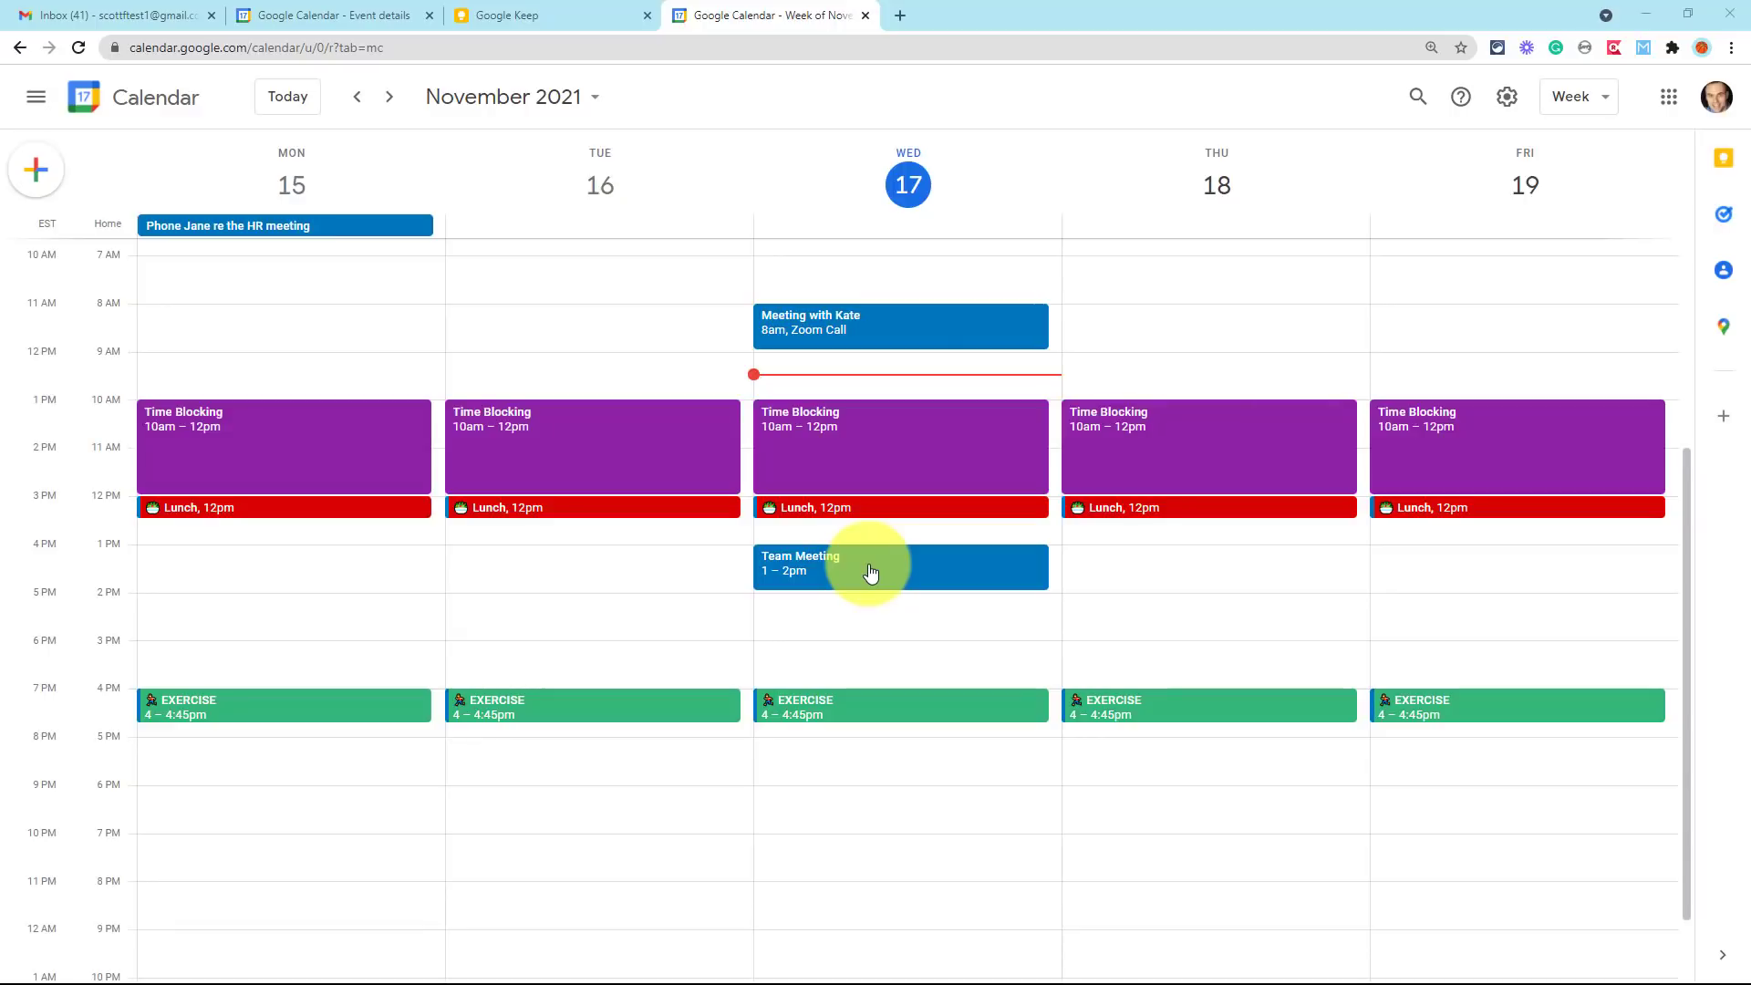
{"action": "mouse_move", "coordinate": [897, 569]}
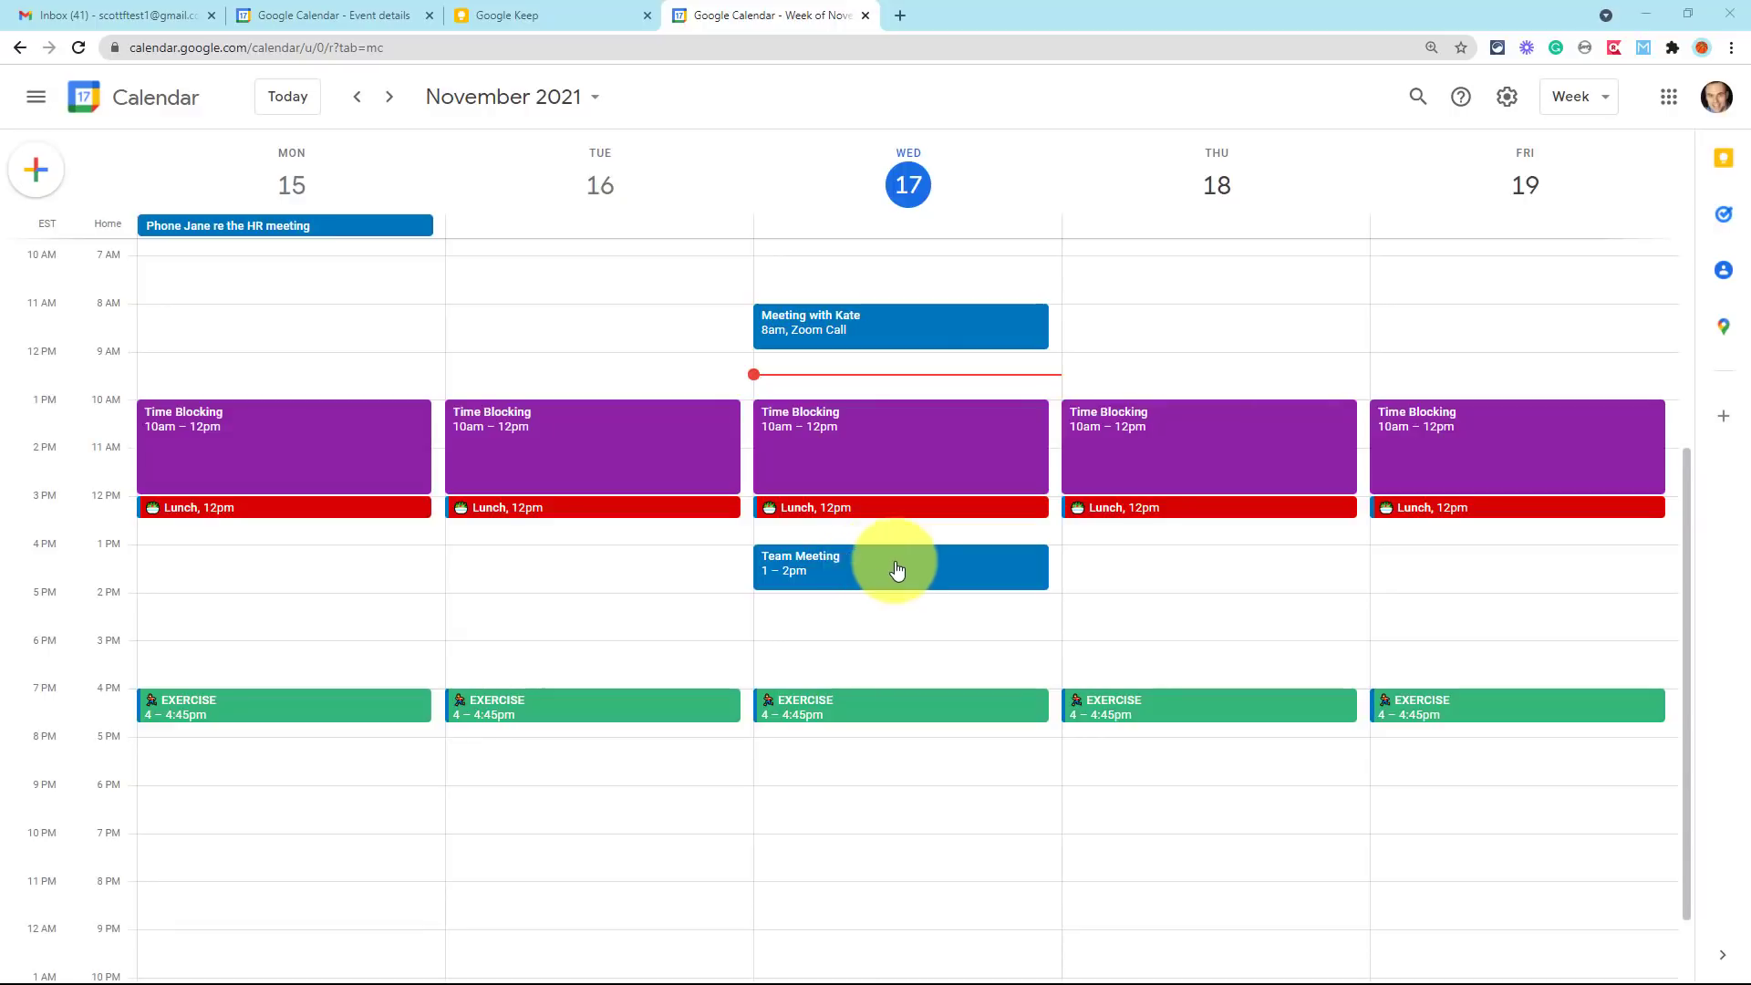
{"action": "mouse_move", "coordinate": [865, 578]}
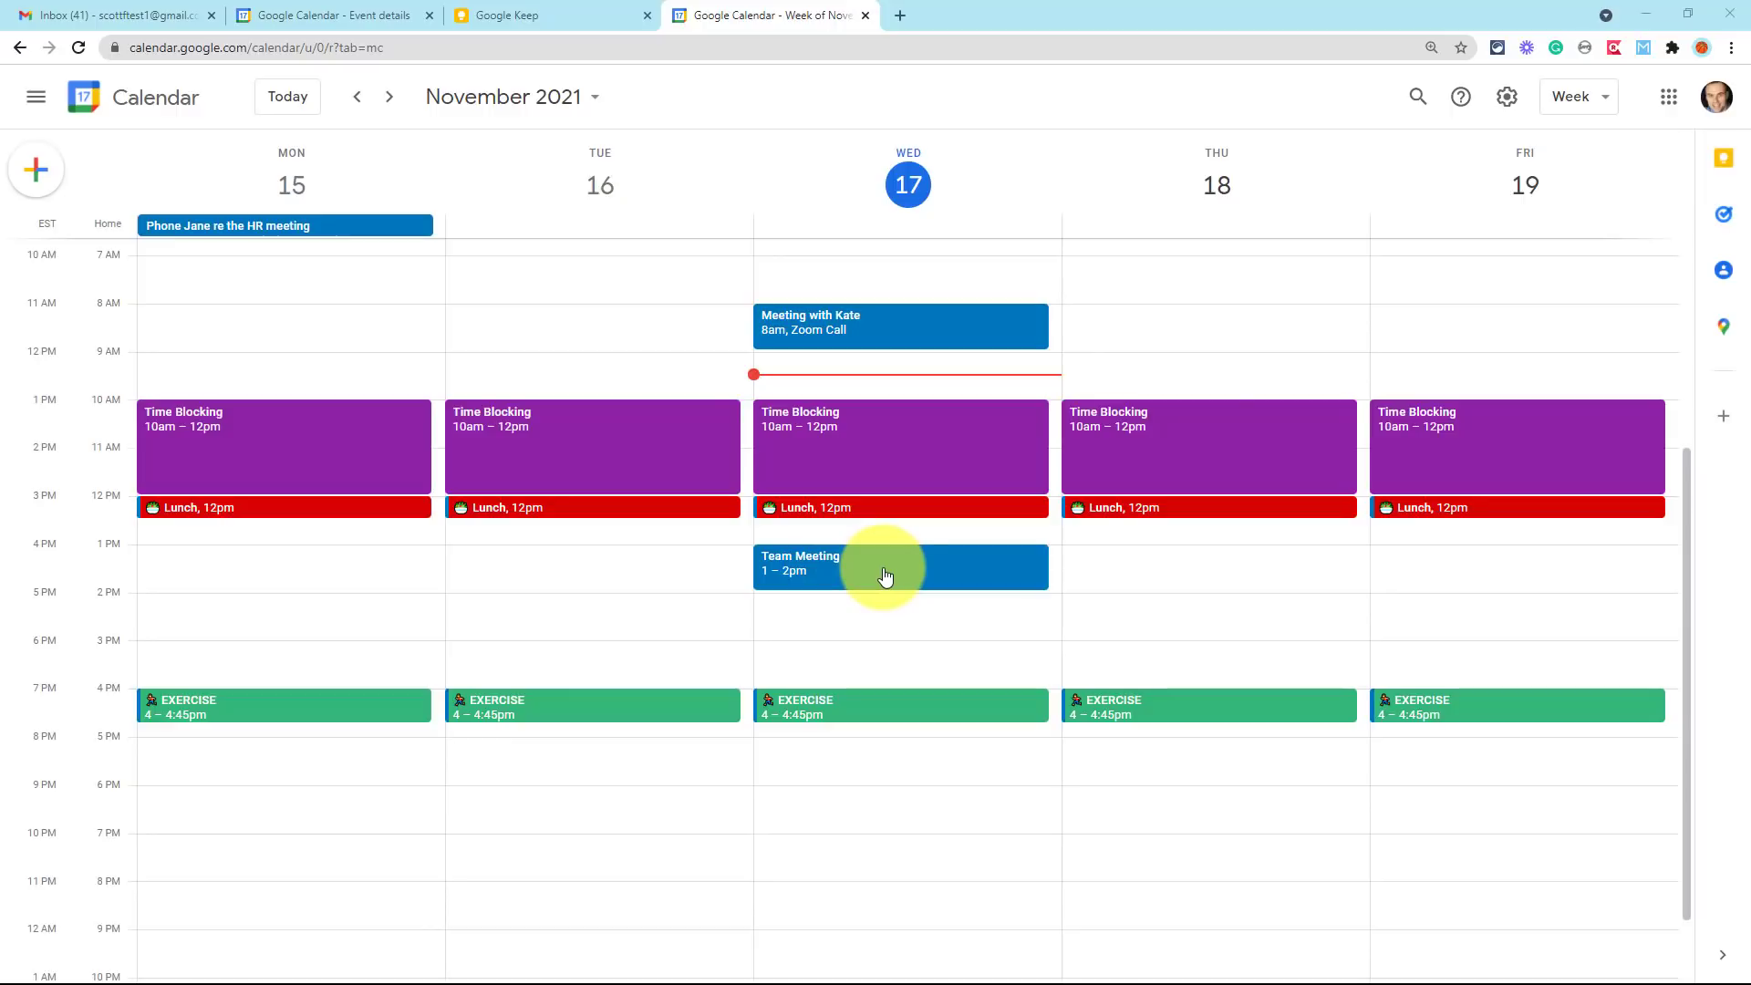
{"action": "mouse_move", "coordinate": [660, 581]}
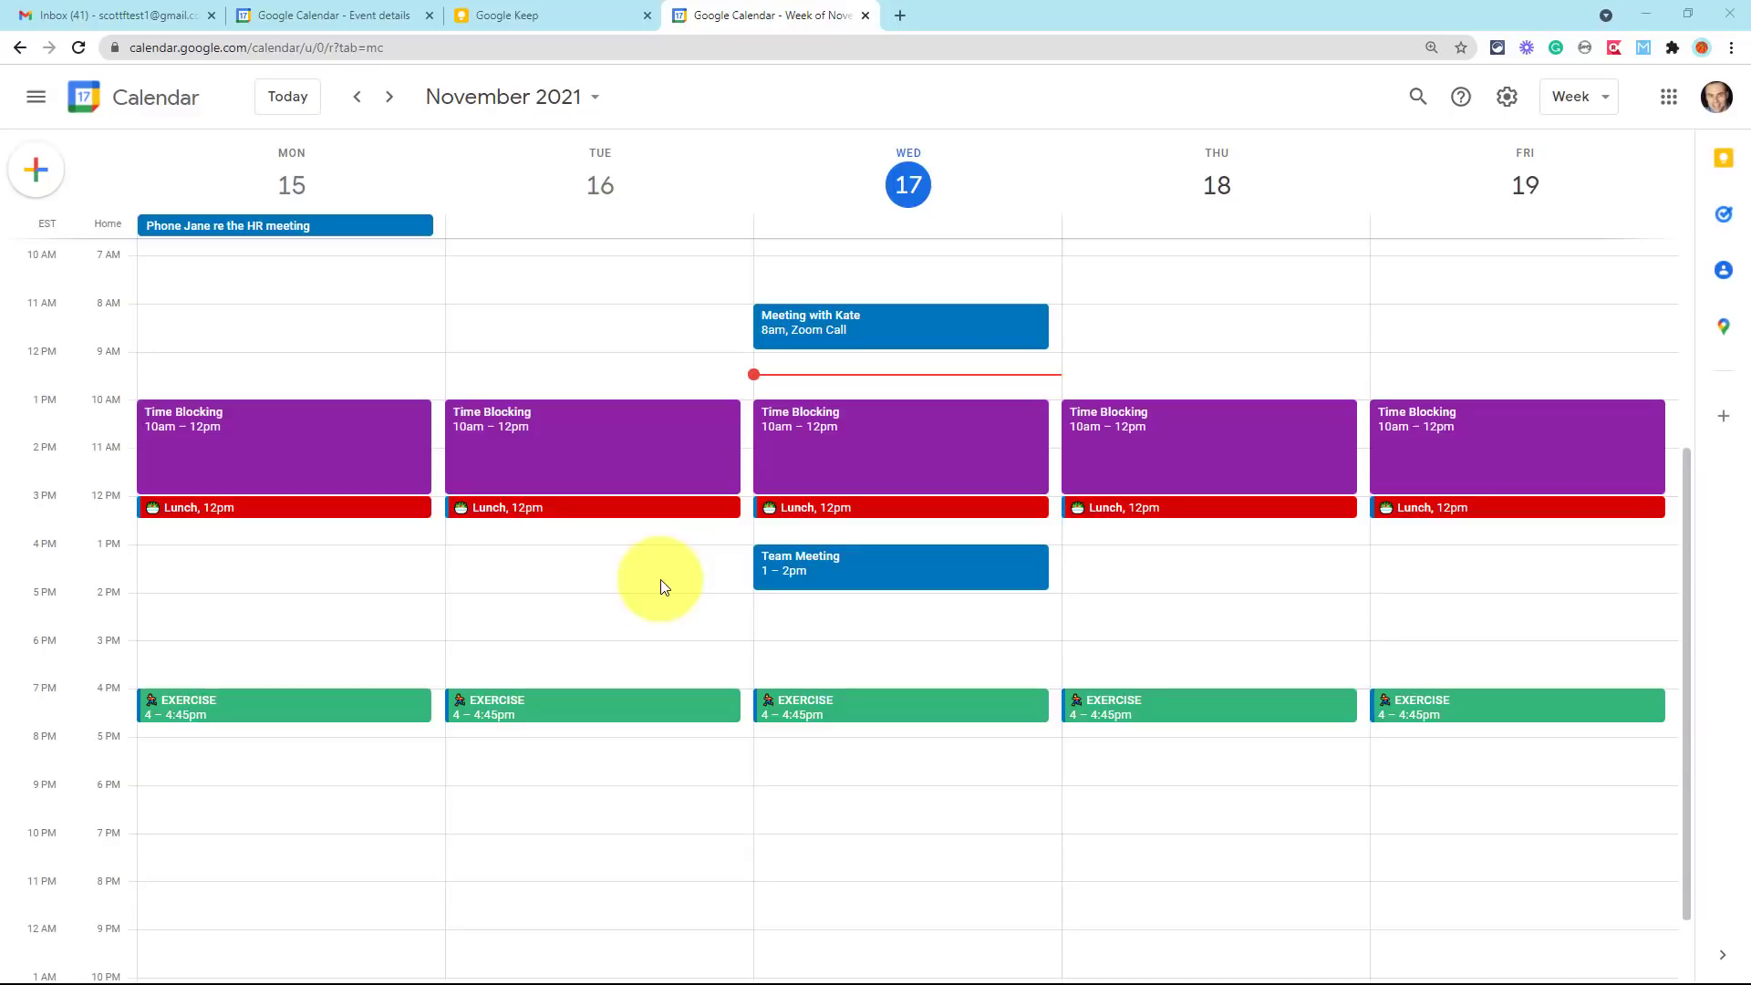
{"action": "mouse_move", "coordinate": [880, 600]}
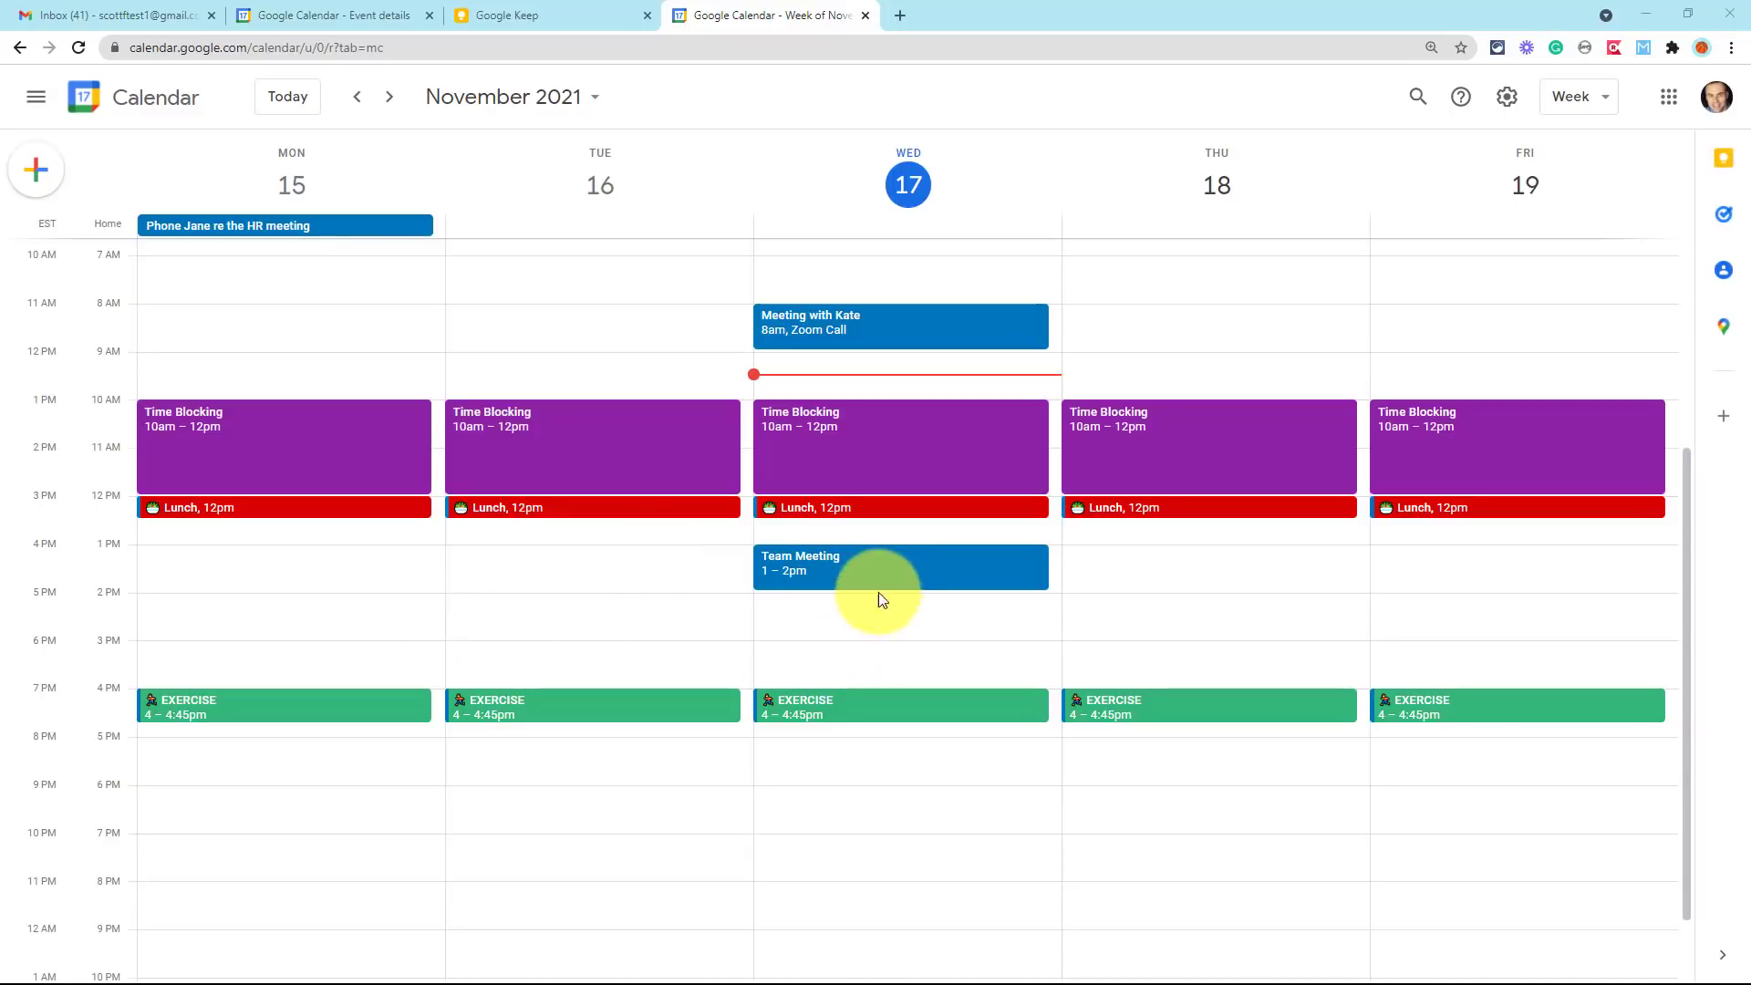
- Open Wednesday's Team Meeting popup and then its full editing view
{"action": "left_click", "coordinate": [879, 569]}
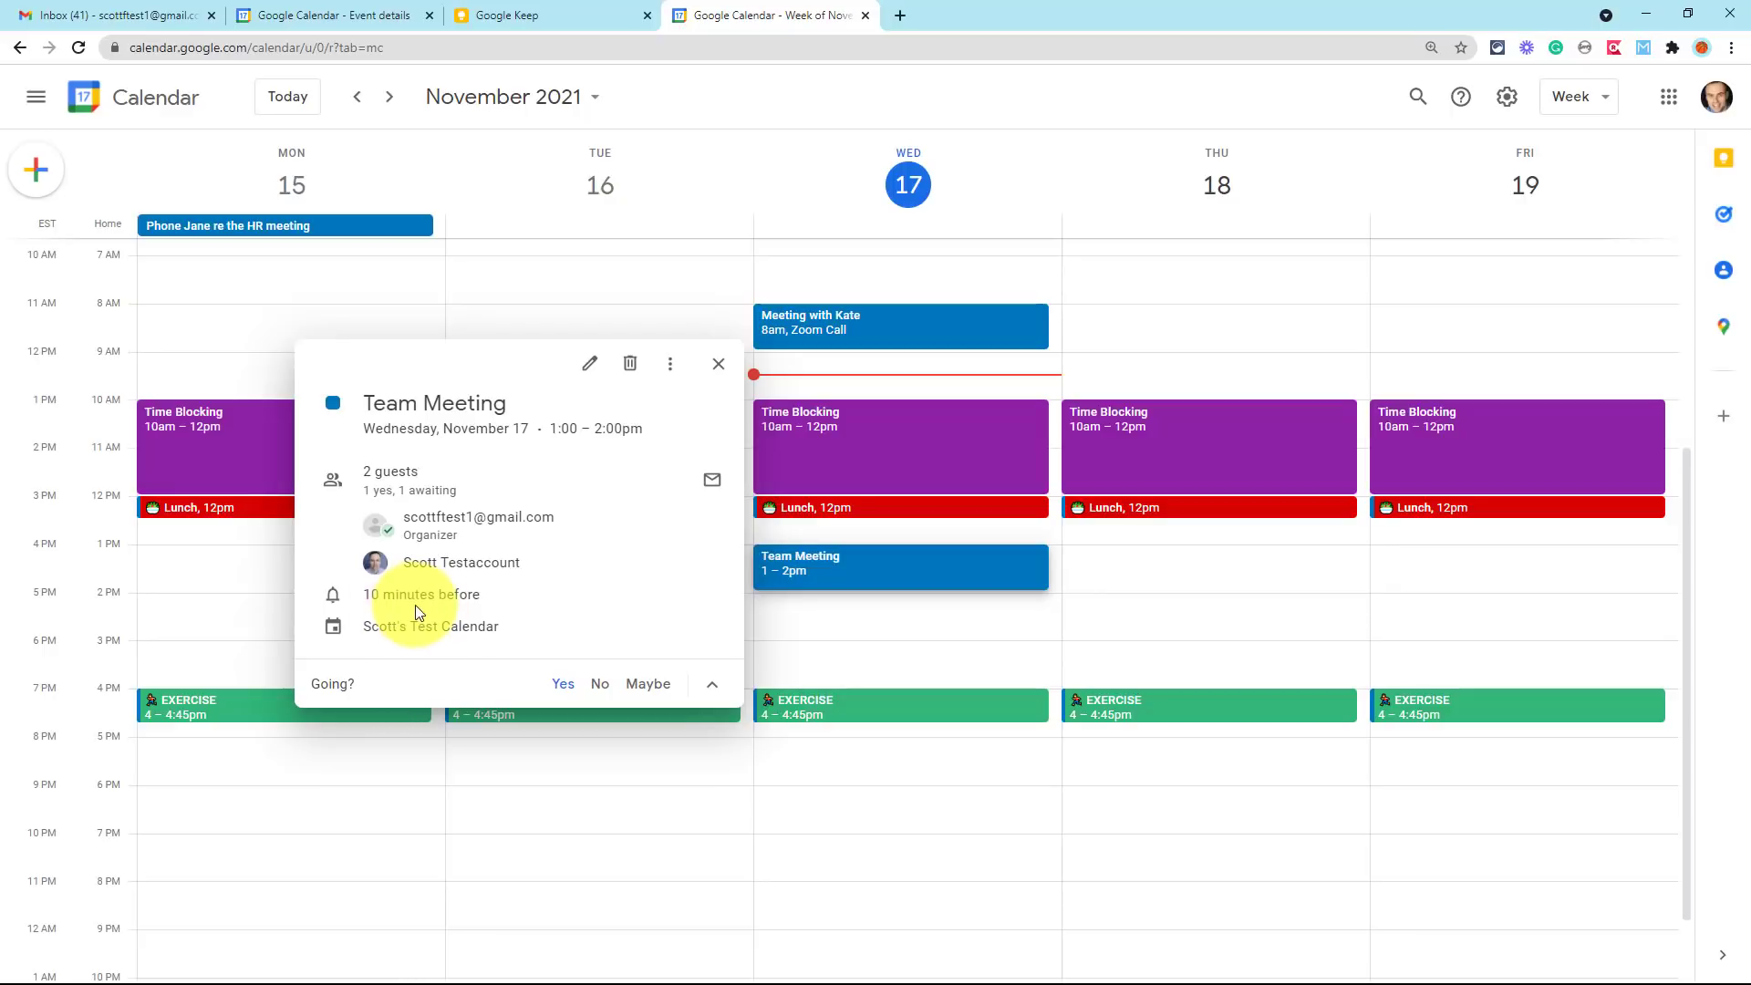
{"action": "mouse_move", "coordinate": [1506, 96]}
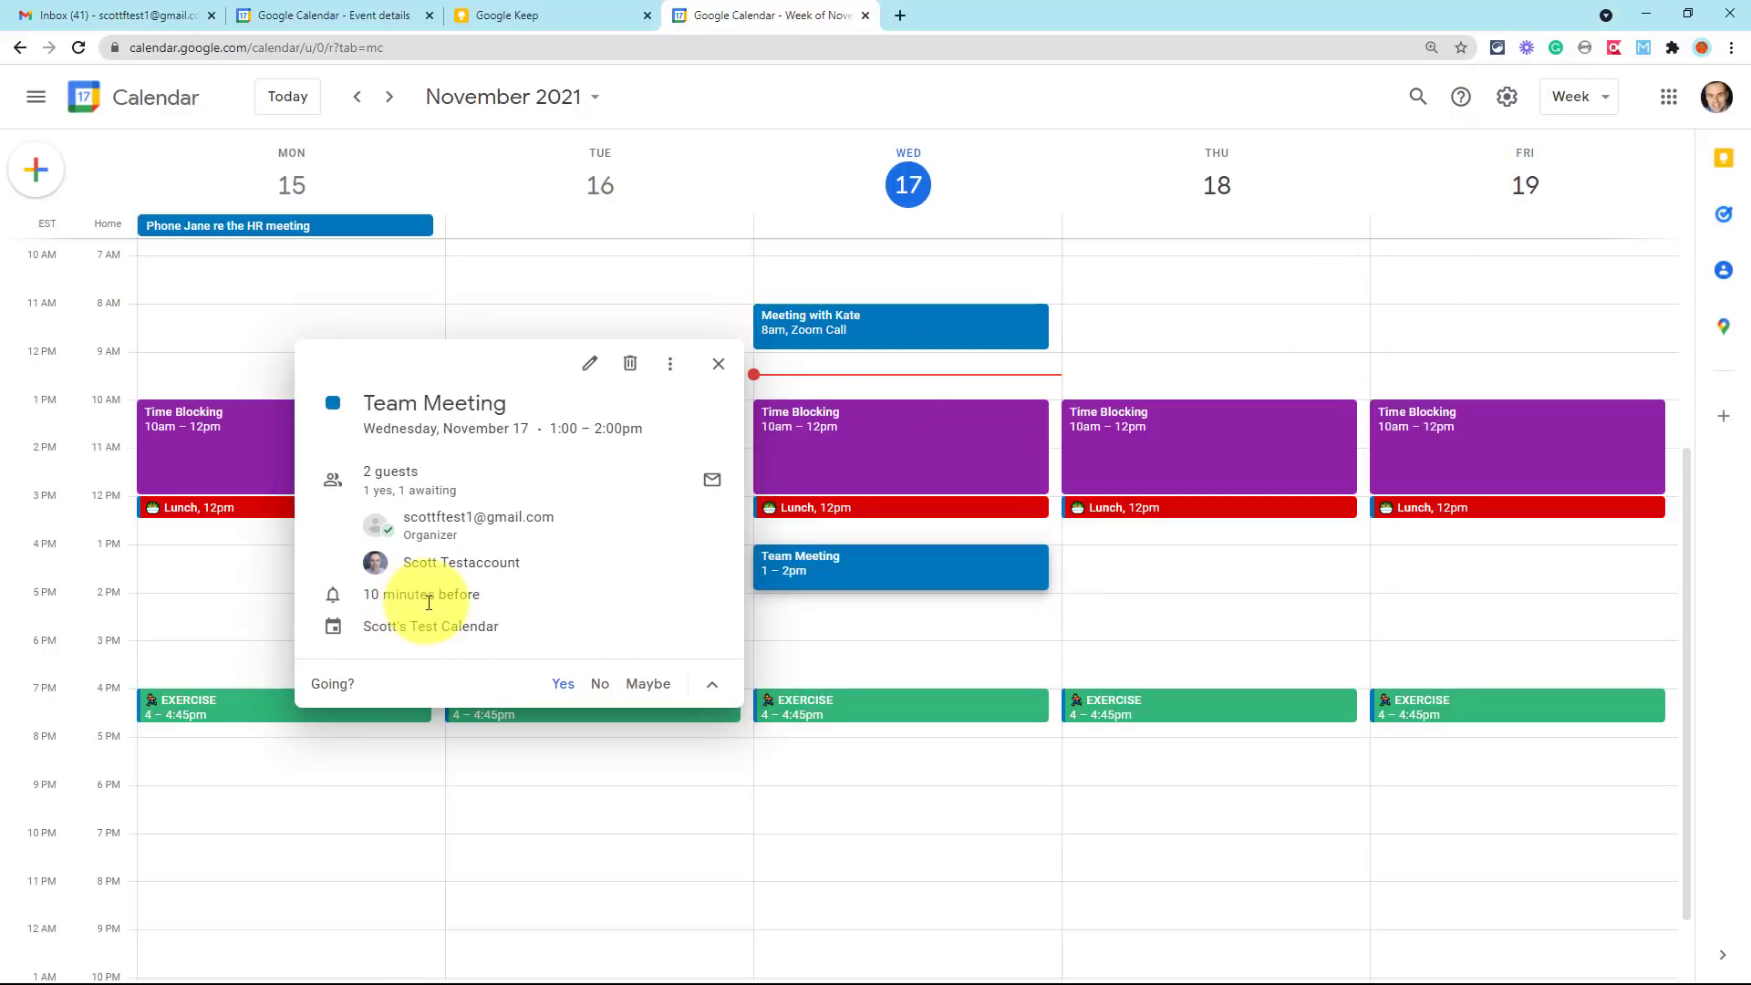
{"action": "left_click", "coordinate": [589, 363]}
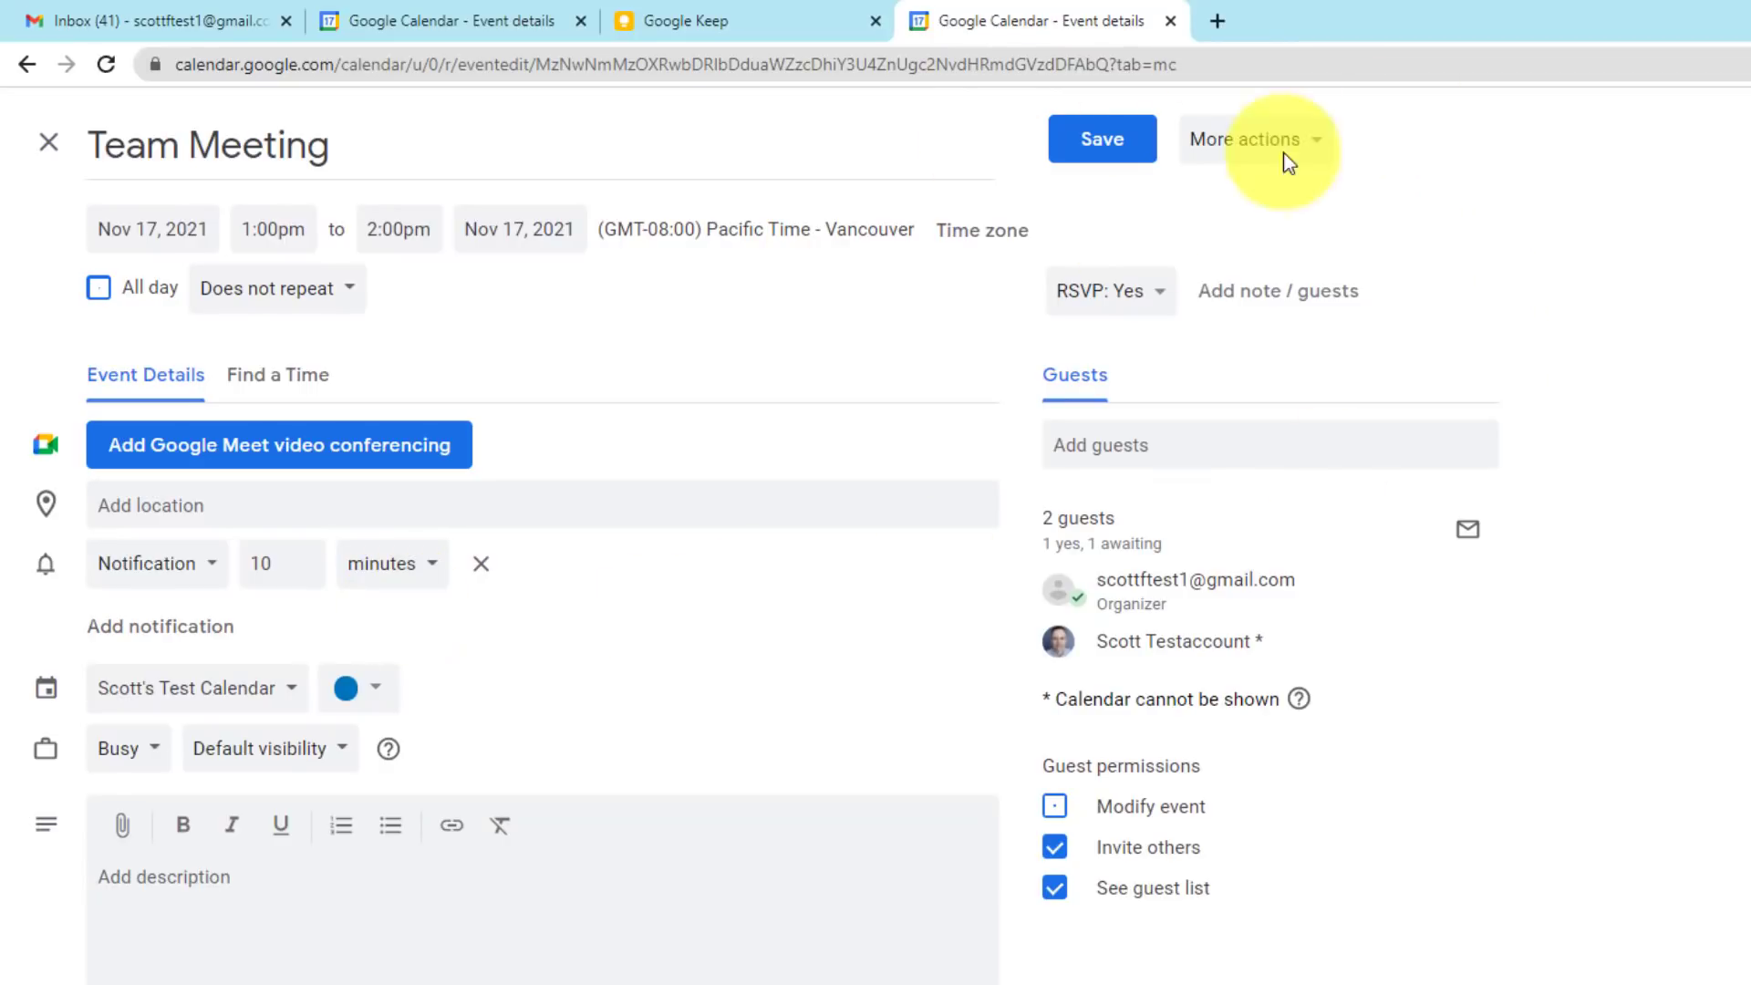
{"action": "mouse_move", "coordinate": [443, 737]}
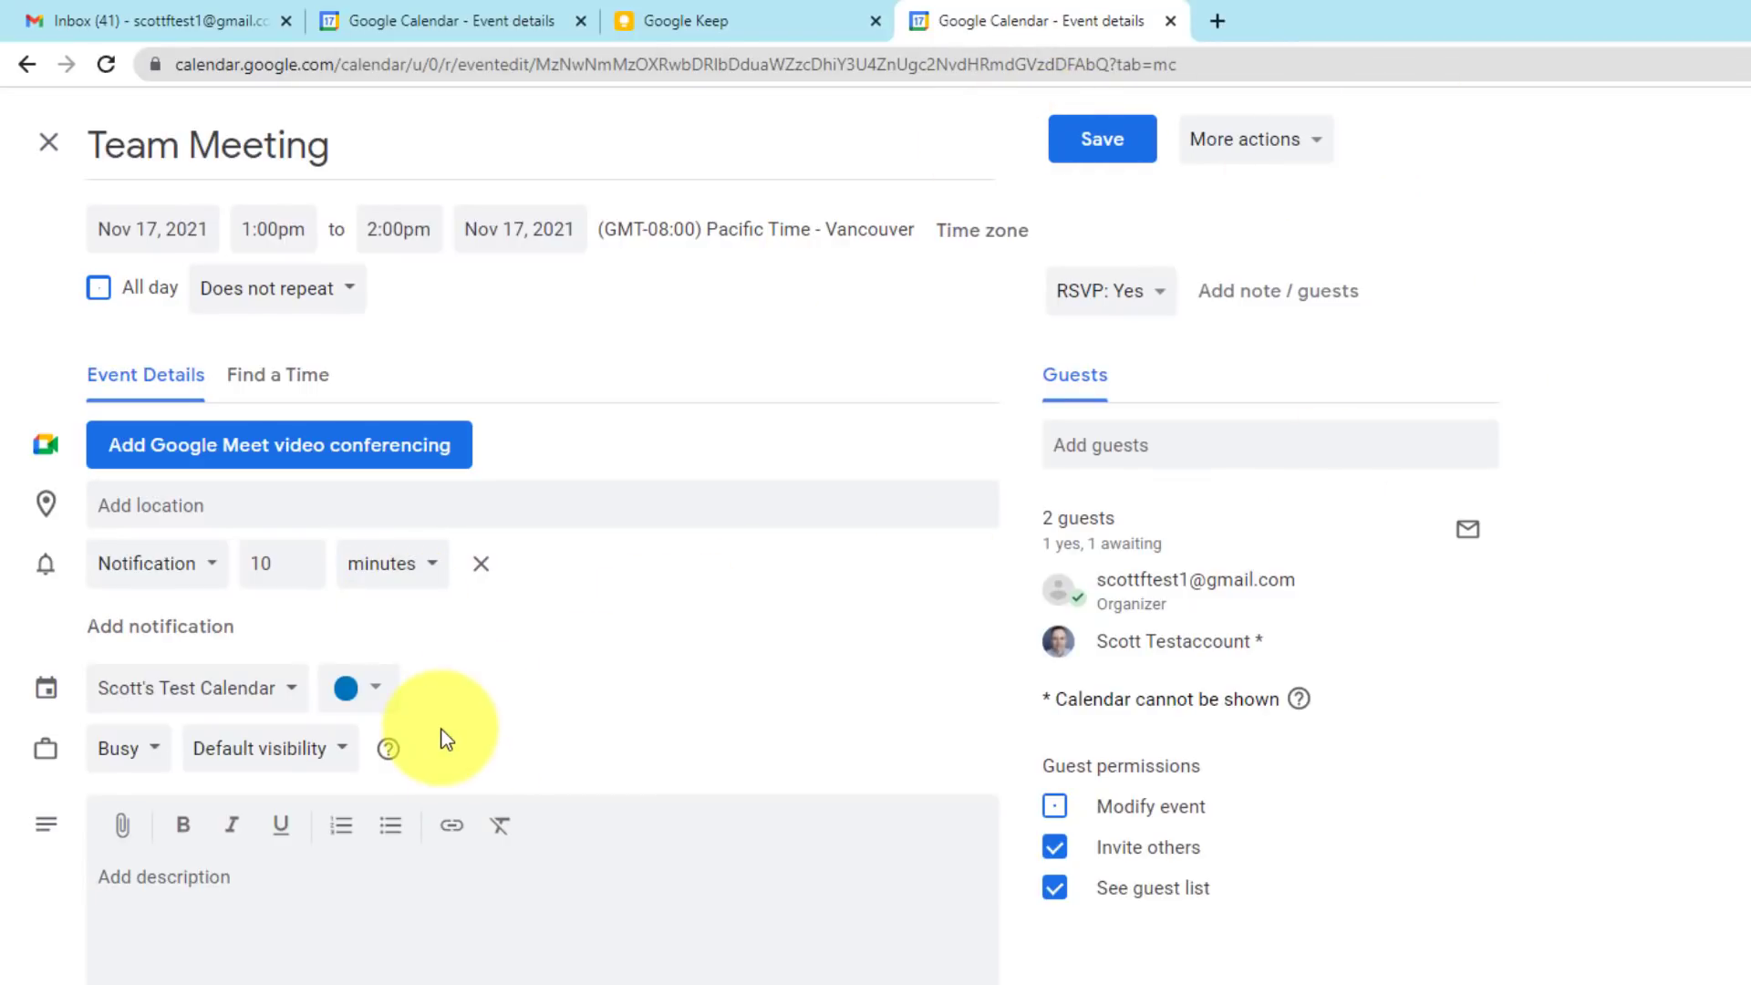
{"action": "mouse_move", "coordinate": [436, 629]}
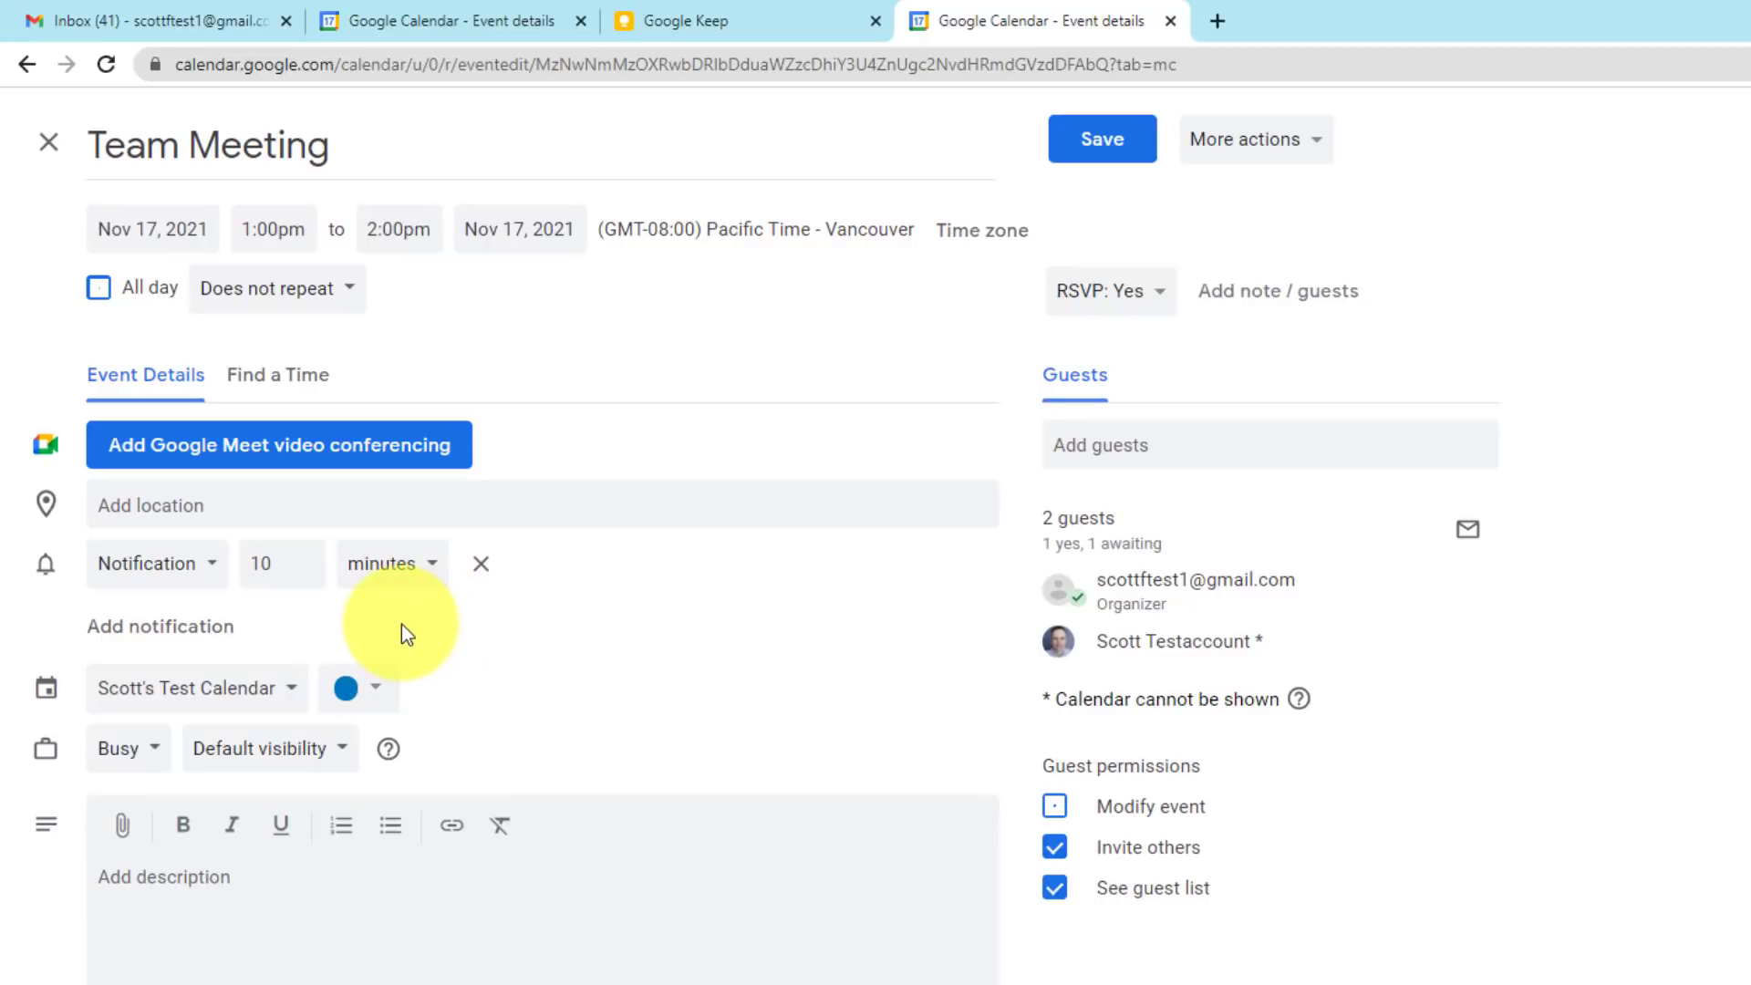
{"action": "mouse_move", "coordinate": [151, 636]}
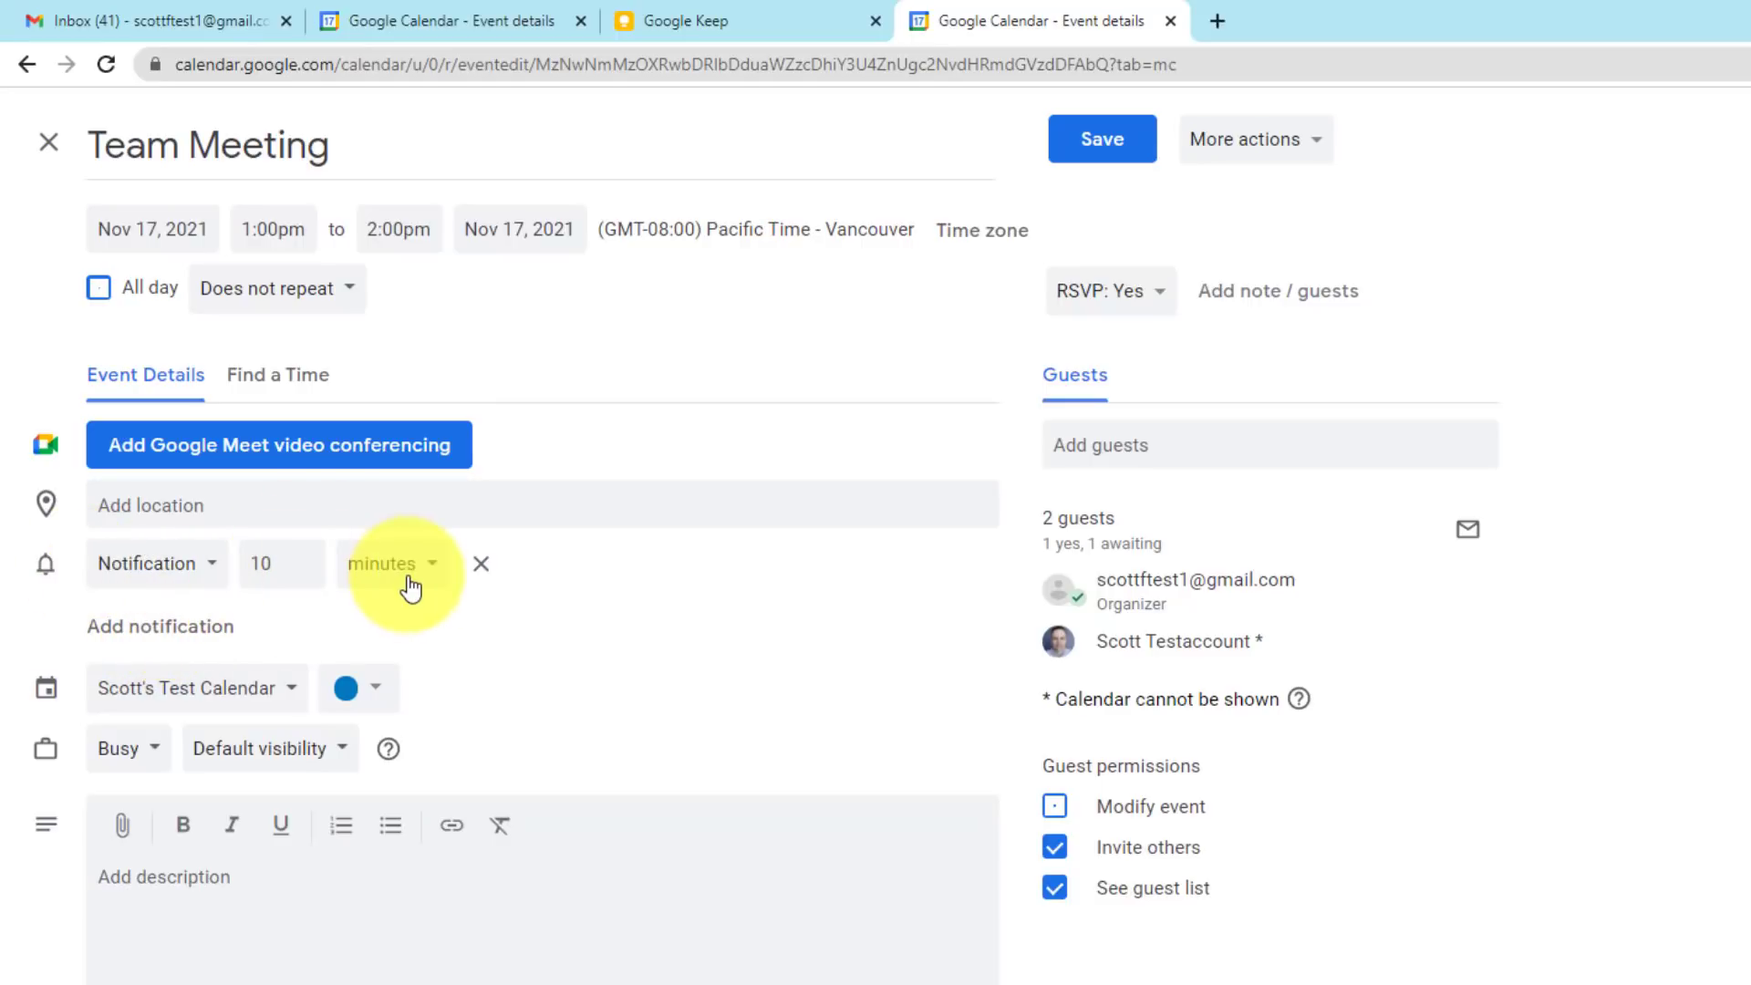
- Add email reminders 2 hours and 2 days before Team Meeting, then save
{"action": "left_click", "coordinate": [159, 625]}
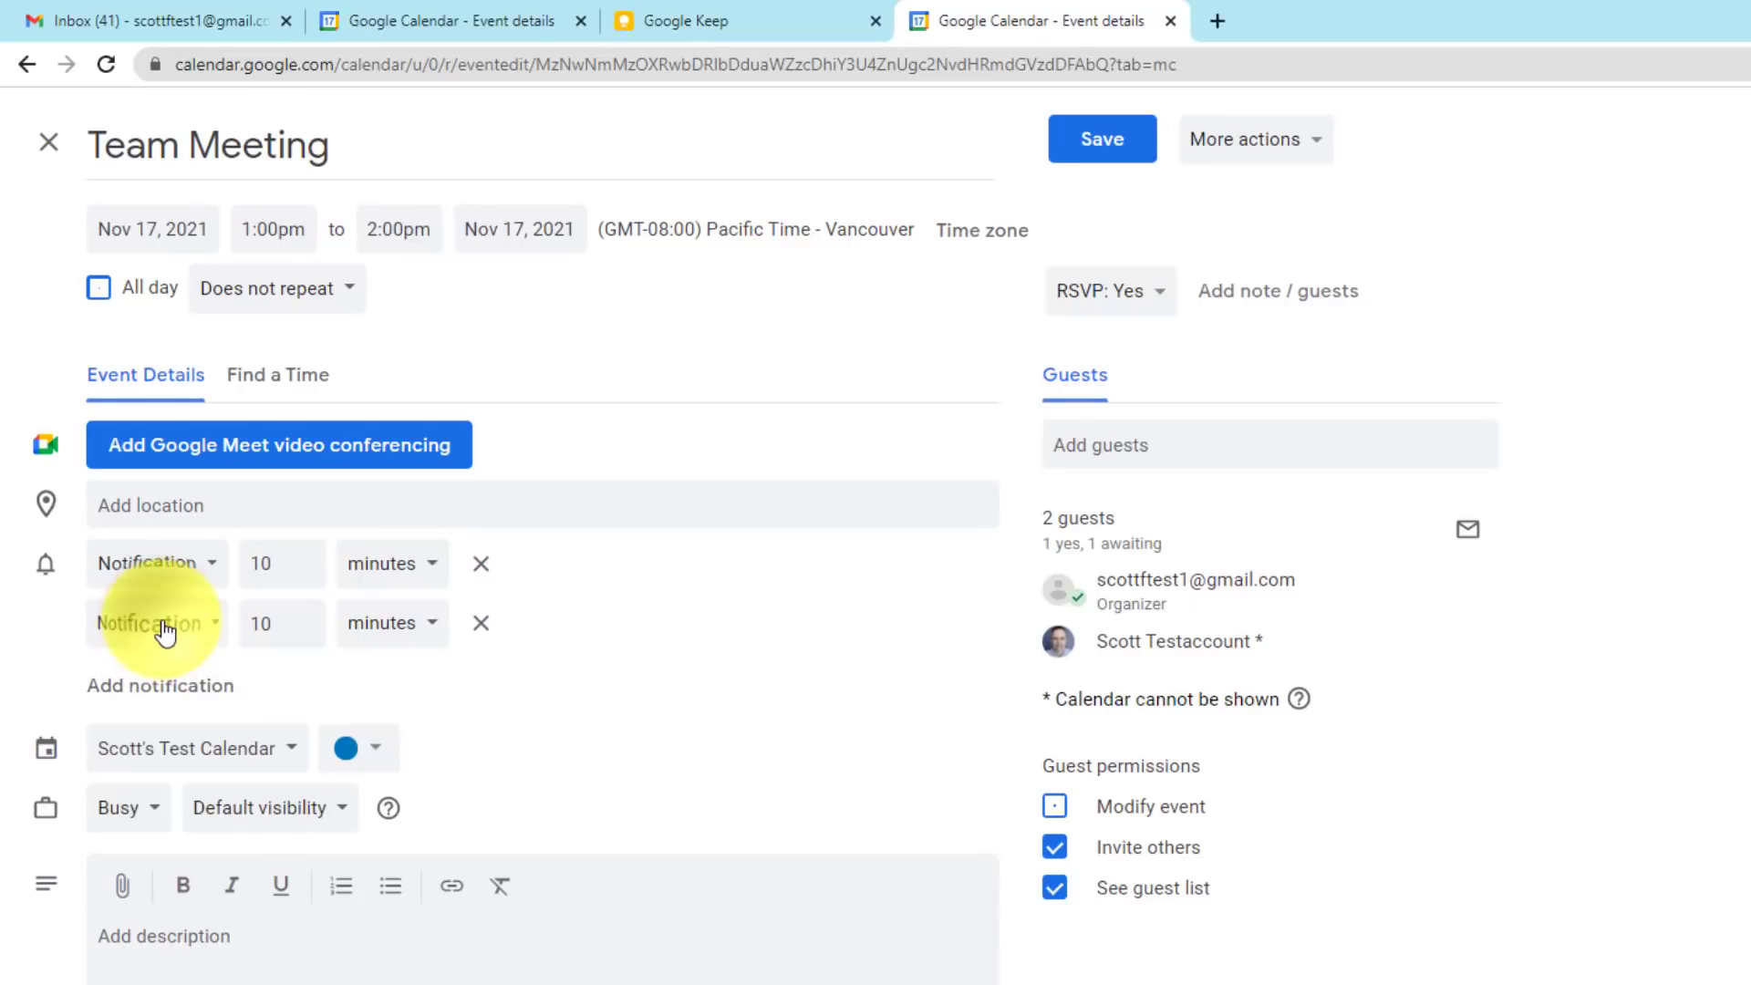
{"action": "left_click", "coordinate": [150, 622]}
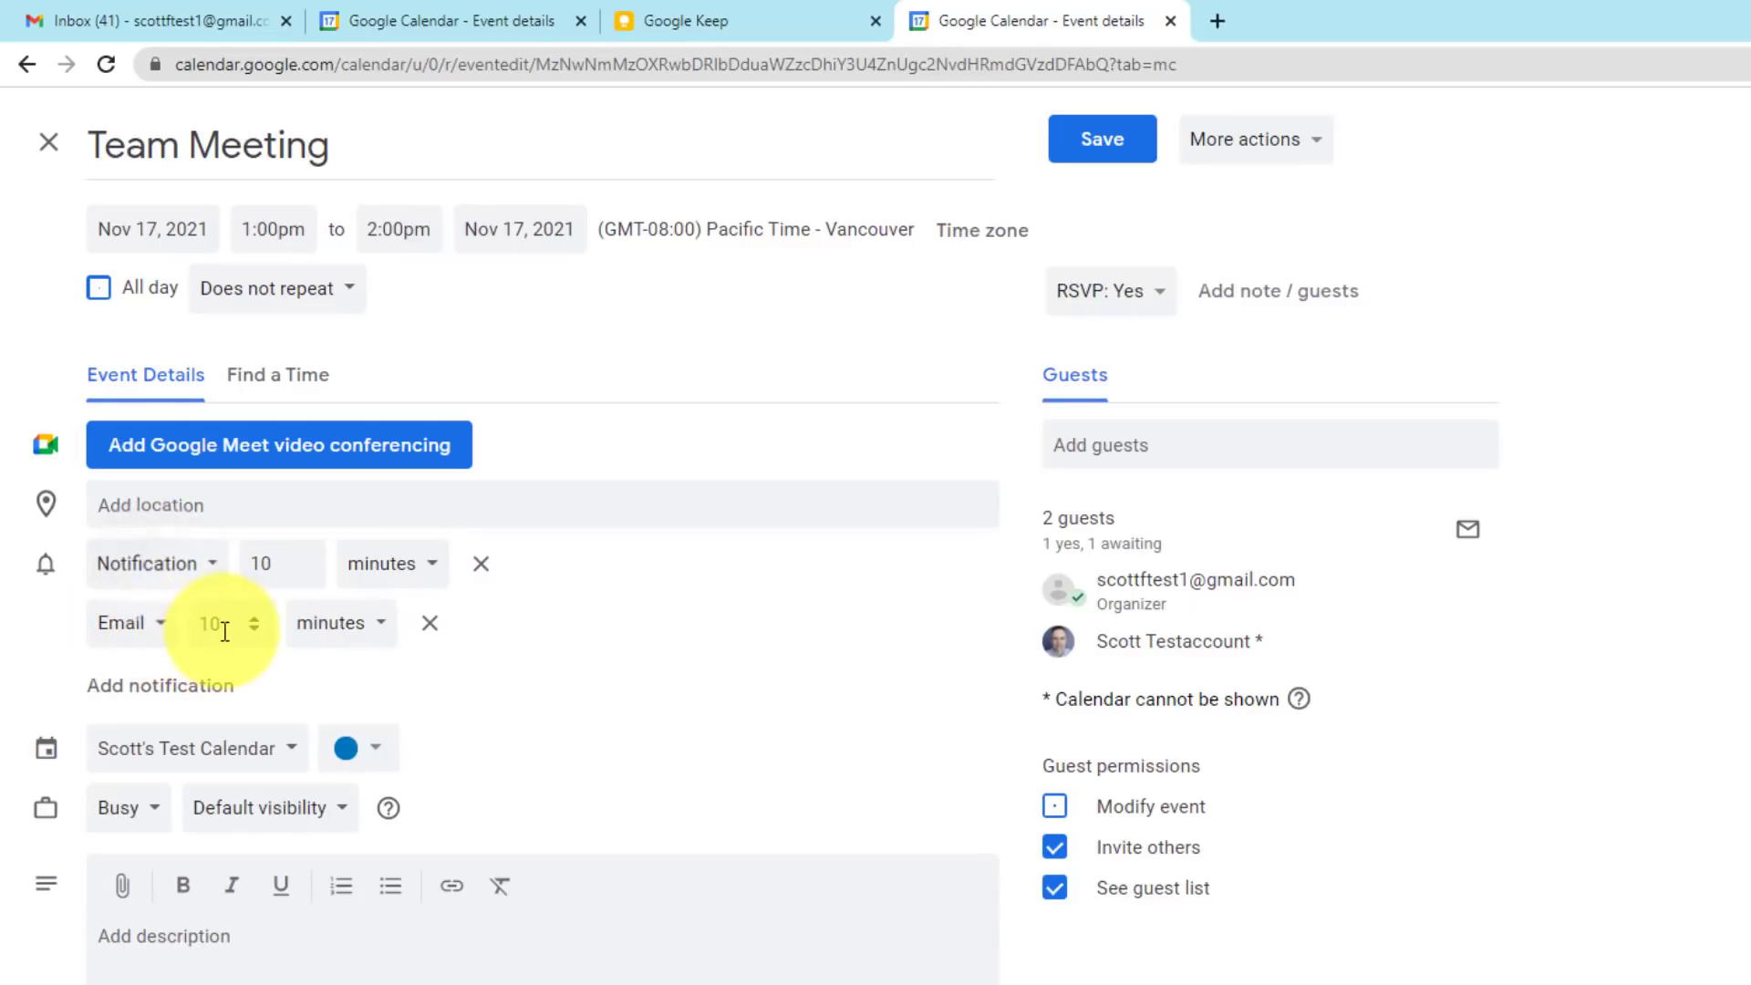
{"action": "type", "text": "2"}
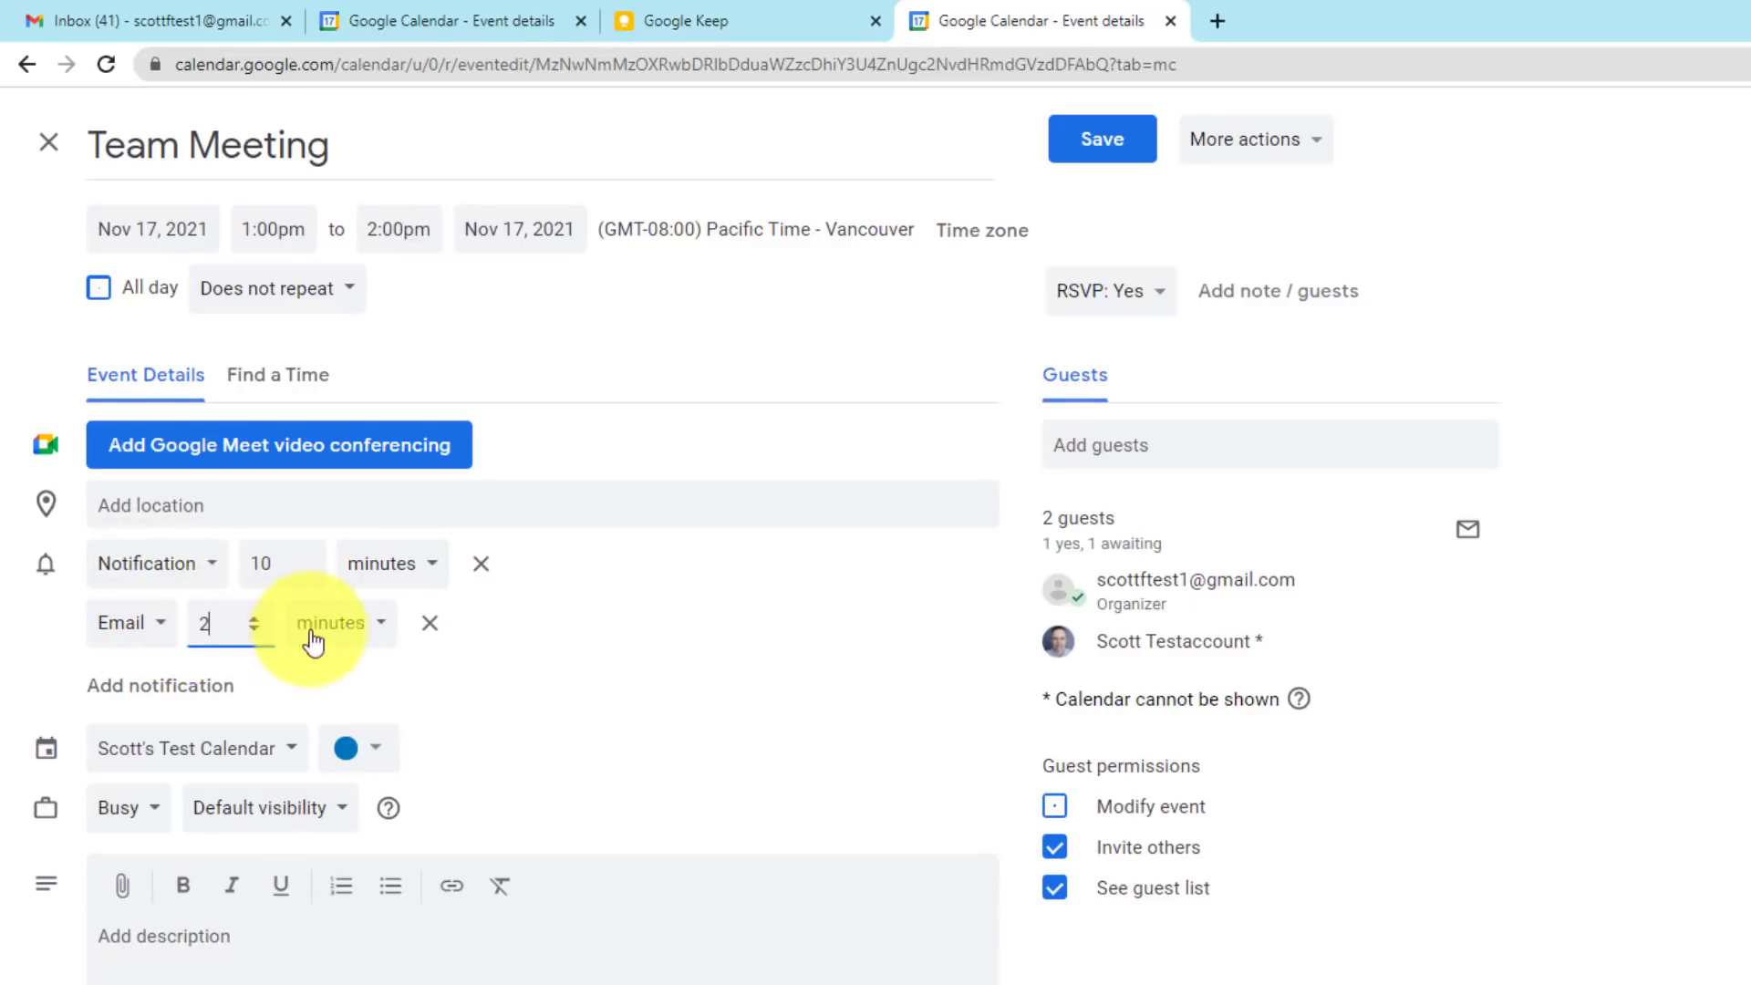
{"action": "left_click", "coordinate": [332, 622]}
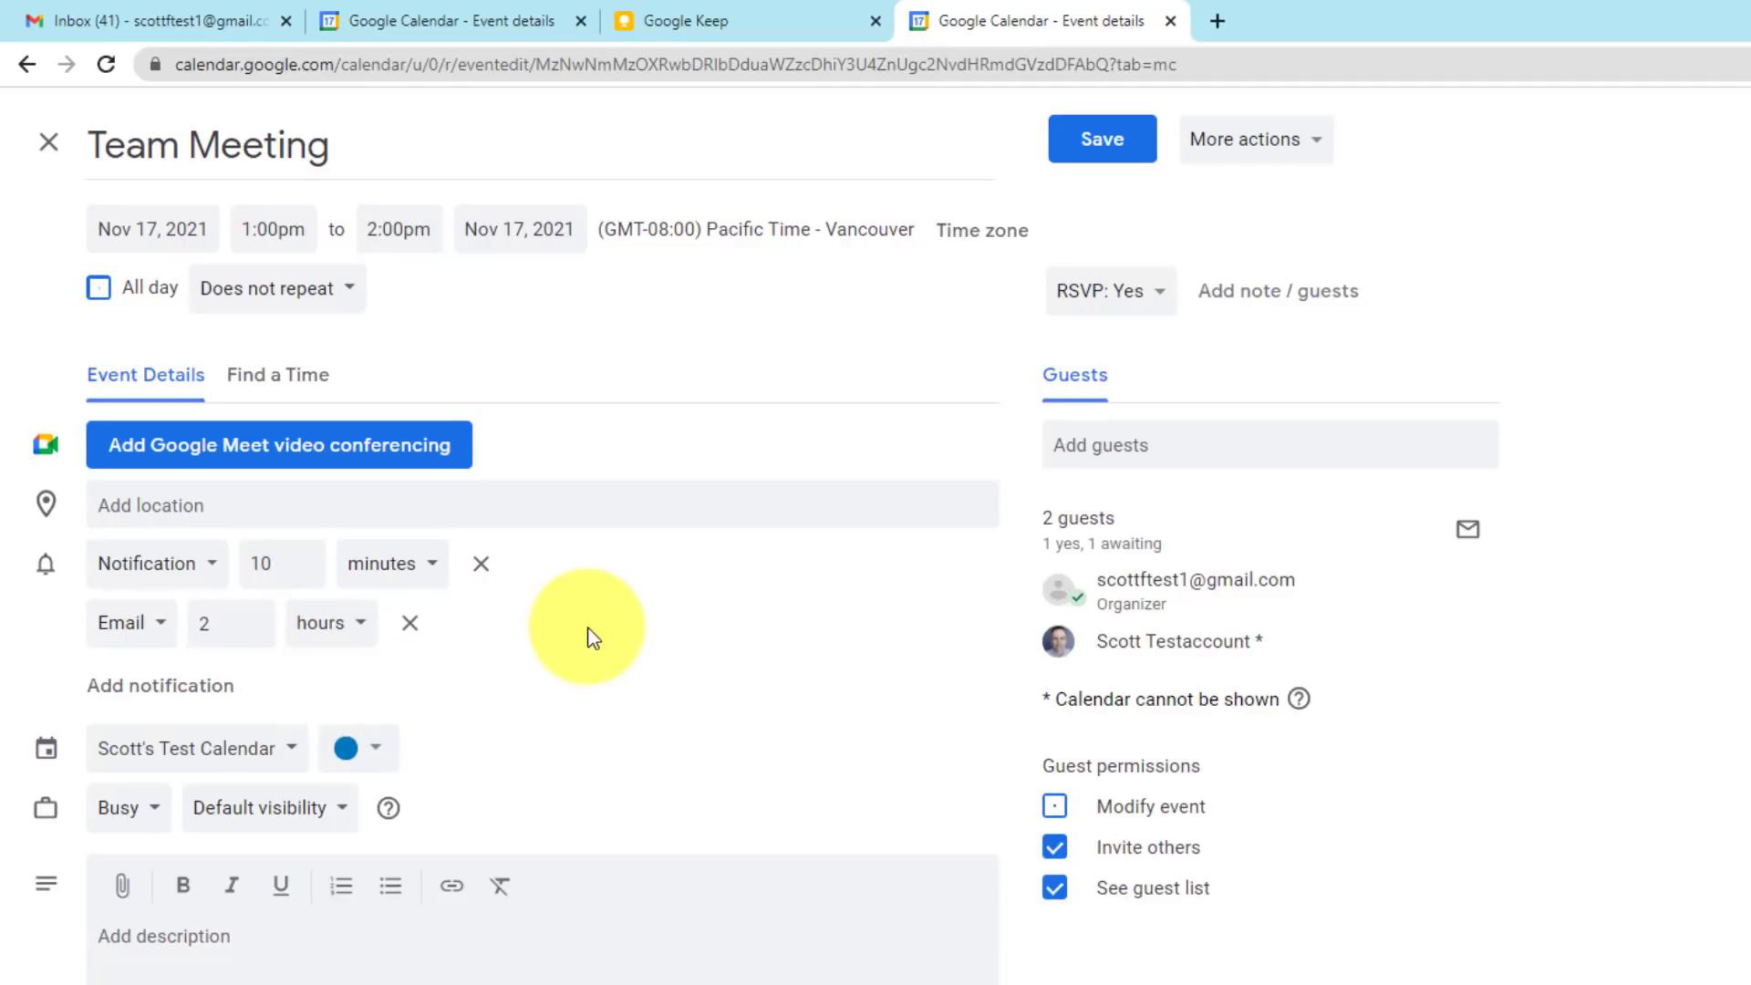
{"action": "left_click", "coordinate": [160, 685]}
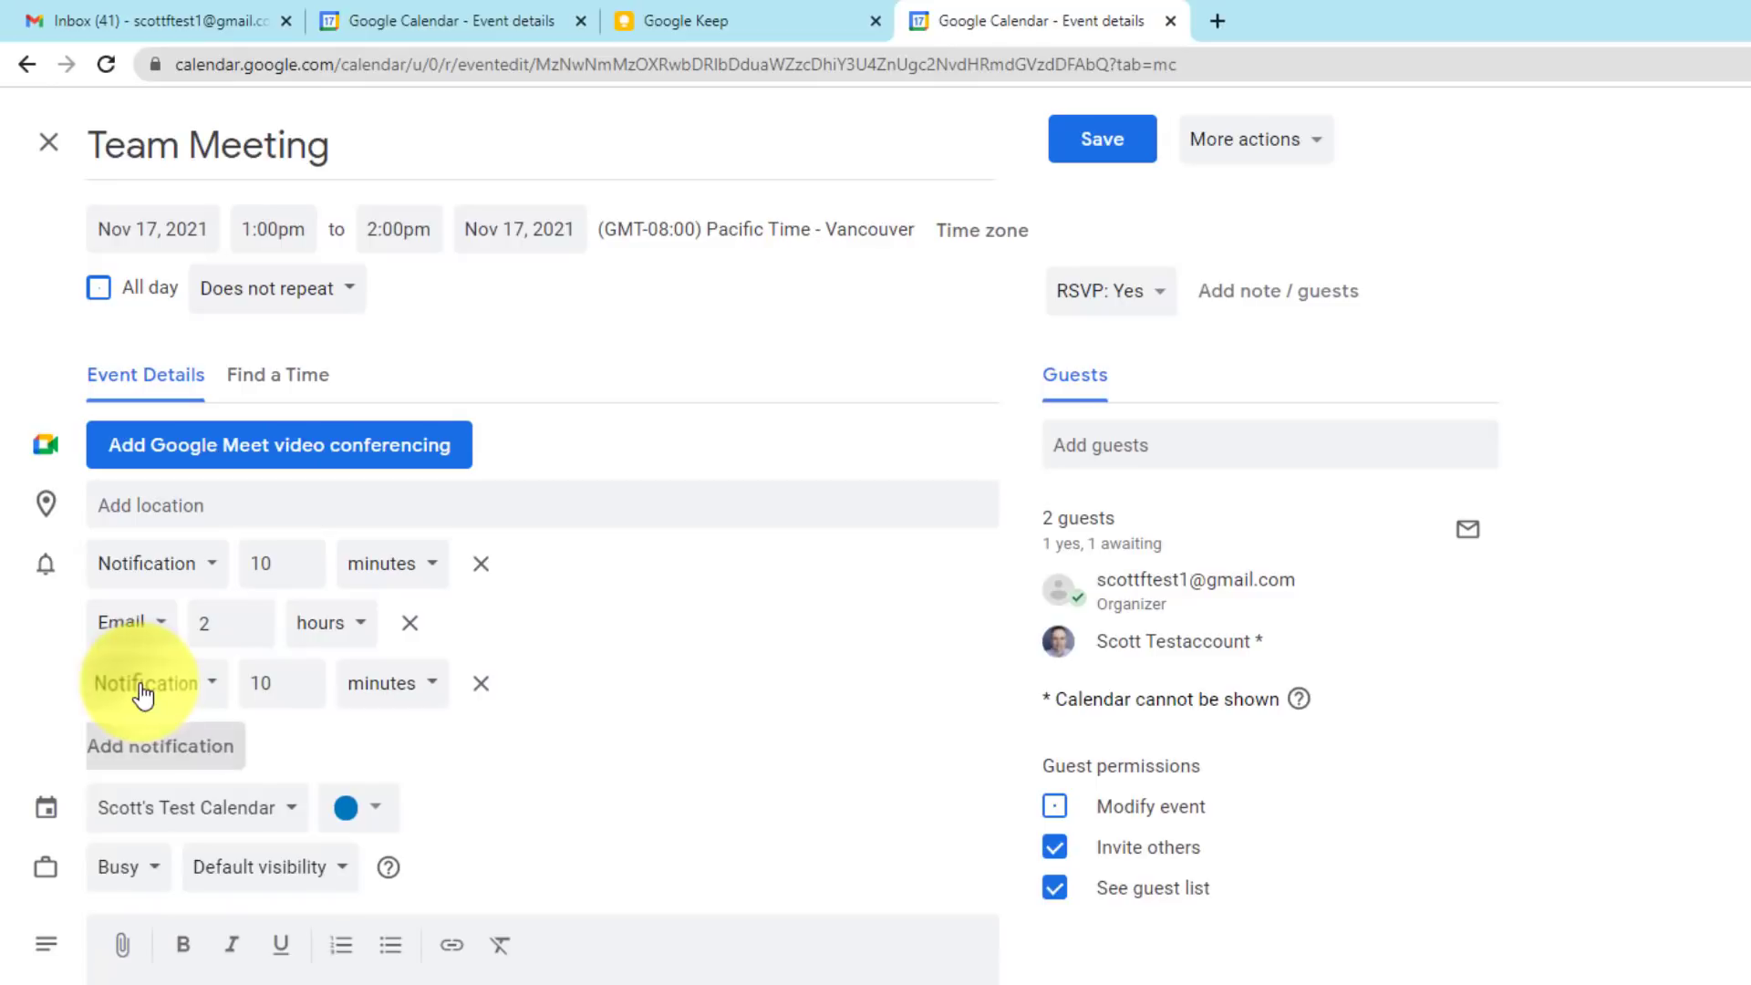
{"action": "left_click", "coordinate": [148, 682]}
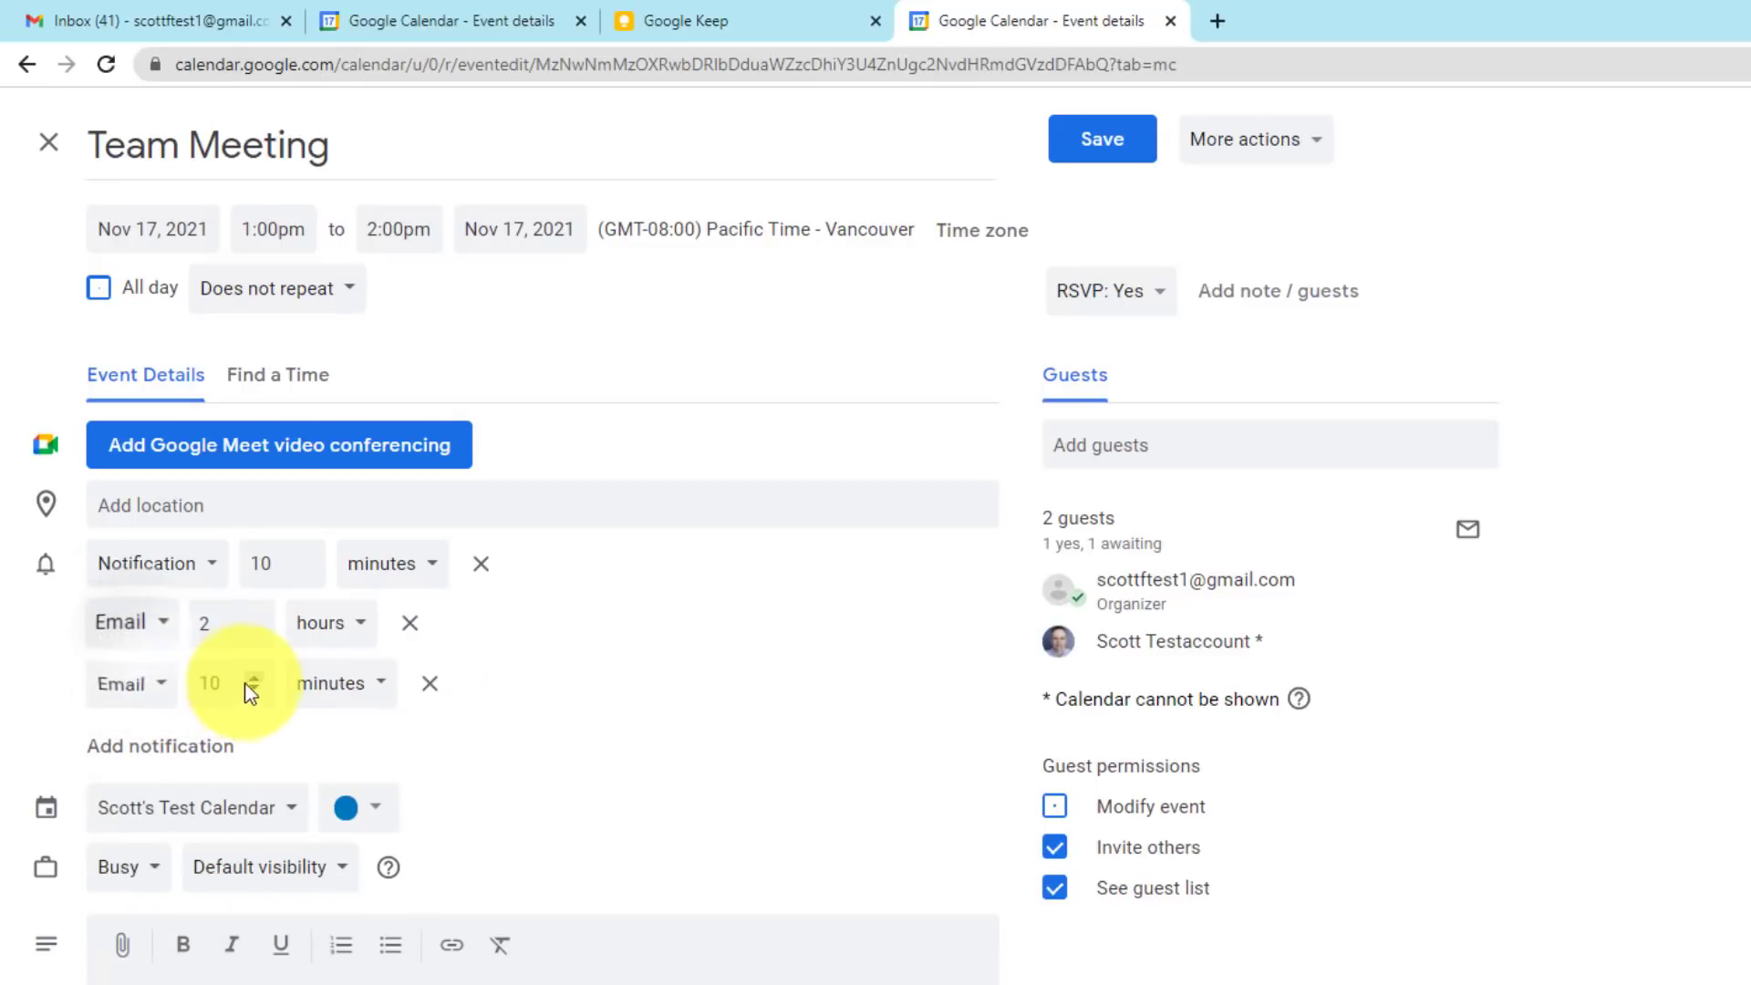
{"action": "left_click", "coordinate": [330, 682]}
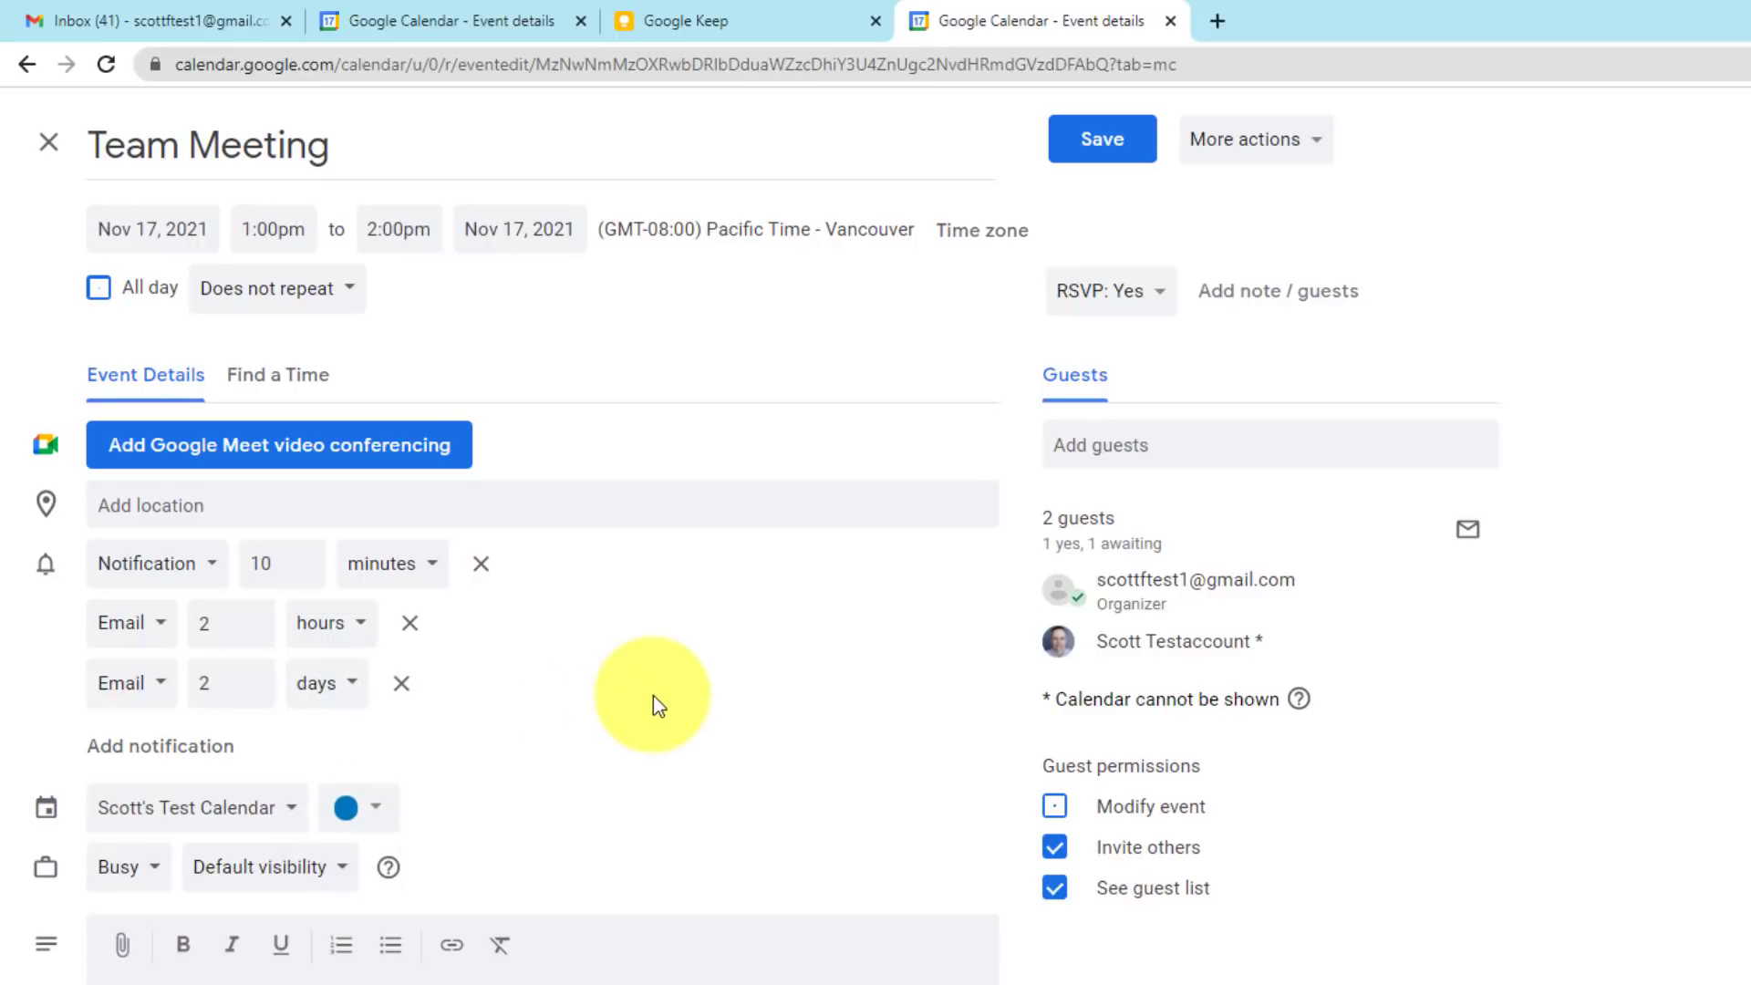
{"action": "left_click", "coordinate": [1099, 139]}
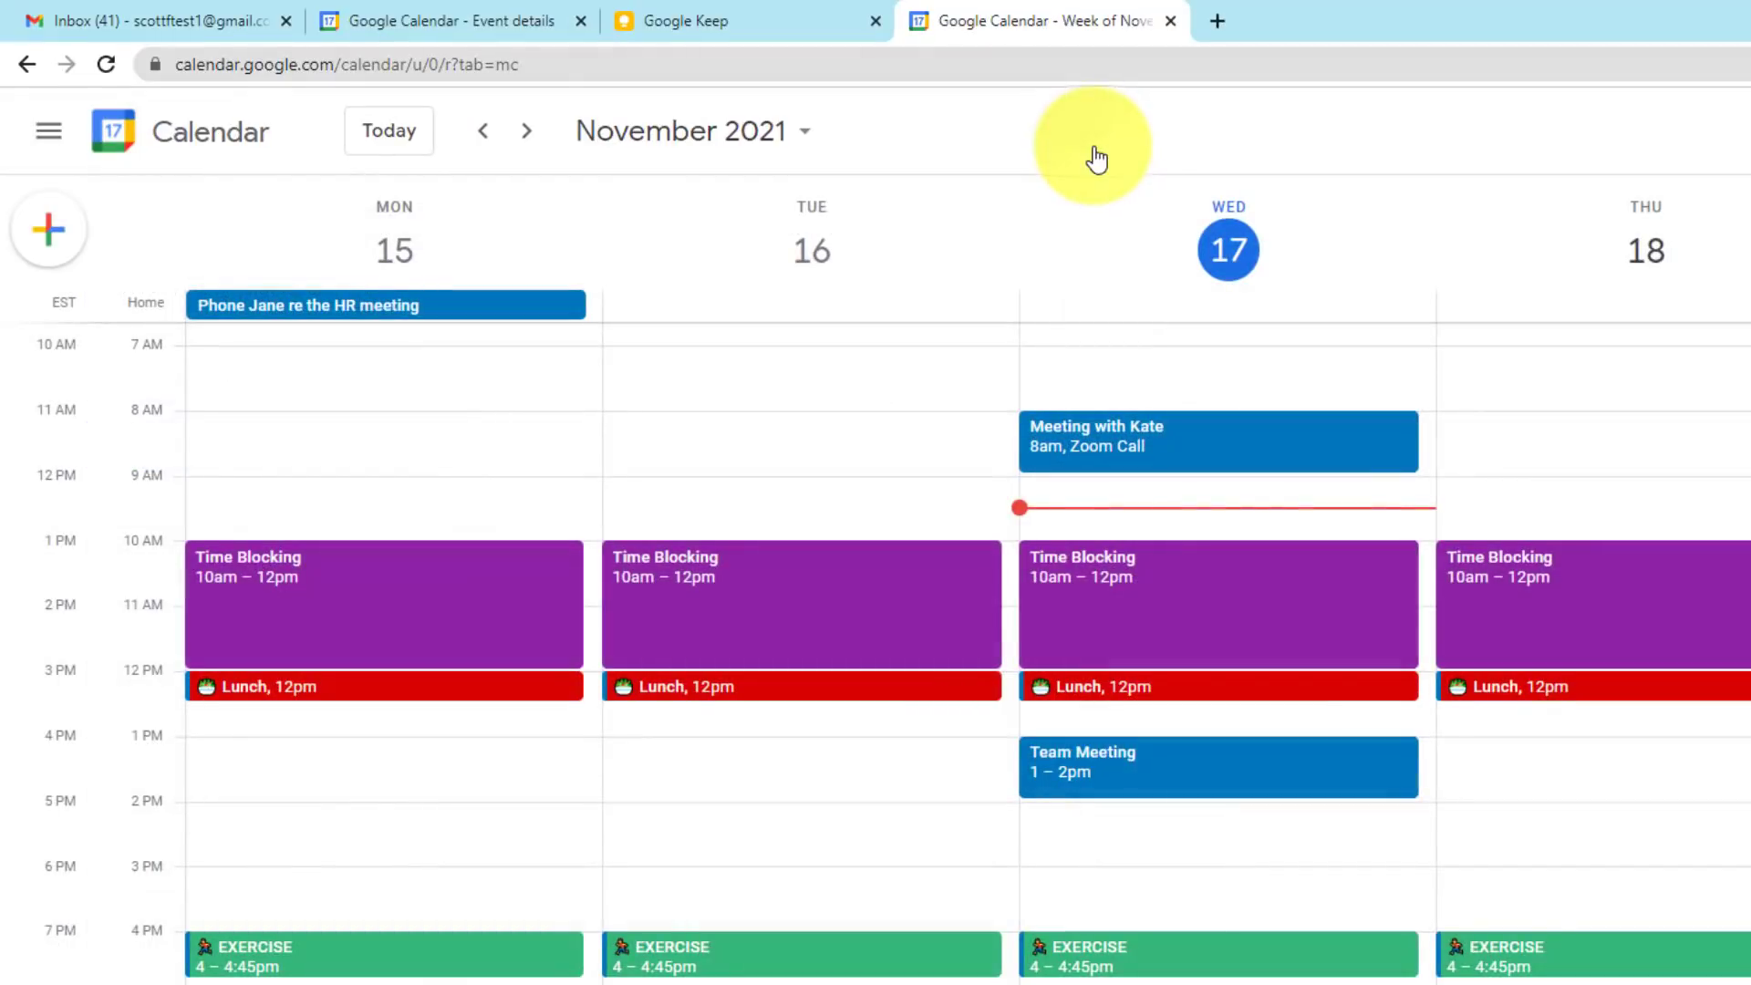
- Check Team Meeting's 10-minute, 2-hour and 2-day reminders in its popup, then reopen it
{"action": "left_click", "coordinate": [1217, 767]}
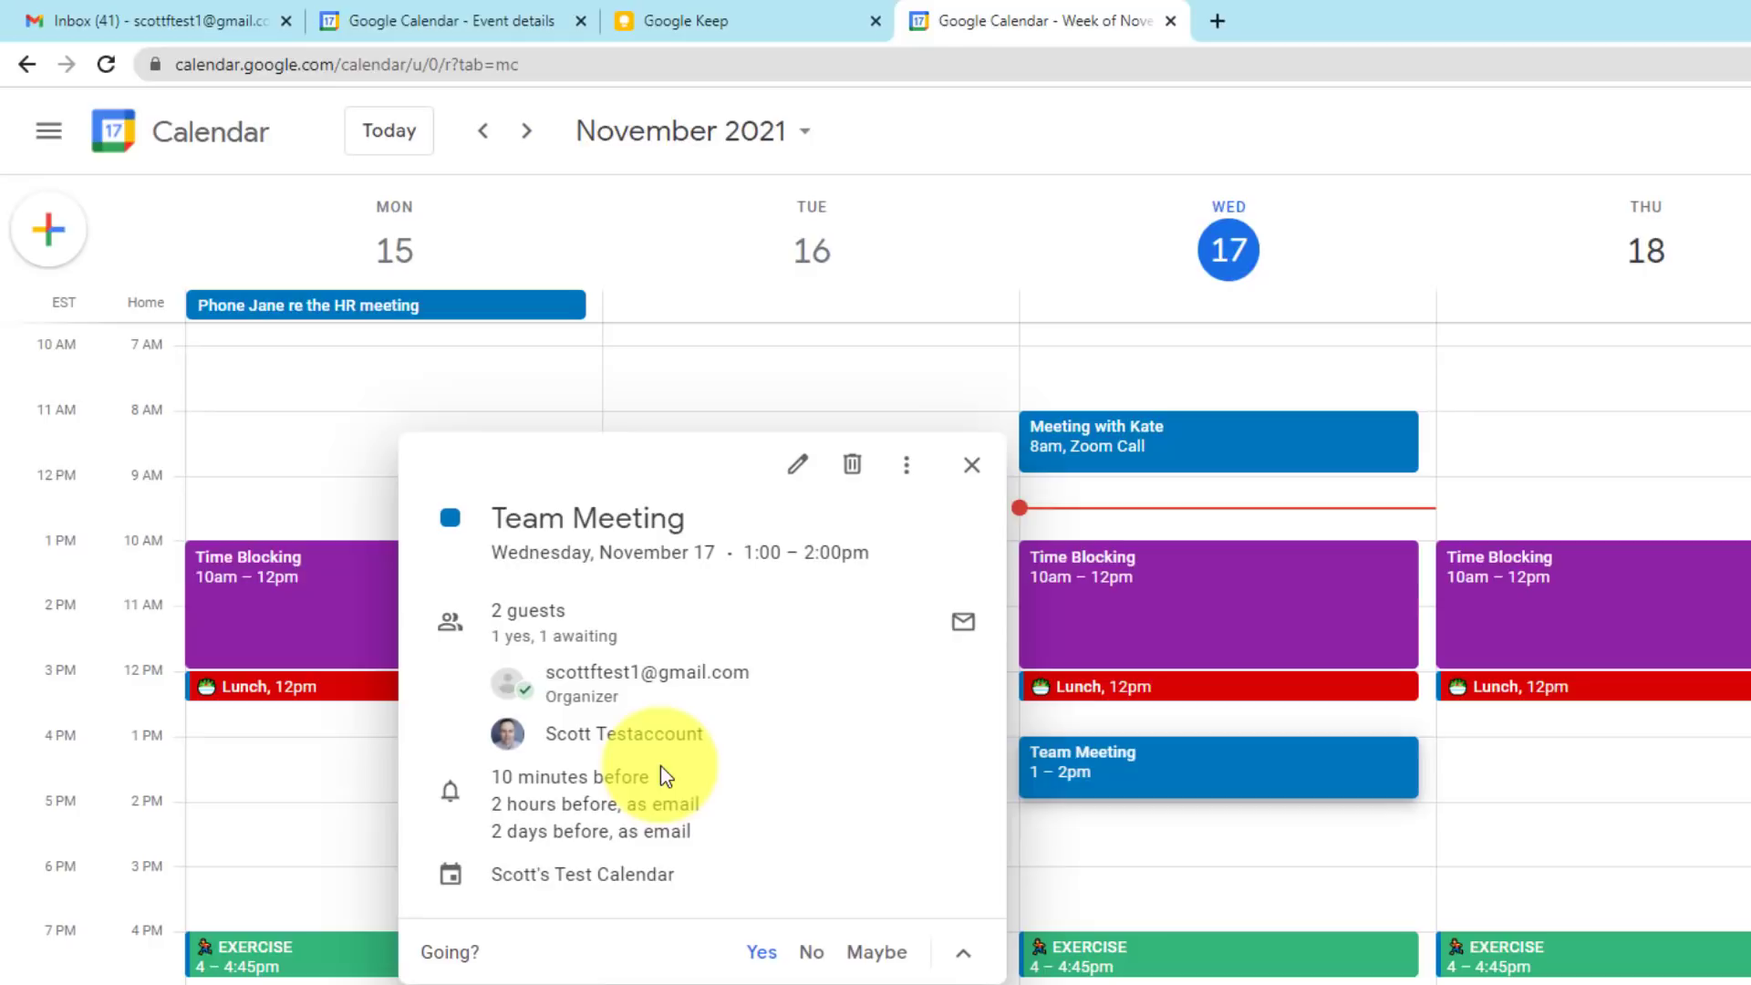
{"action": "mouse_move", "coordinate": [661, 782]}
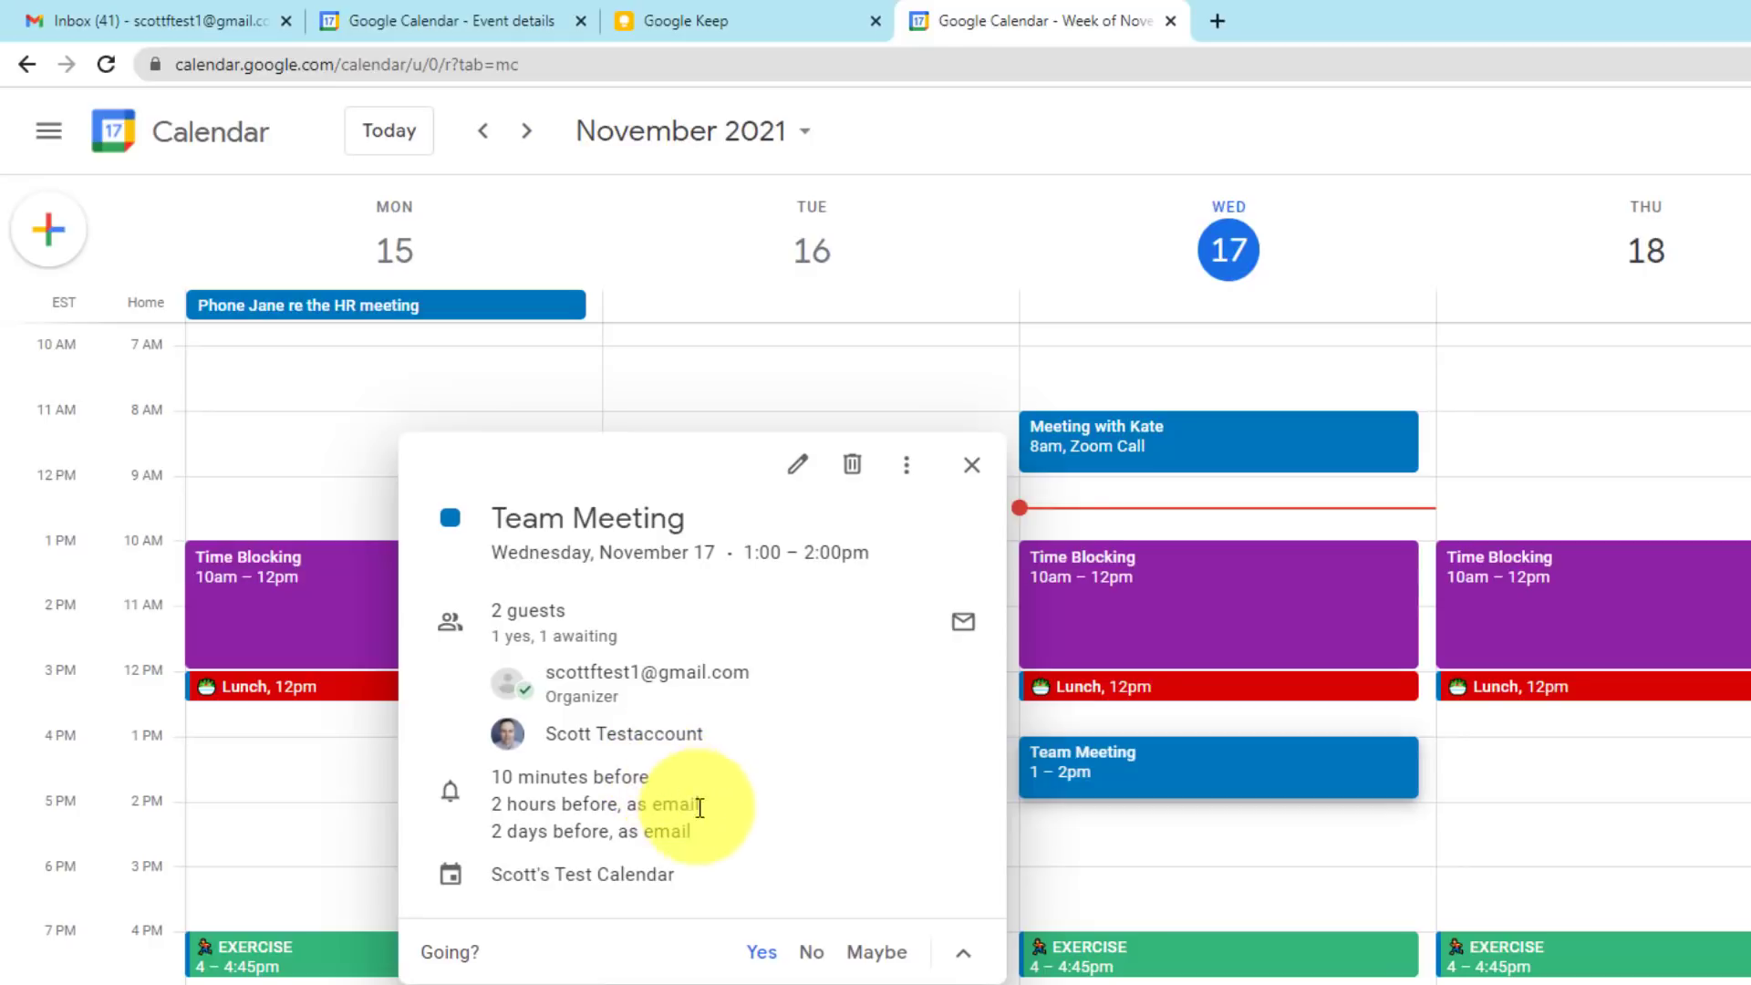
{"action": "mouse_move", "coordinate": [720, 840]}
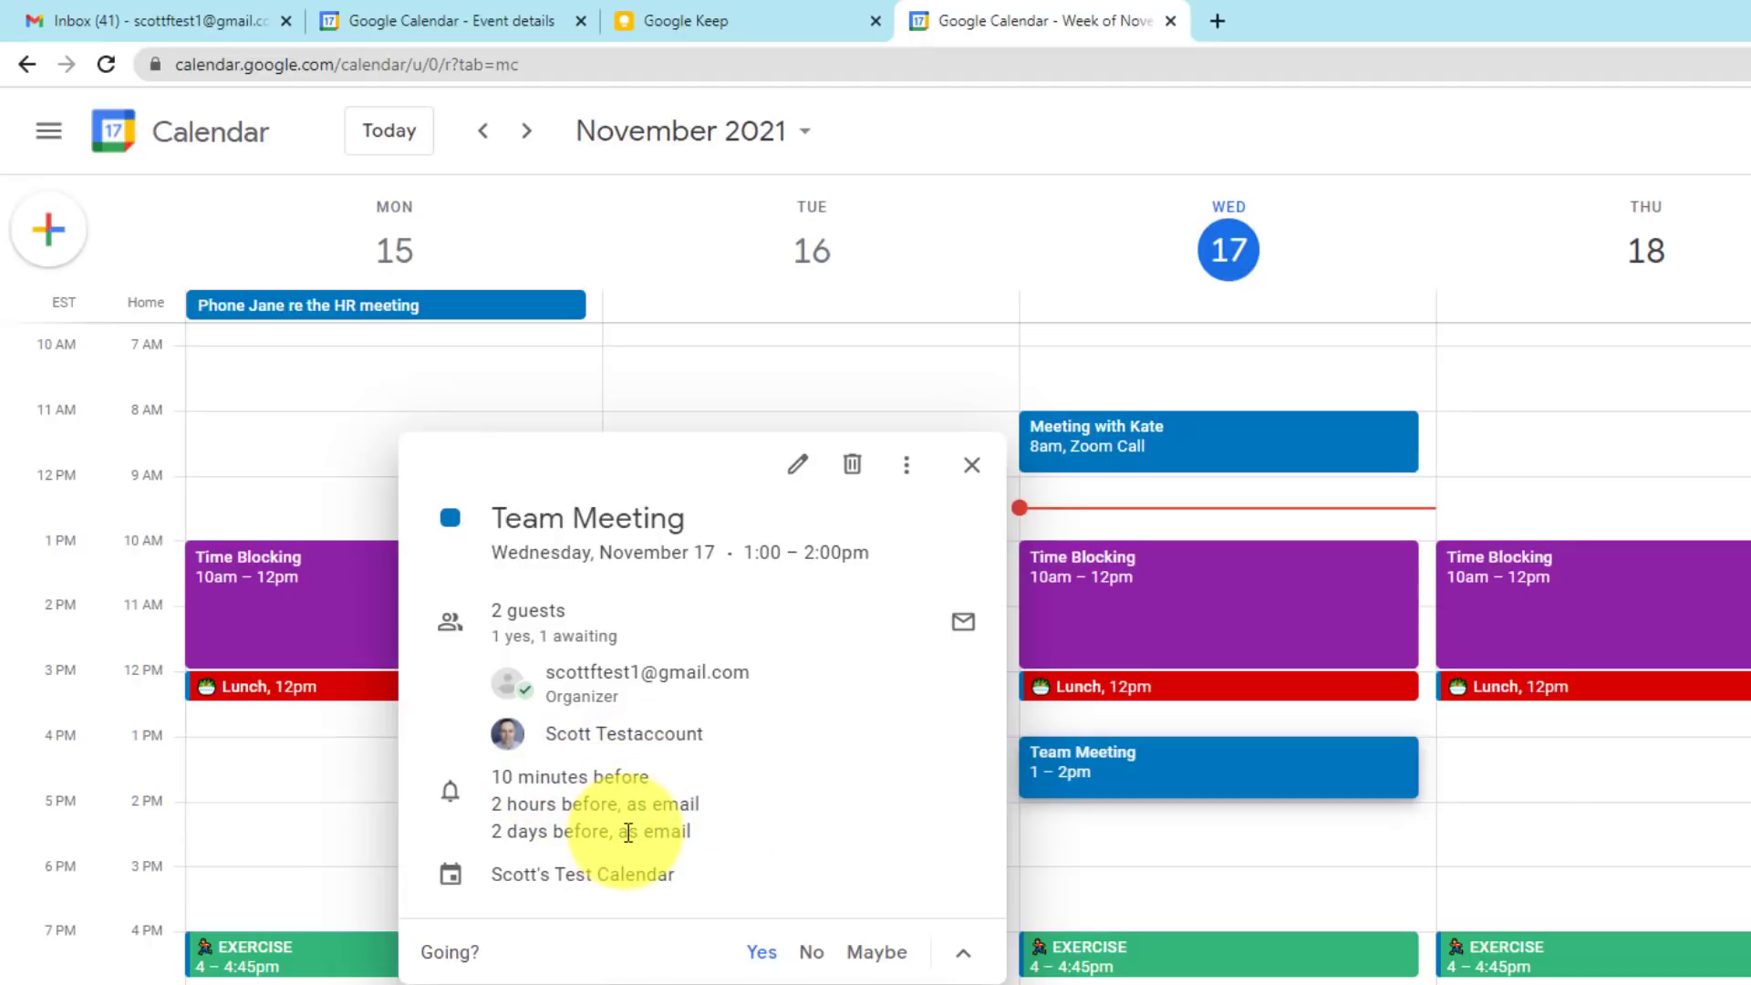
{"action": "mouse_move", "coordinate": [542, 770]}
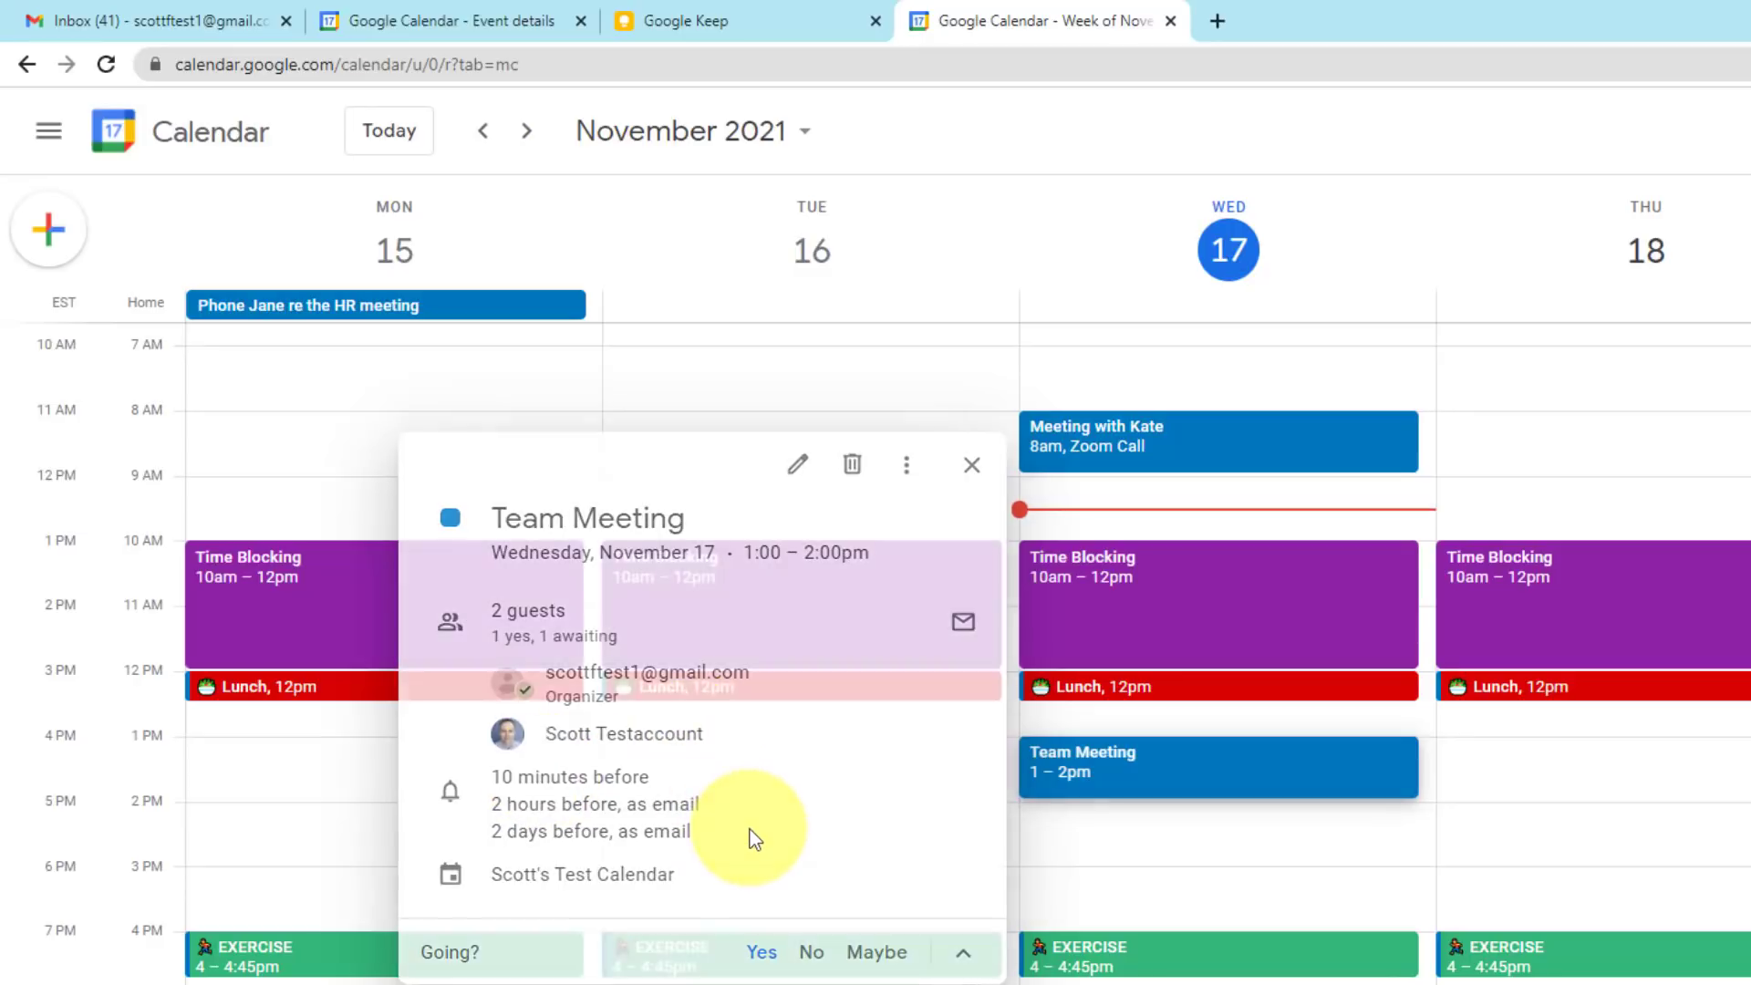
{"action": "left_click", "coordinate": [969, 464]}
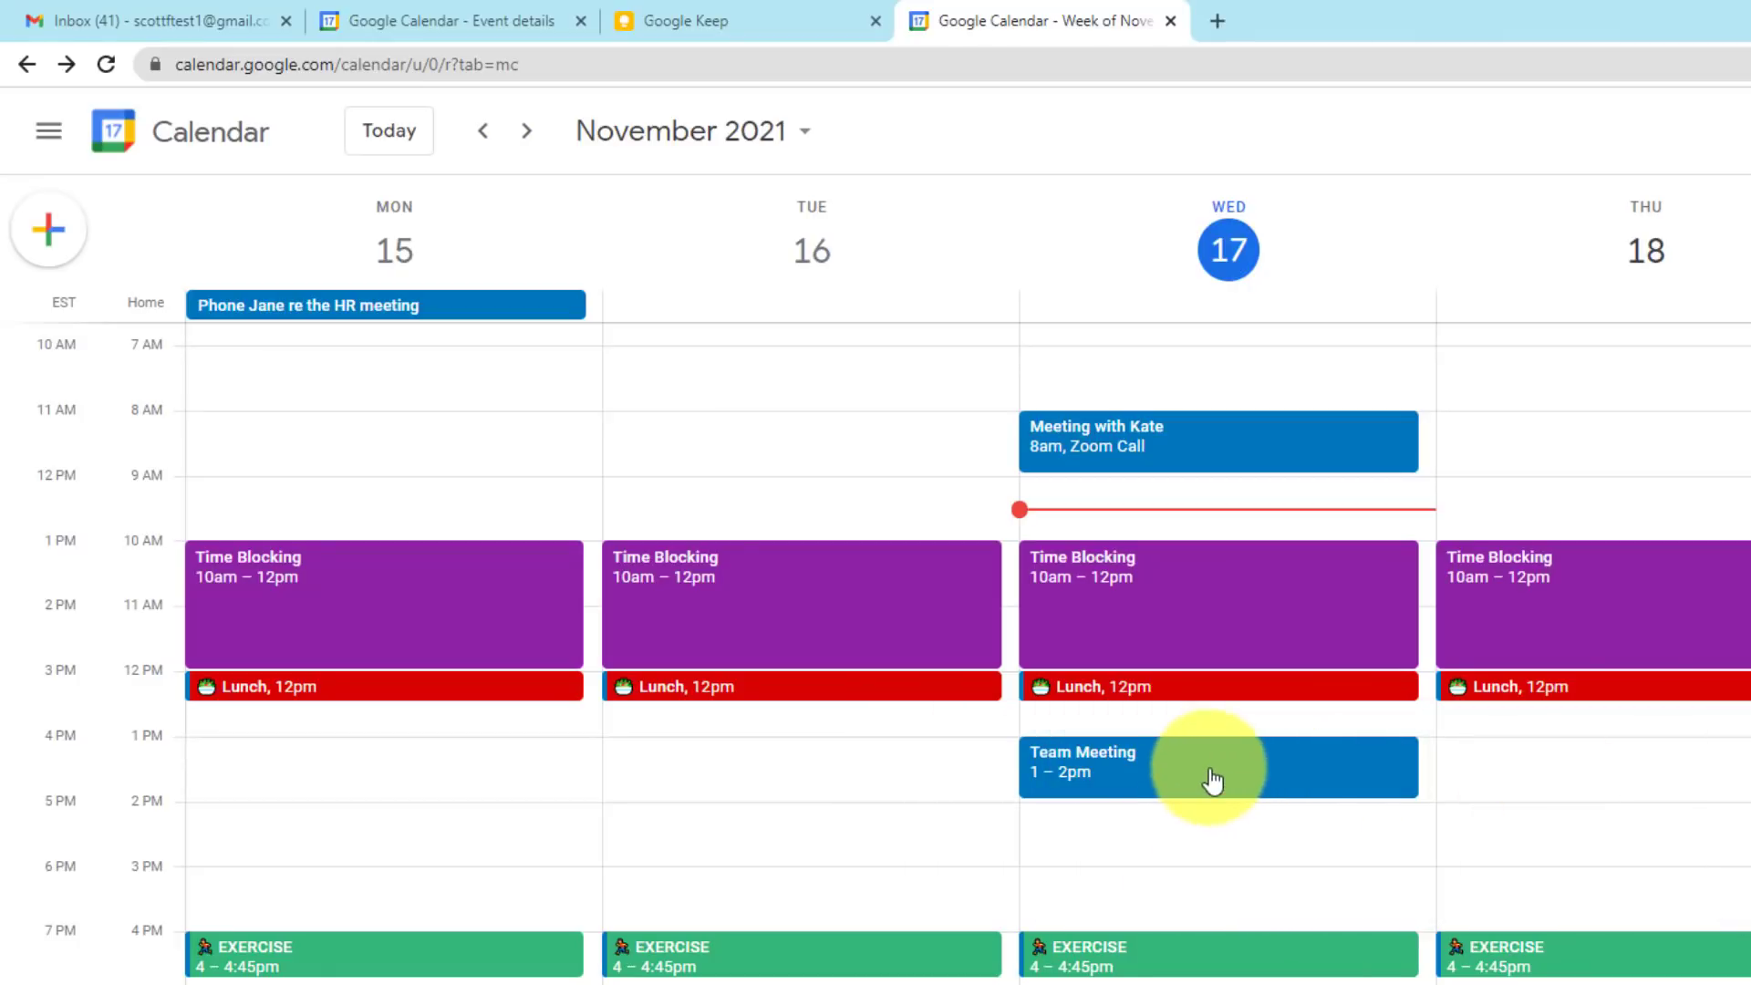
{"action": "left_click", "coordinate": [1218, 768]}
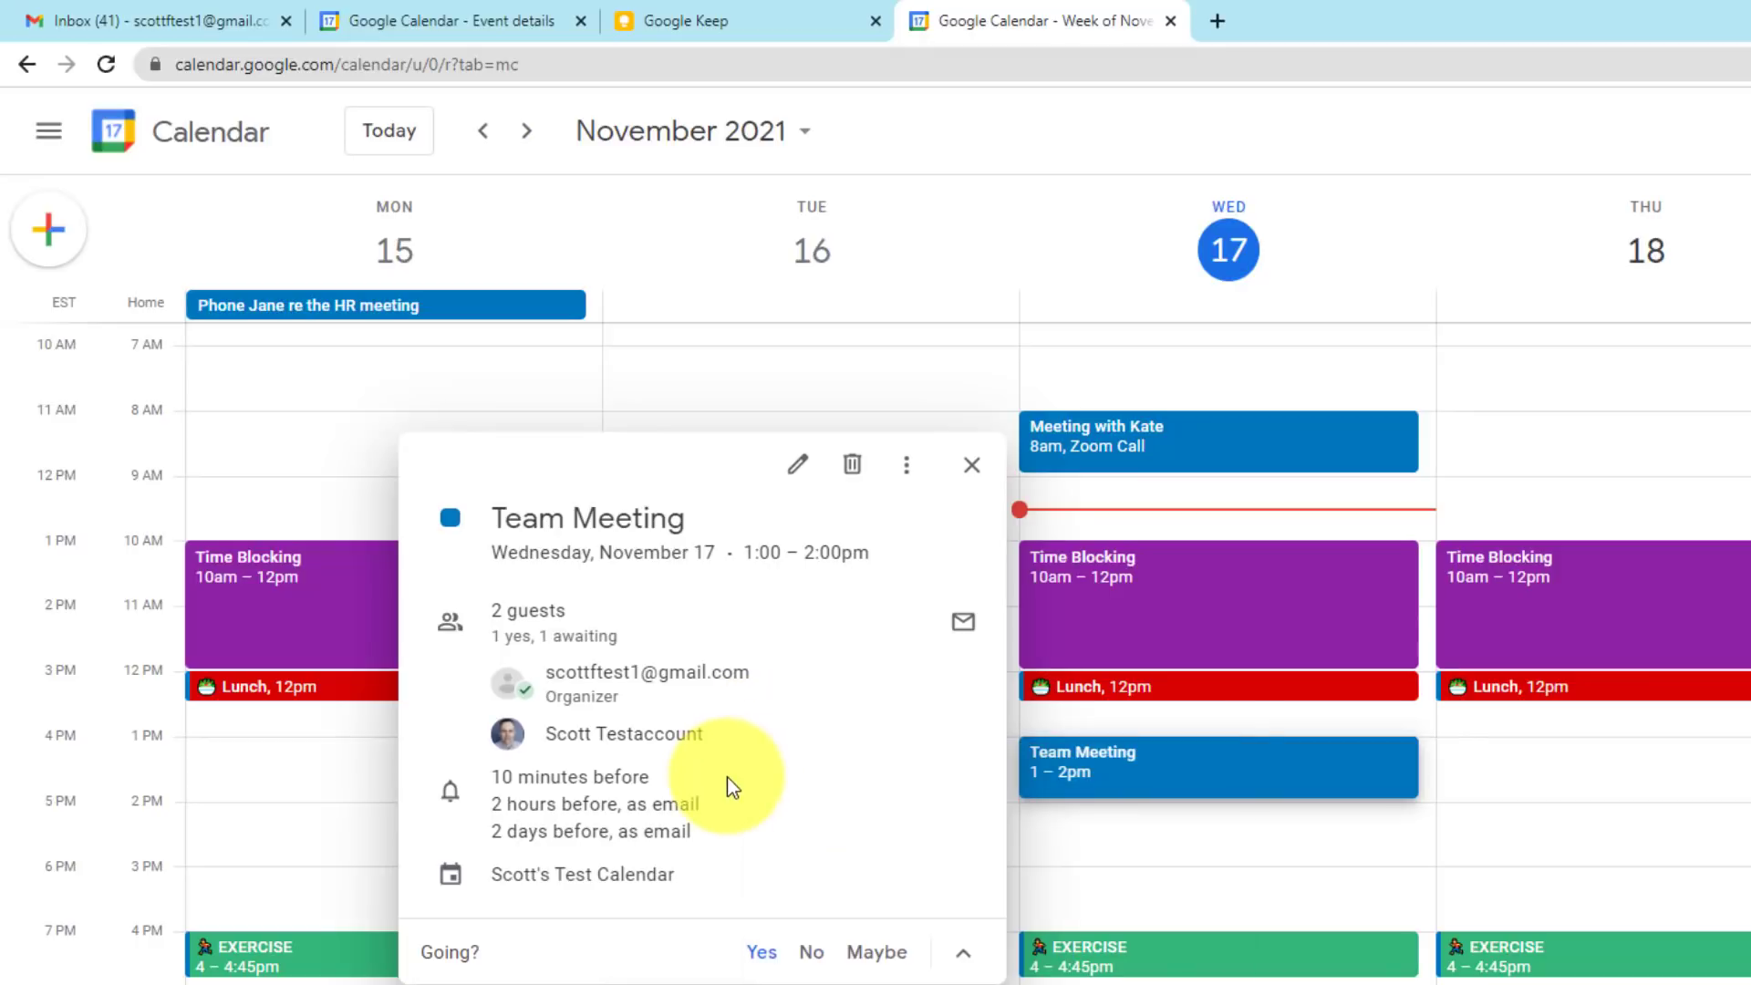
- Open Team Meeting's edit page and show its More actions menu
{"action": "left_click", "coordinate": [796, 464]}
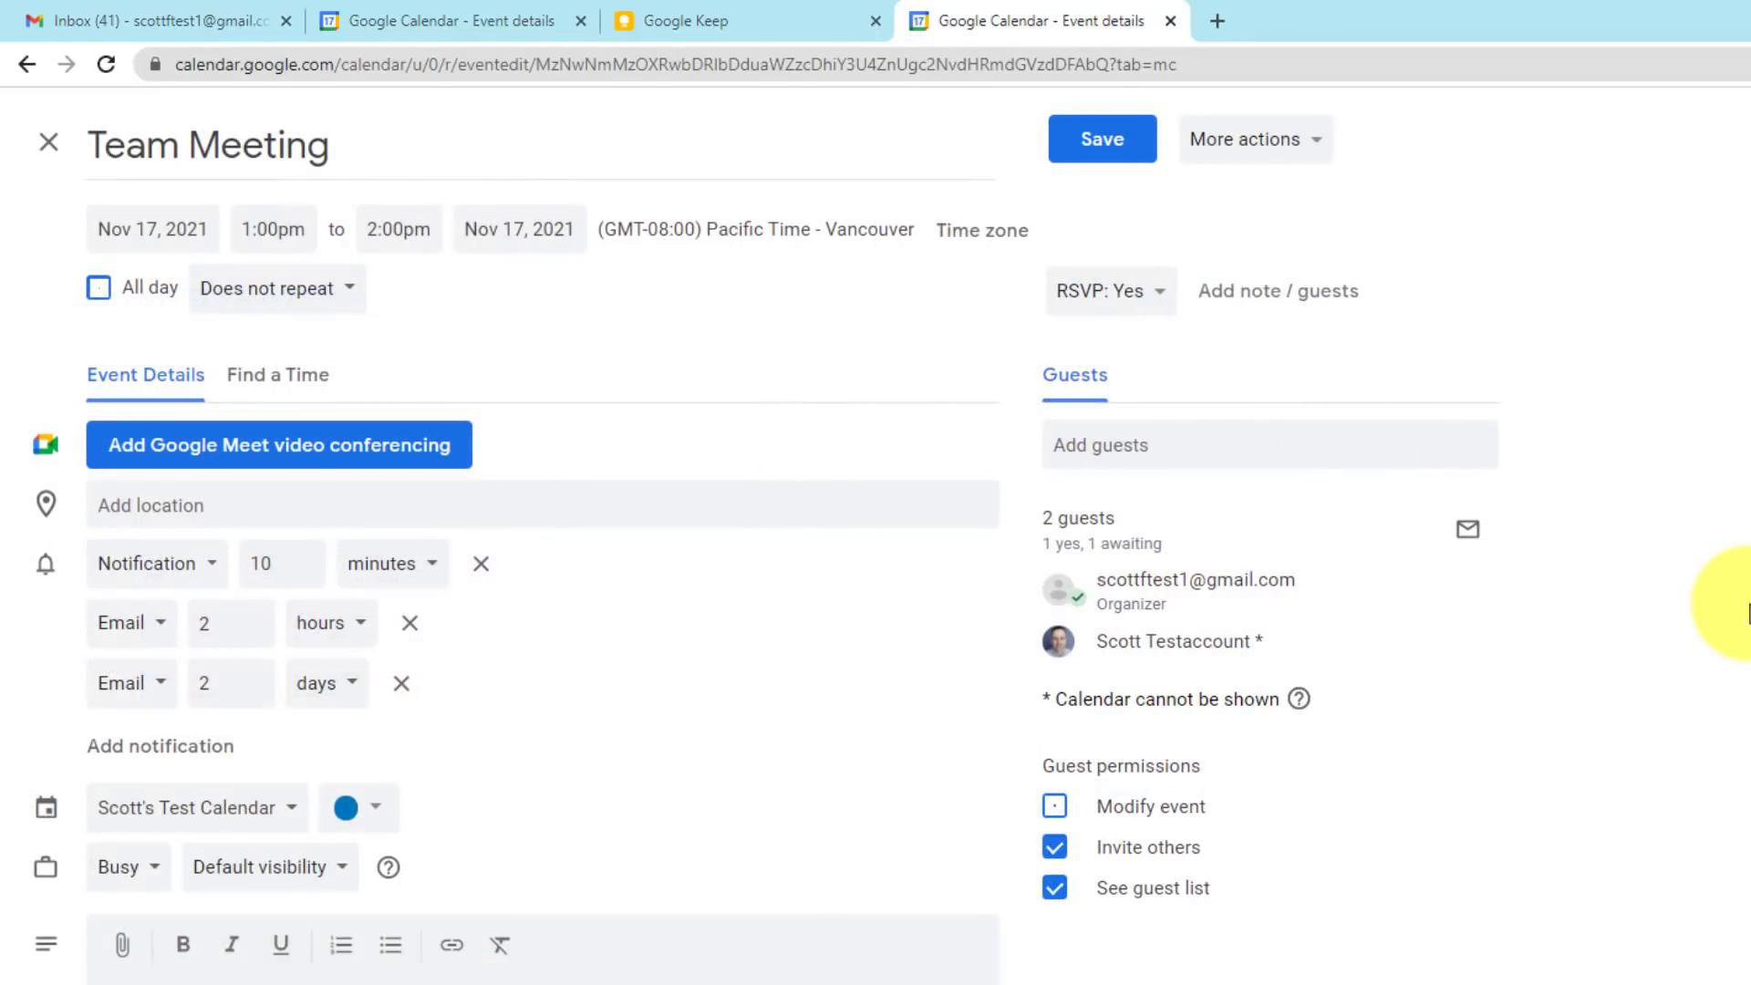
{"action": "mouse_move", "coordinate": [1725, 563]}
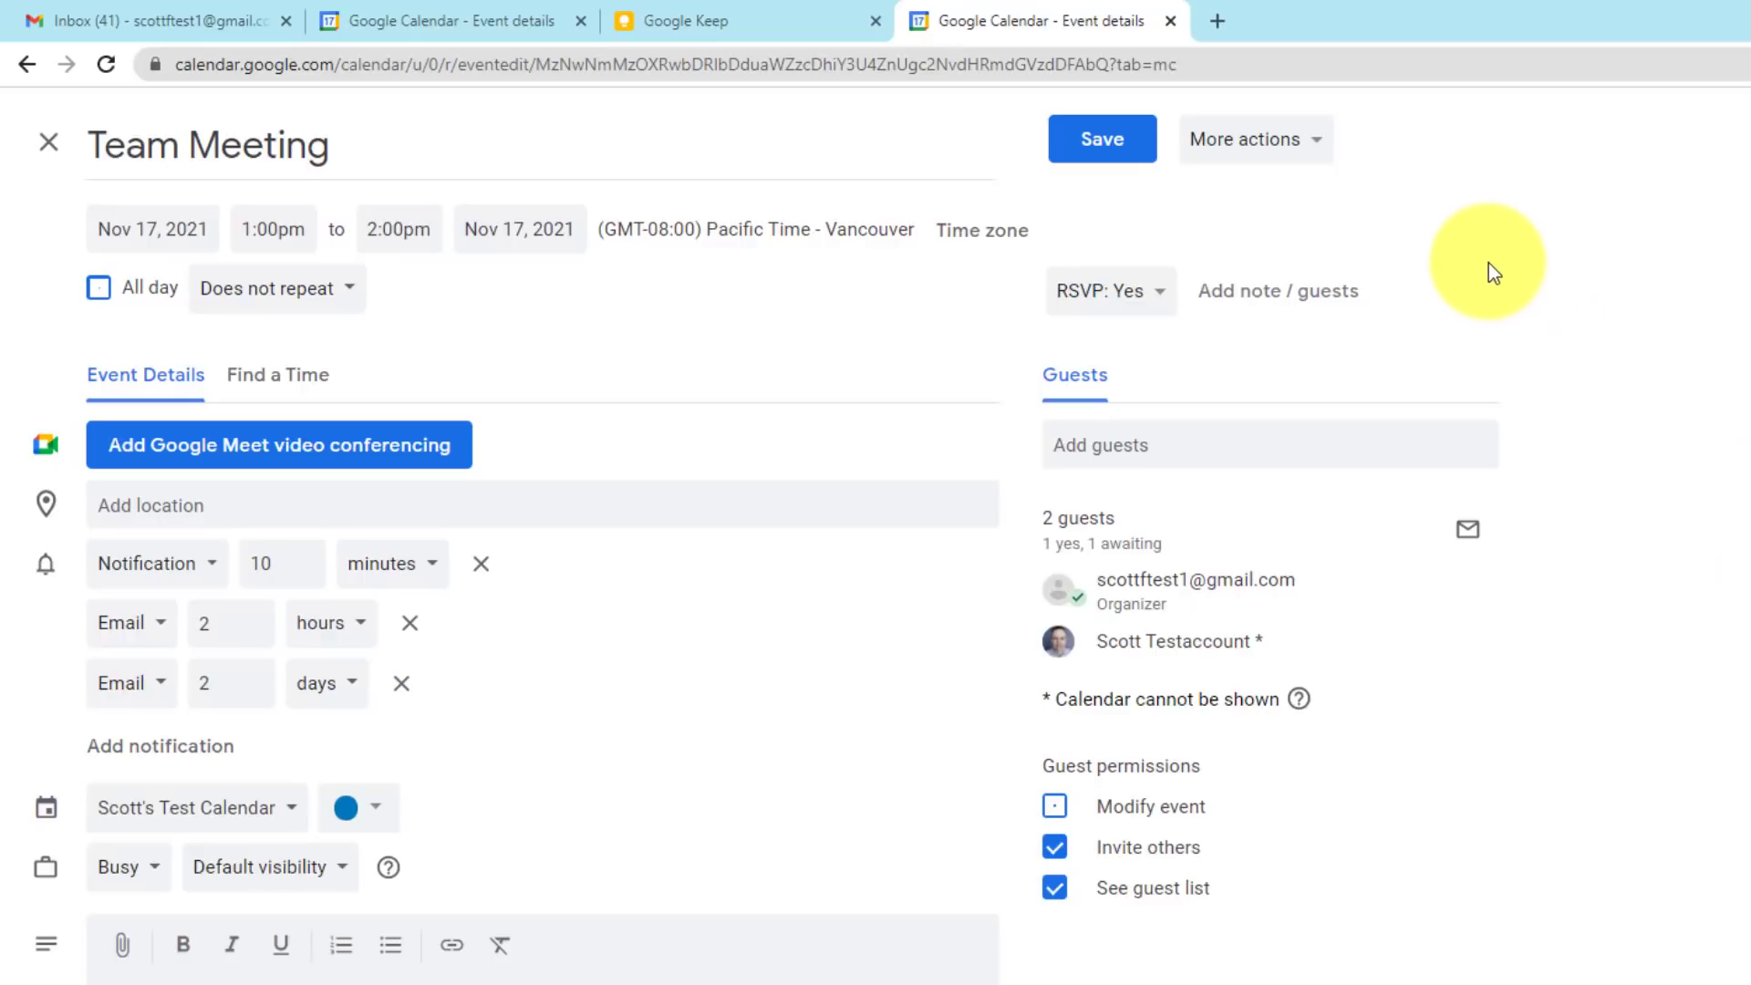
{"action": "mouse_move", "coordinate": [1237, 229]}
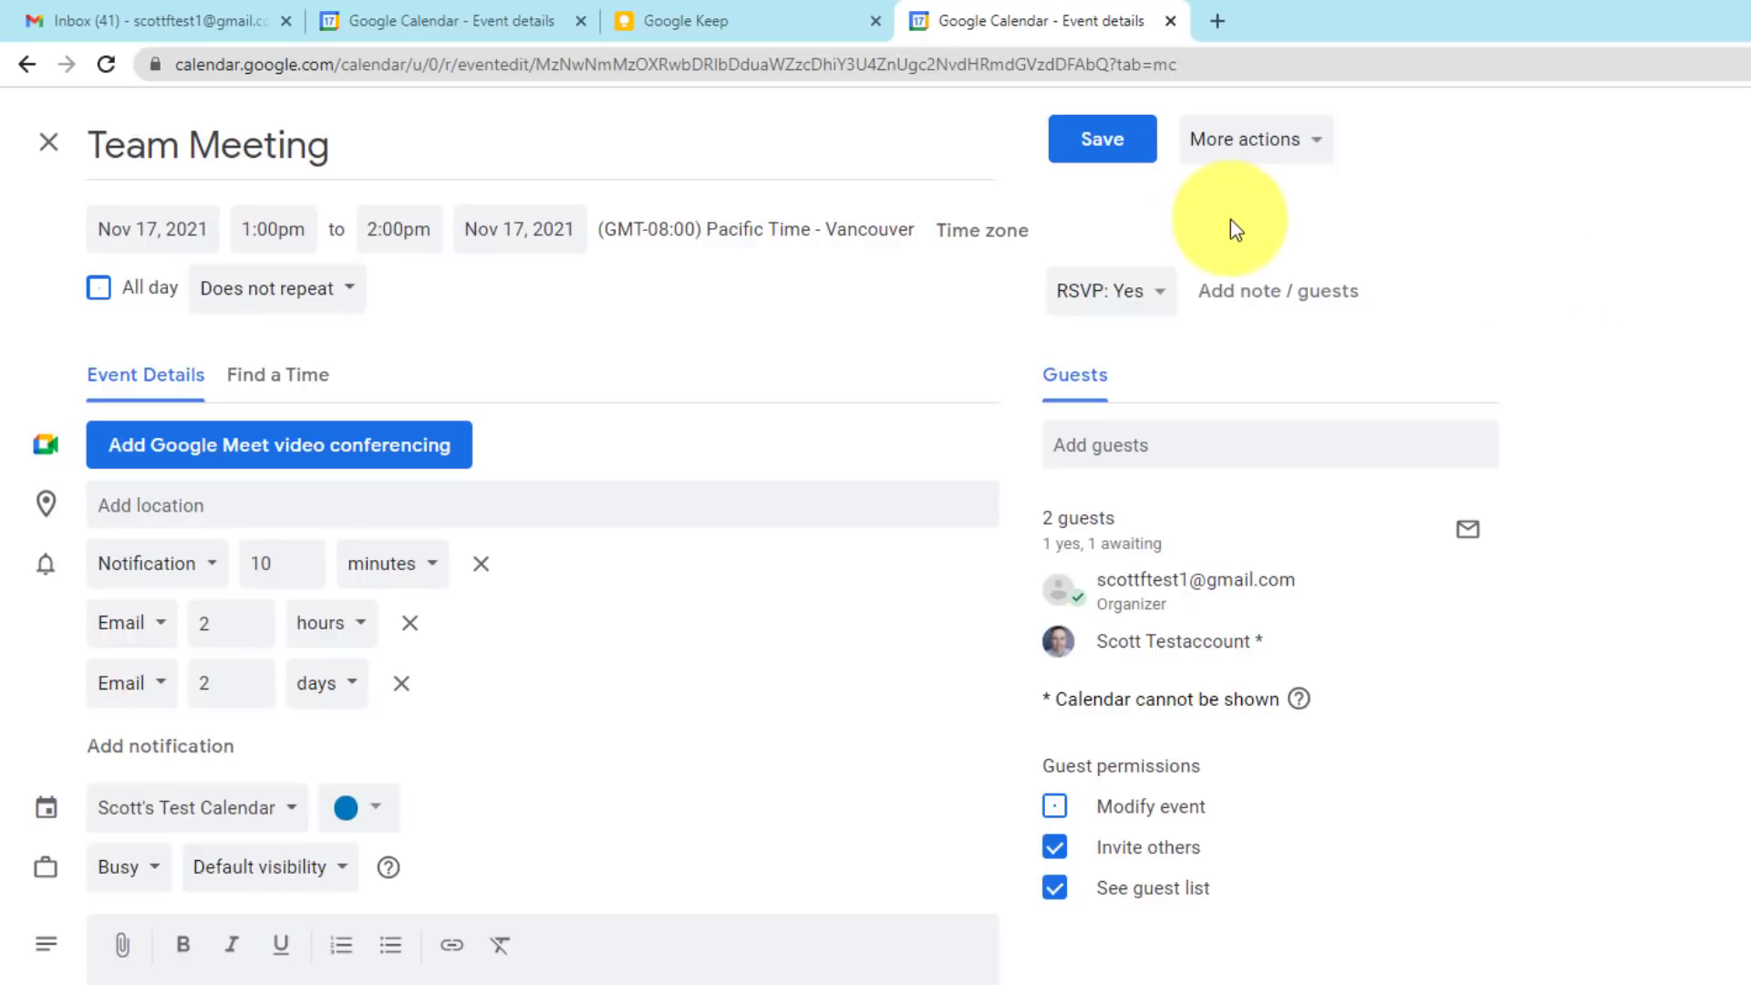
{"action": "mouse_move", "coordinate": [1293, 154]}
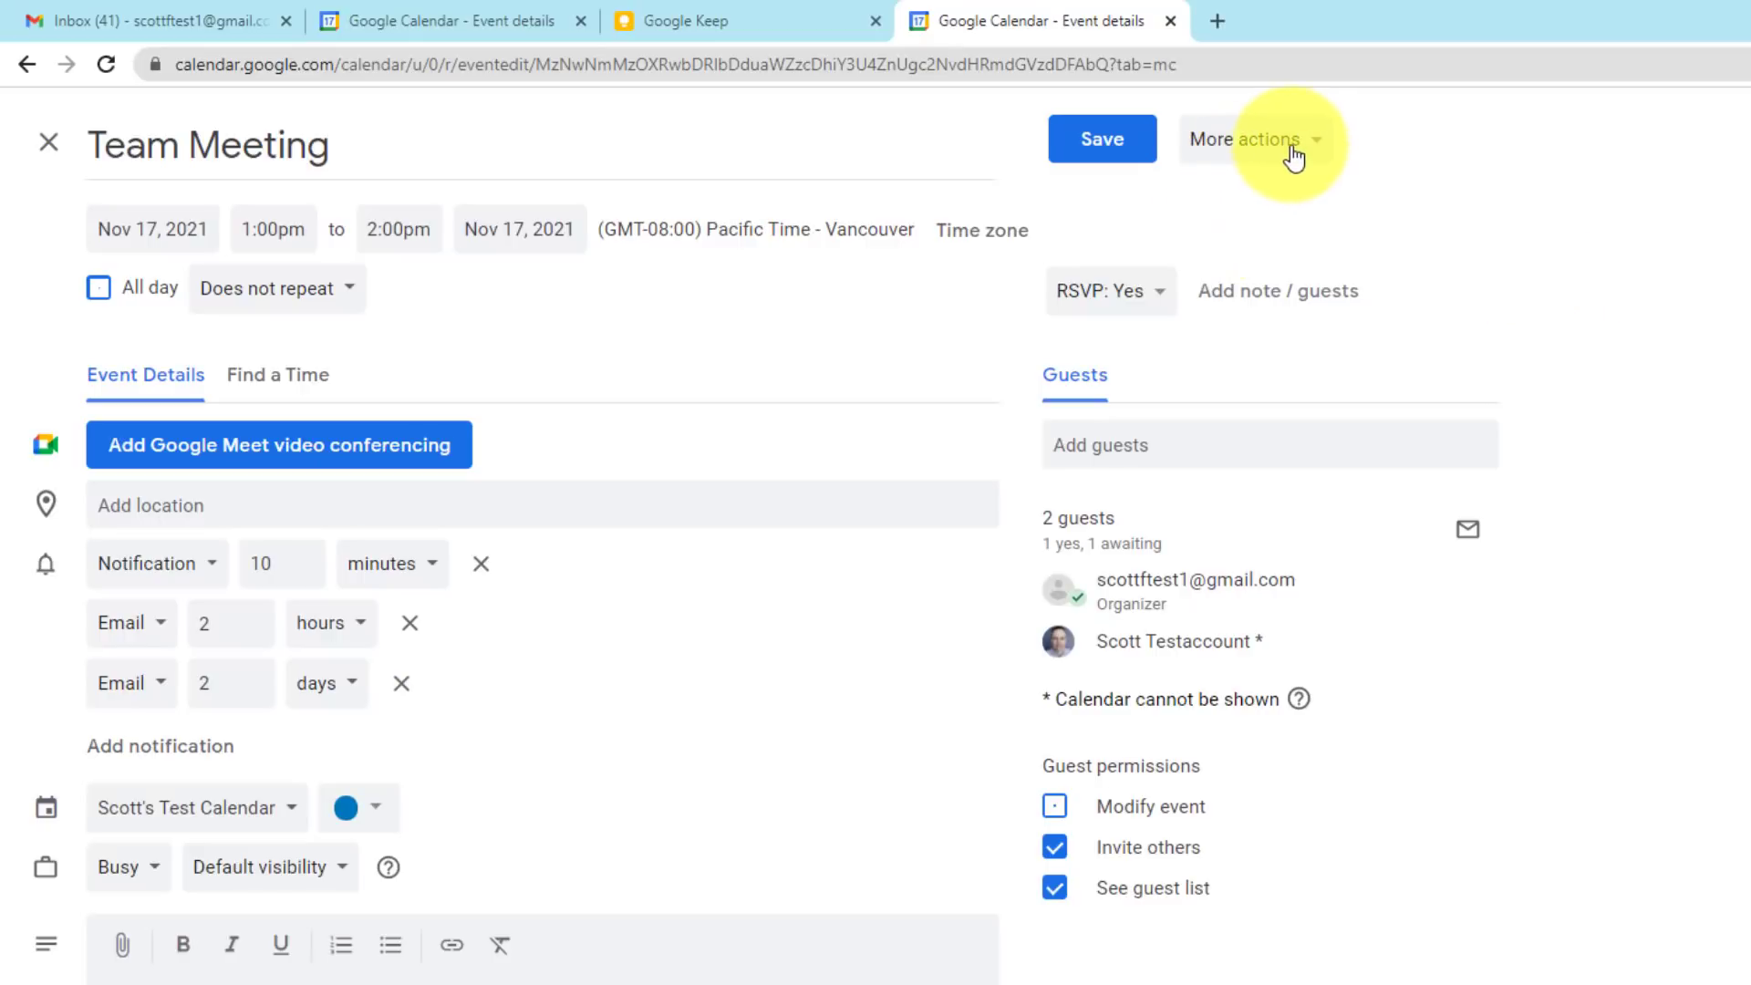
{"action": "left_click", "coordinate": [1249, 139]}
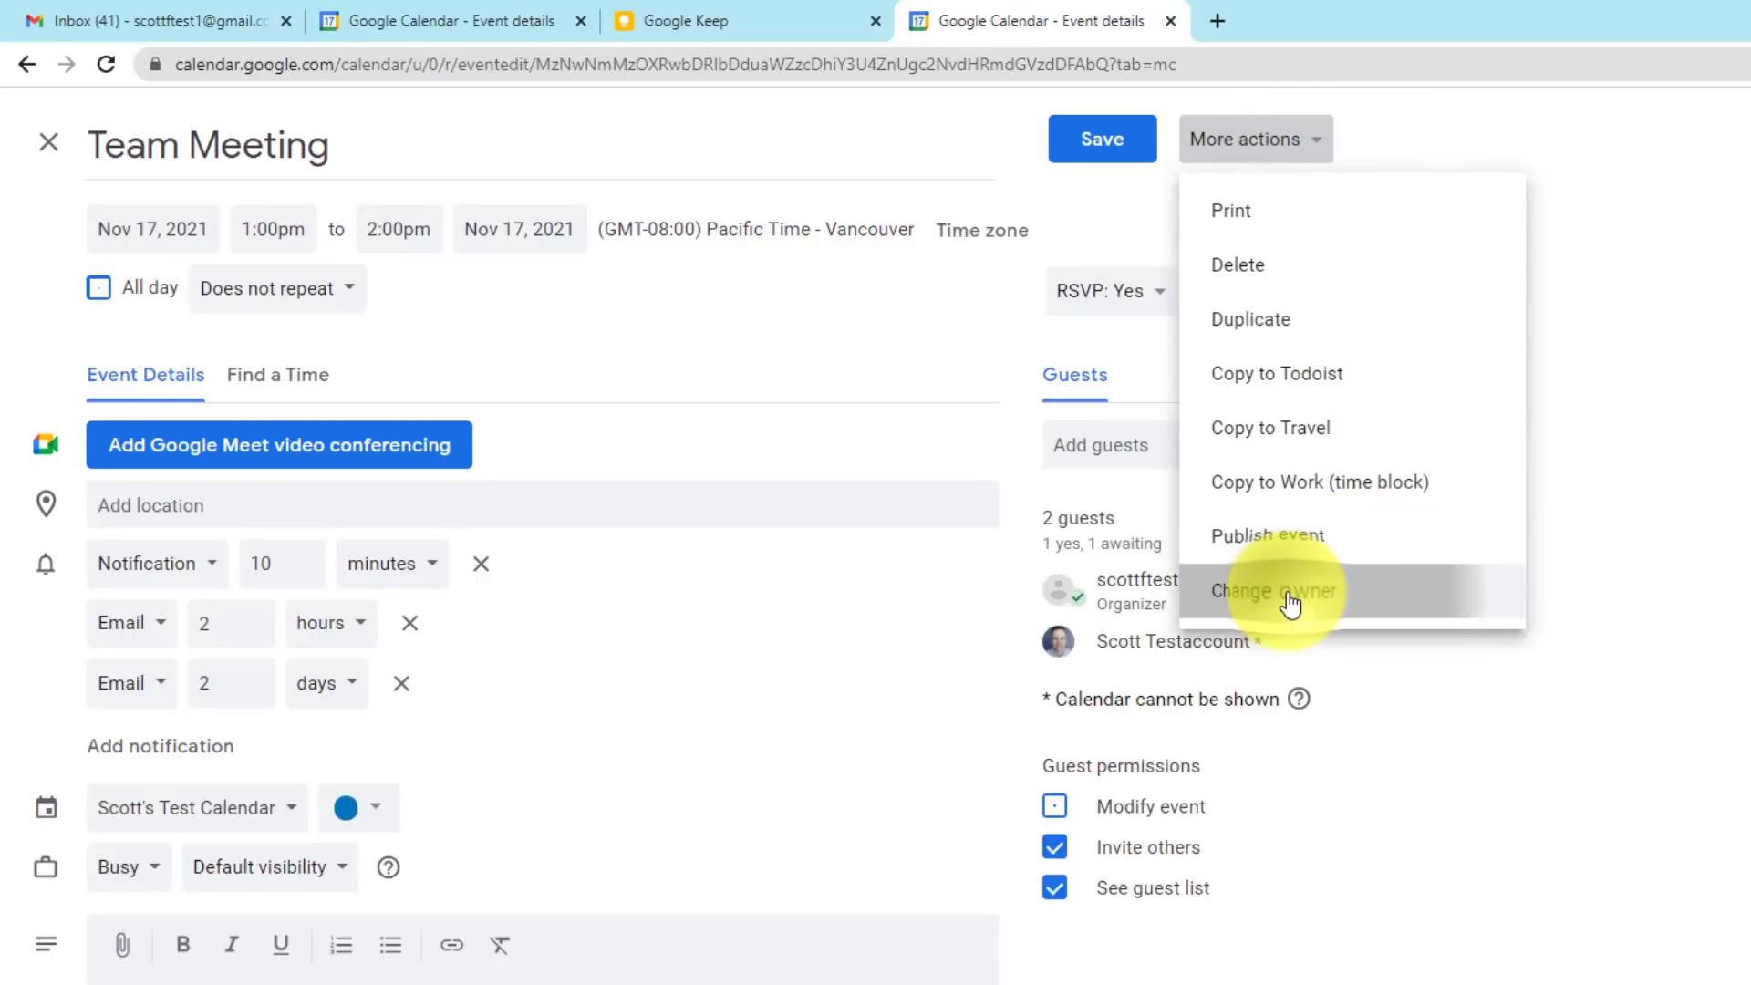
- Start changing the Team Meeting's owner and view suggested contacts for the new owner
{"action": "left_click", "coordinate": [1269, 590]}
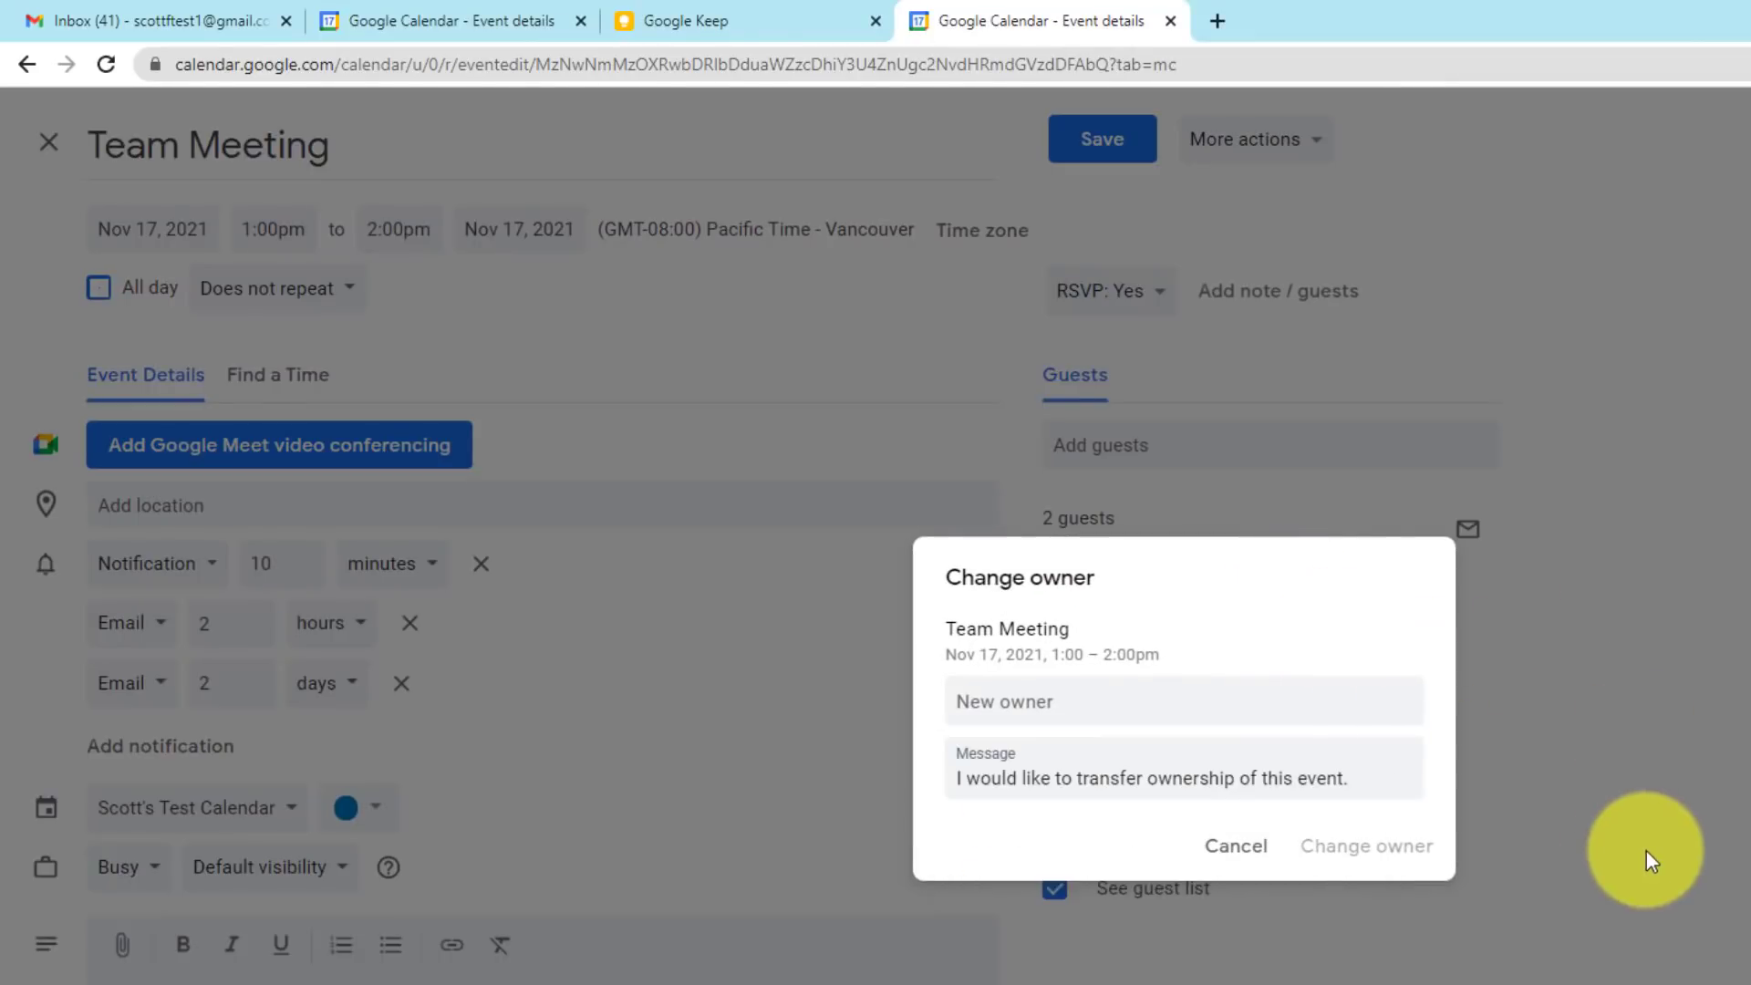
{"action": "left_click", "coordinate": [1116, 700]}
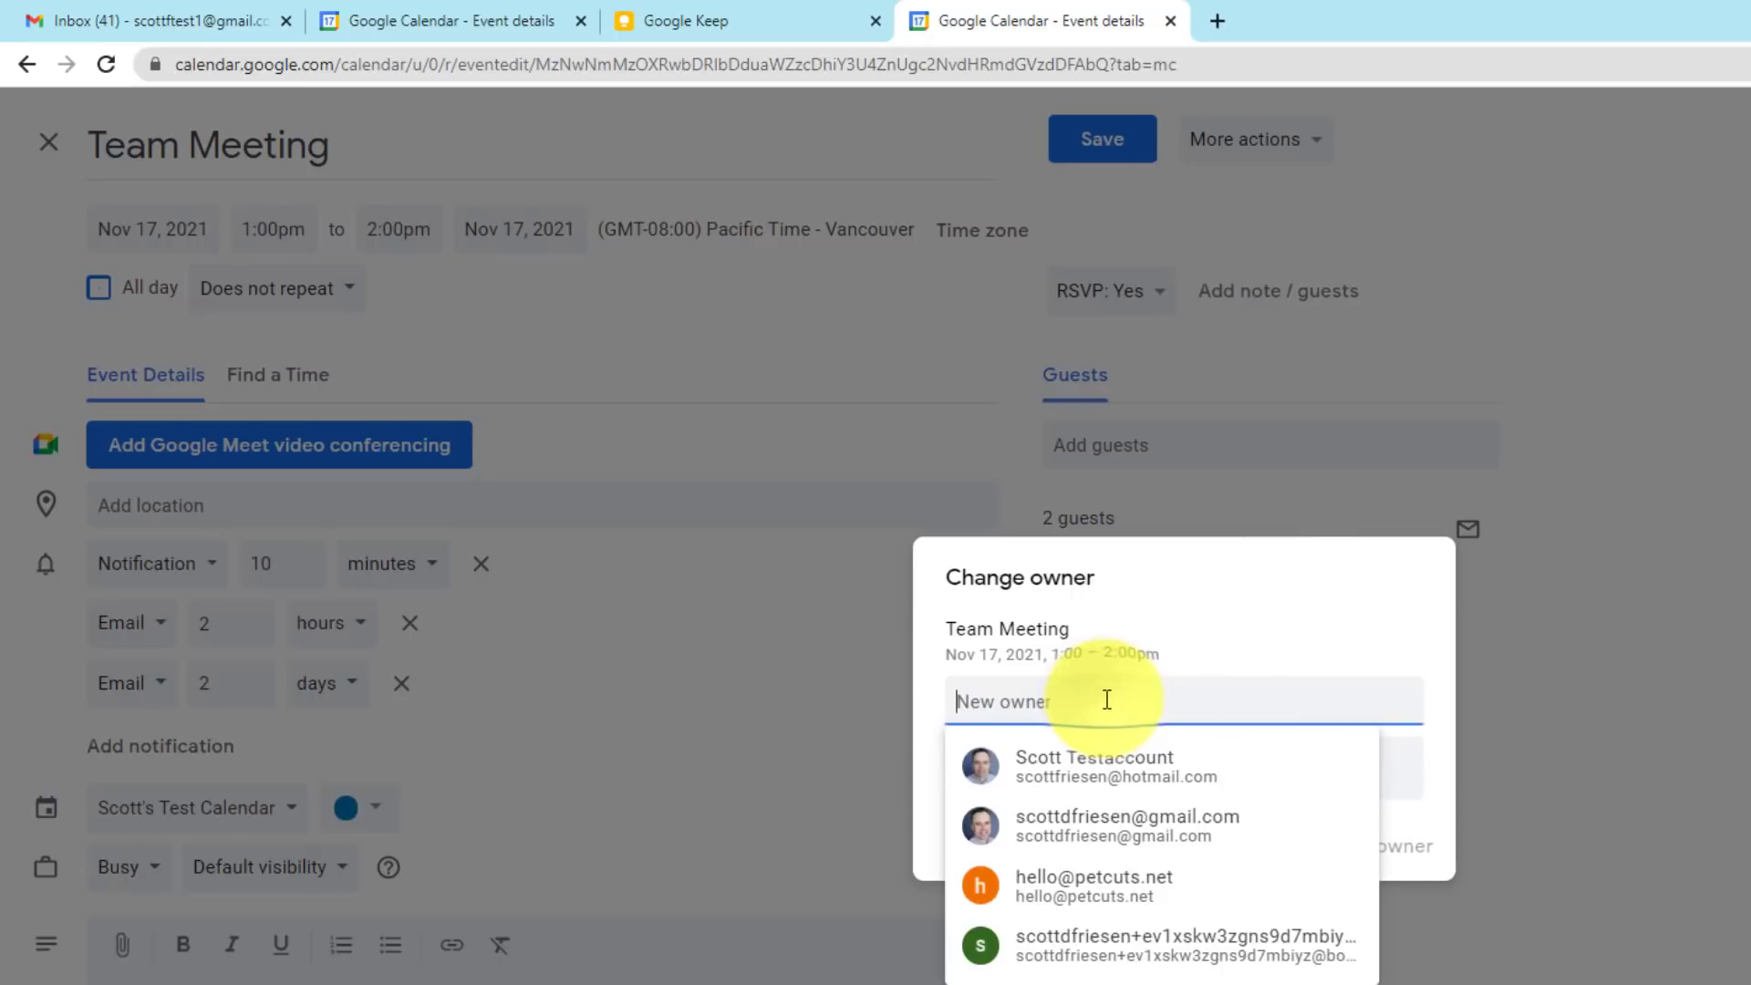
{"action": "mouse_move", "coordinate": [1161, 636]}
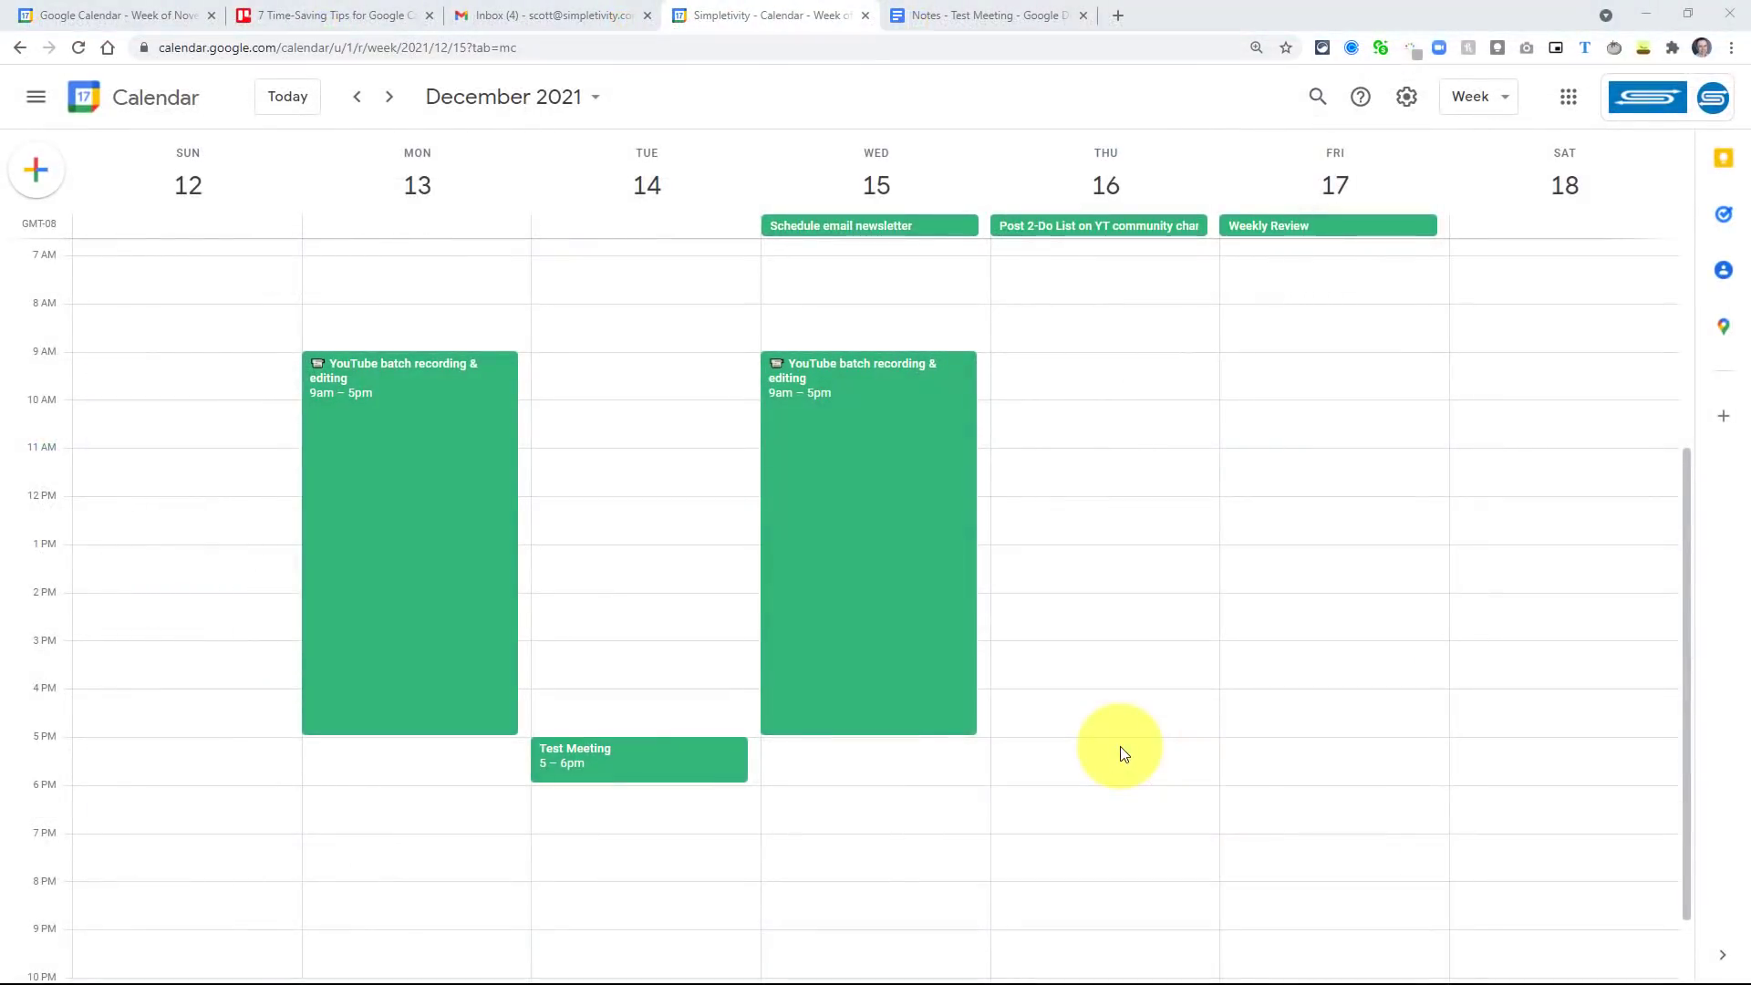
{"action": "mouse_move", "coordinate": [1159, 768]}
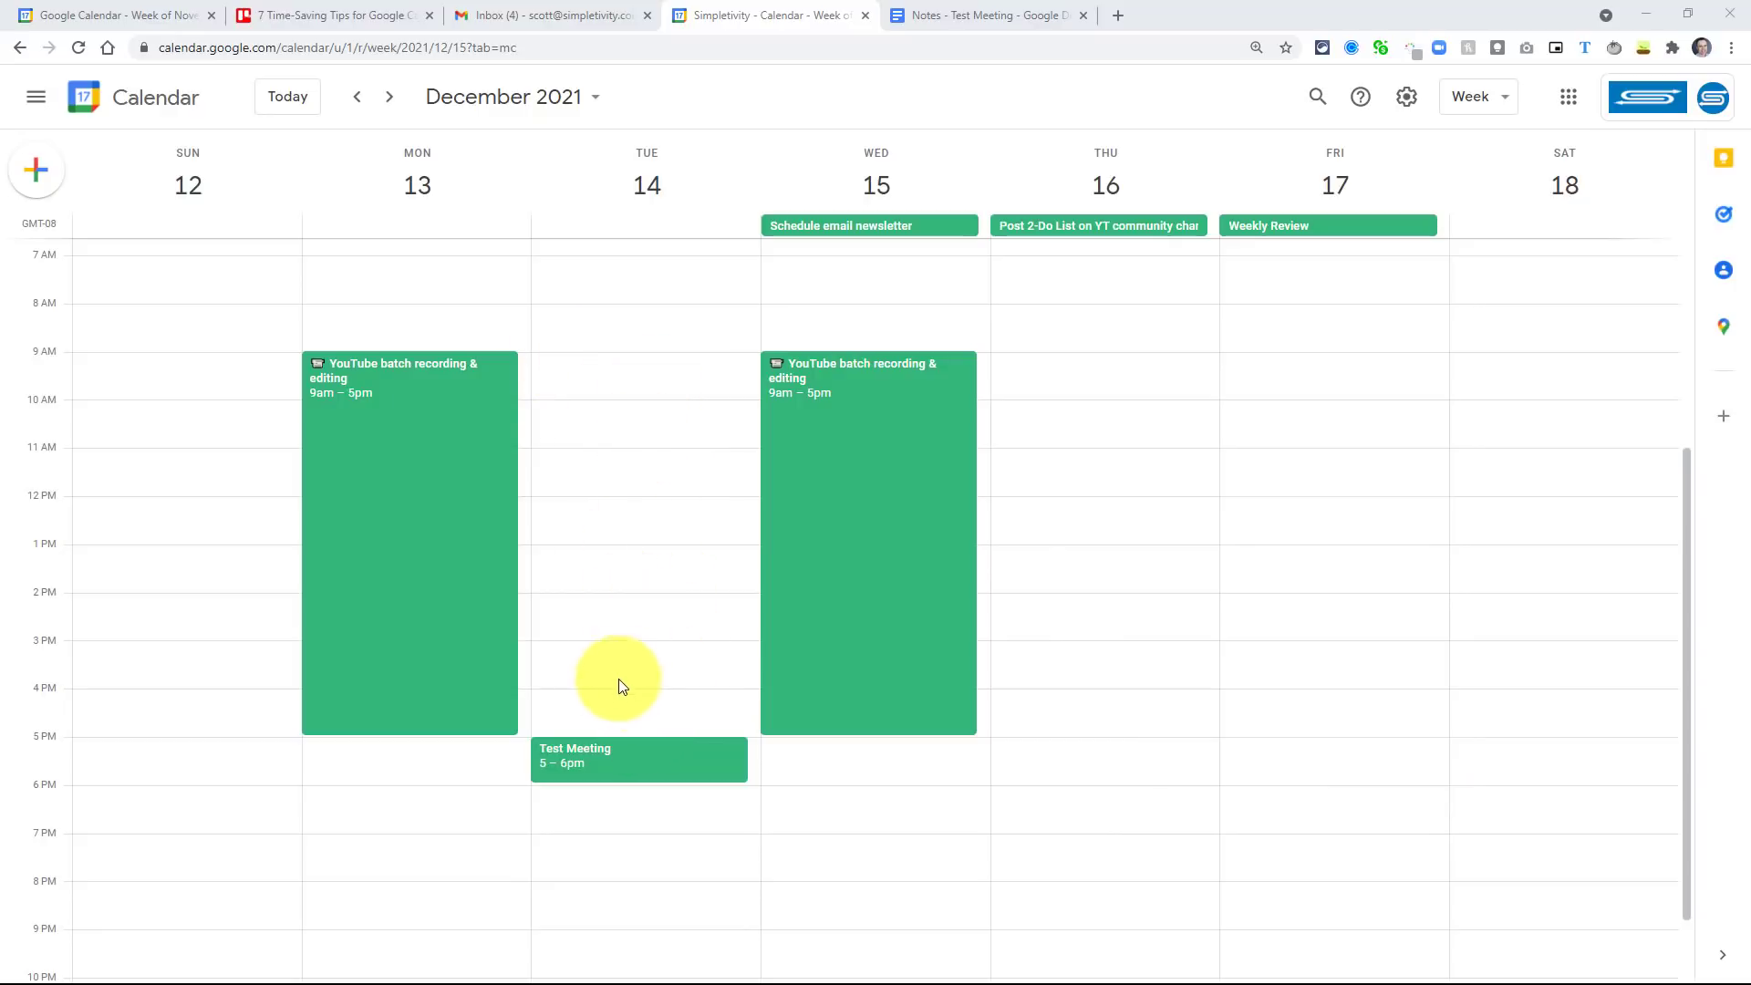
{"action": "mouse_move", "coordinate": [627, 667]}
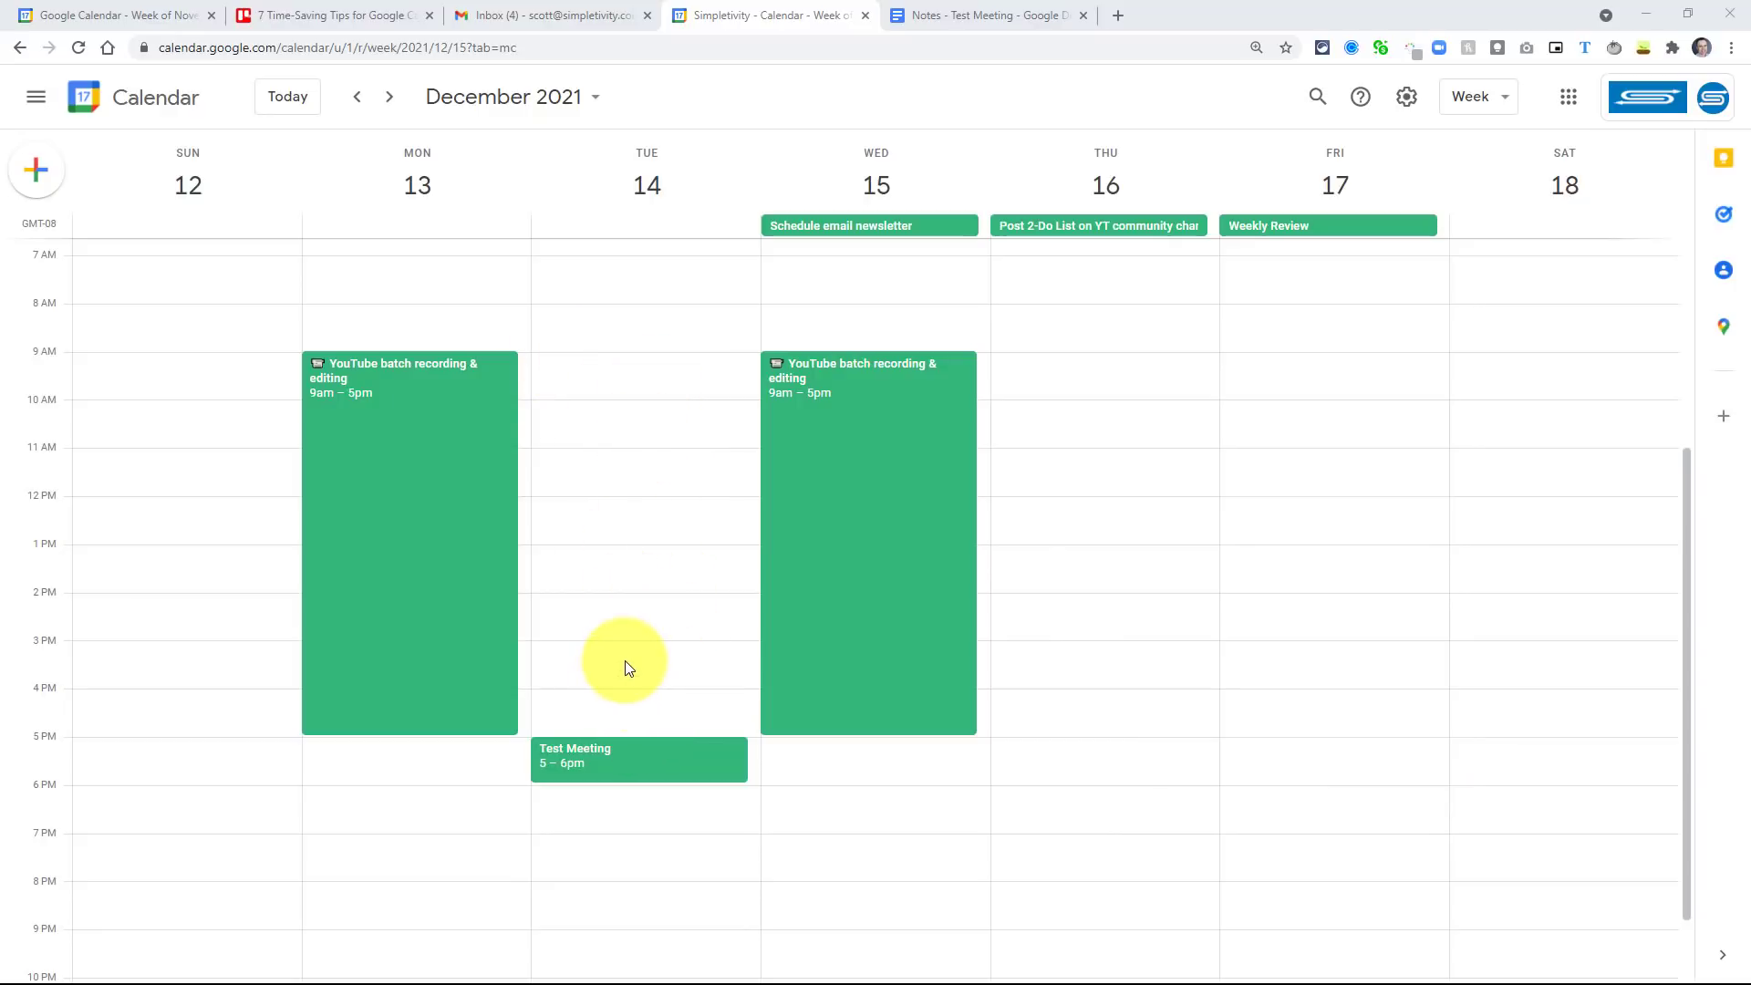
{"action": "mouse_move", "coordinate": [950, 778]}
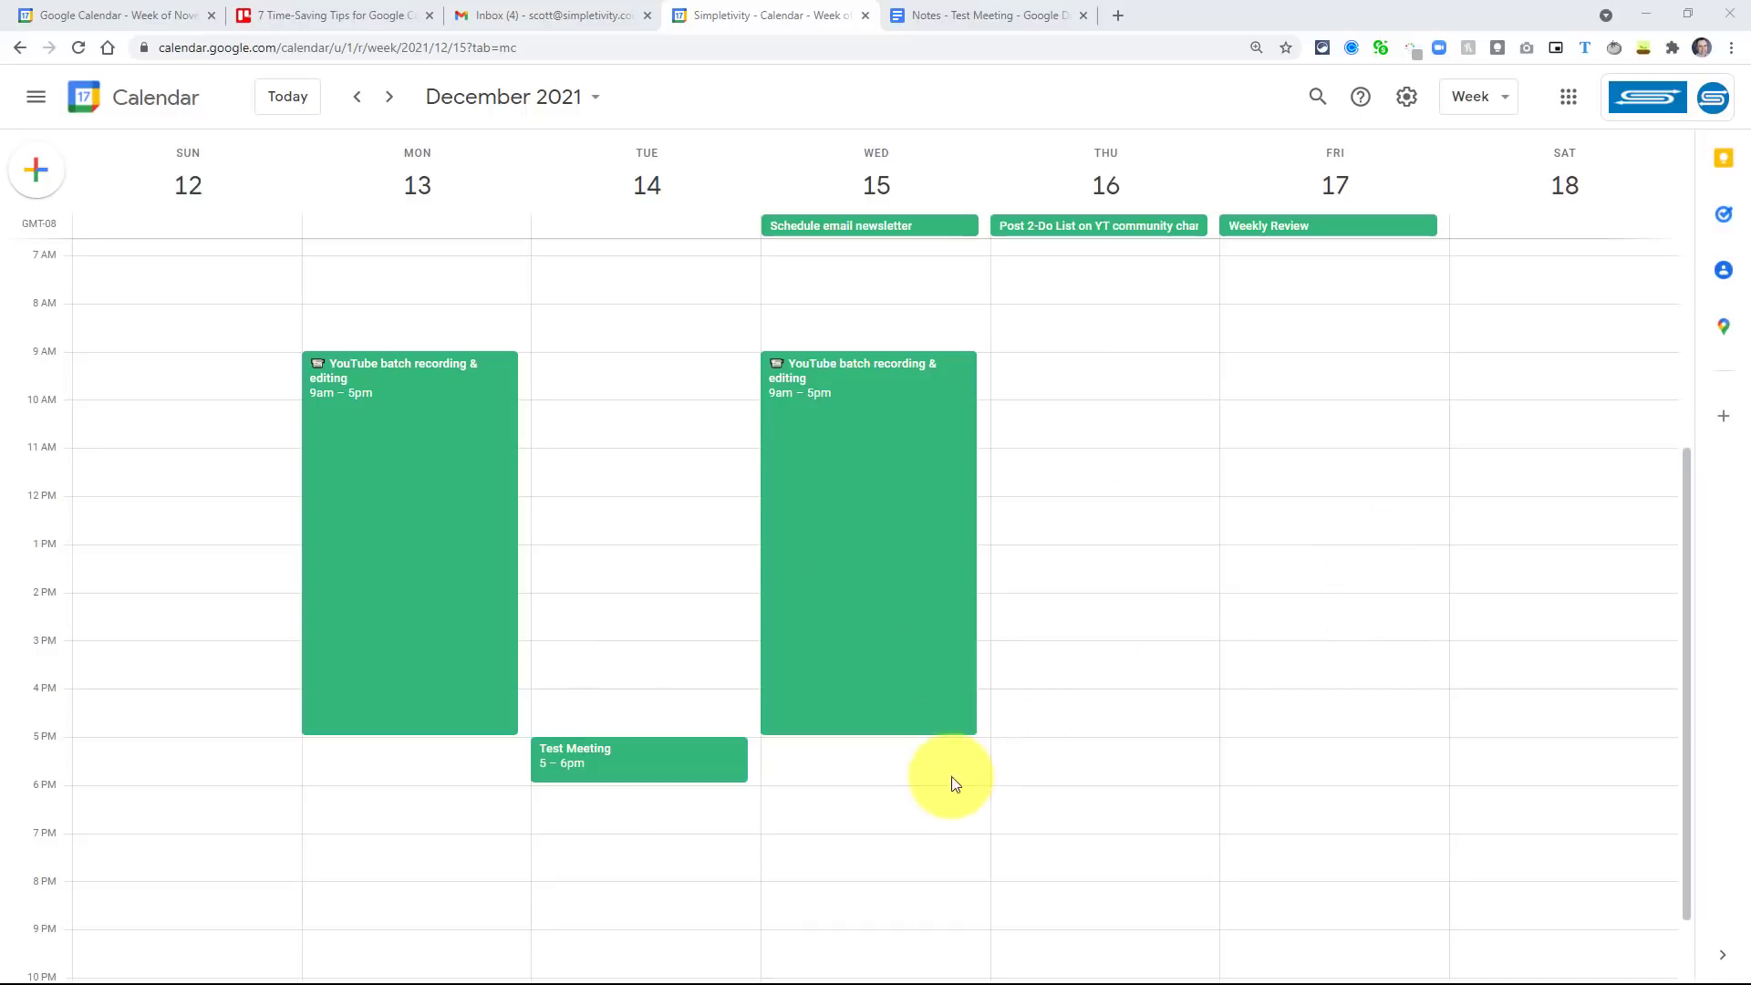
{"action": "mouse_move", "coordinate": [751, 835]}
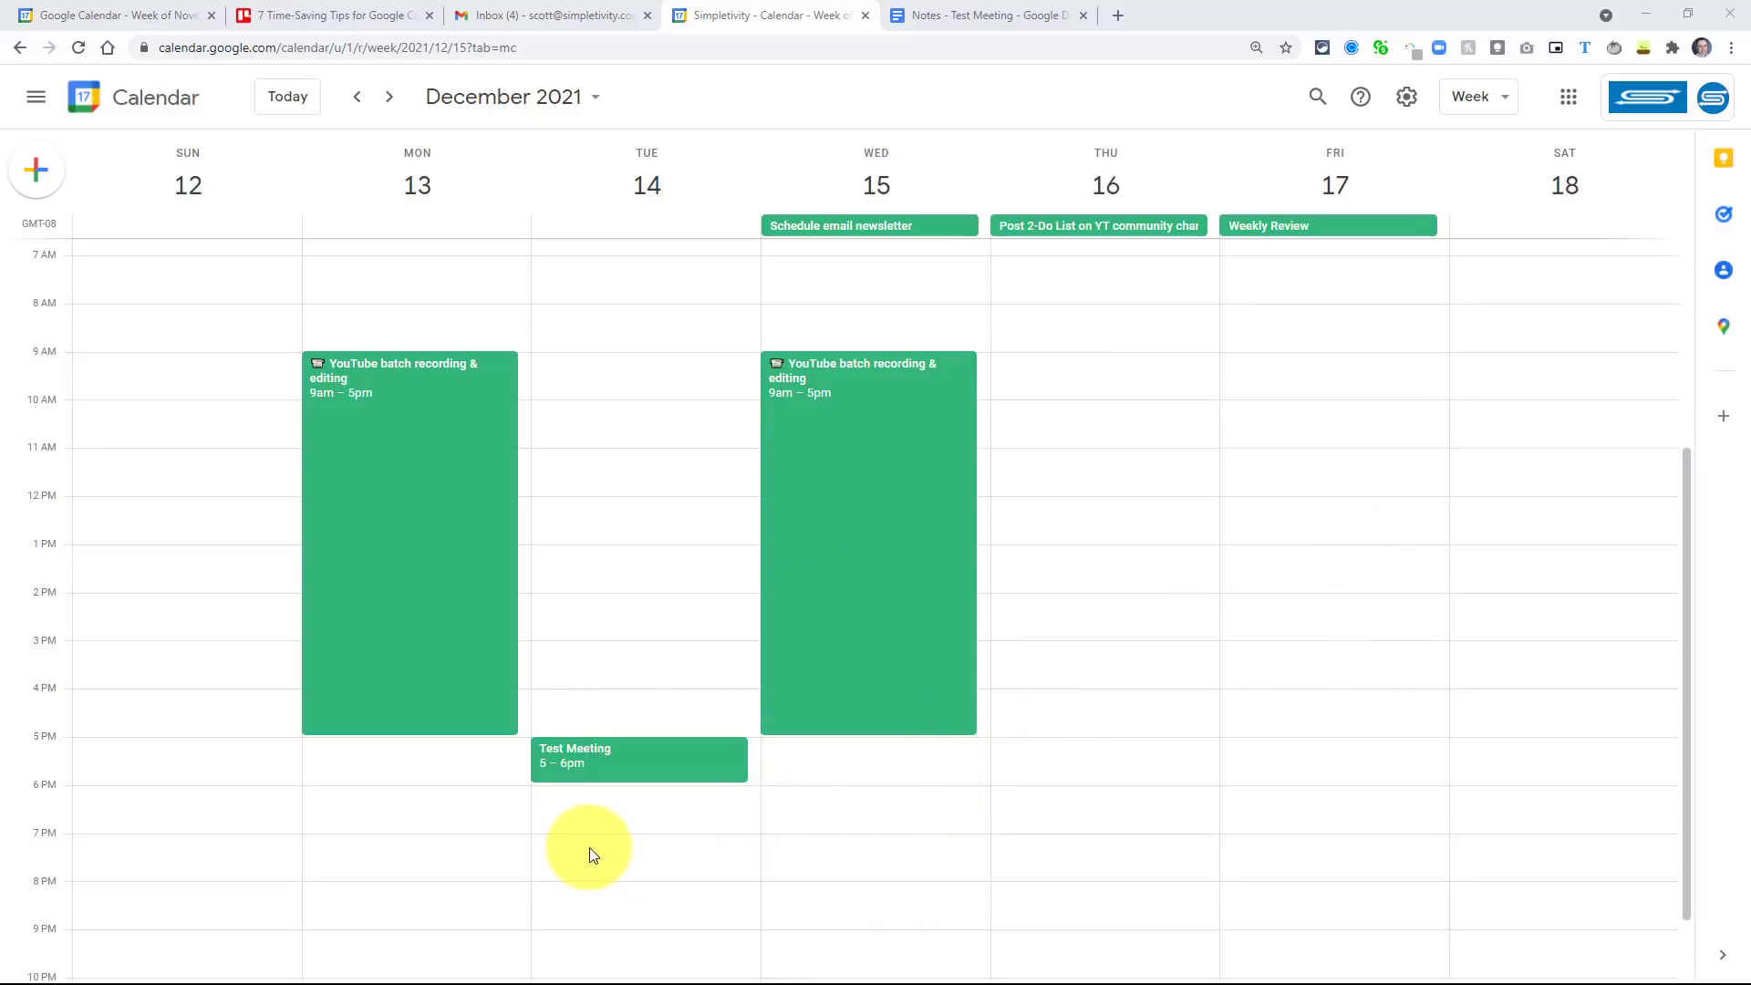
{"action": "scroll", "scroll_direction": "down", "scroll_amount": 3}
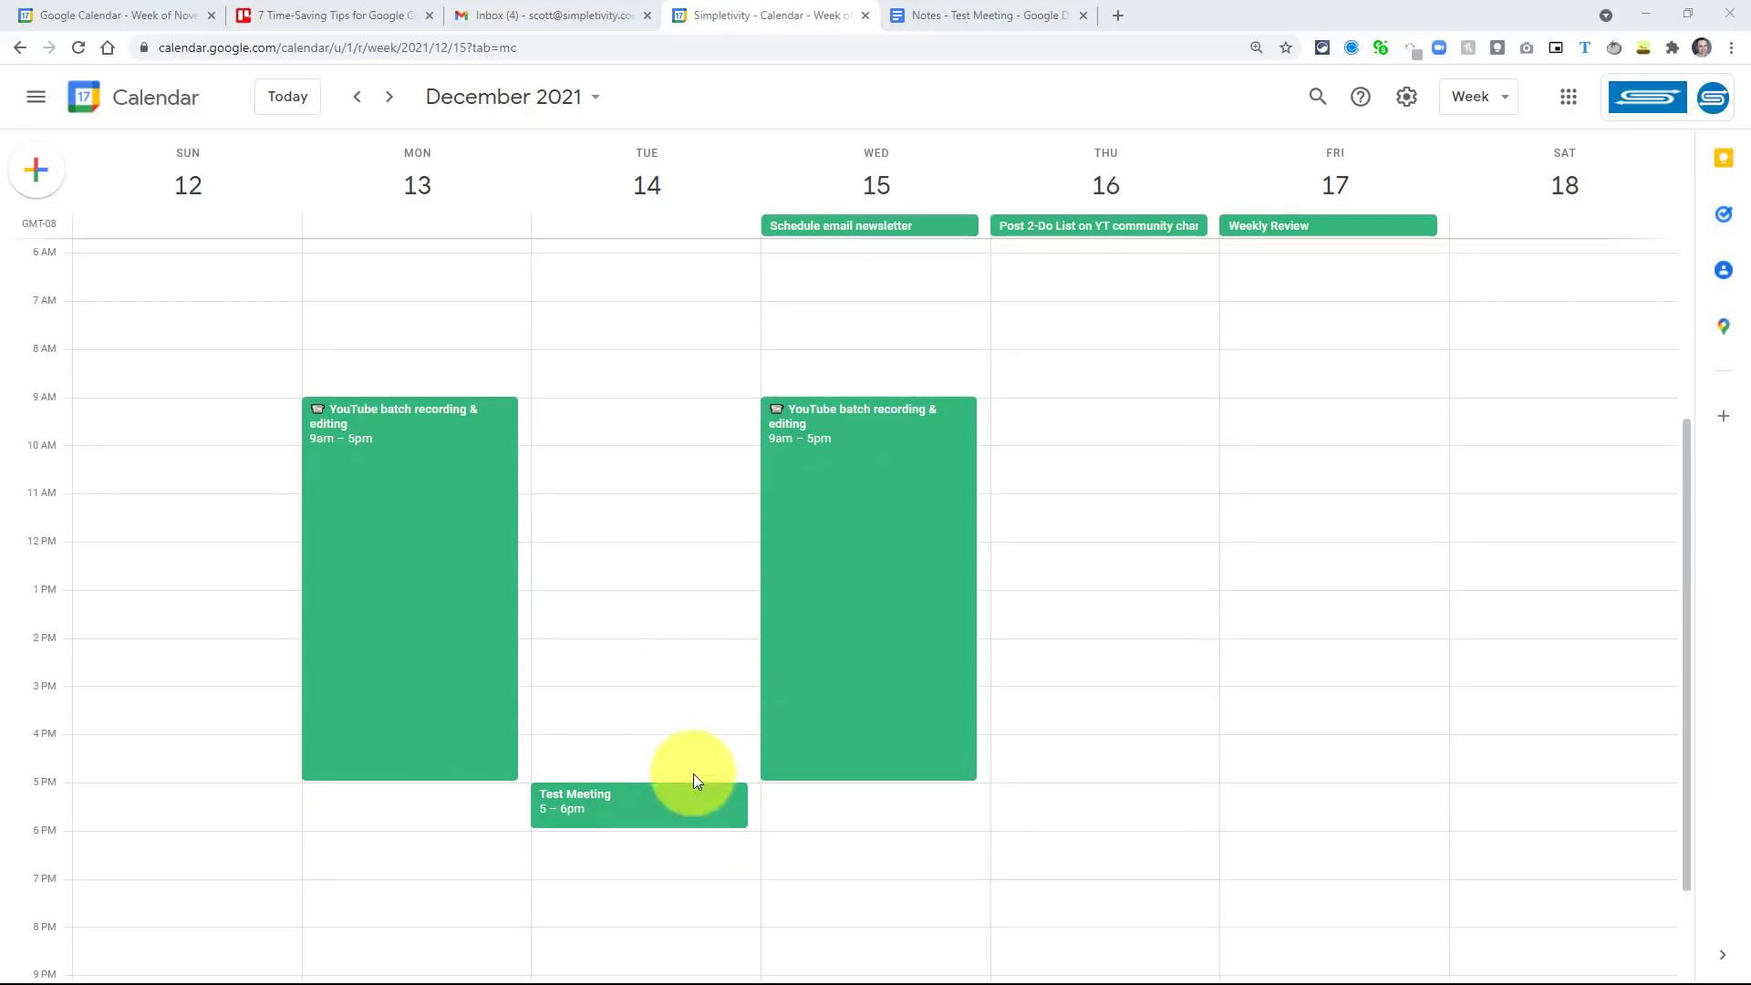
{"action": "scroll", "scroll_direction": "down", "scroll_amount": 3}
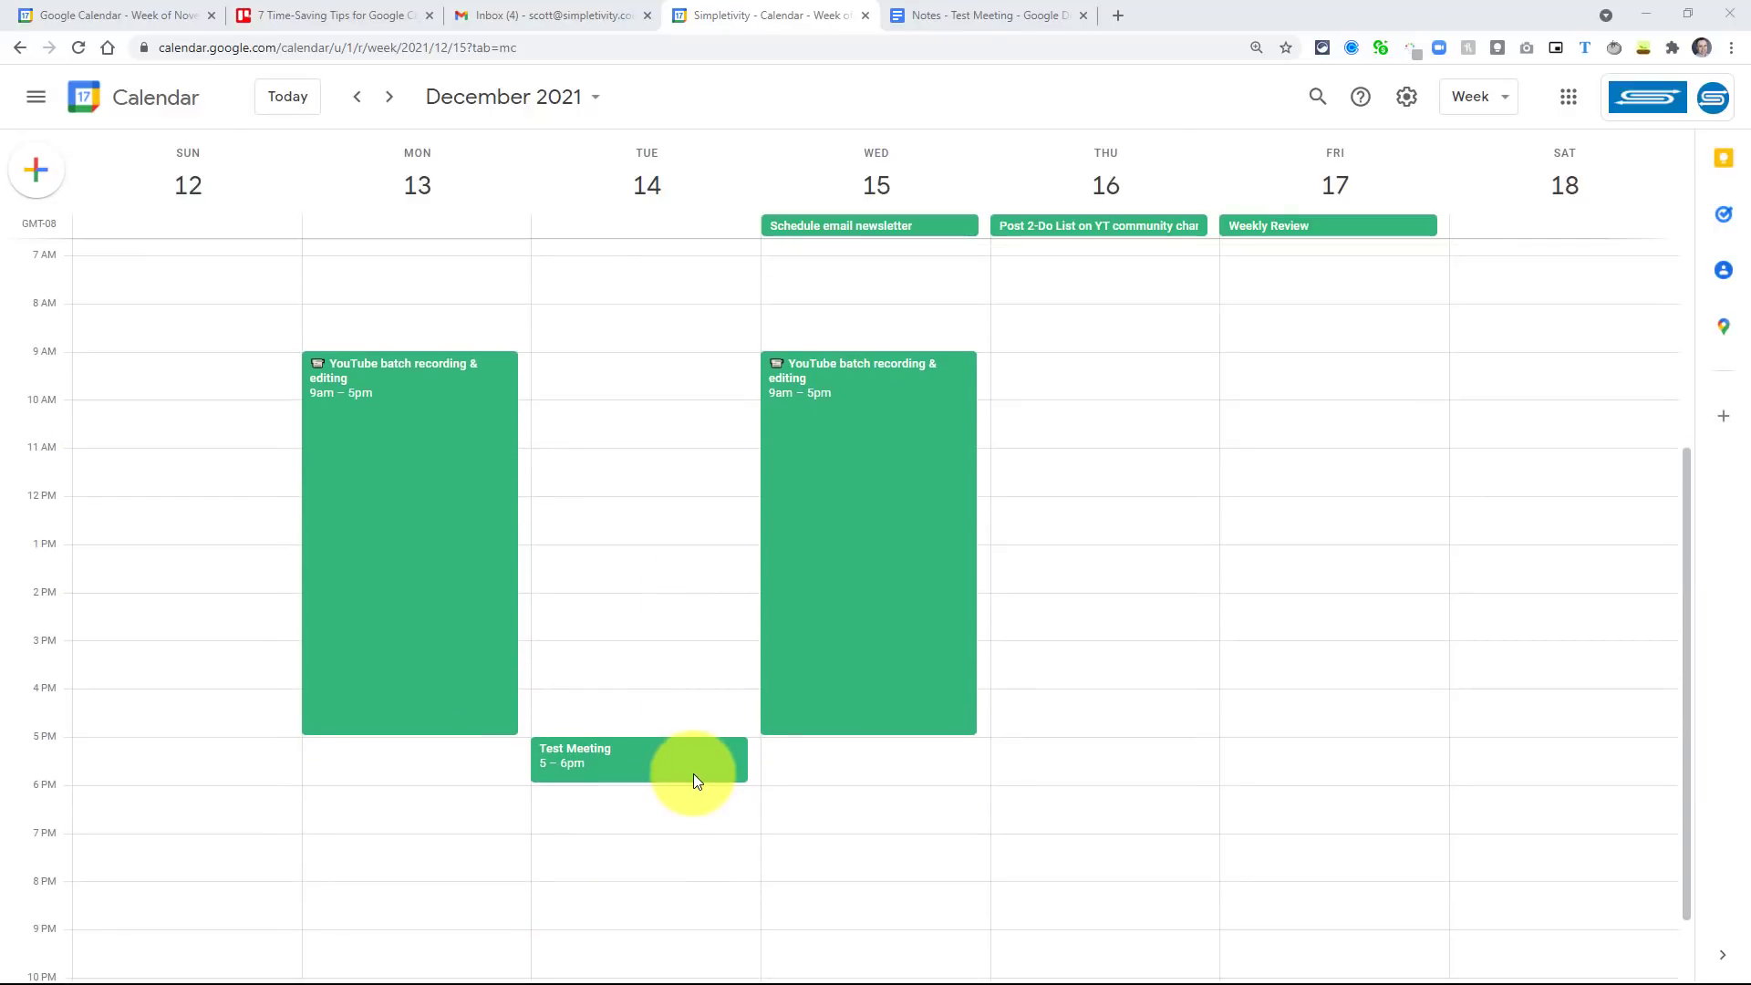
{"action": "mouse_move", "coordinate": [1284, 468]}
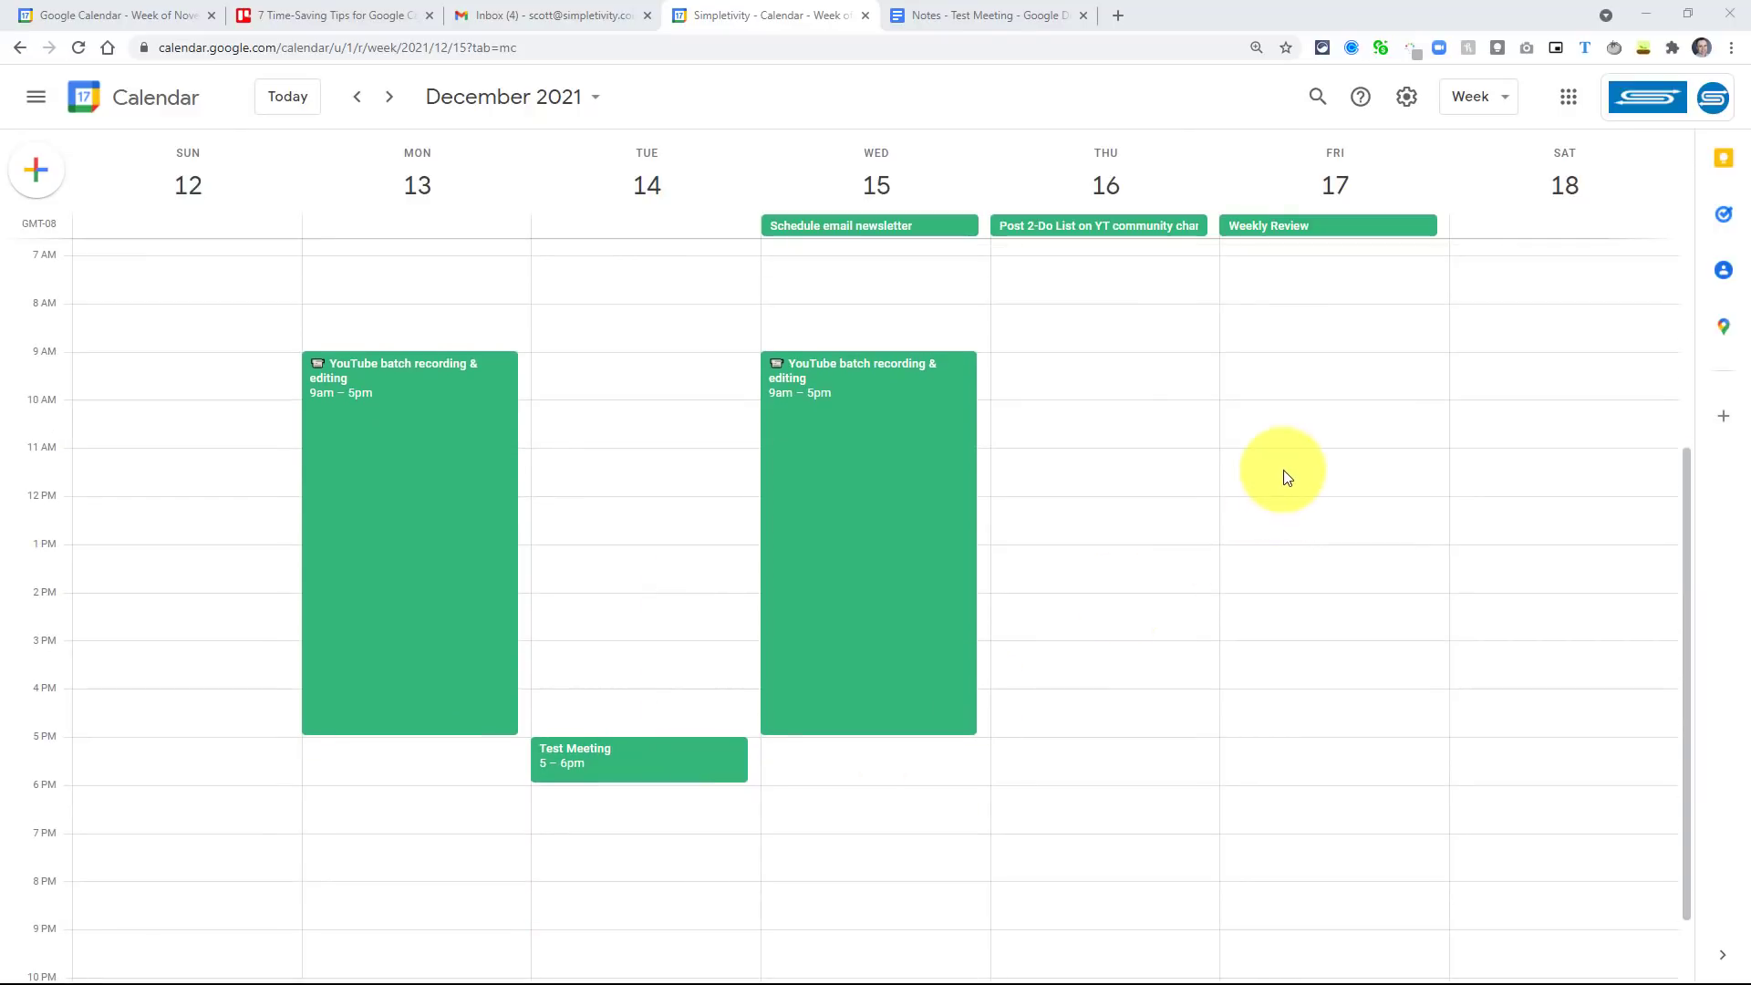
{"action": "mouse_move", "coordinate": [1445, 145]}
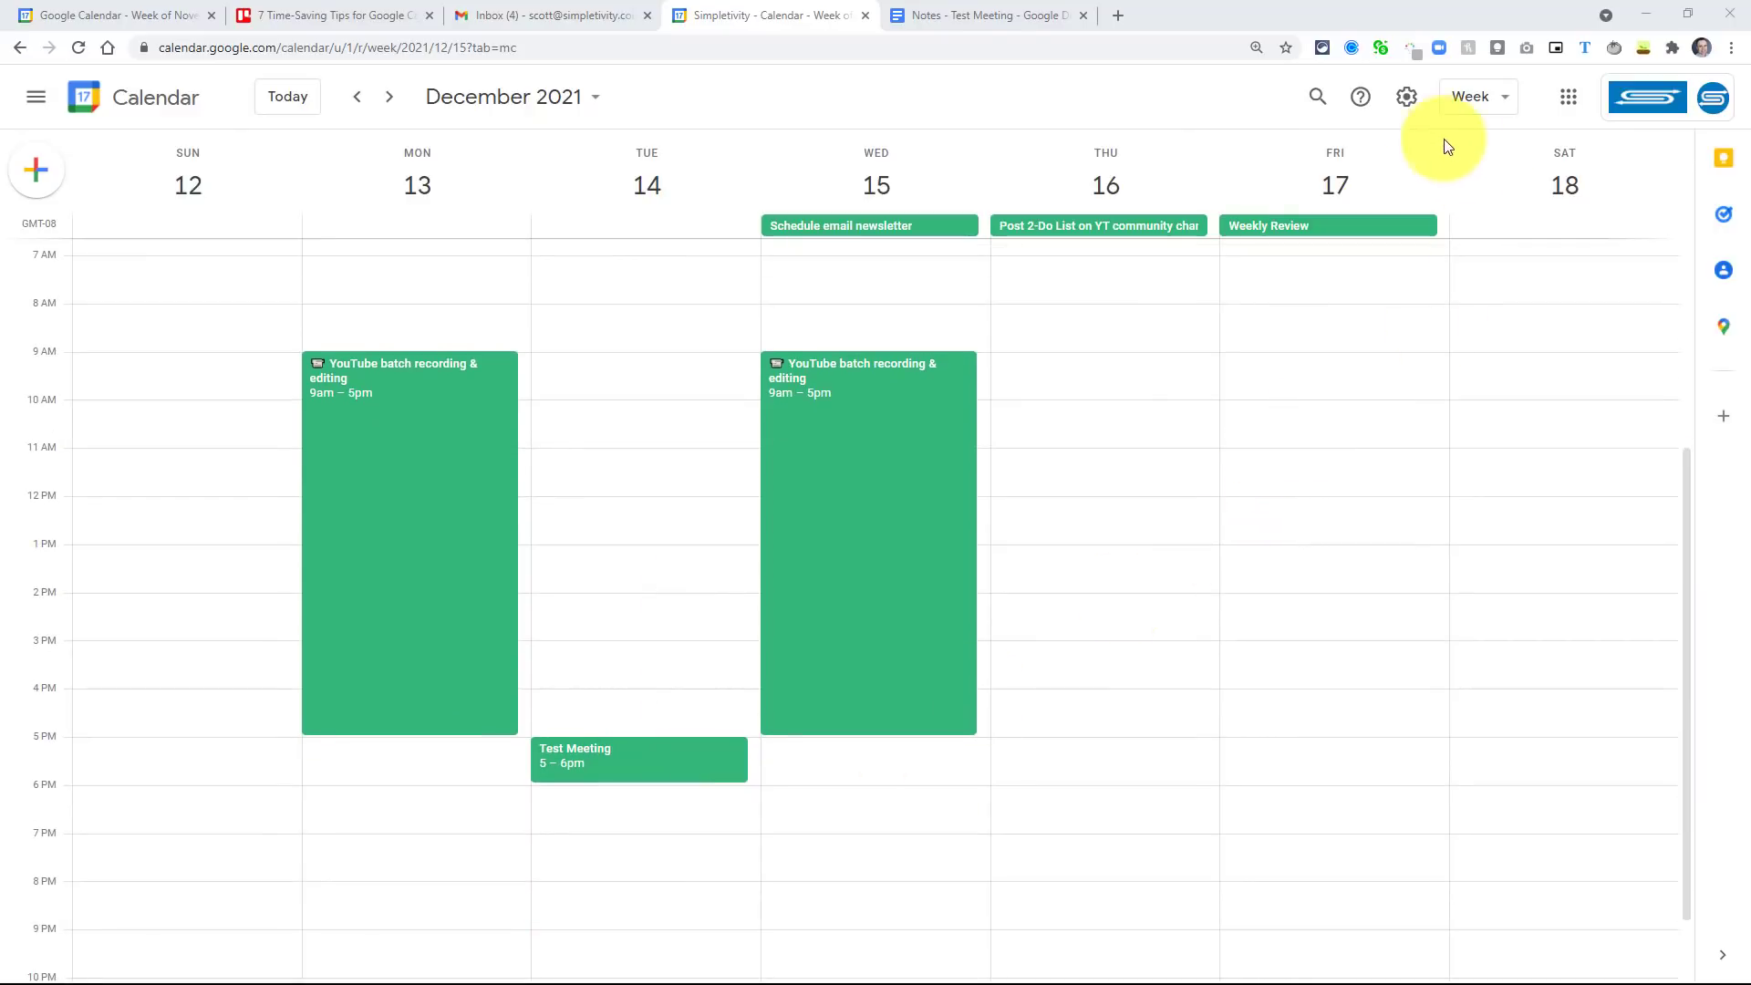
- Open Settings from the gear menu and scroll through the General language and region options
{"action": "left_click", "coordinate": [1407, 96]}
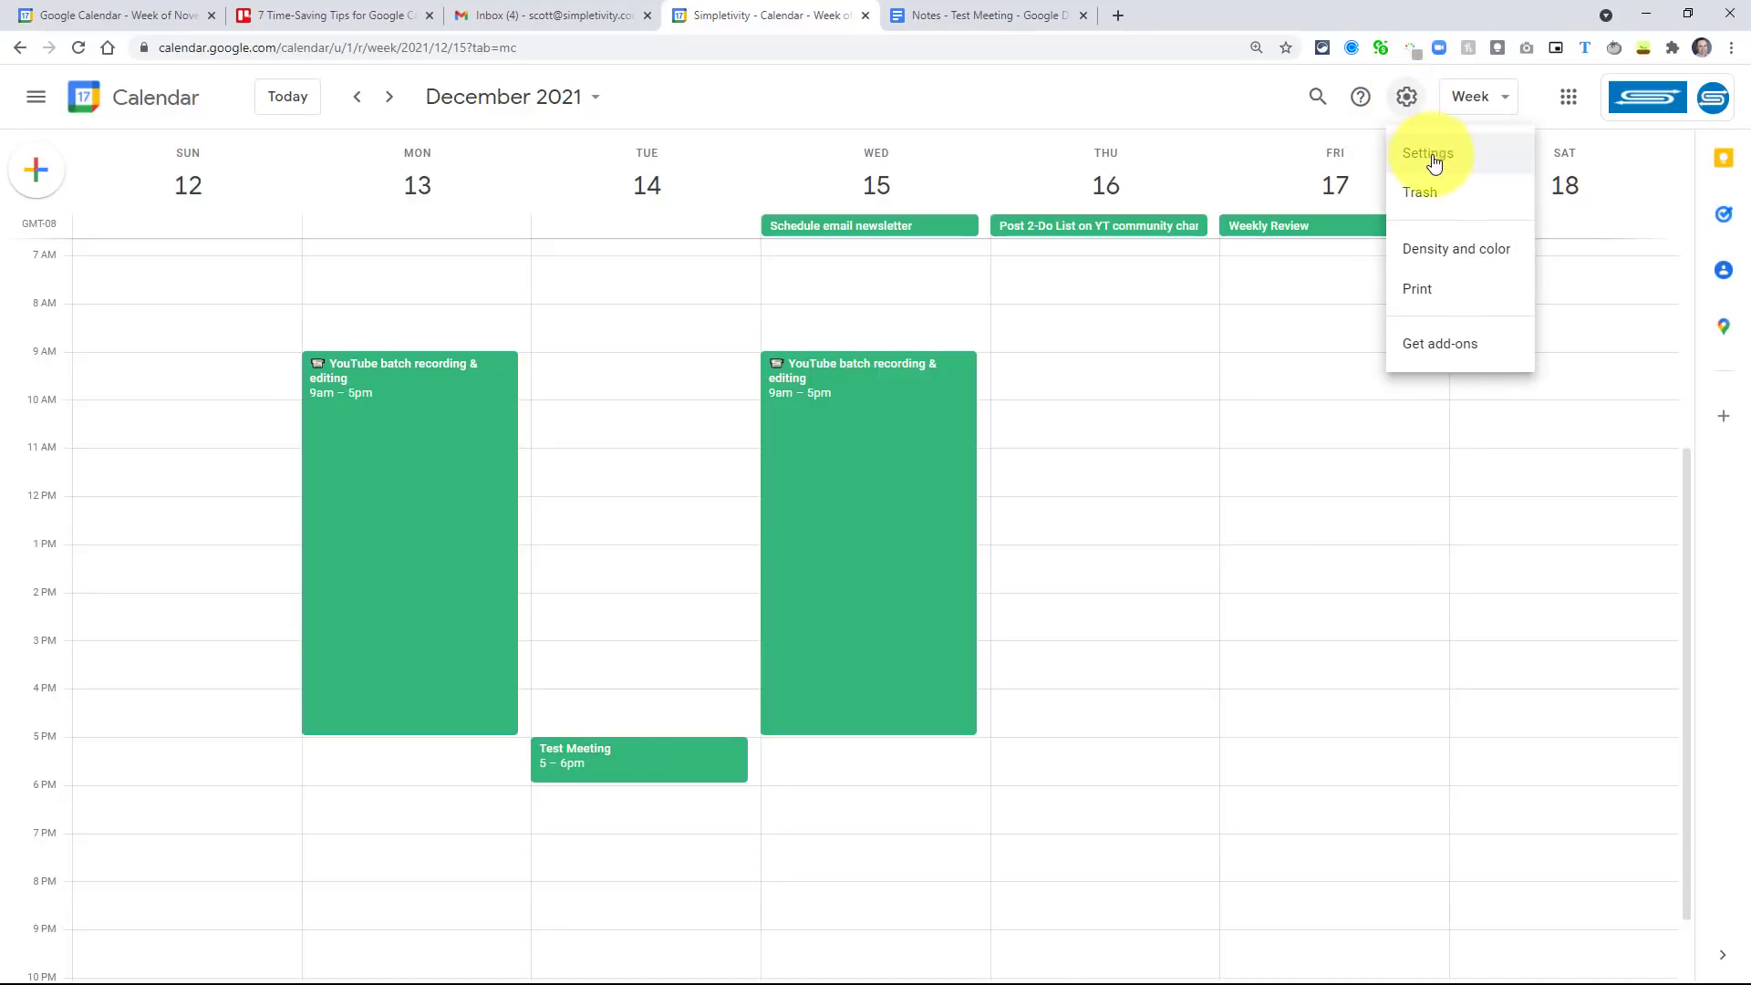
{"action": "left_click", "coordinate": [1427, 153]}
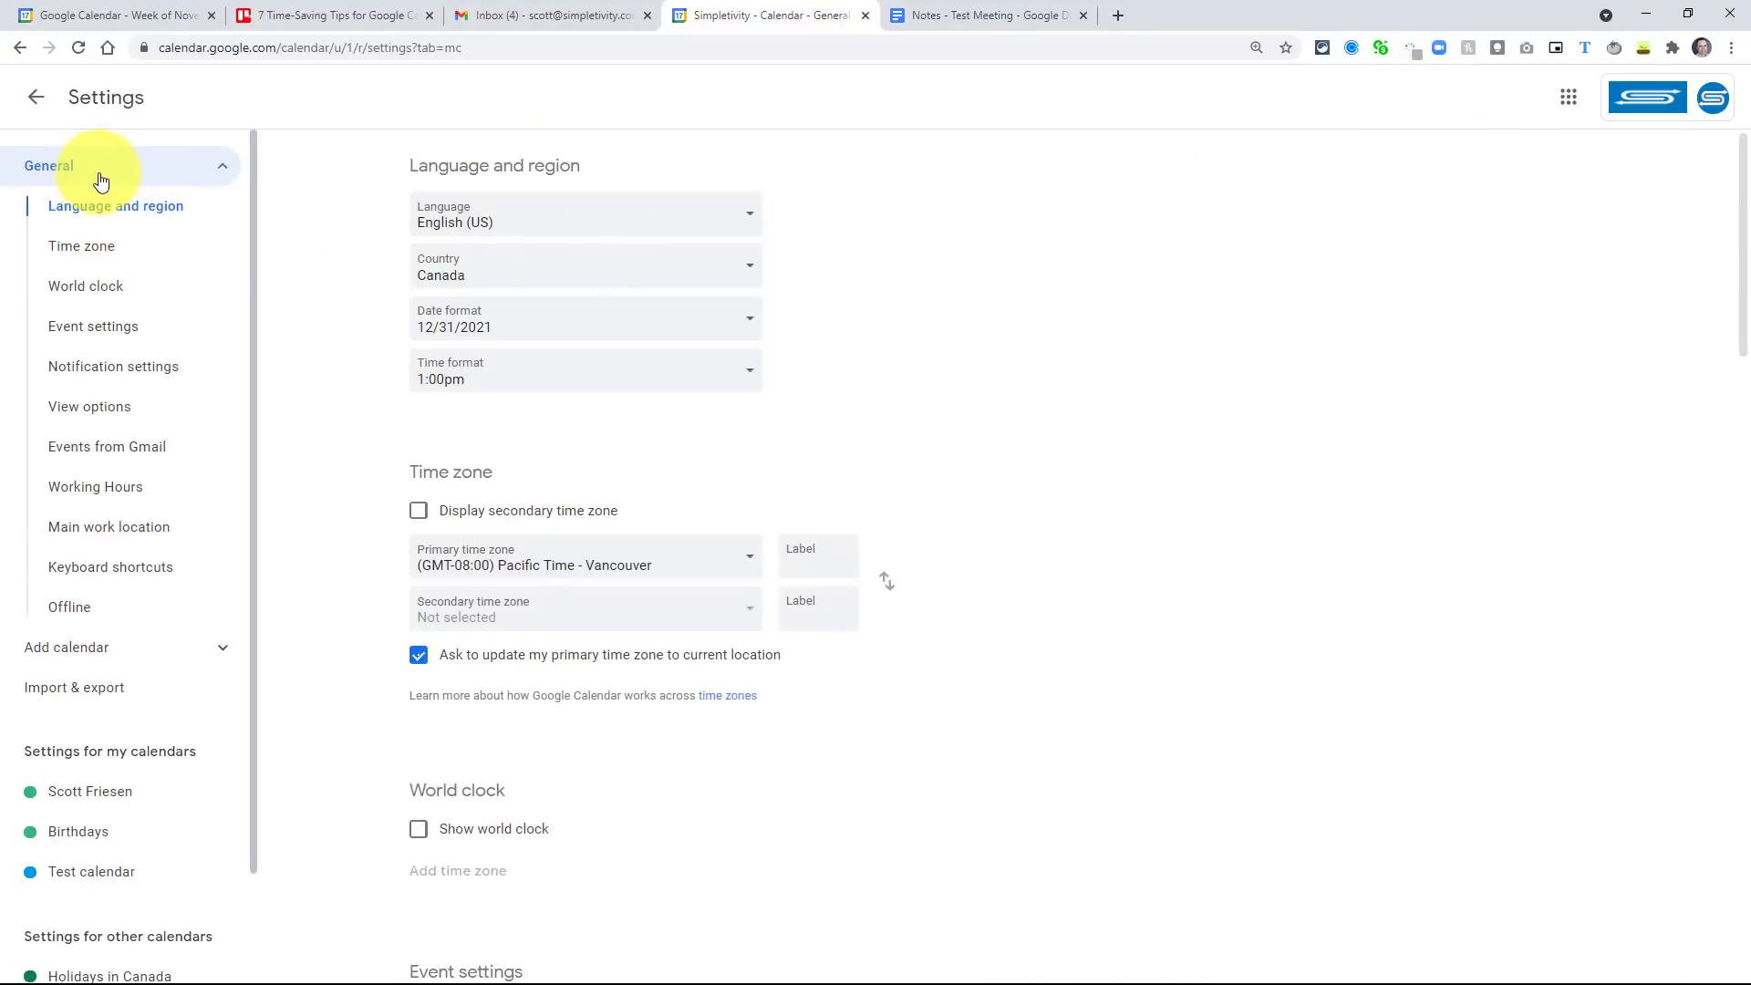
{"action": "scroll", "scroll_direction": "down", "scroll_amount": 3}
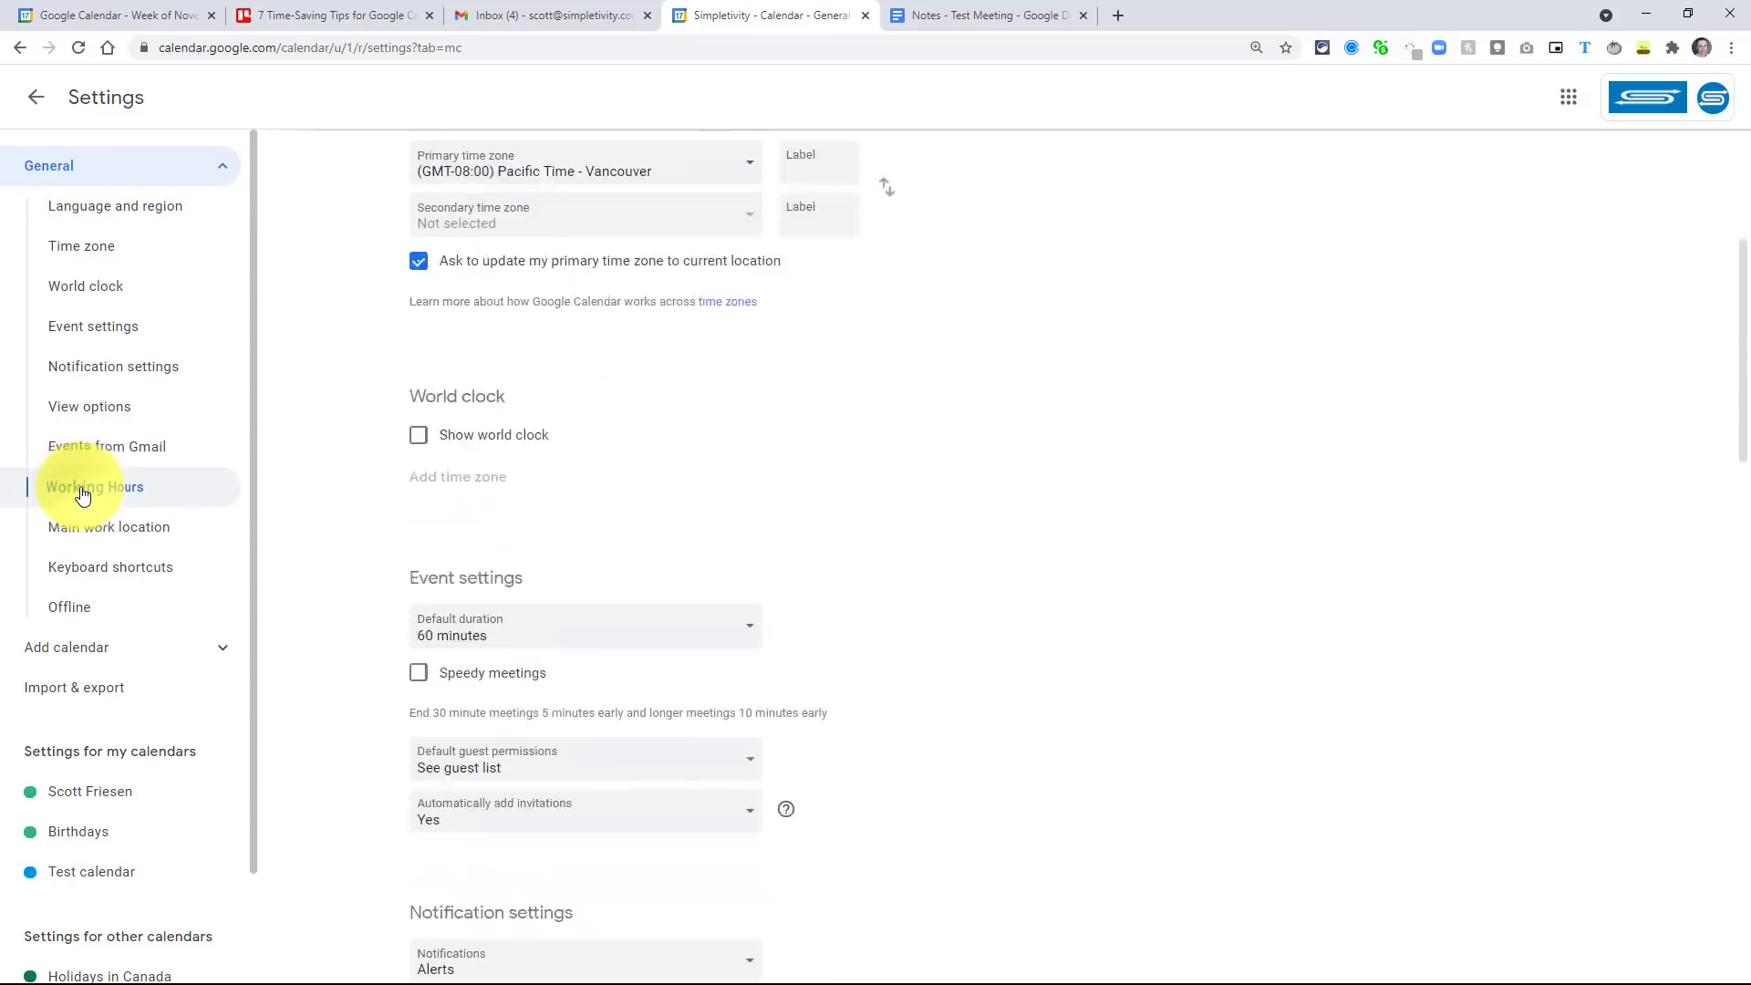
- In Working hours, change Wednesday's end time from 5:00pm to 3:00pm
{"action": "left_click", "coordinate": [94, 486]}
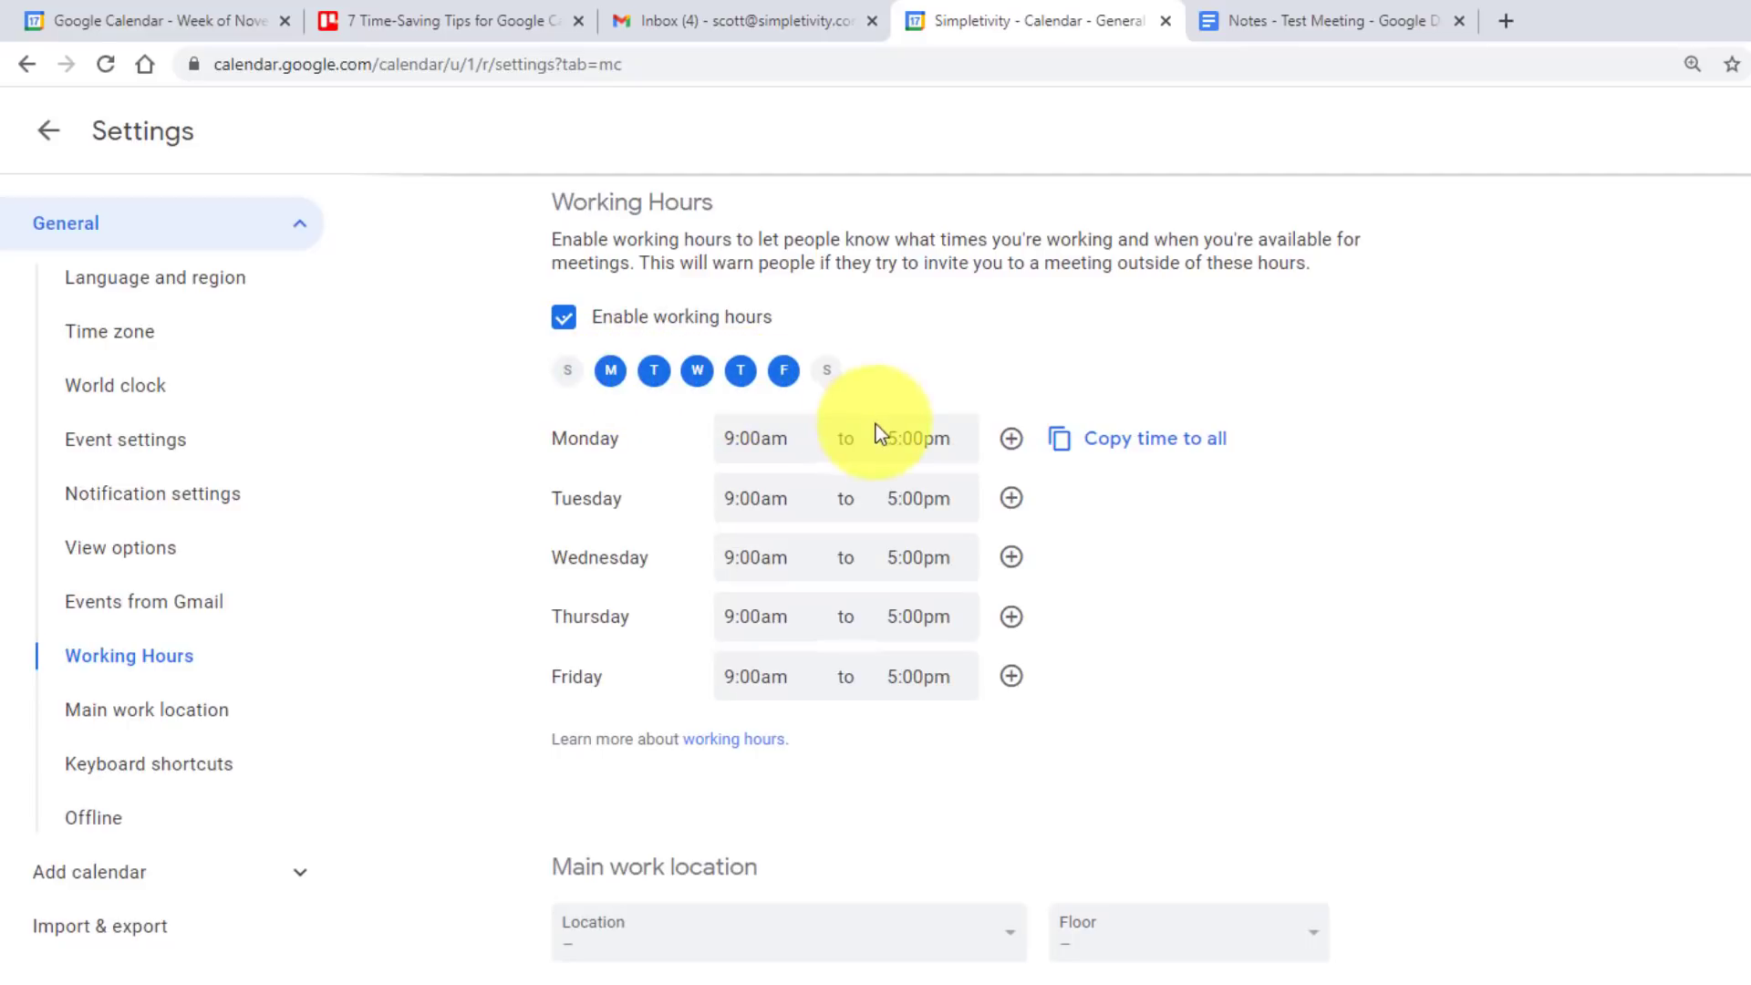
{"action": "mouse_move", "coordinate": [914, 557]}
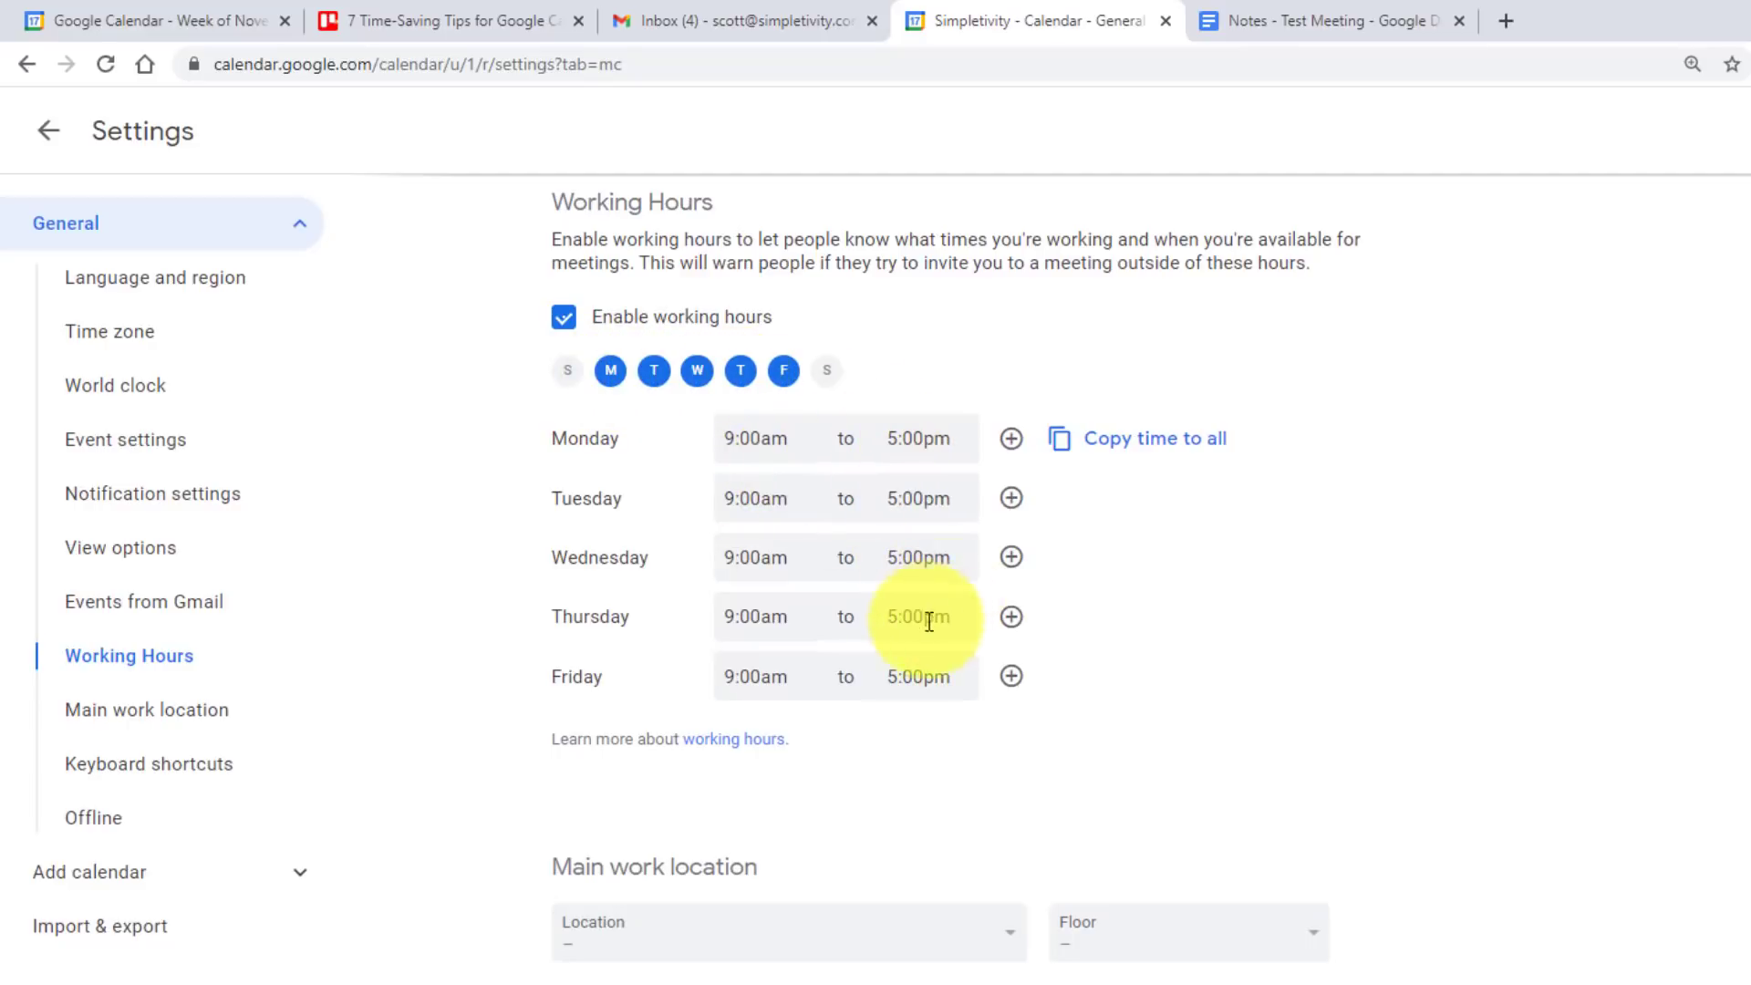
{"action": "left_click", "coordinate": [918, 557]}
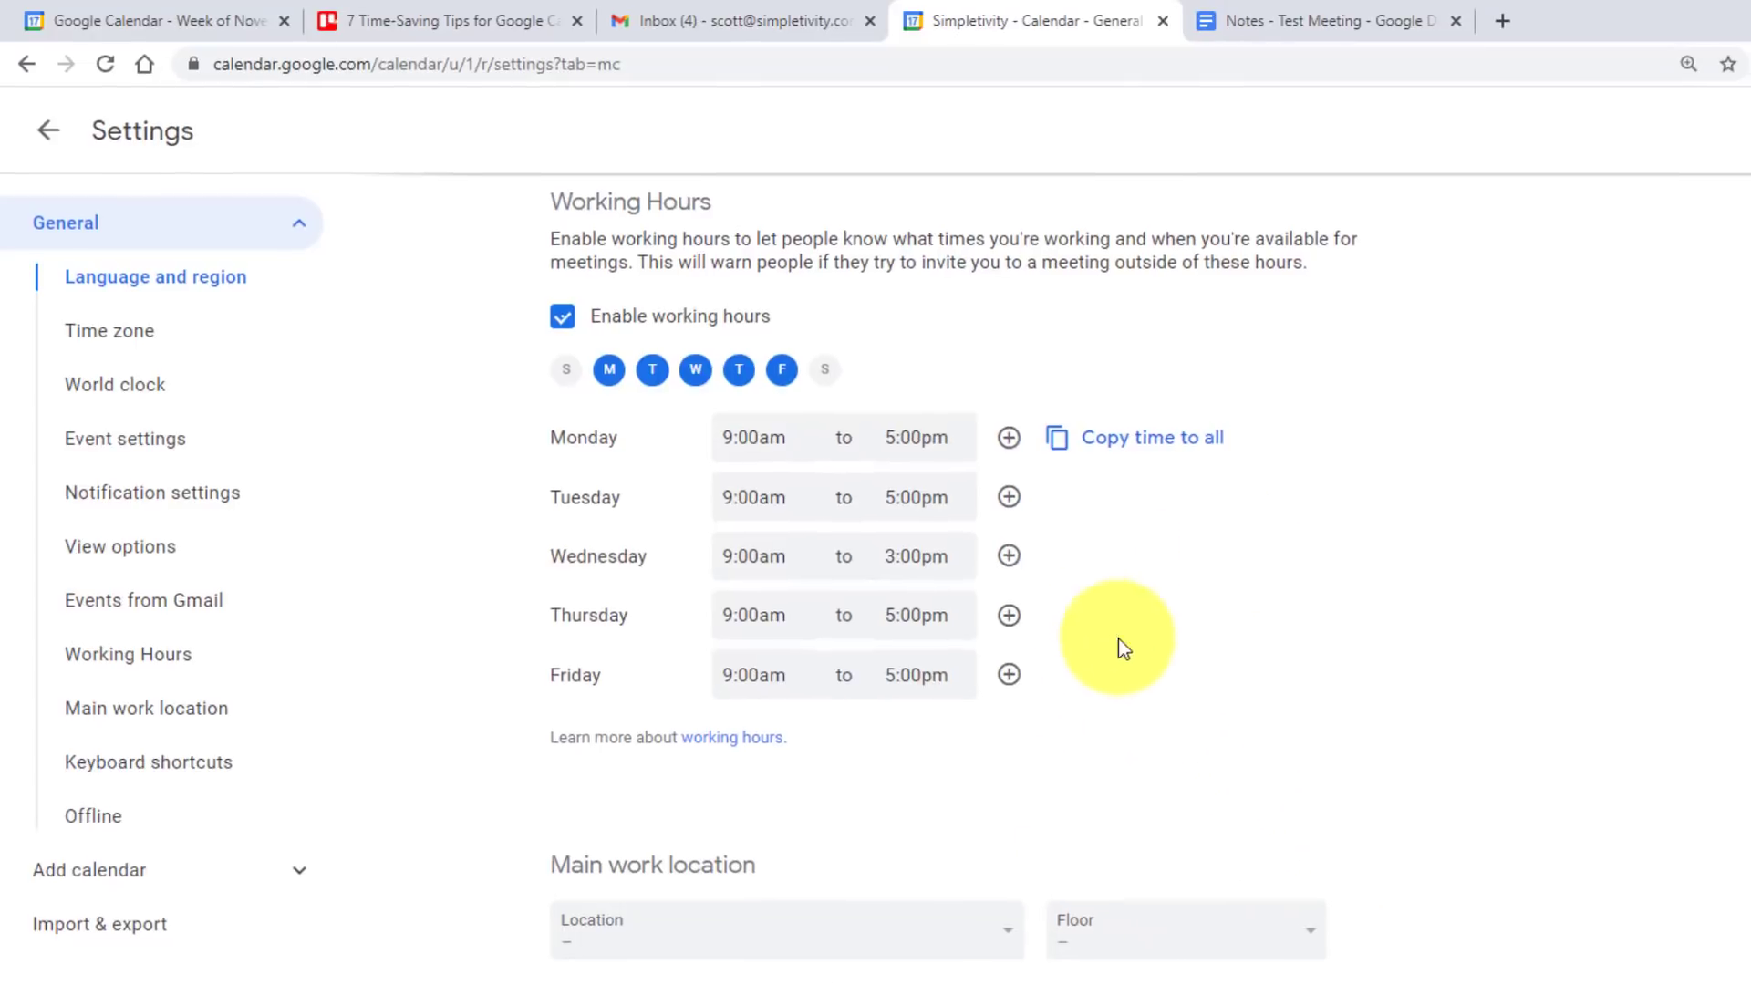
{"action": "left_click", "coordinate": [48, 130]}
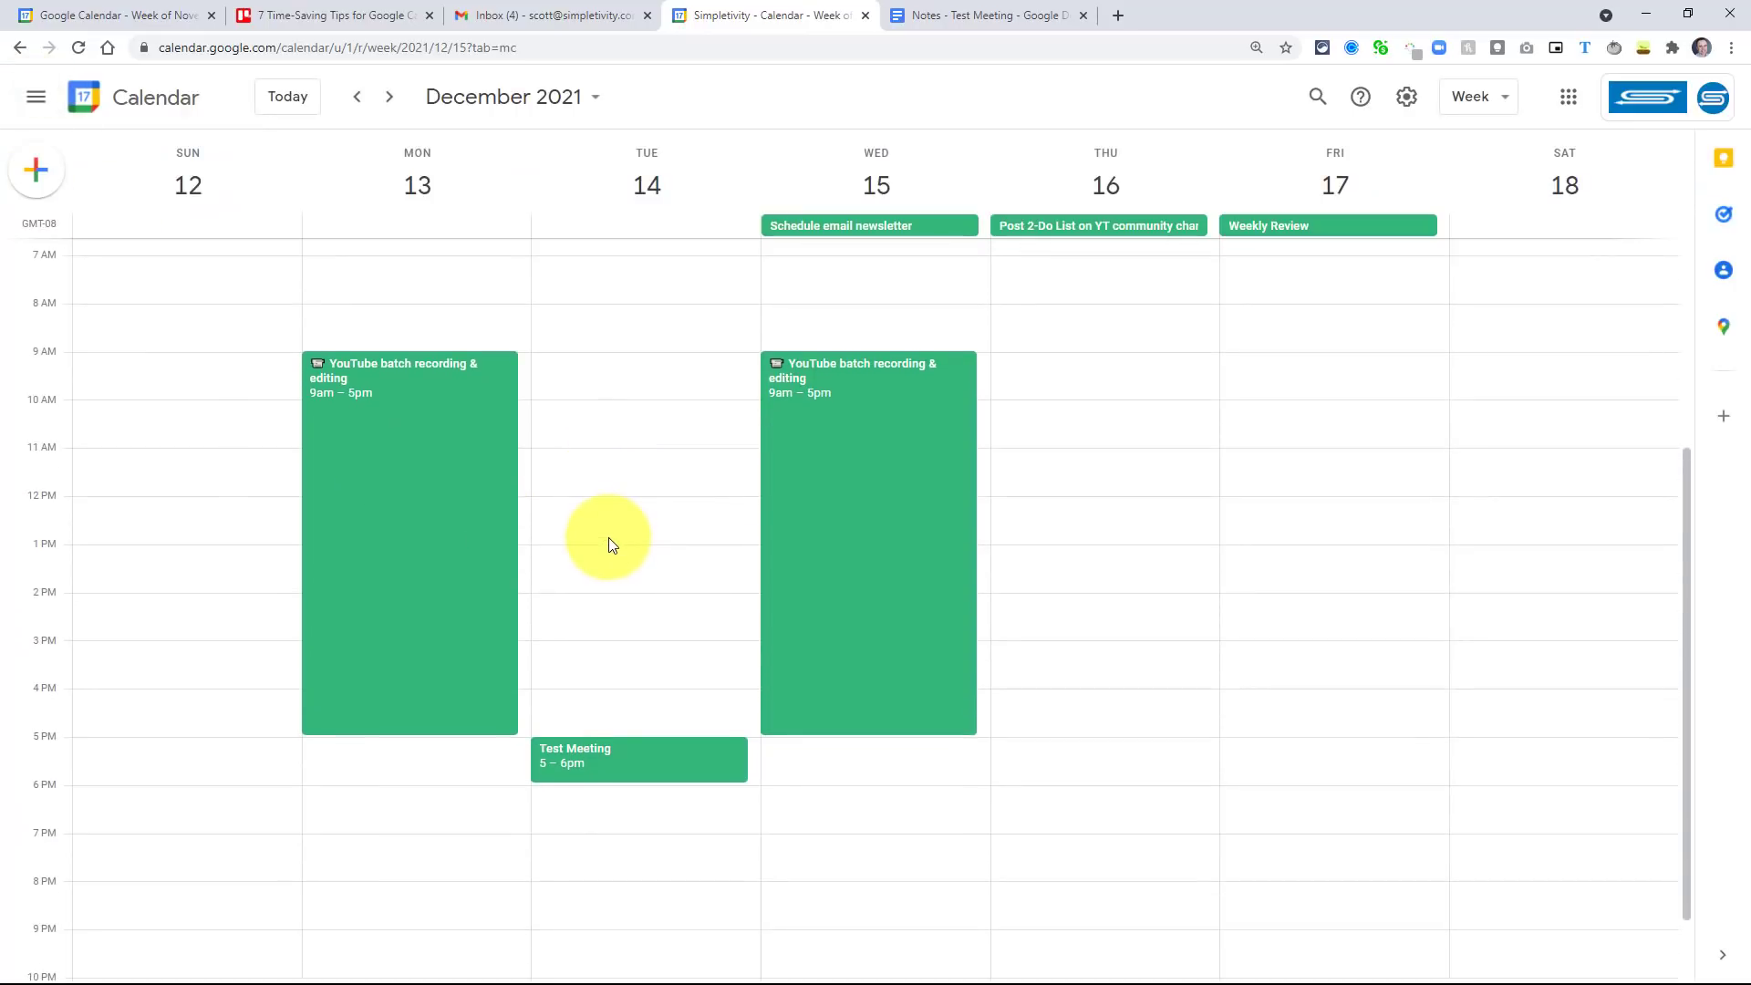
{"action": "mouse_move", "coordinate": [681, 503]}
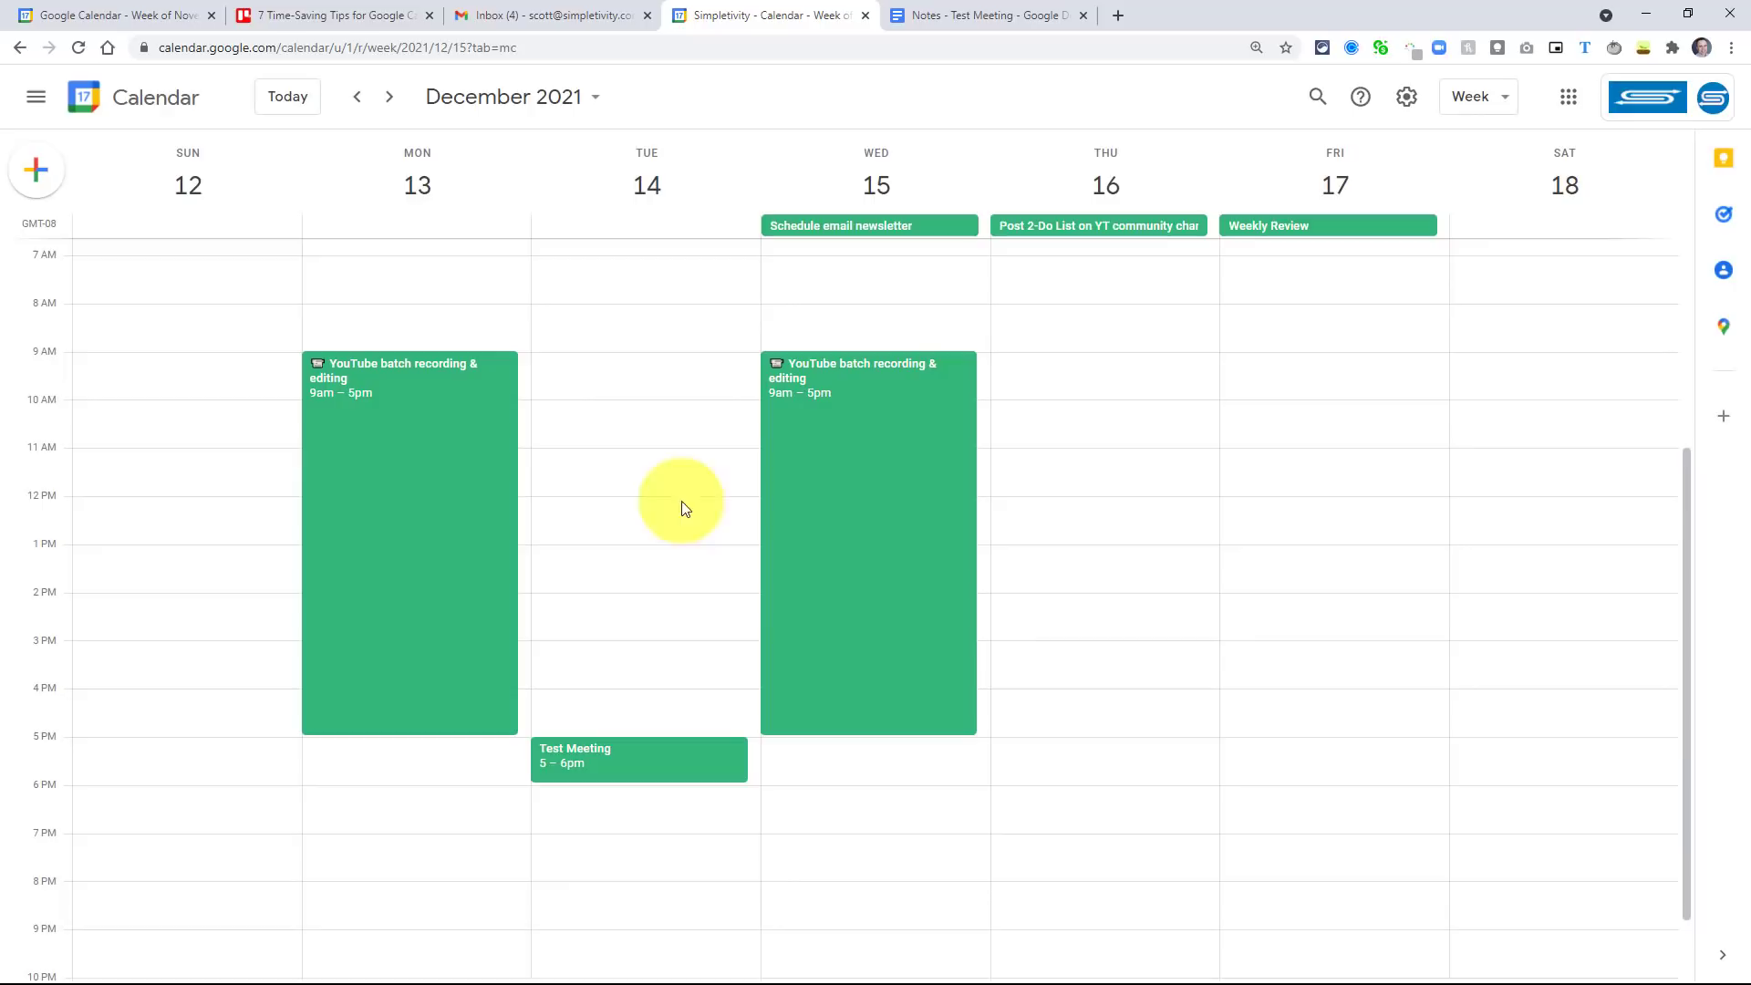
{"action": "mouse_move", "coordinate": [653, 452]}
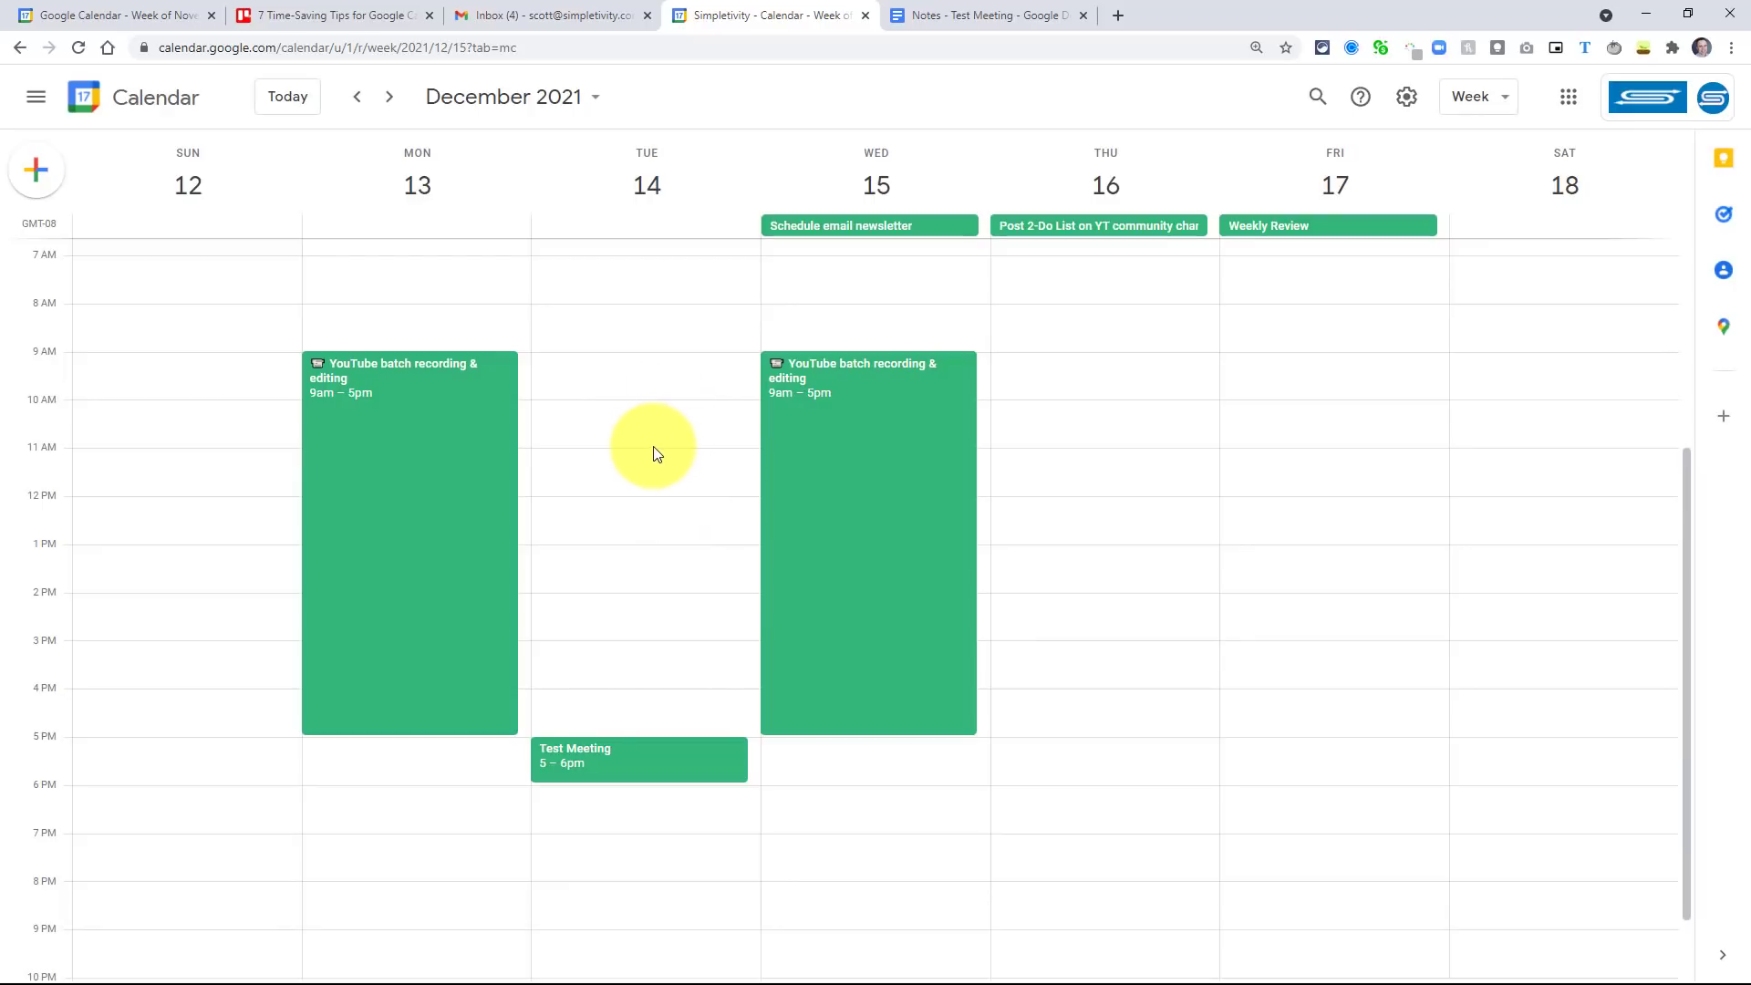
{"action": "mouse_move", "coordinate": [637, 835]}
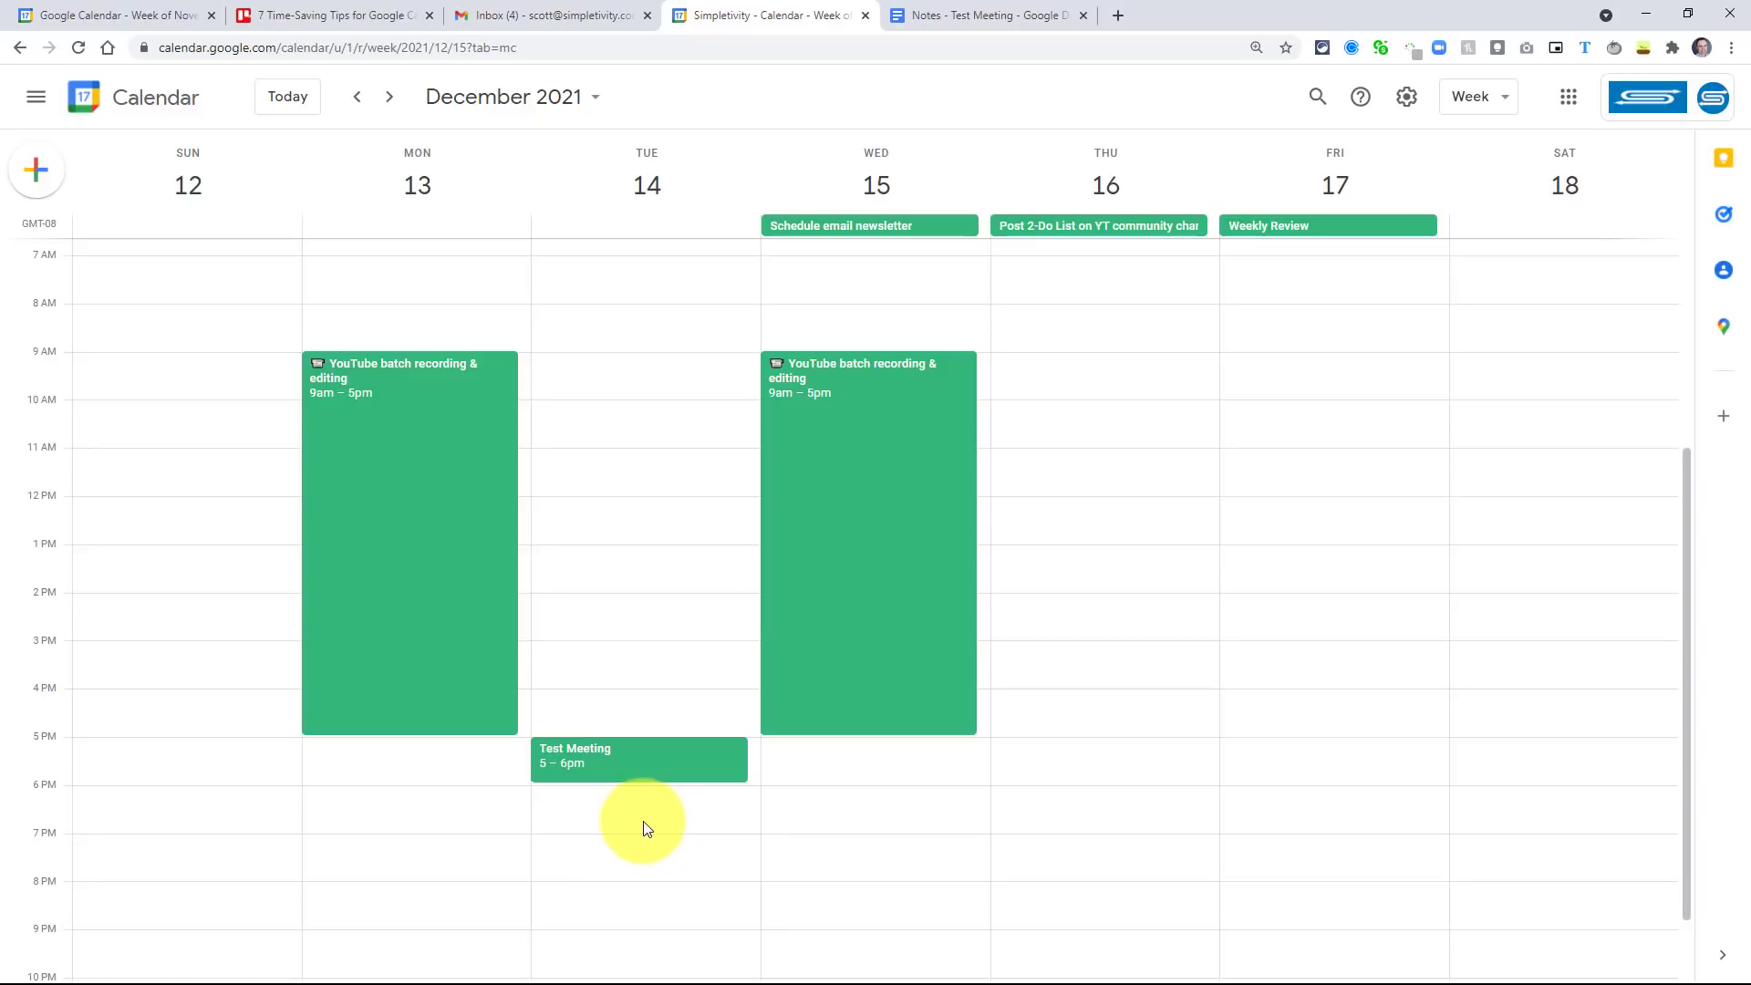
{"action": "mouse_move", "coordinate": [652, 831]}
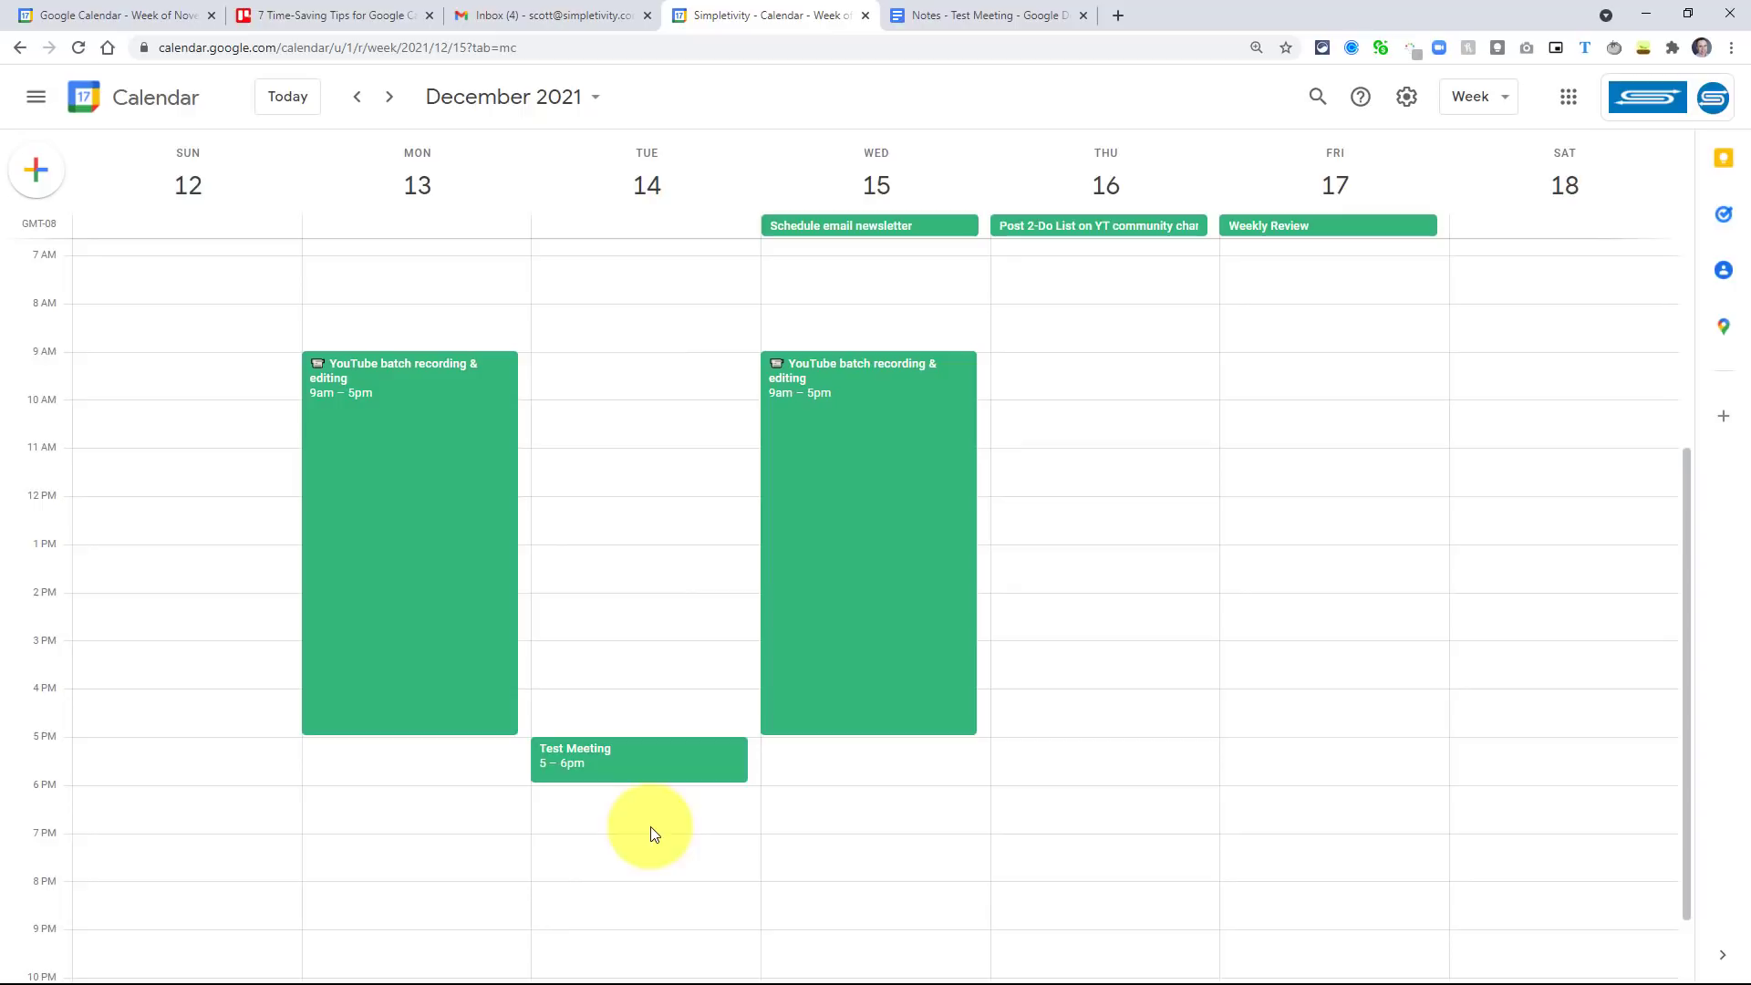
{"action": "mouse_move", "coordinate": [592, 321]}
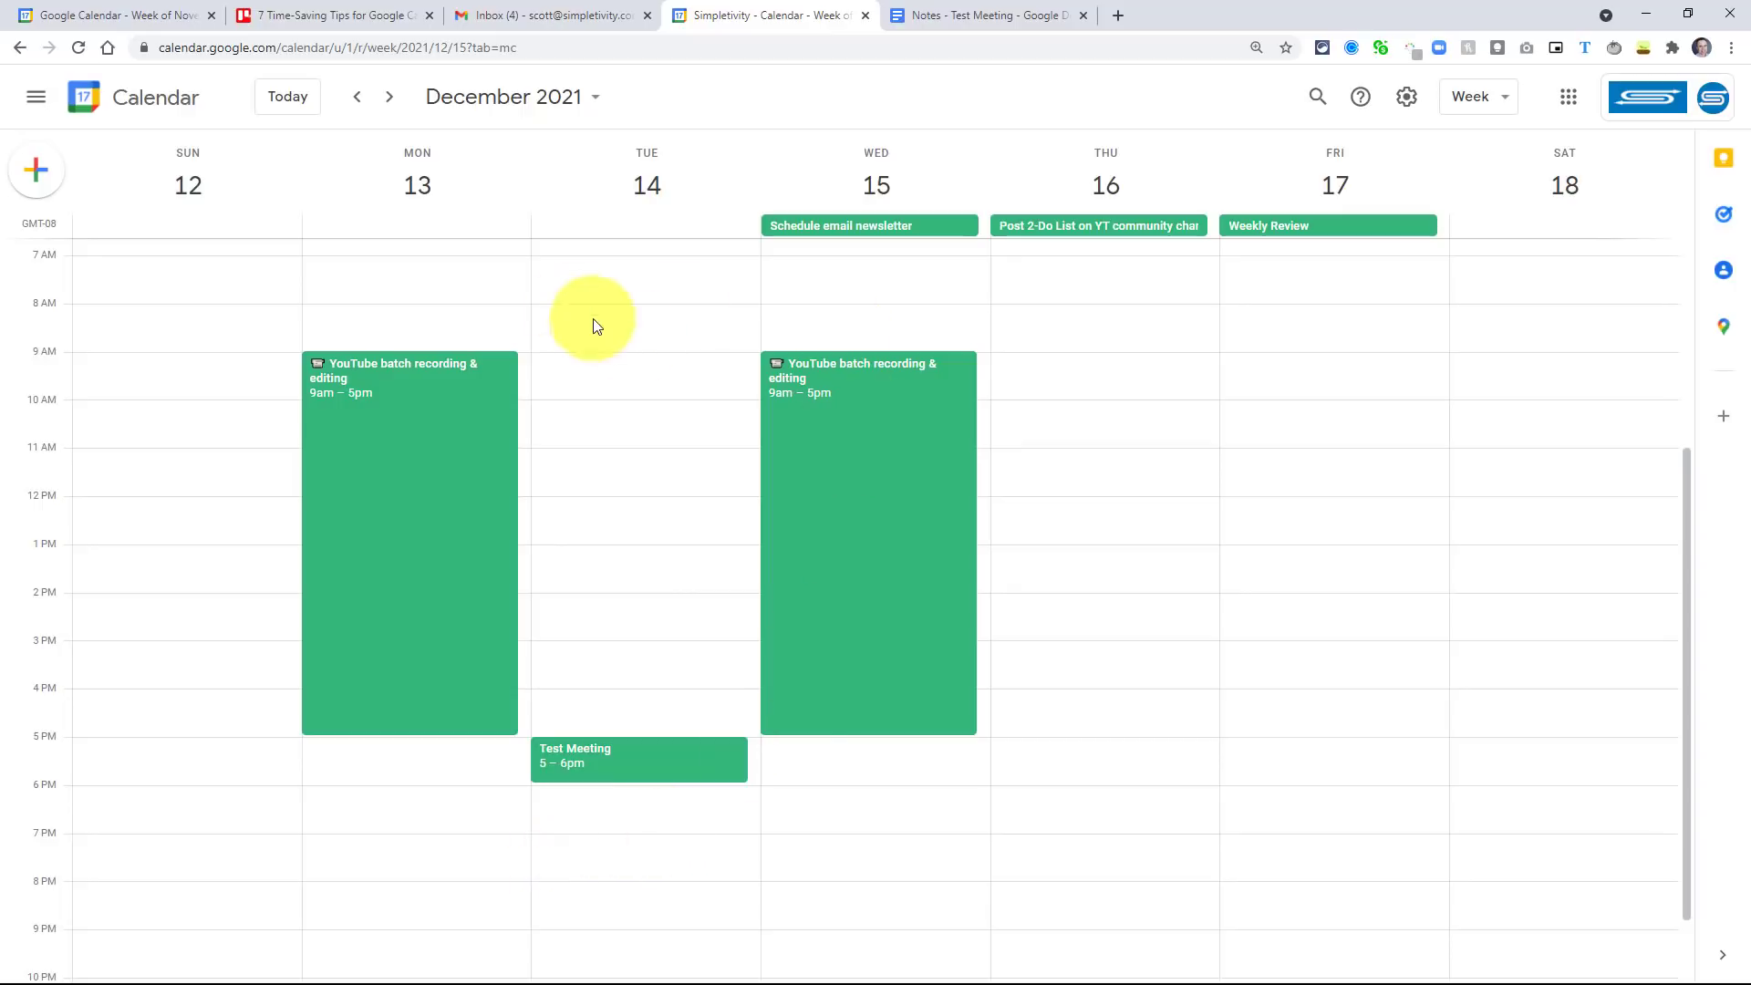
{"action": "mouse_move", "coordinate": [720, 824]}
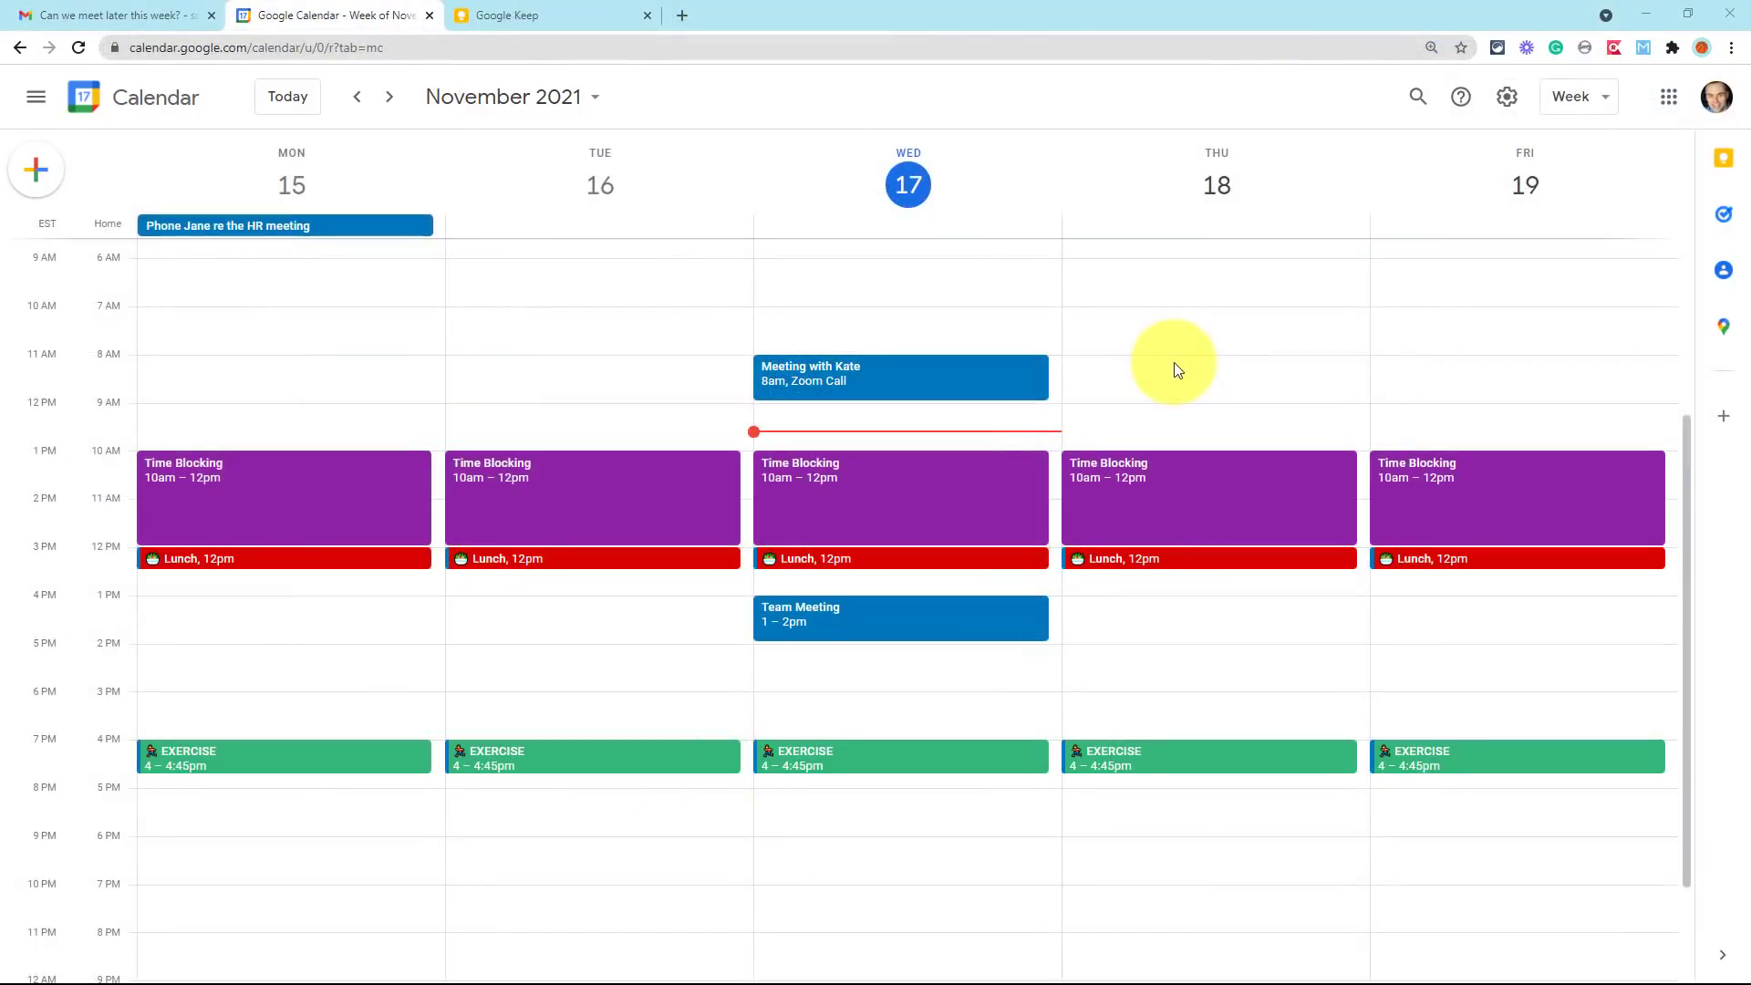
{"action": "mouse_move", "coordinate": [458, 292]}
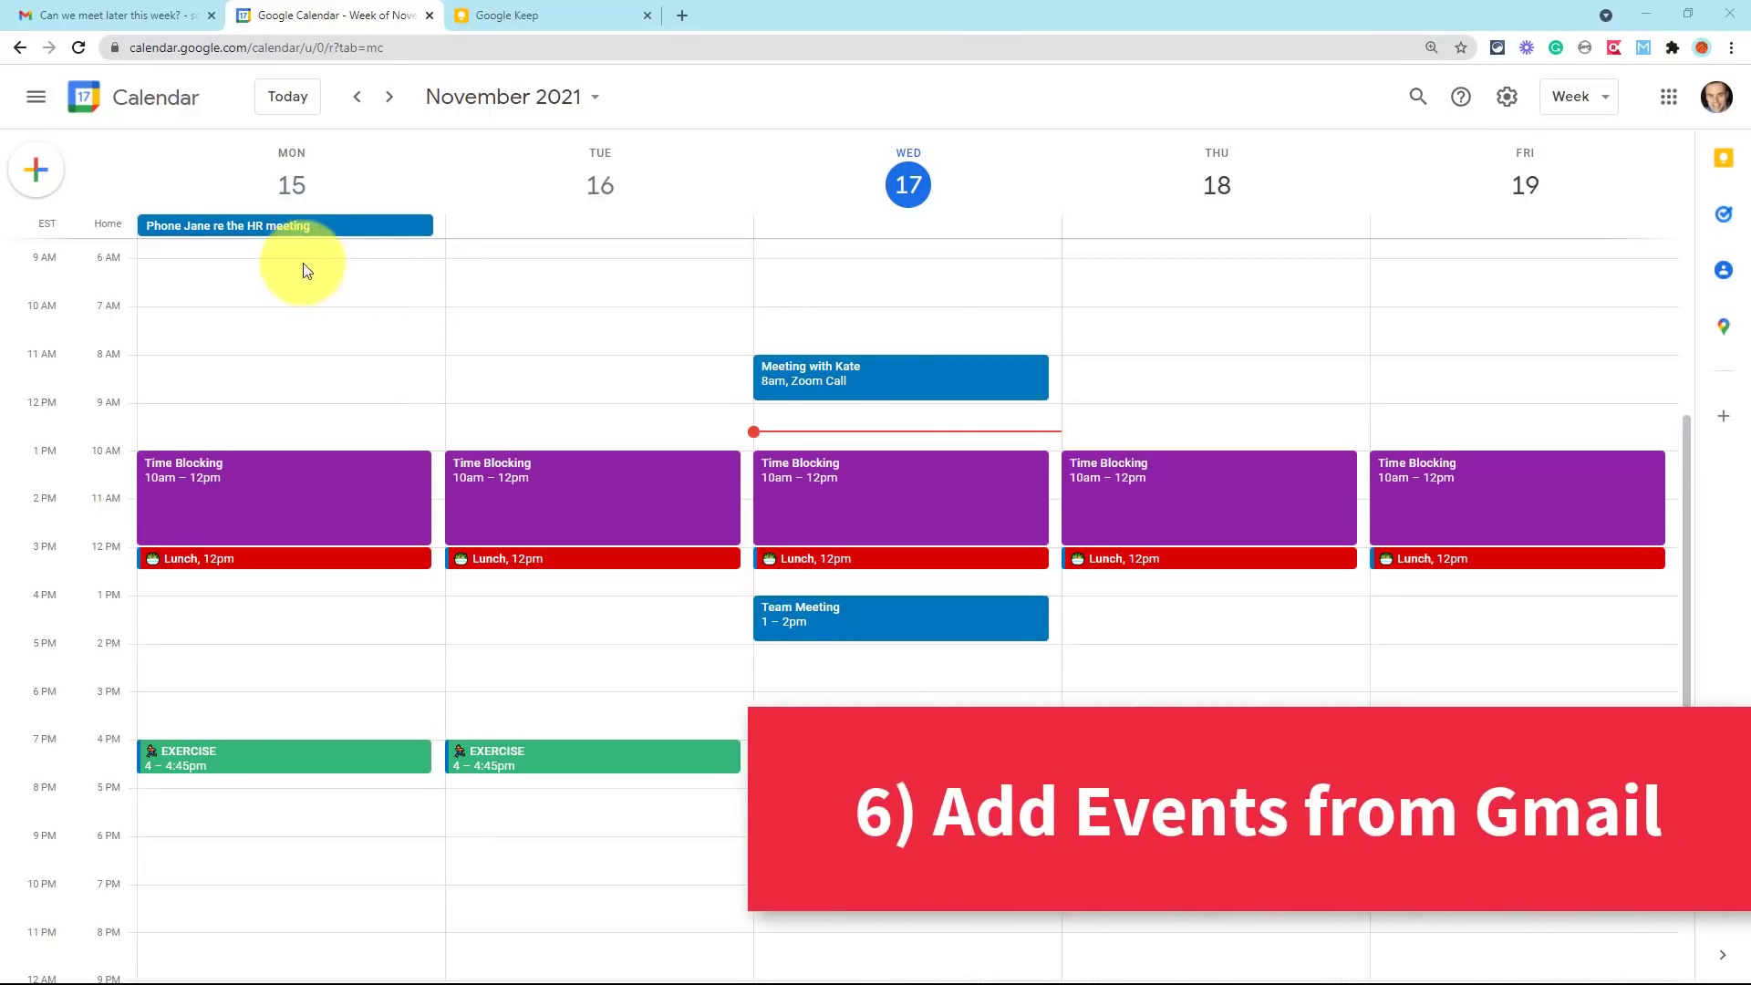
- Switch to the Gmail email 'Can we meet later this week?'
{"action": "left_click", "coordinate": [106, 15]}
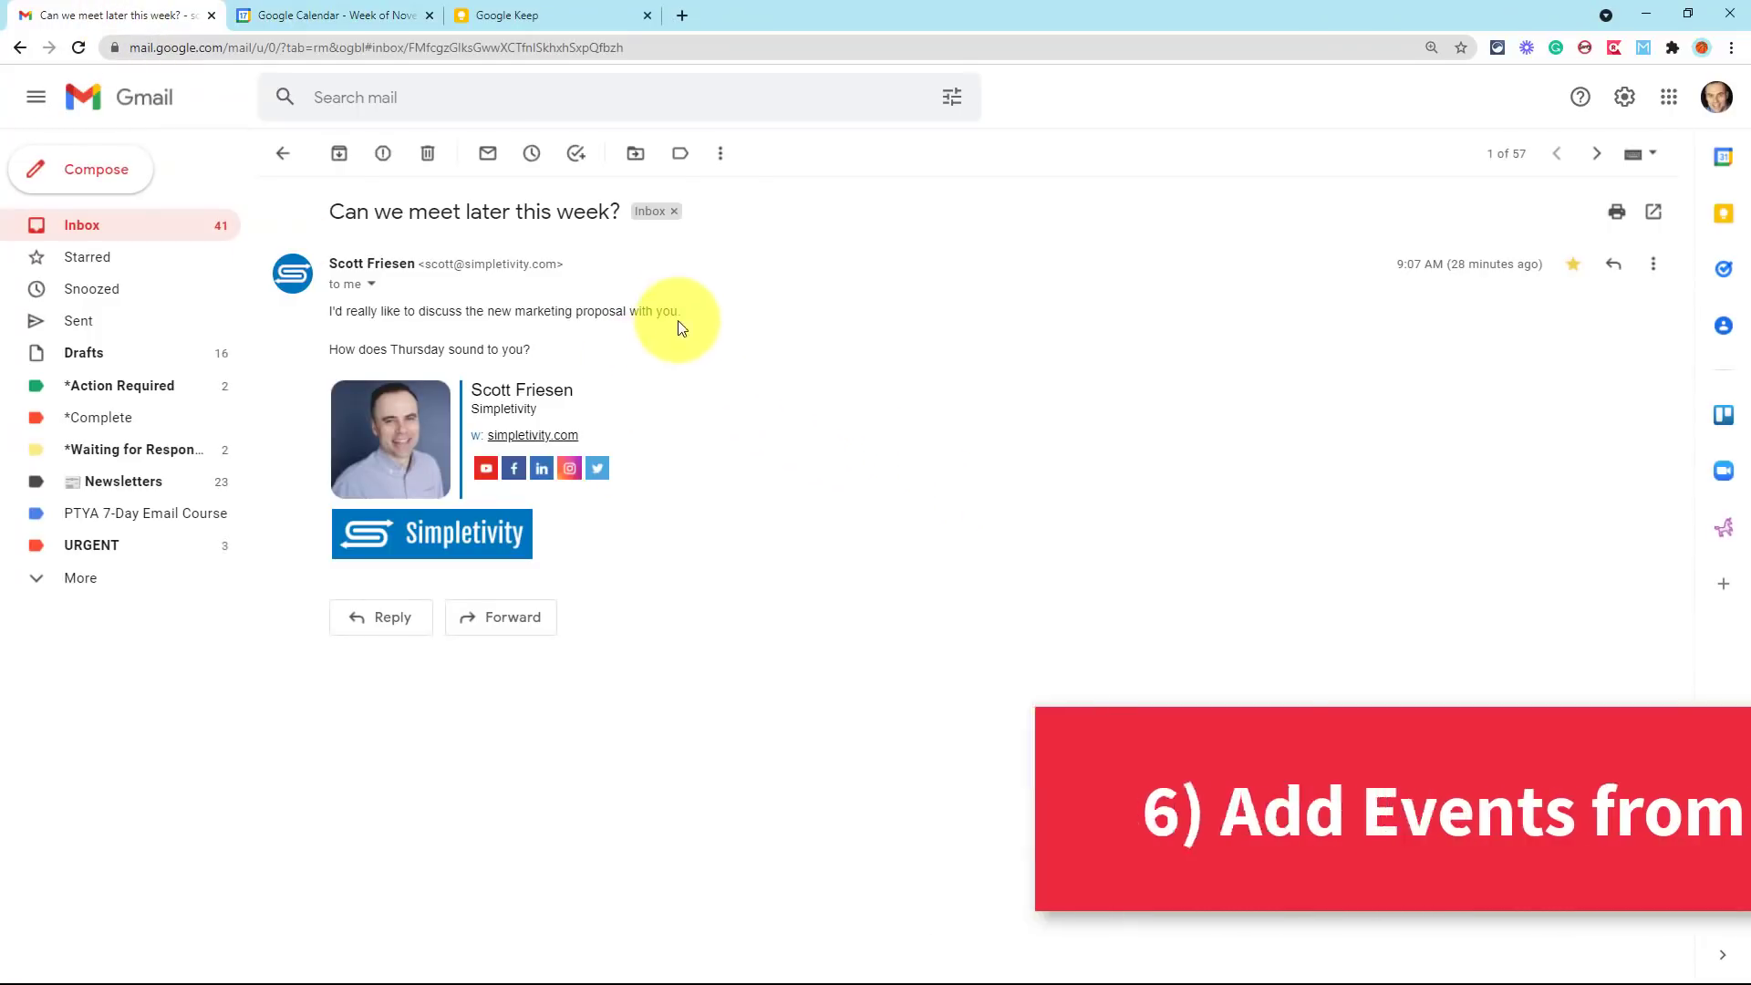
{"action": "mouse_move", "coordinate": [588, 244]}
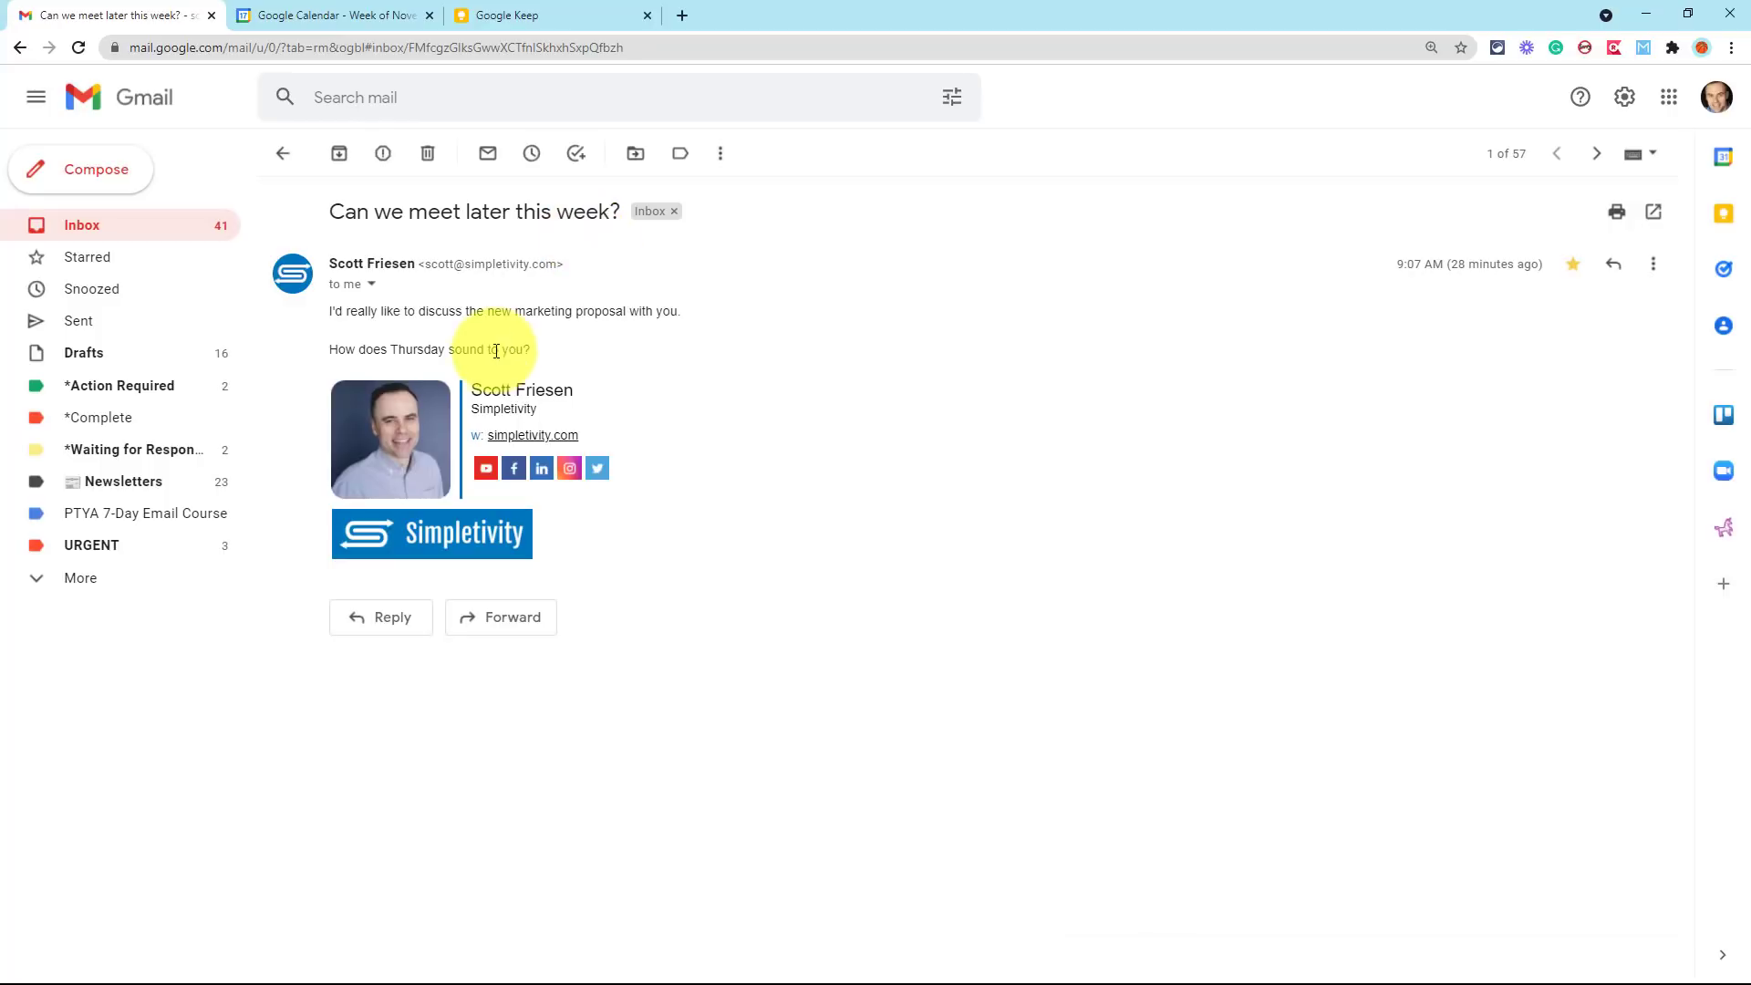
{"action": "mouse_move", "coordinate": [586, 371]}
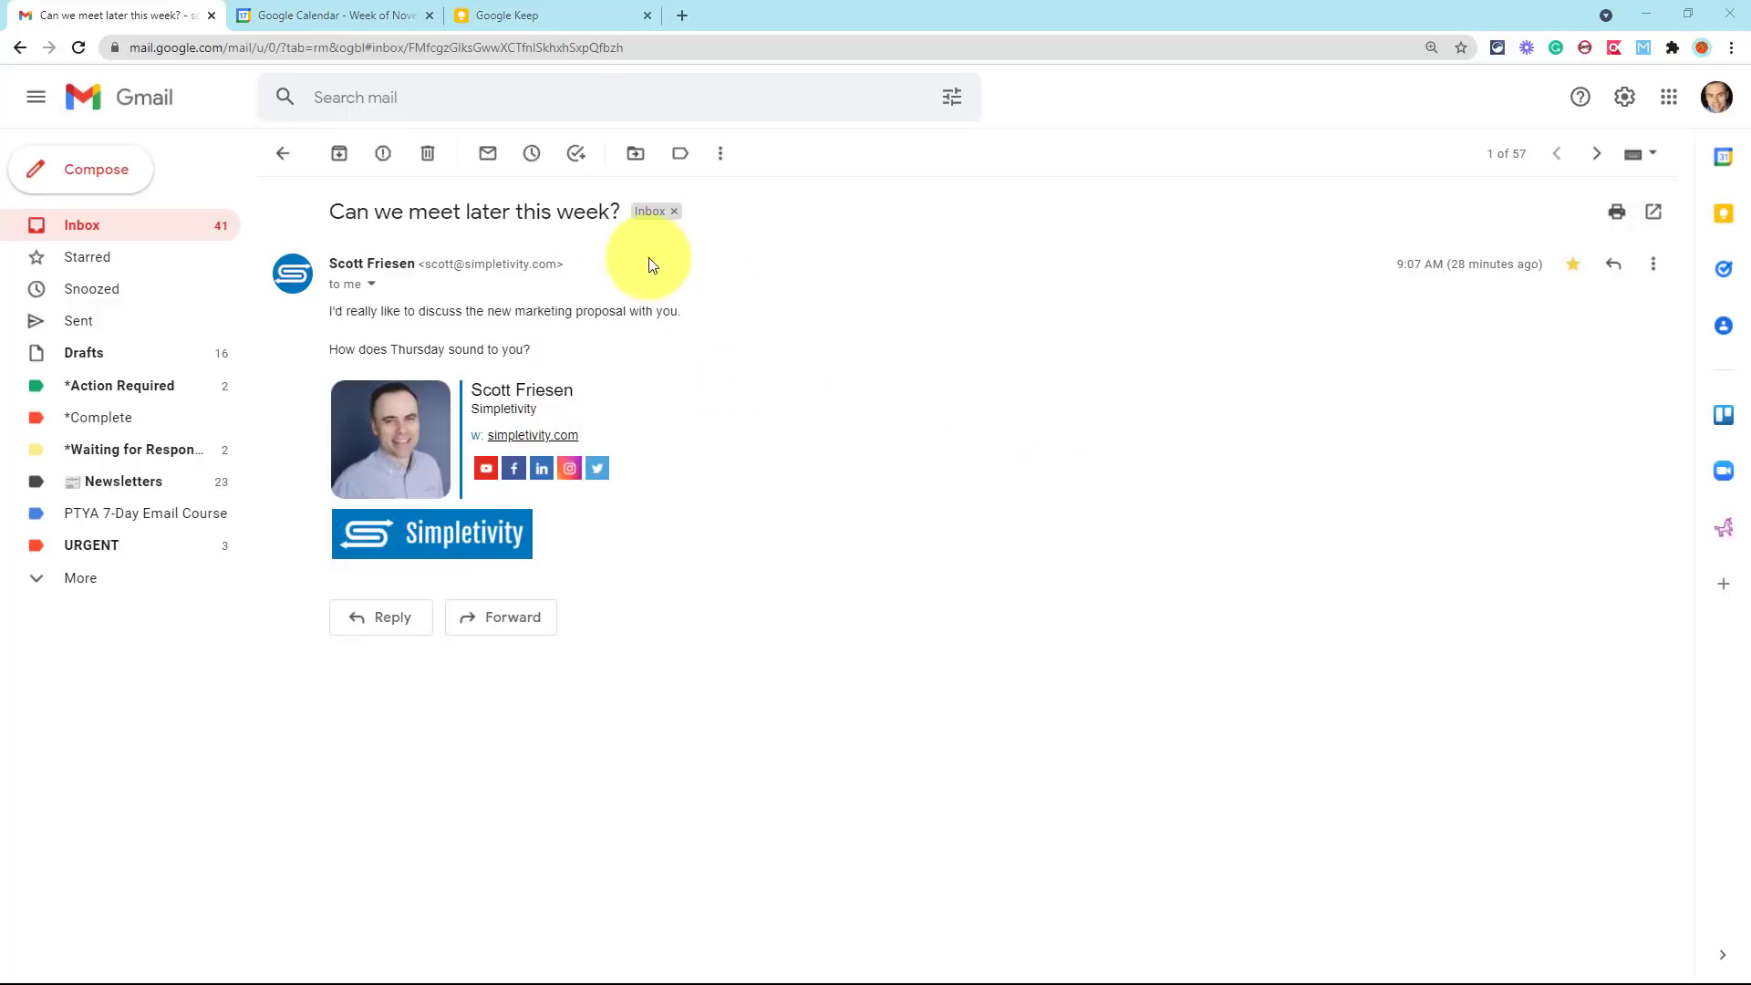
- Return to the Google Calendar November 15–19 week view
{"action": "left_click", "coordinate": [329, 15]}
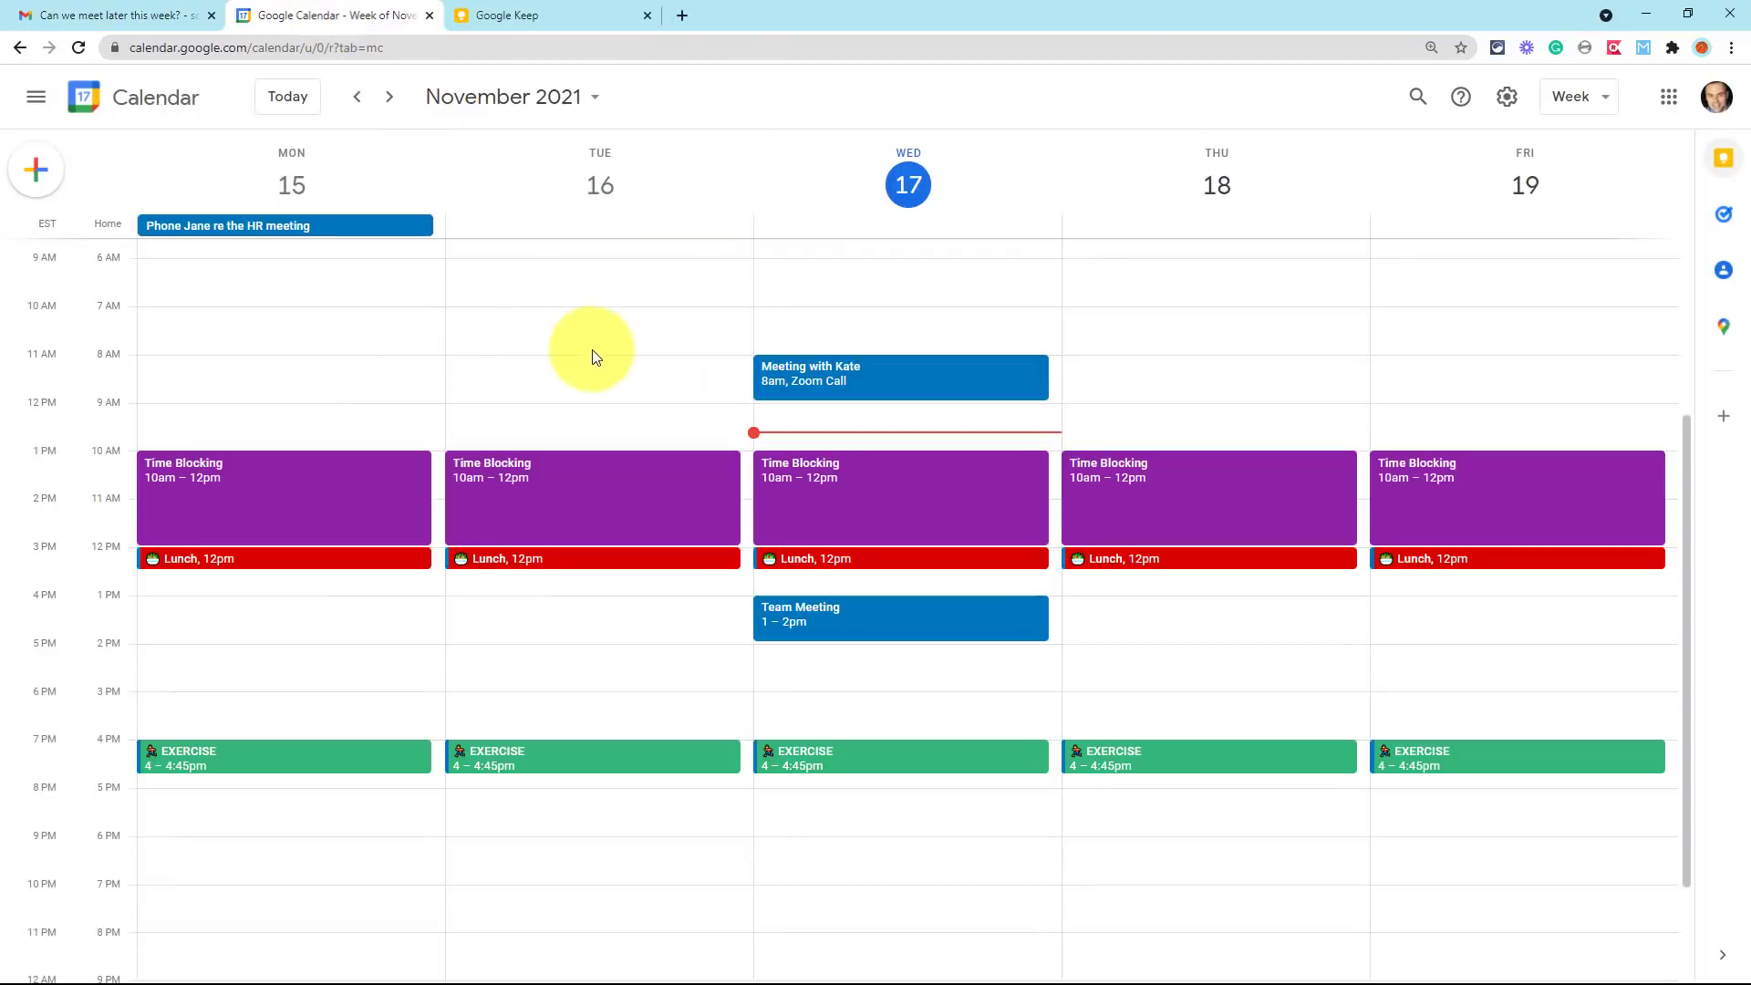
{"action": "mouse_move", "coordinate": [882, 670]}
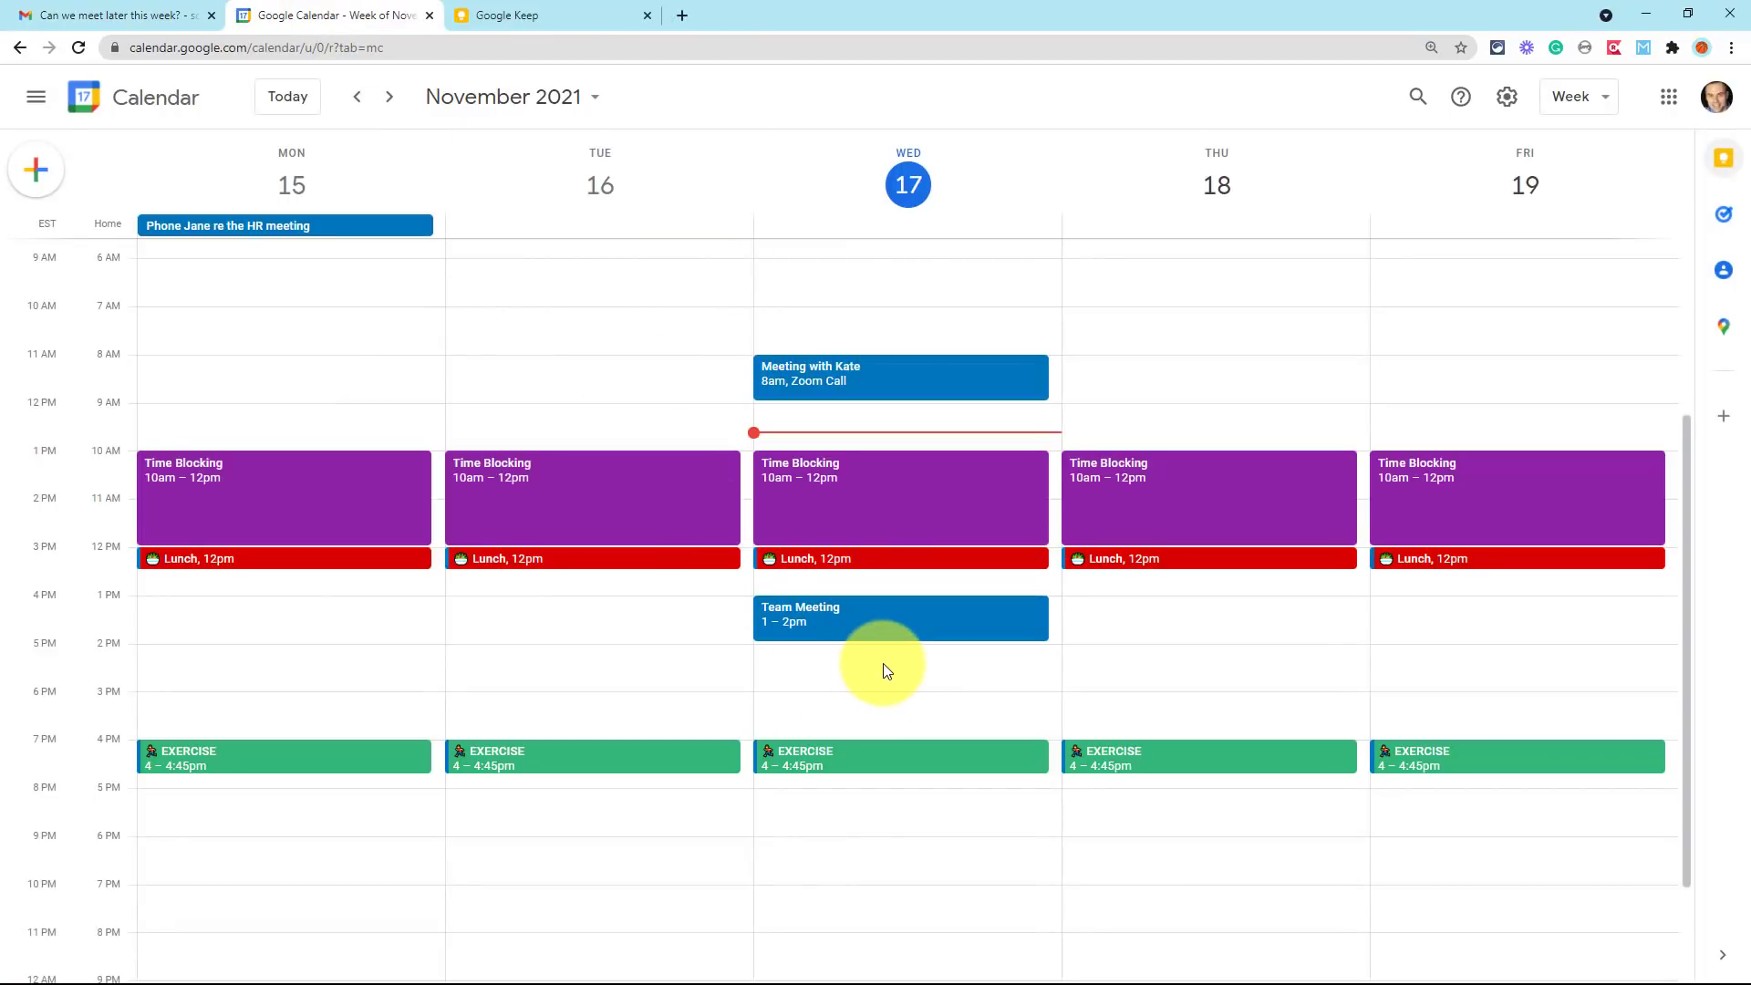
{"action": "mouse_move", "coordinate": [883, 677]}
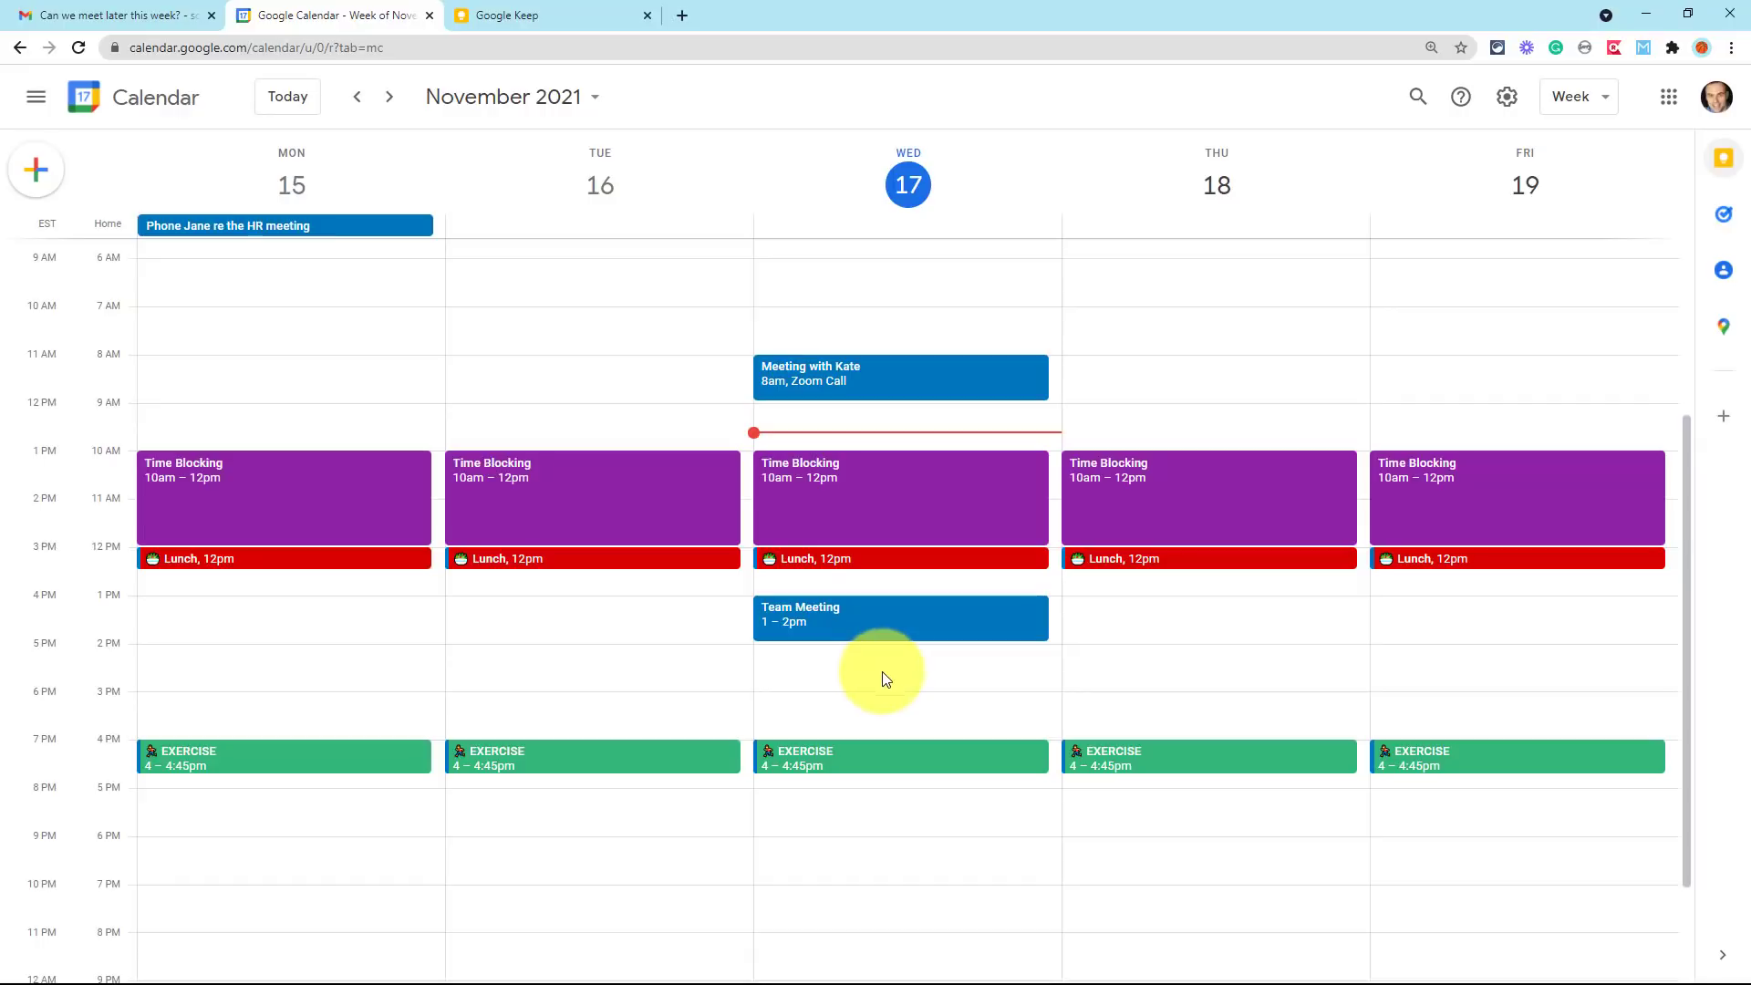
{"action": "mouse_move", "coordinate": [847, 683]}
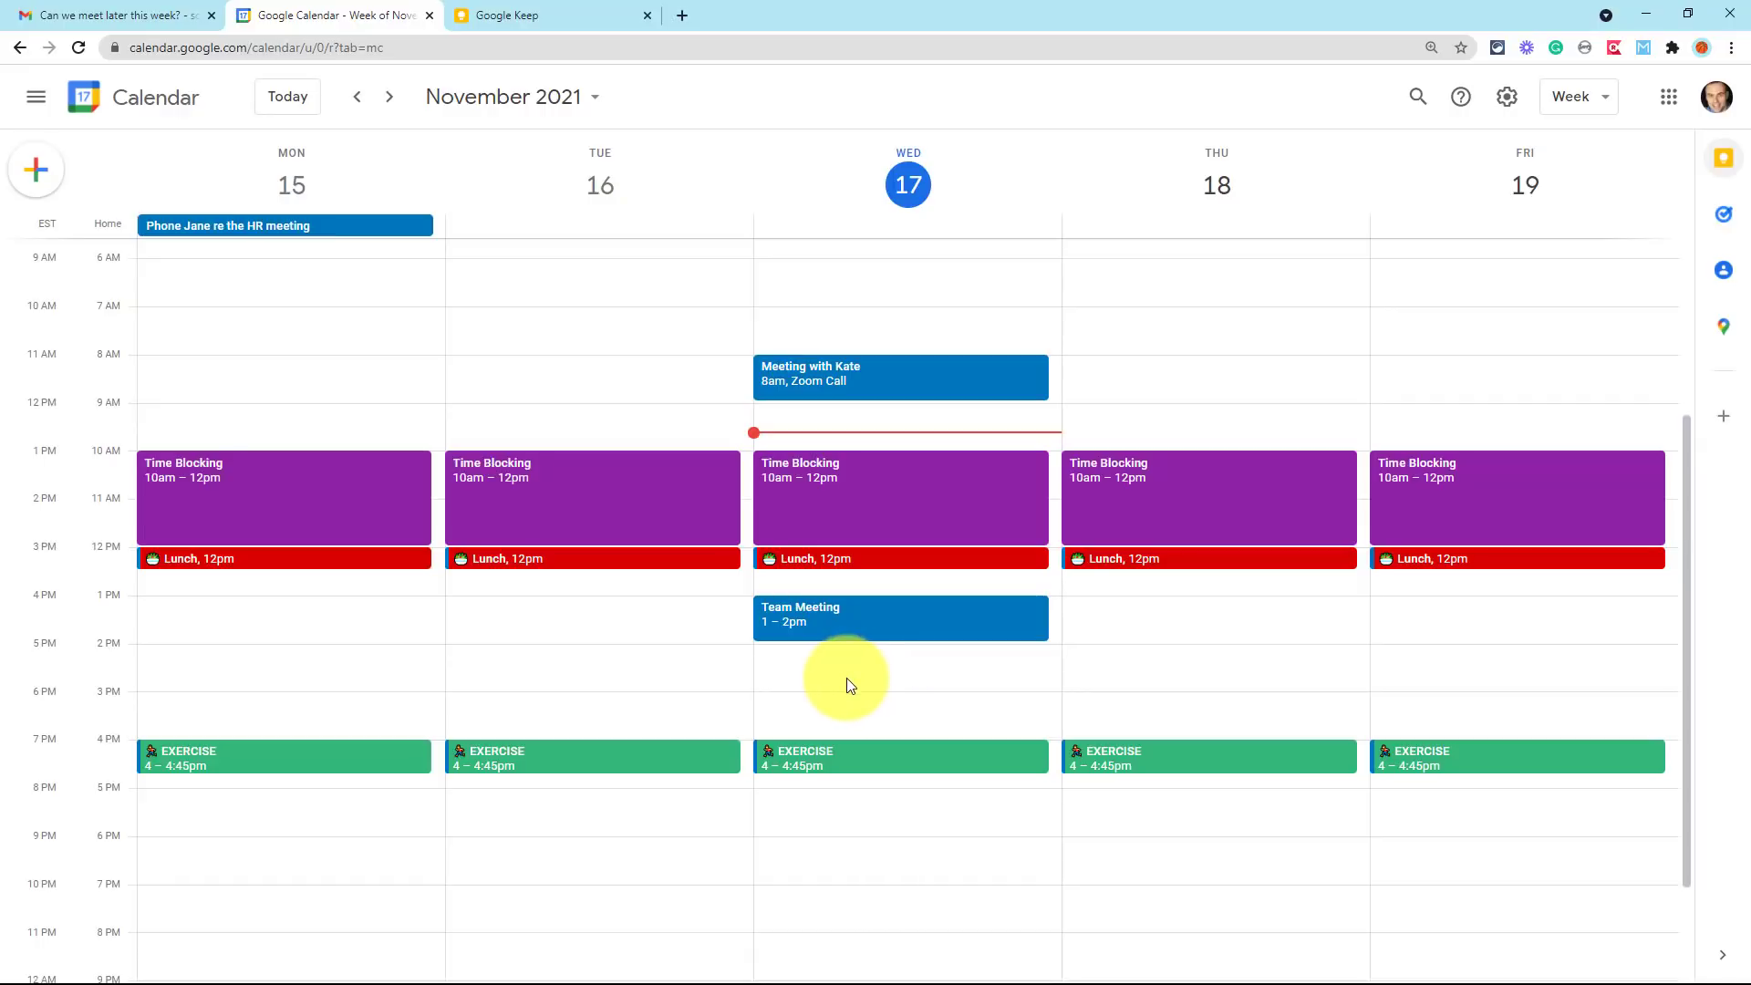
- Create a calendar event from the 'Can we meet later this week?' email
{"action": "left_click", "coordinate": [105, 15]}
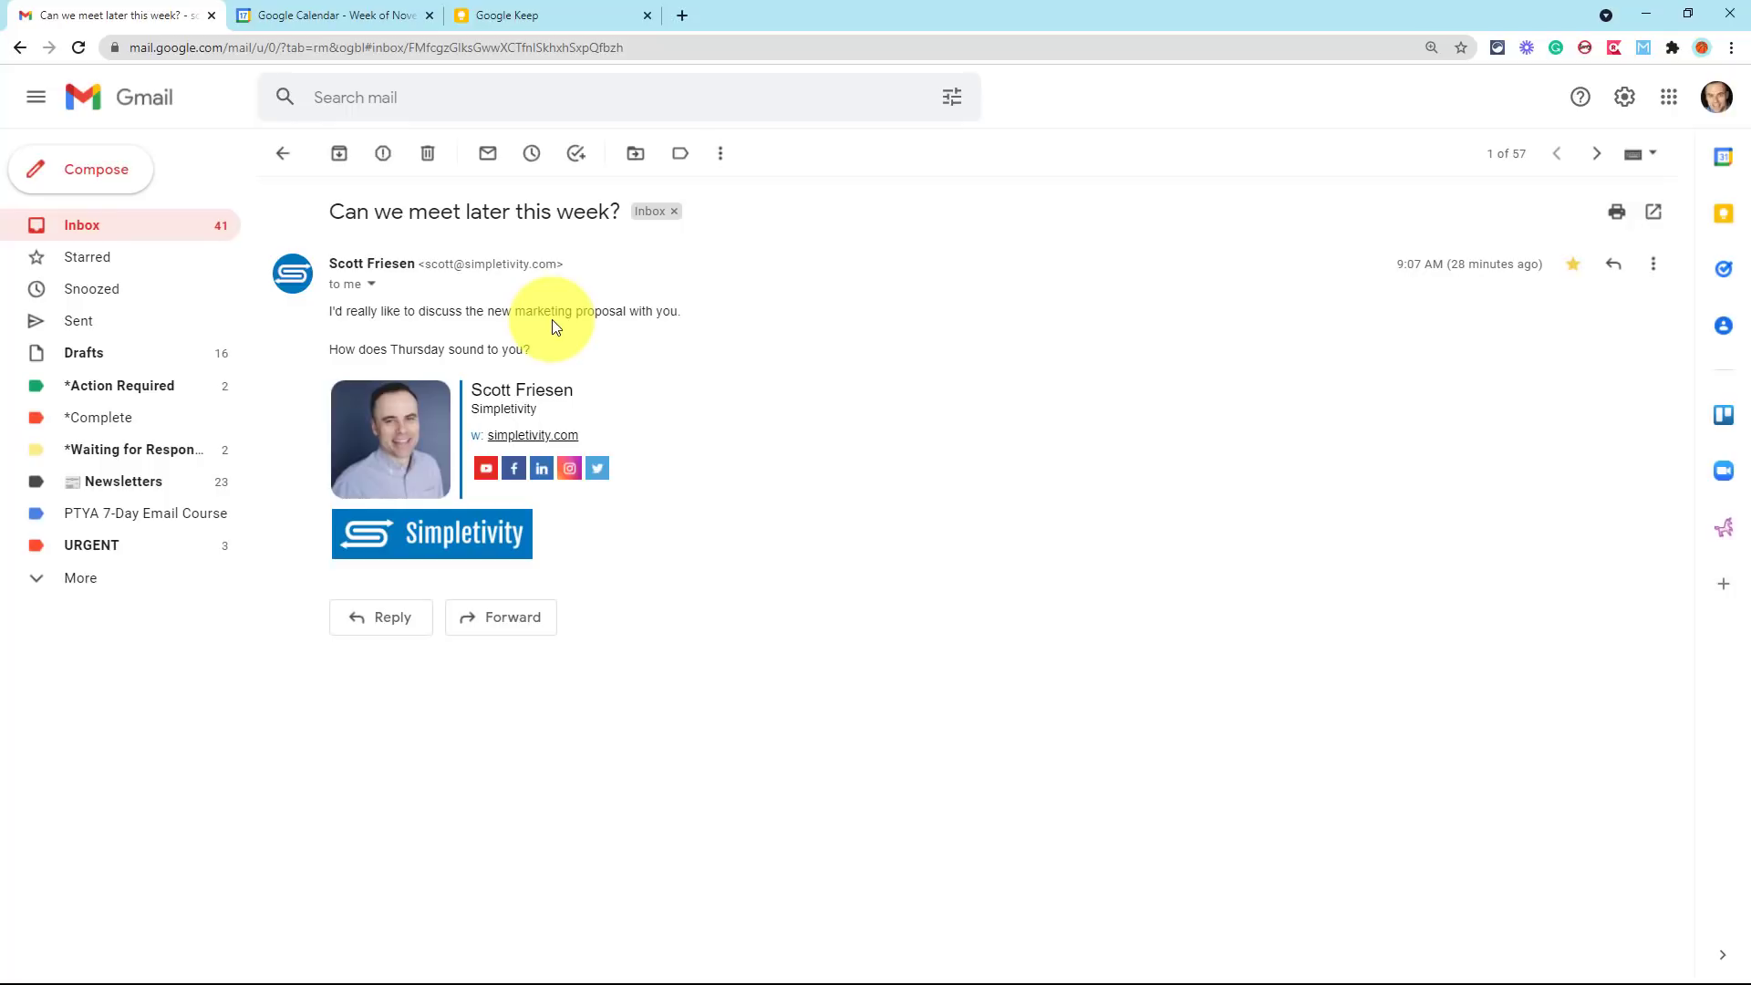
{"action": "mouse_move", "coordinate": [1722, 164]}
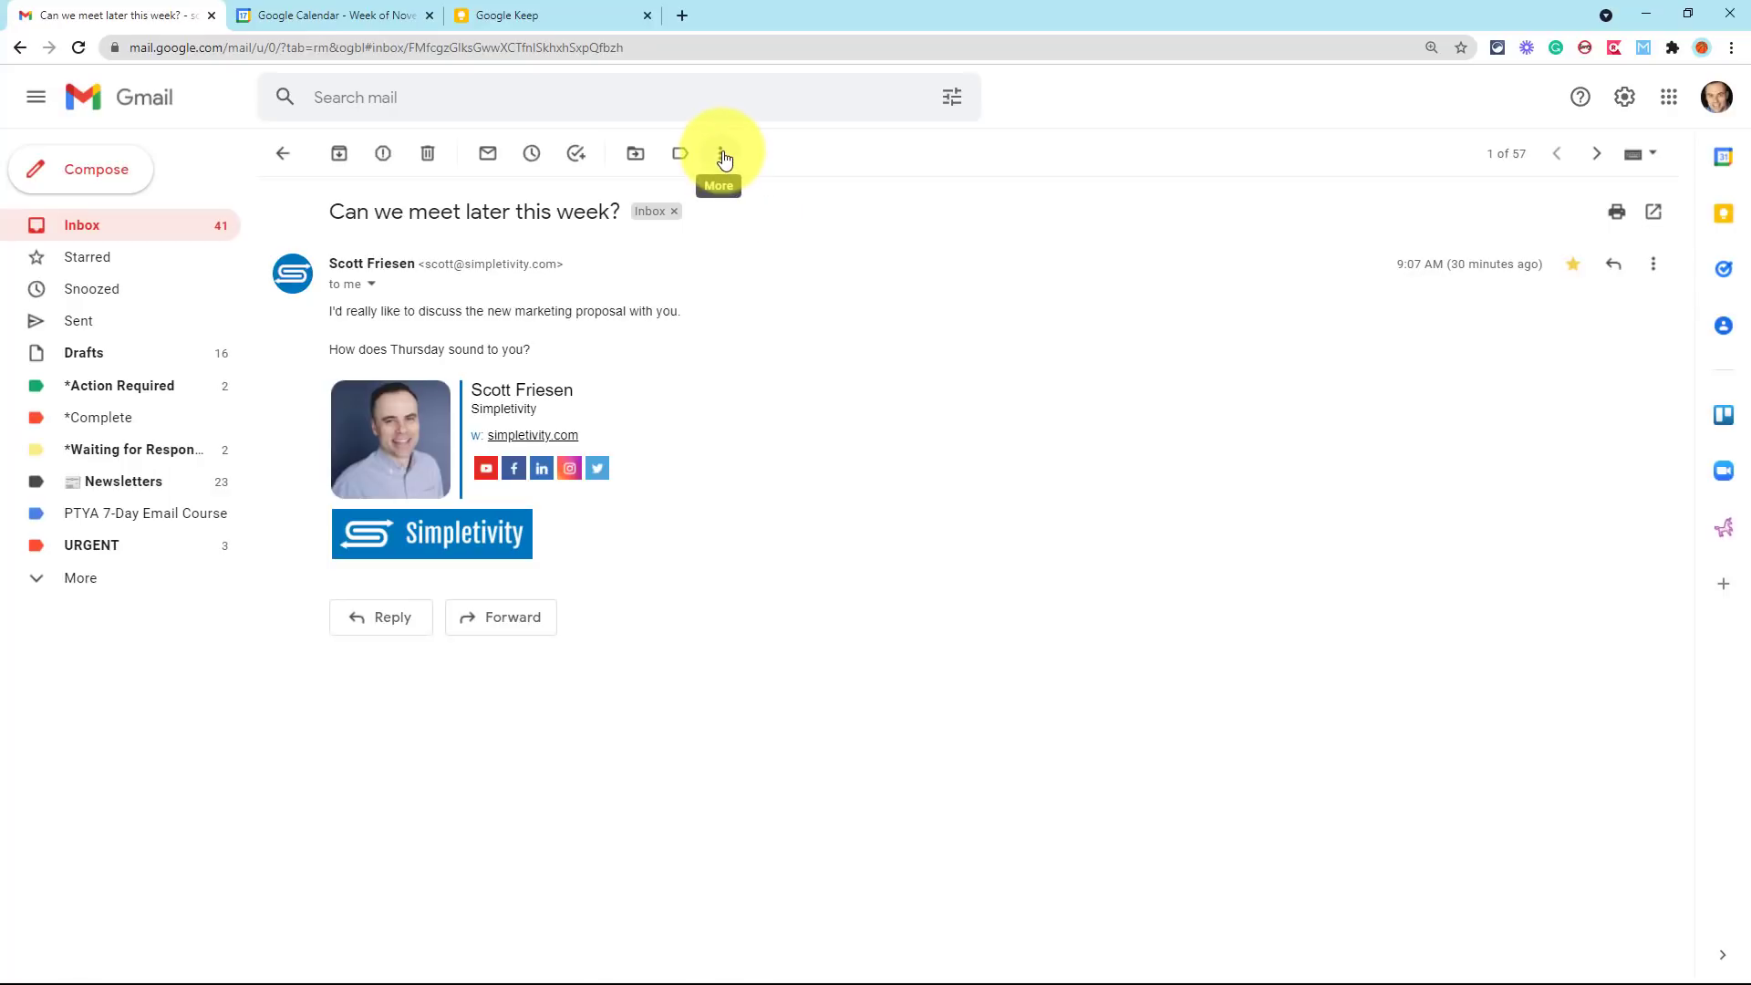
{"action": "left_click", "coordinate": [717, 153]}
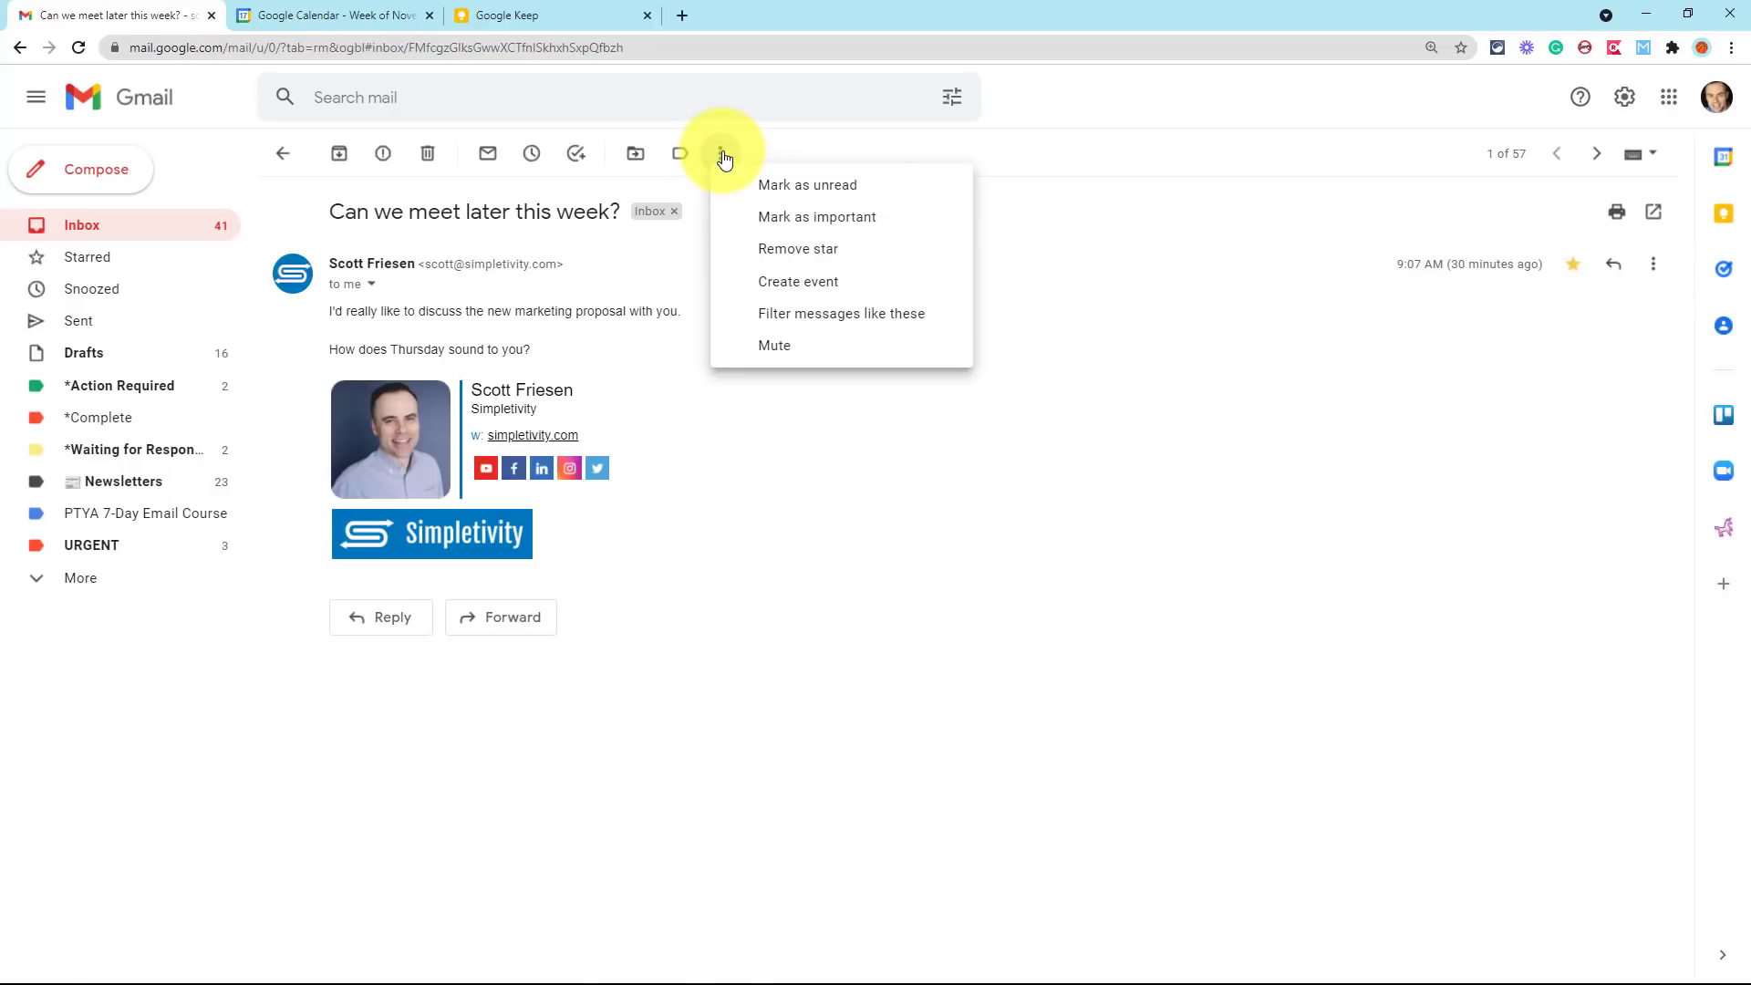
{"action": "left_click", "coordinate": [797, 282]}
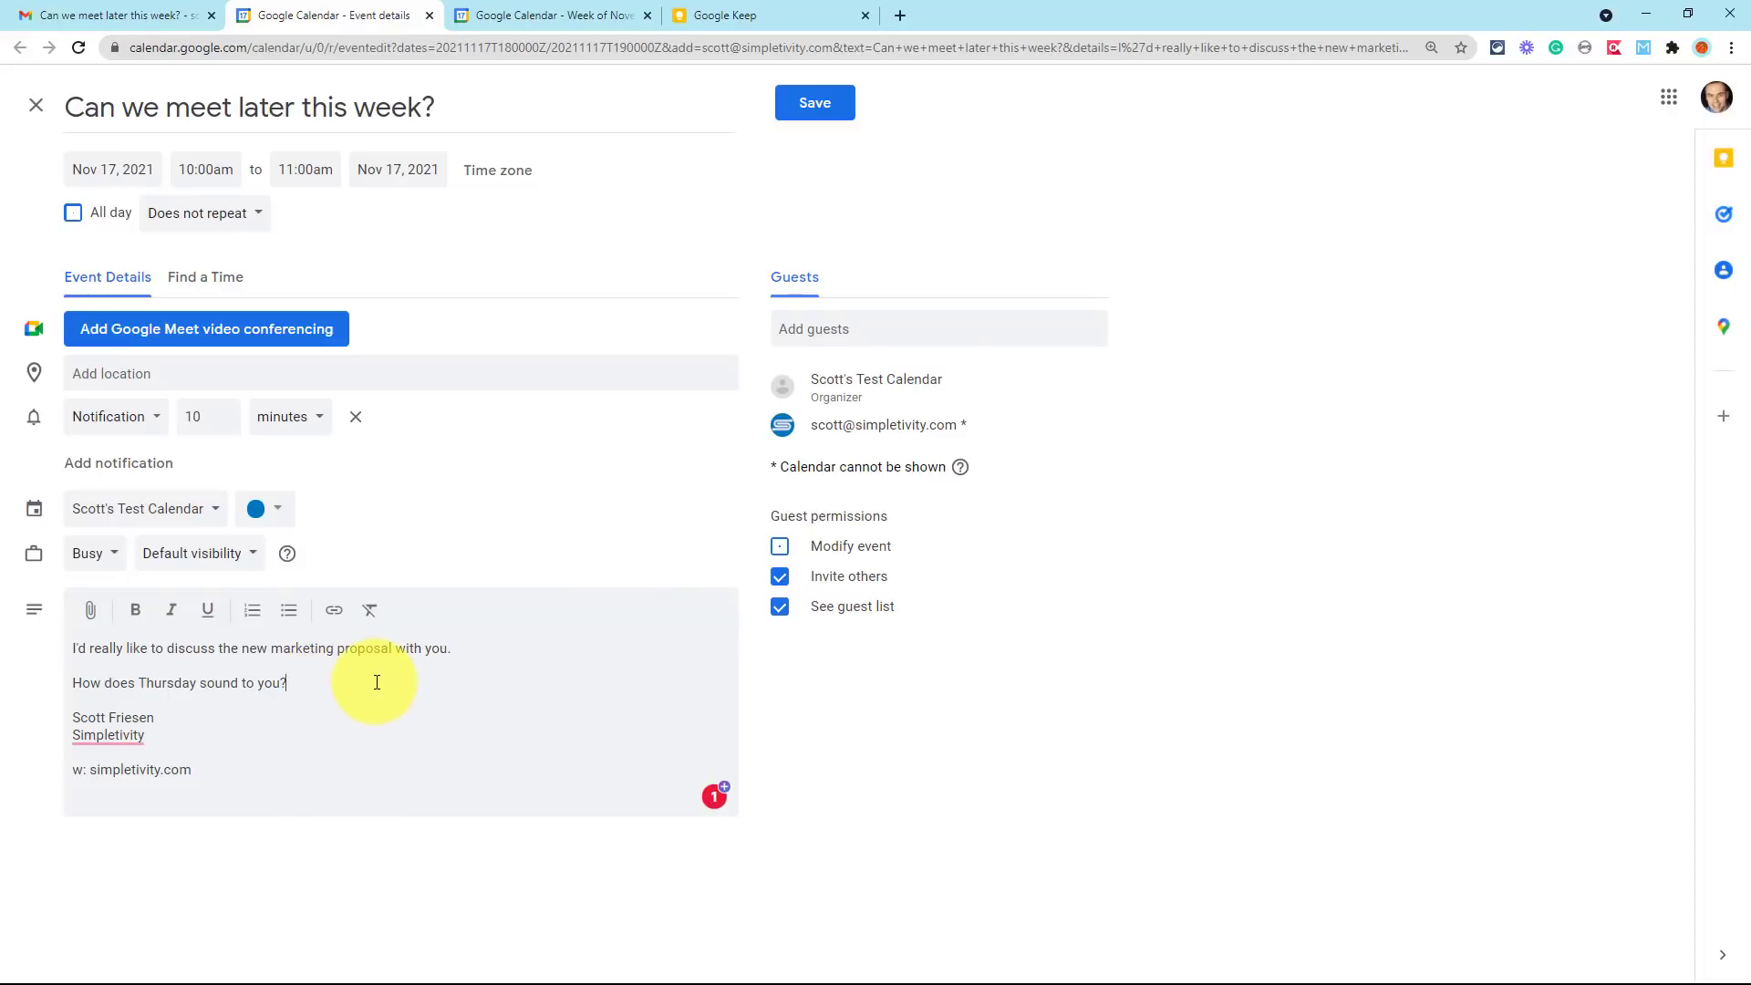
{"action": "mouse_move", "coordinate": [446, 103]}
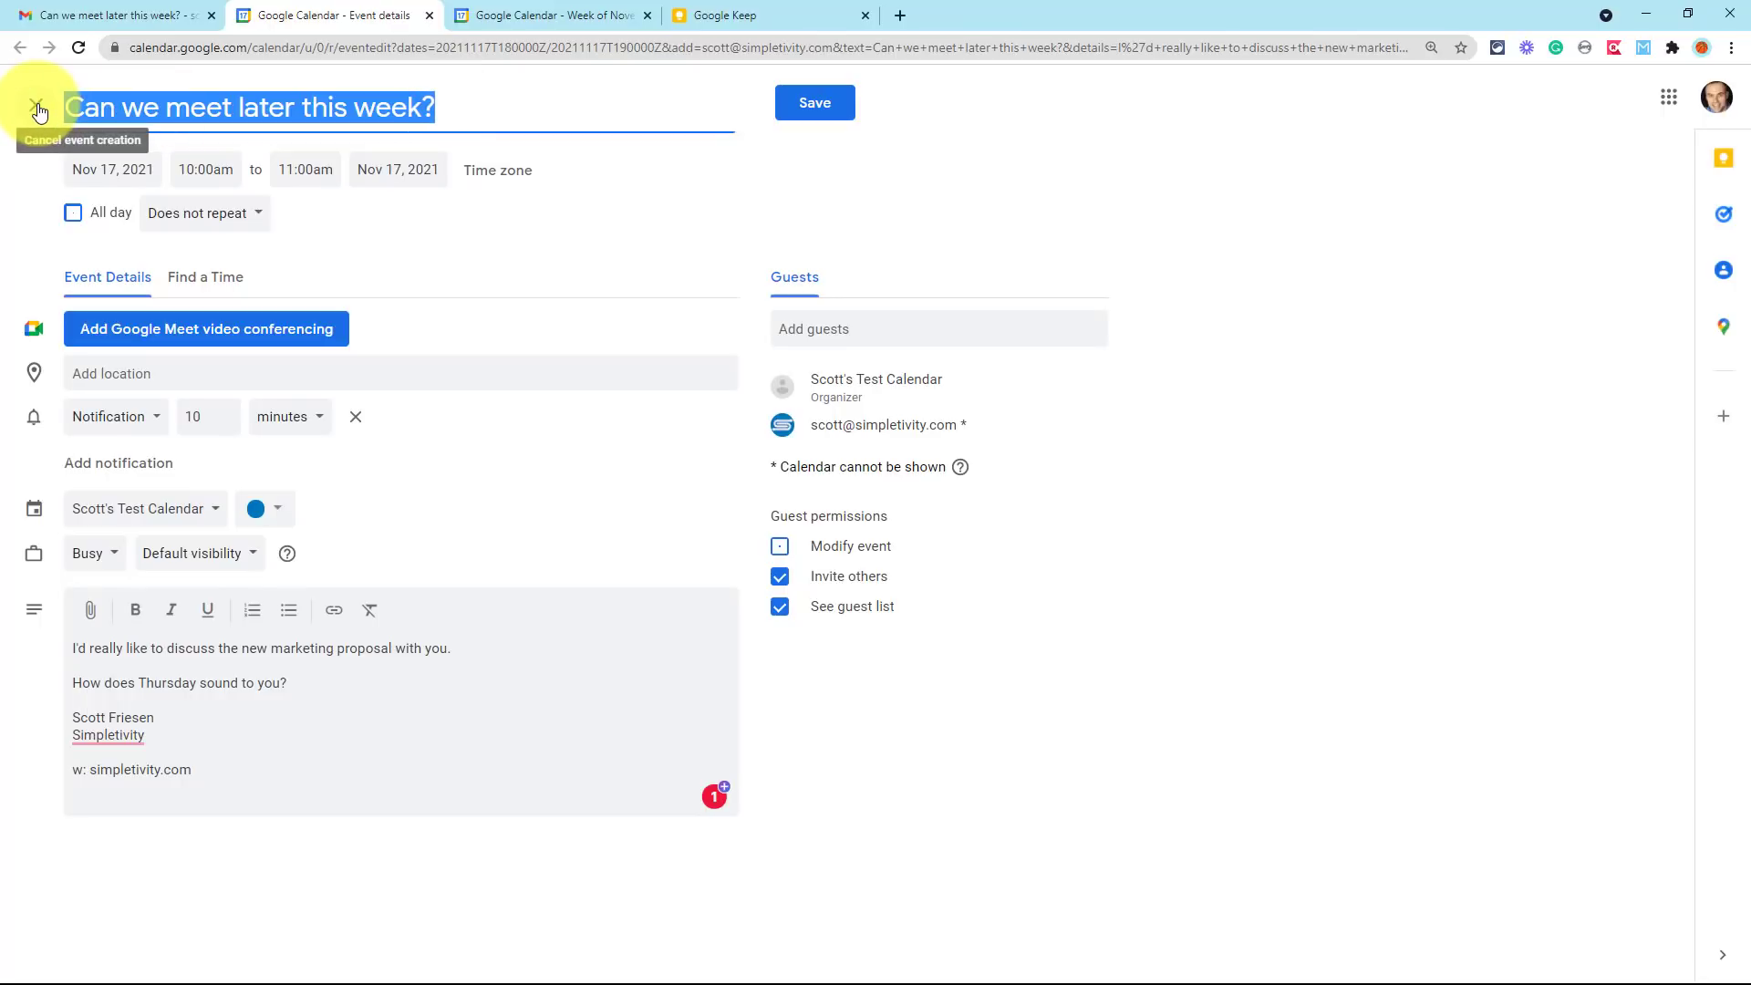
- Begin typing the new event title 'Meeting with Scott'
{"action": "type", "text": "Me"}
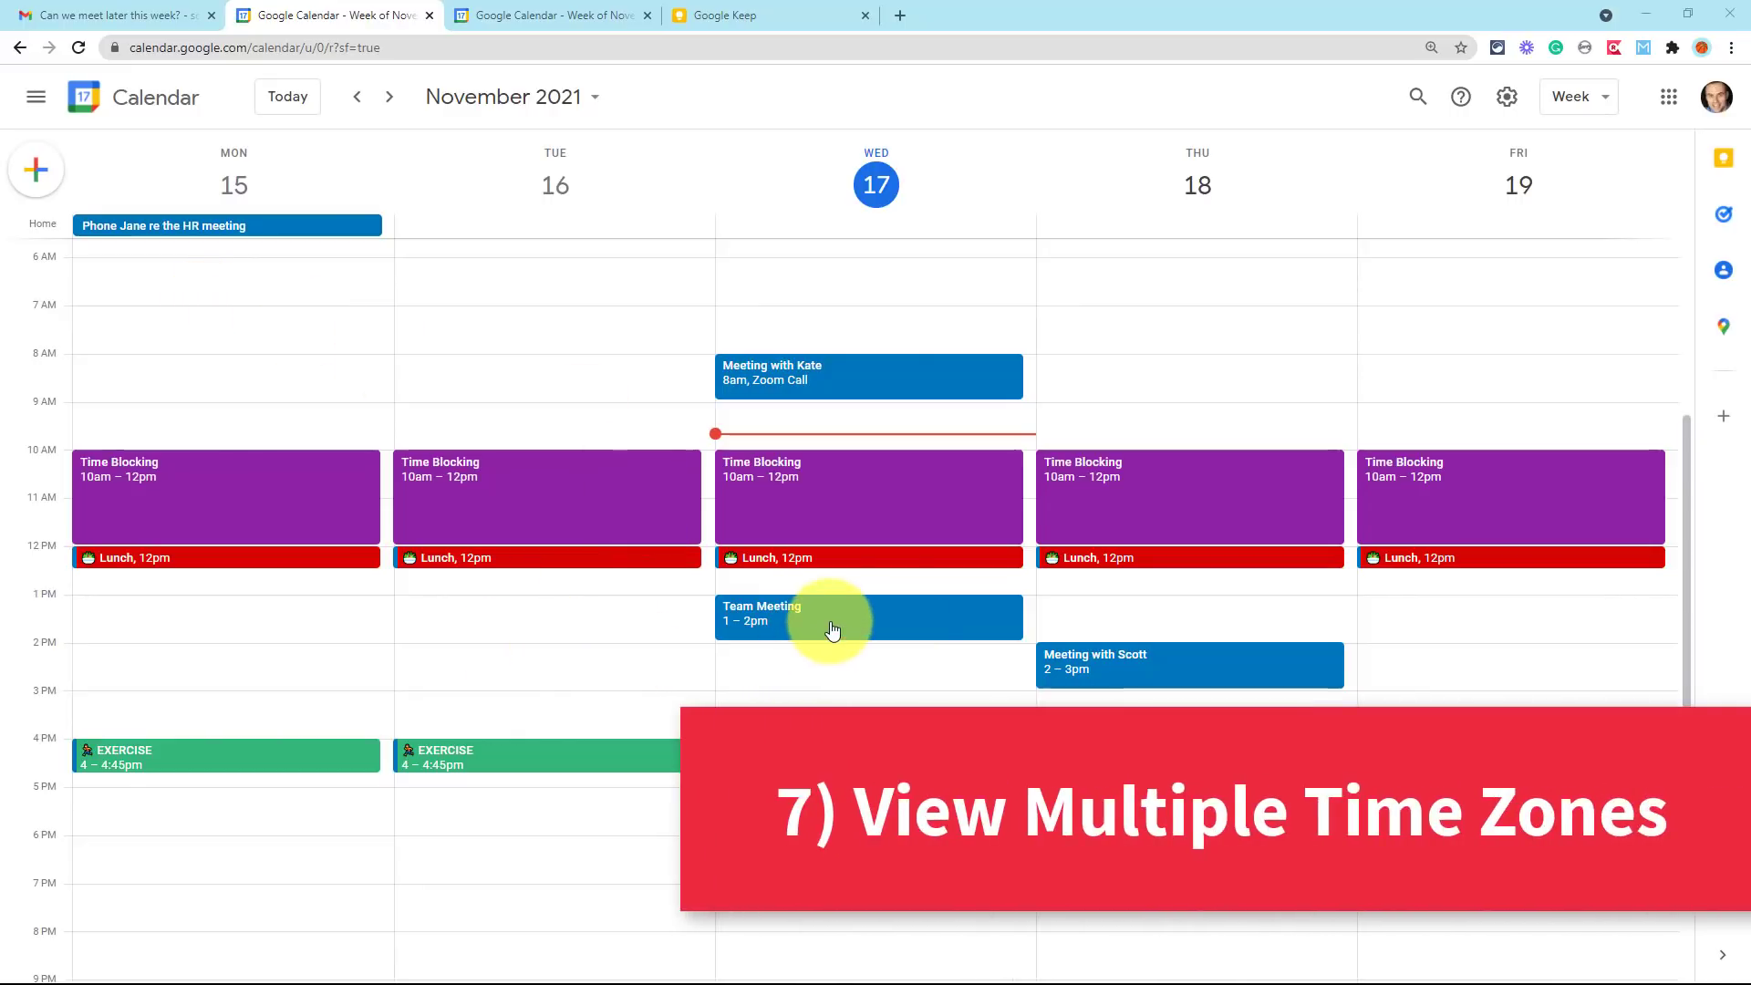
{"action": "mouse_move", "coordinate": [34, 340]}
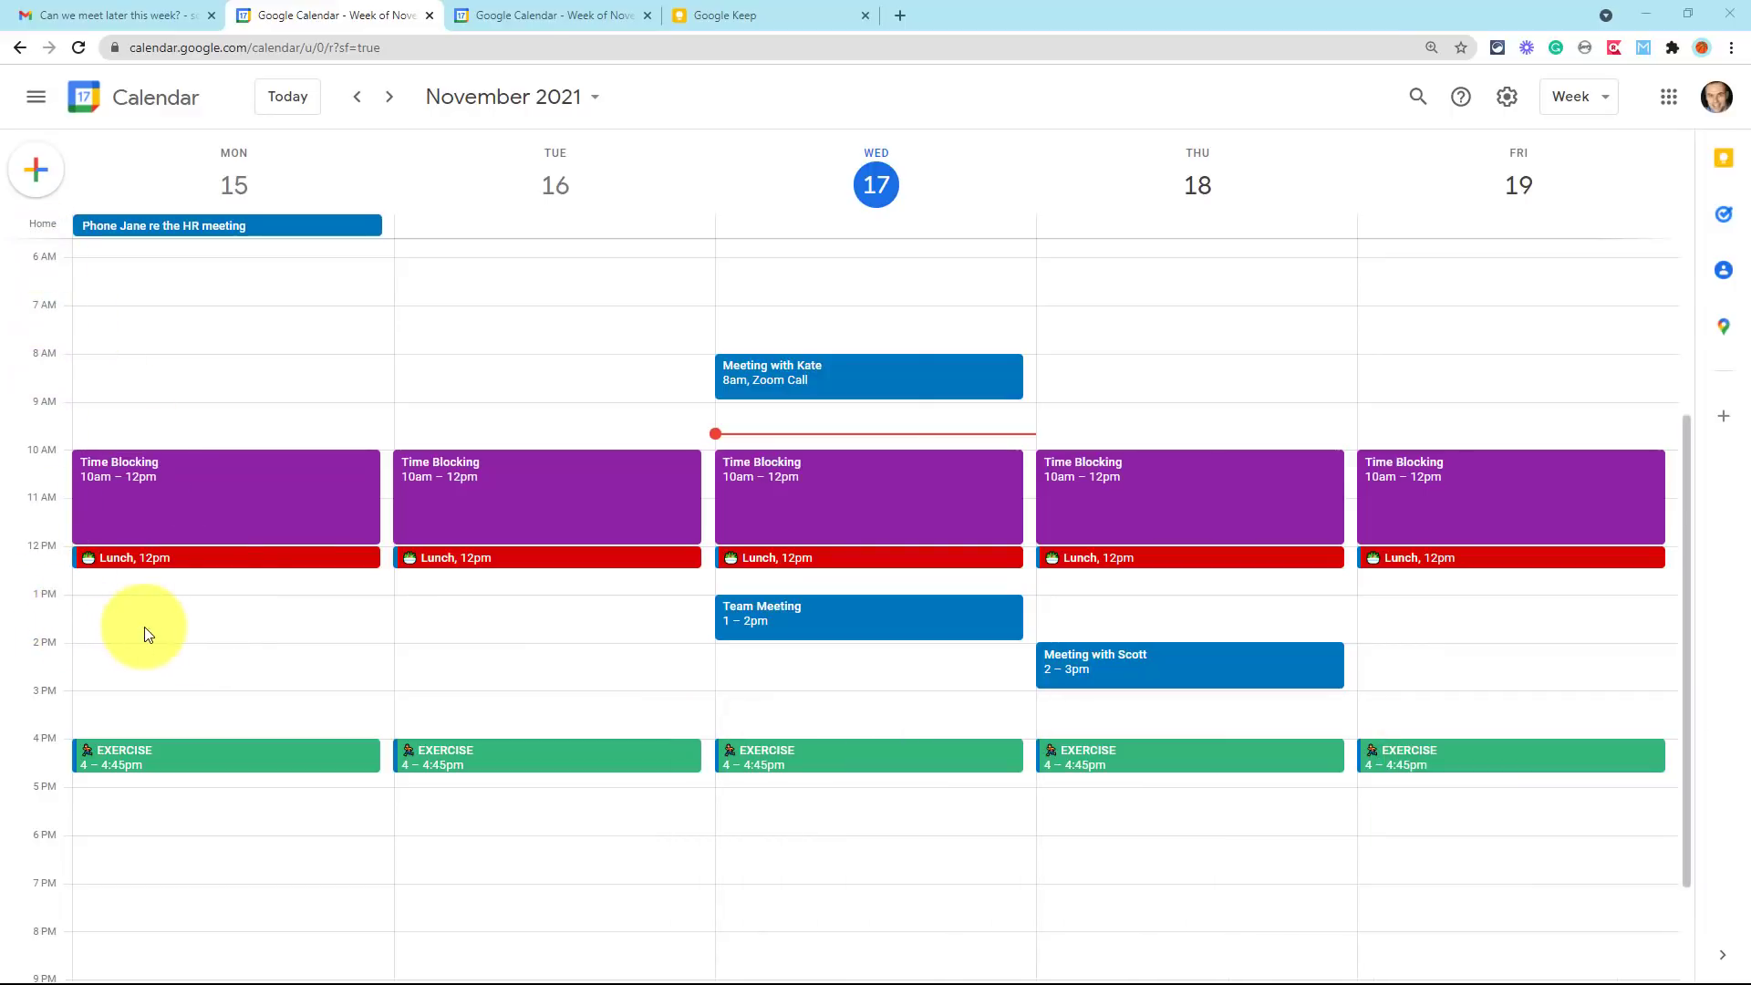
{"action": "mouse_move", "coordinate": [91, 595]}
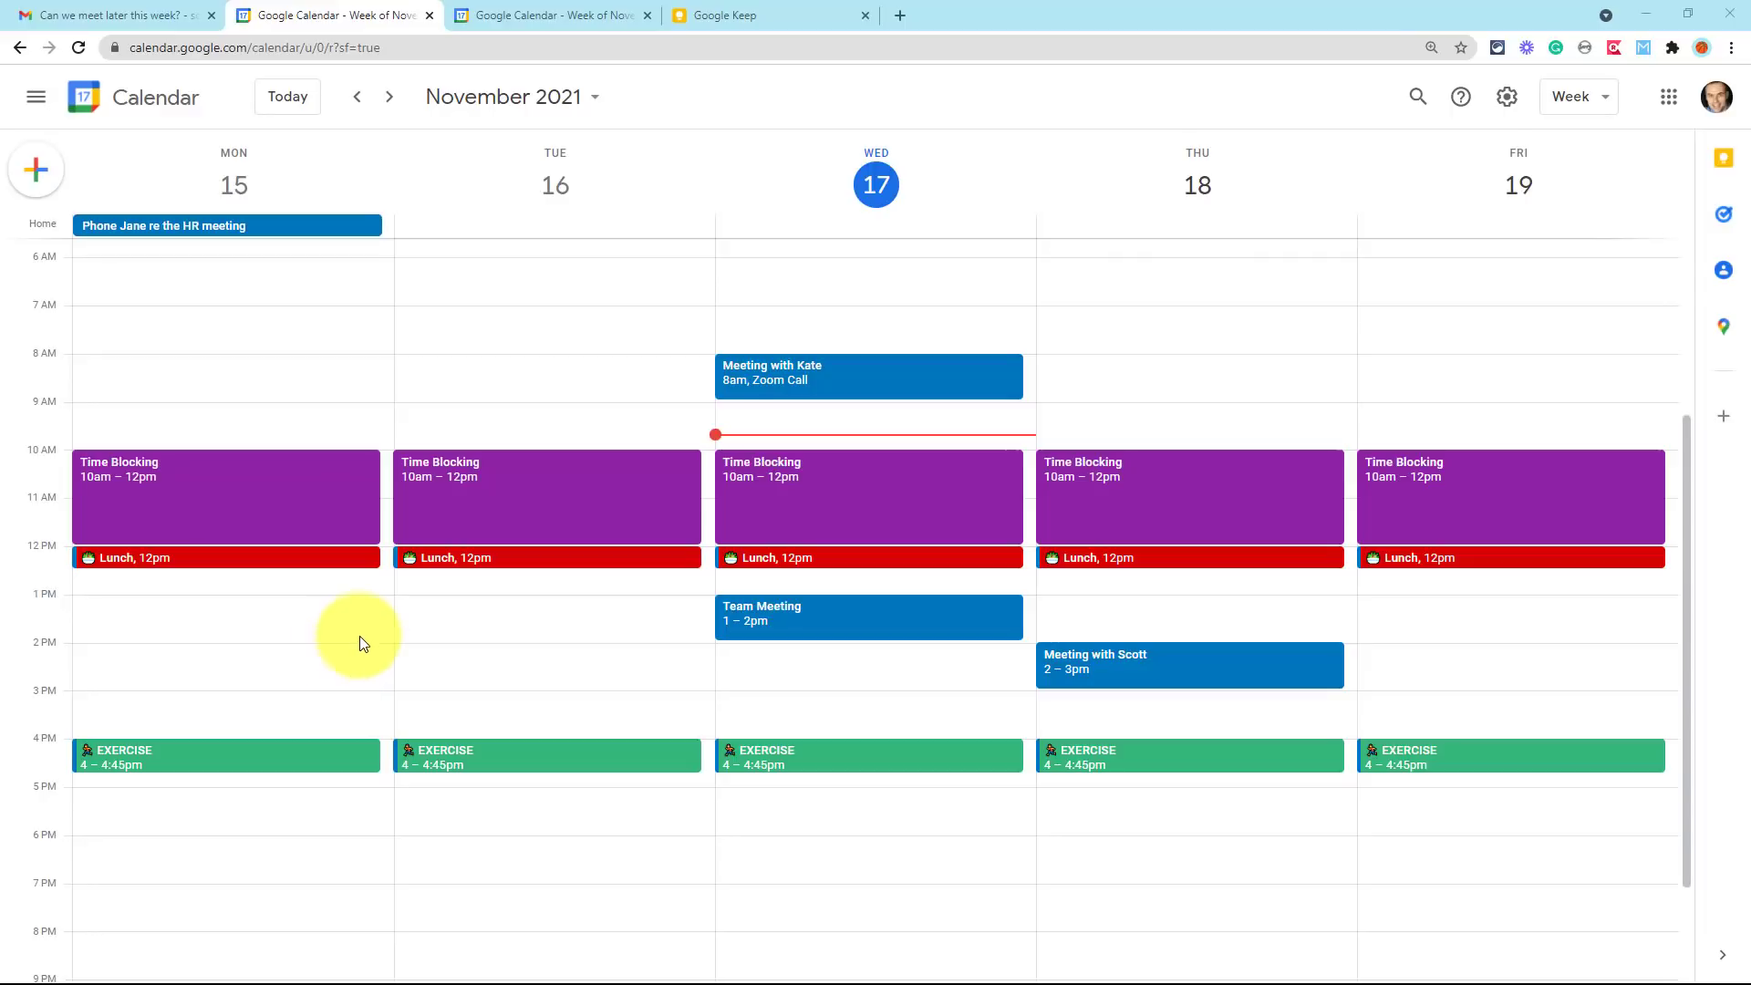
{"action": "mouse_move", "coordinate": [120, 411]}
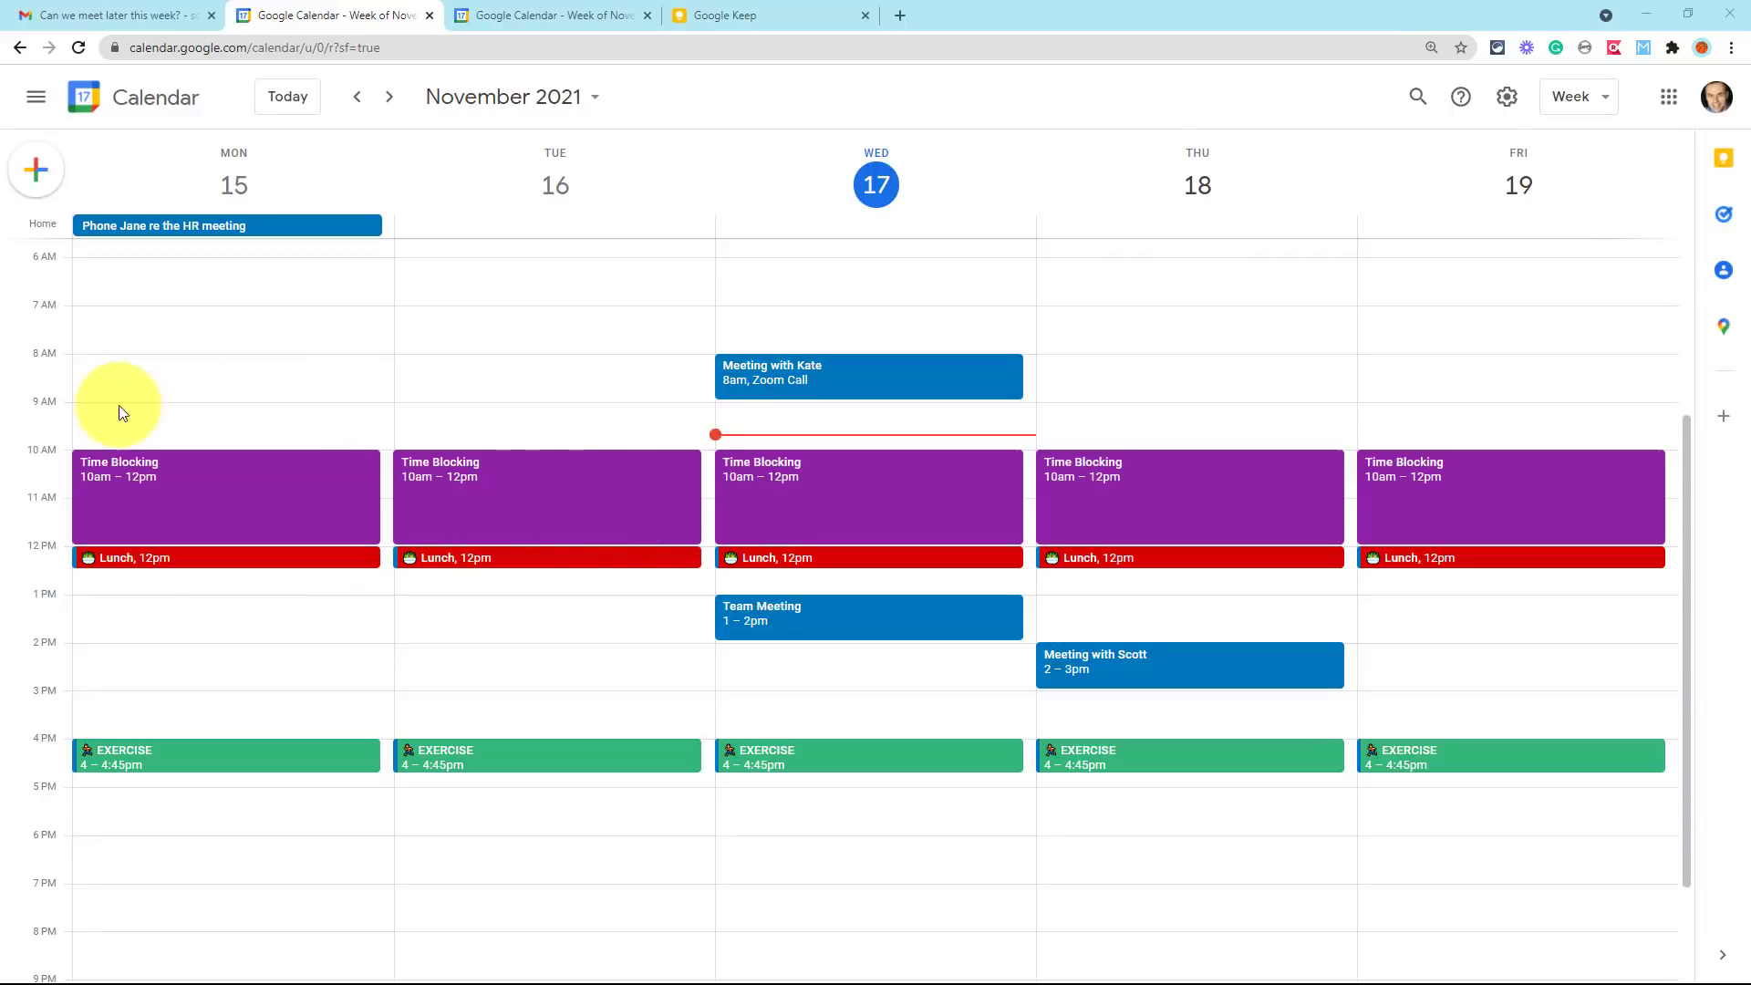
{"action": "mouse_move", "coordinate": [555, 419]}
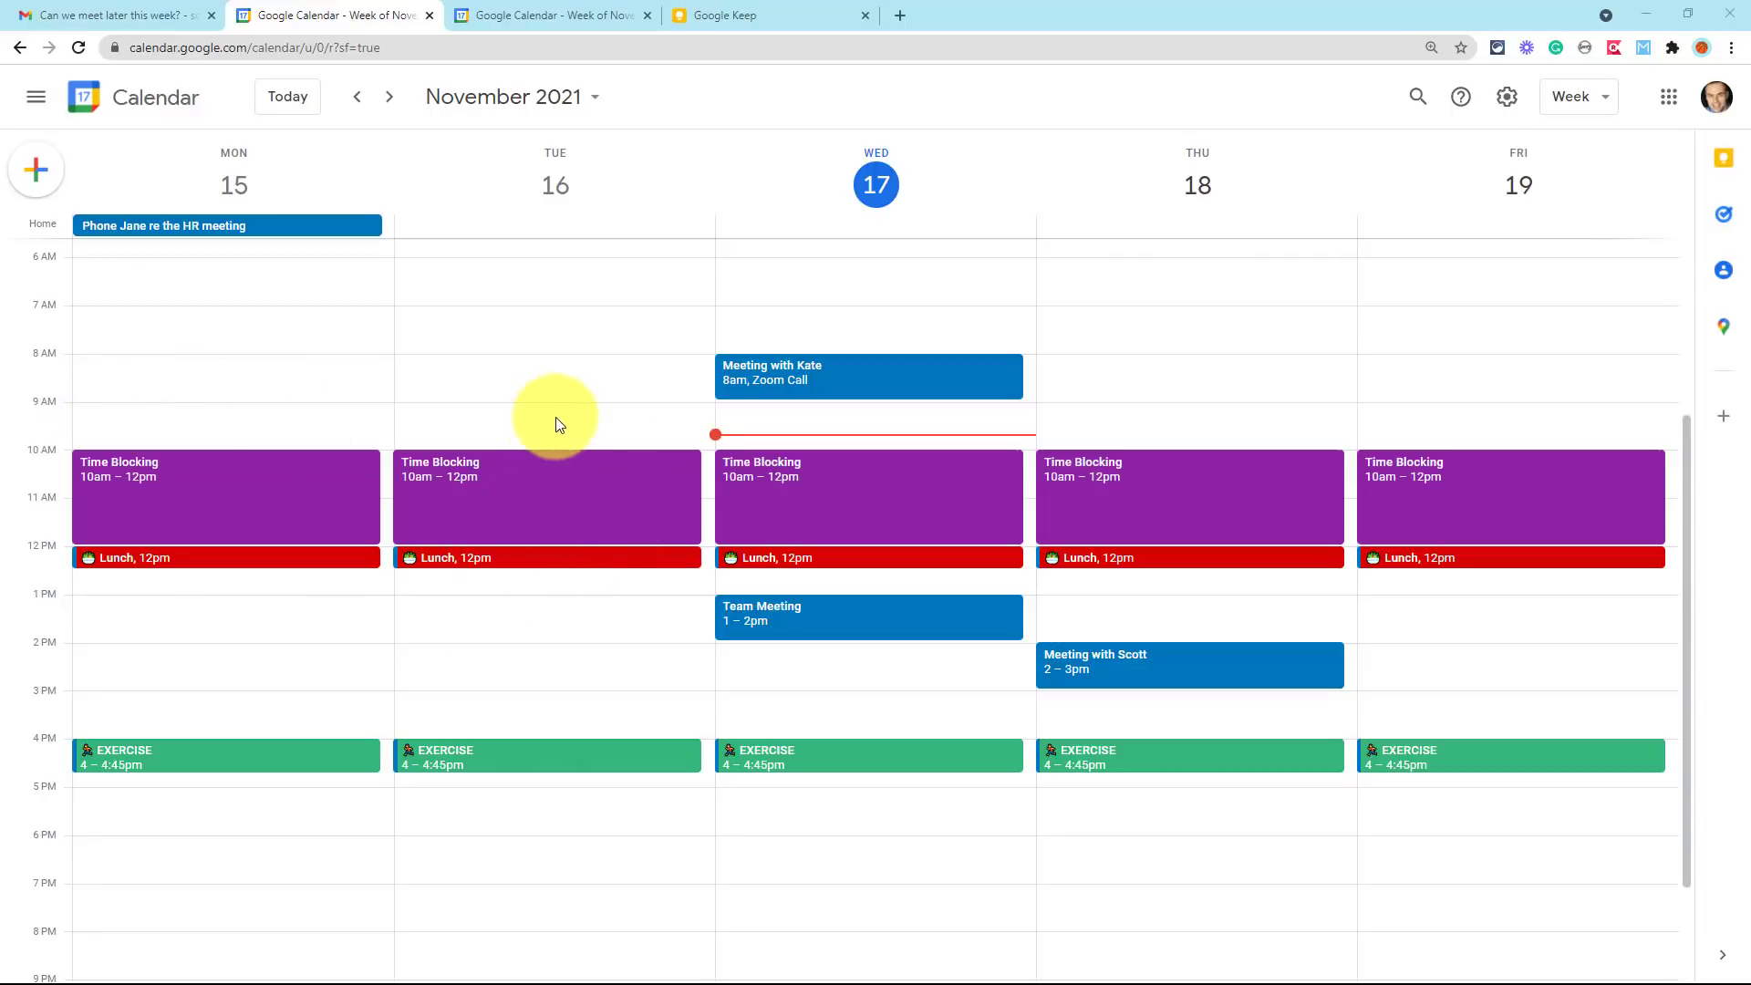
{"action": "left_click", "coordinate": [1506, 95]}
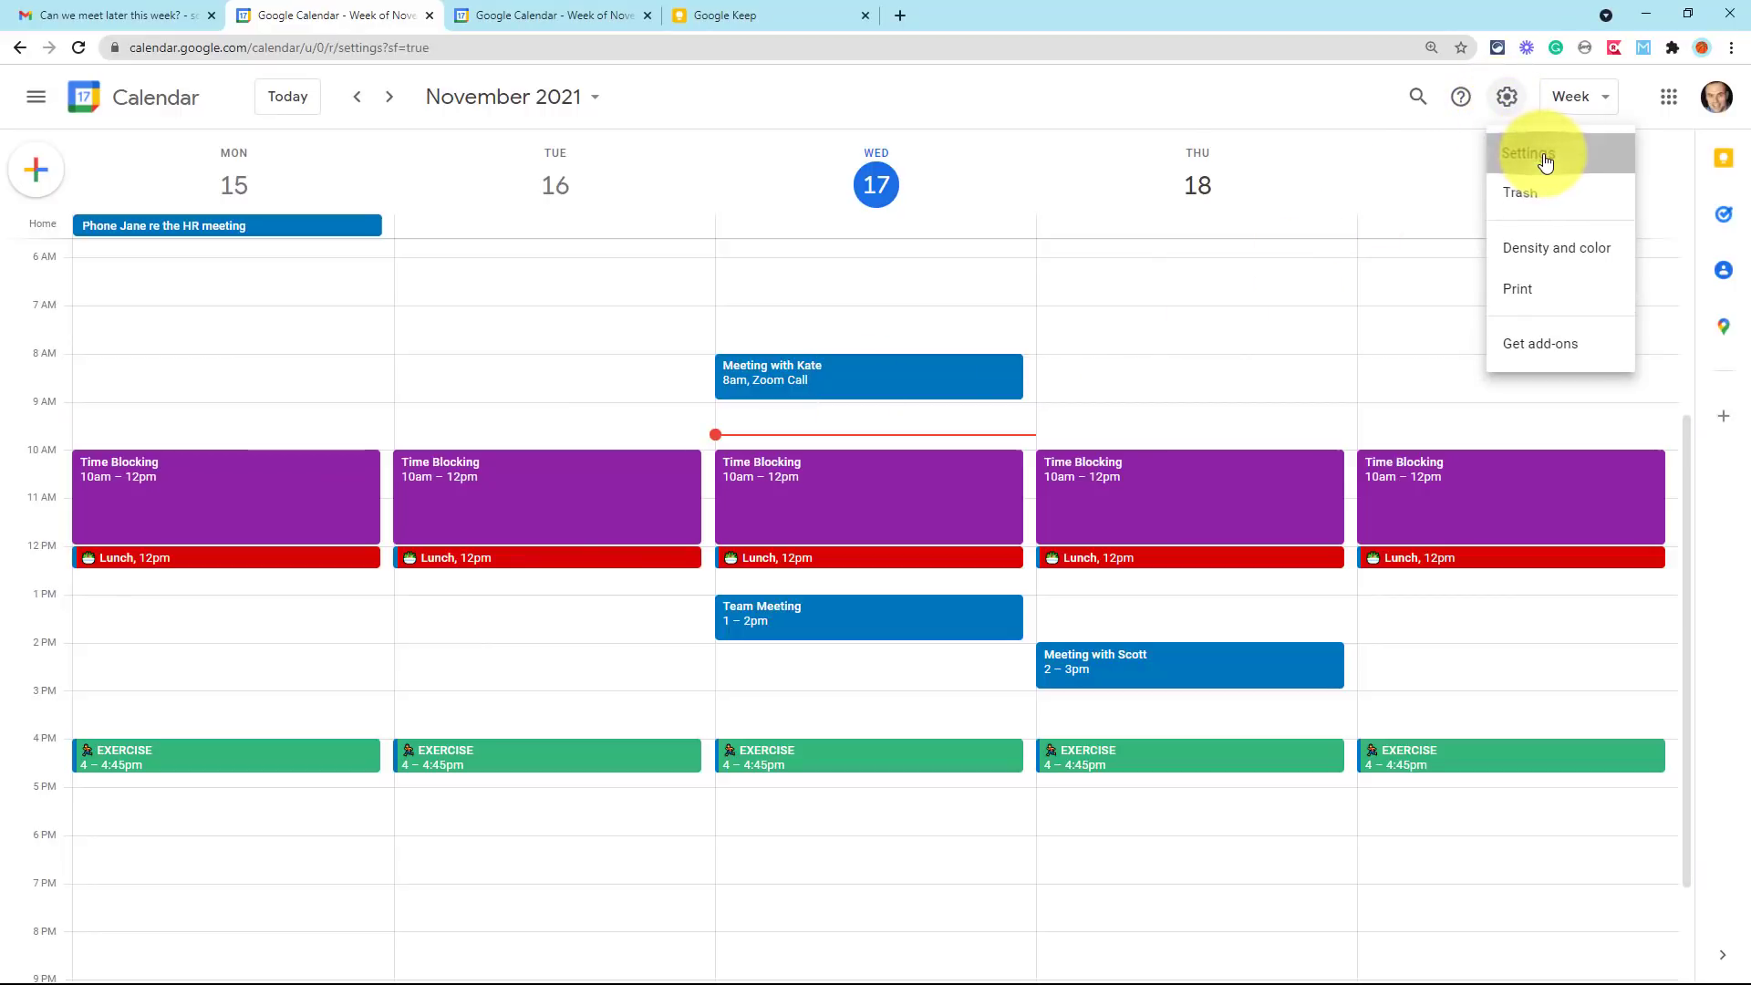
- In Settings, turn on Display secondary time zone
{"action": "left_click", "coordinate": [1528, 153]}
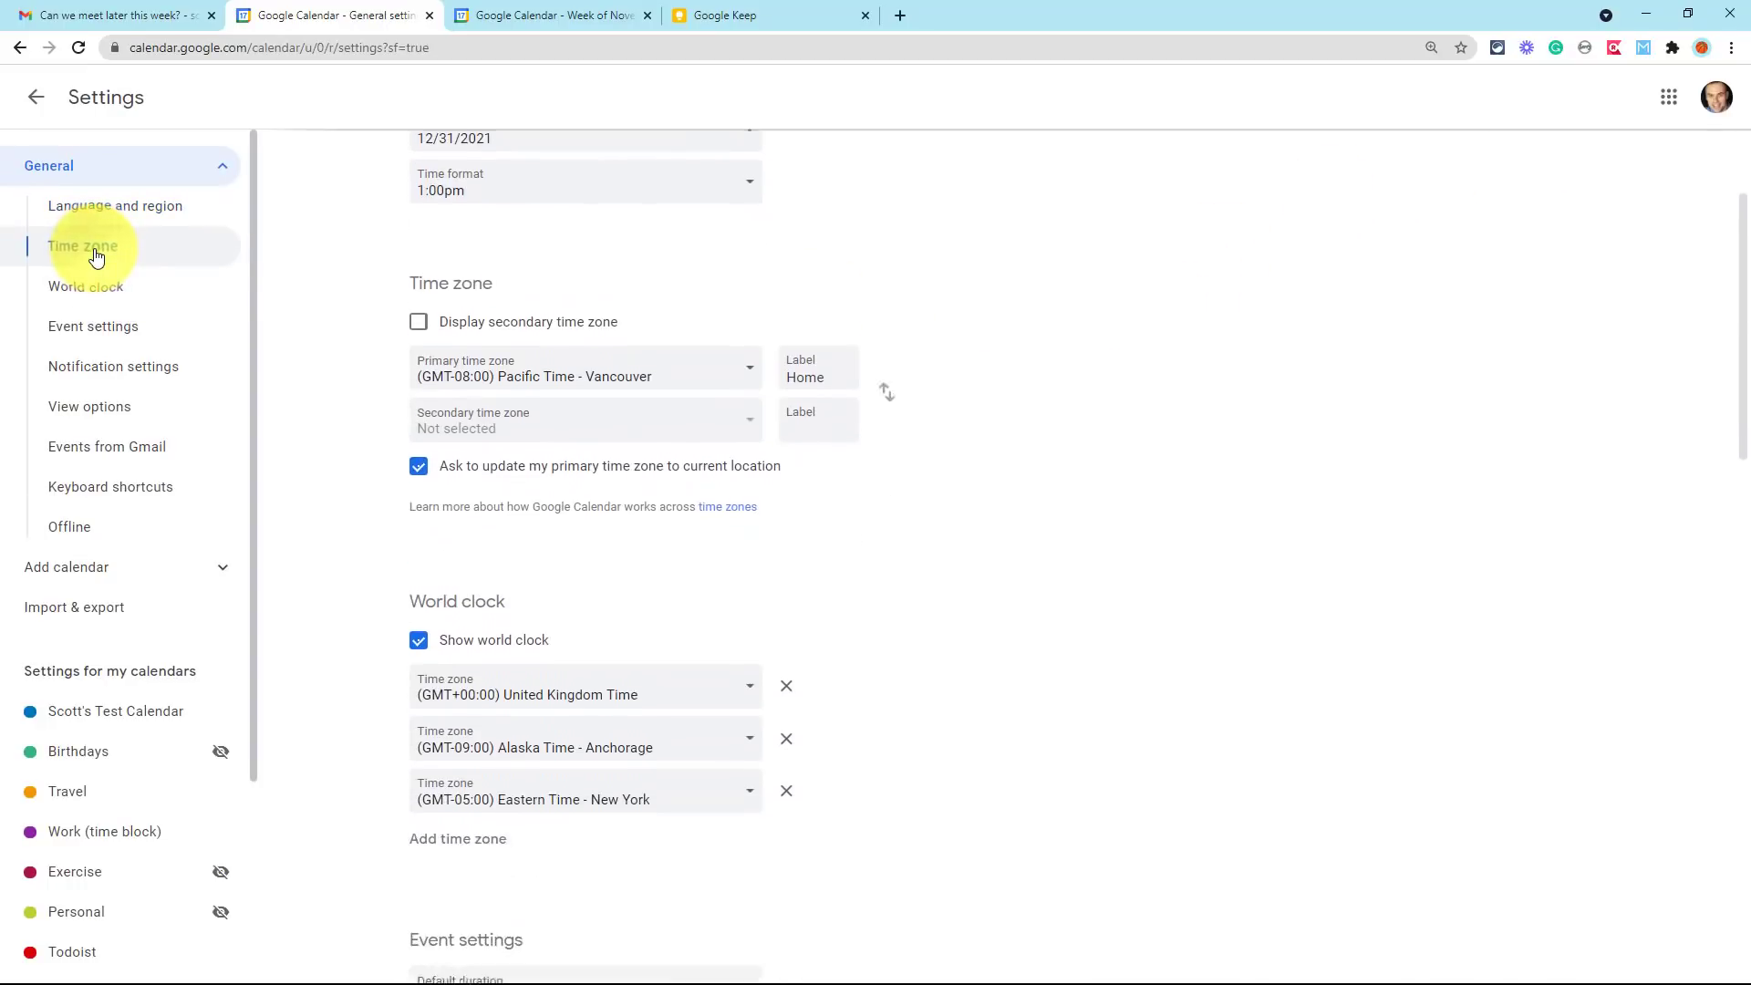
{"action": "scroll", "scroll_direction": "down", "scroll_amount": 3}
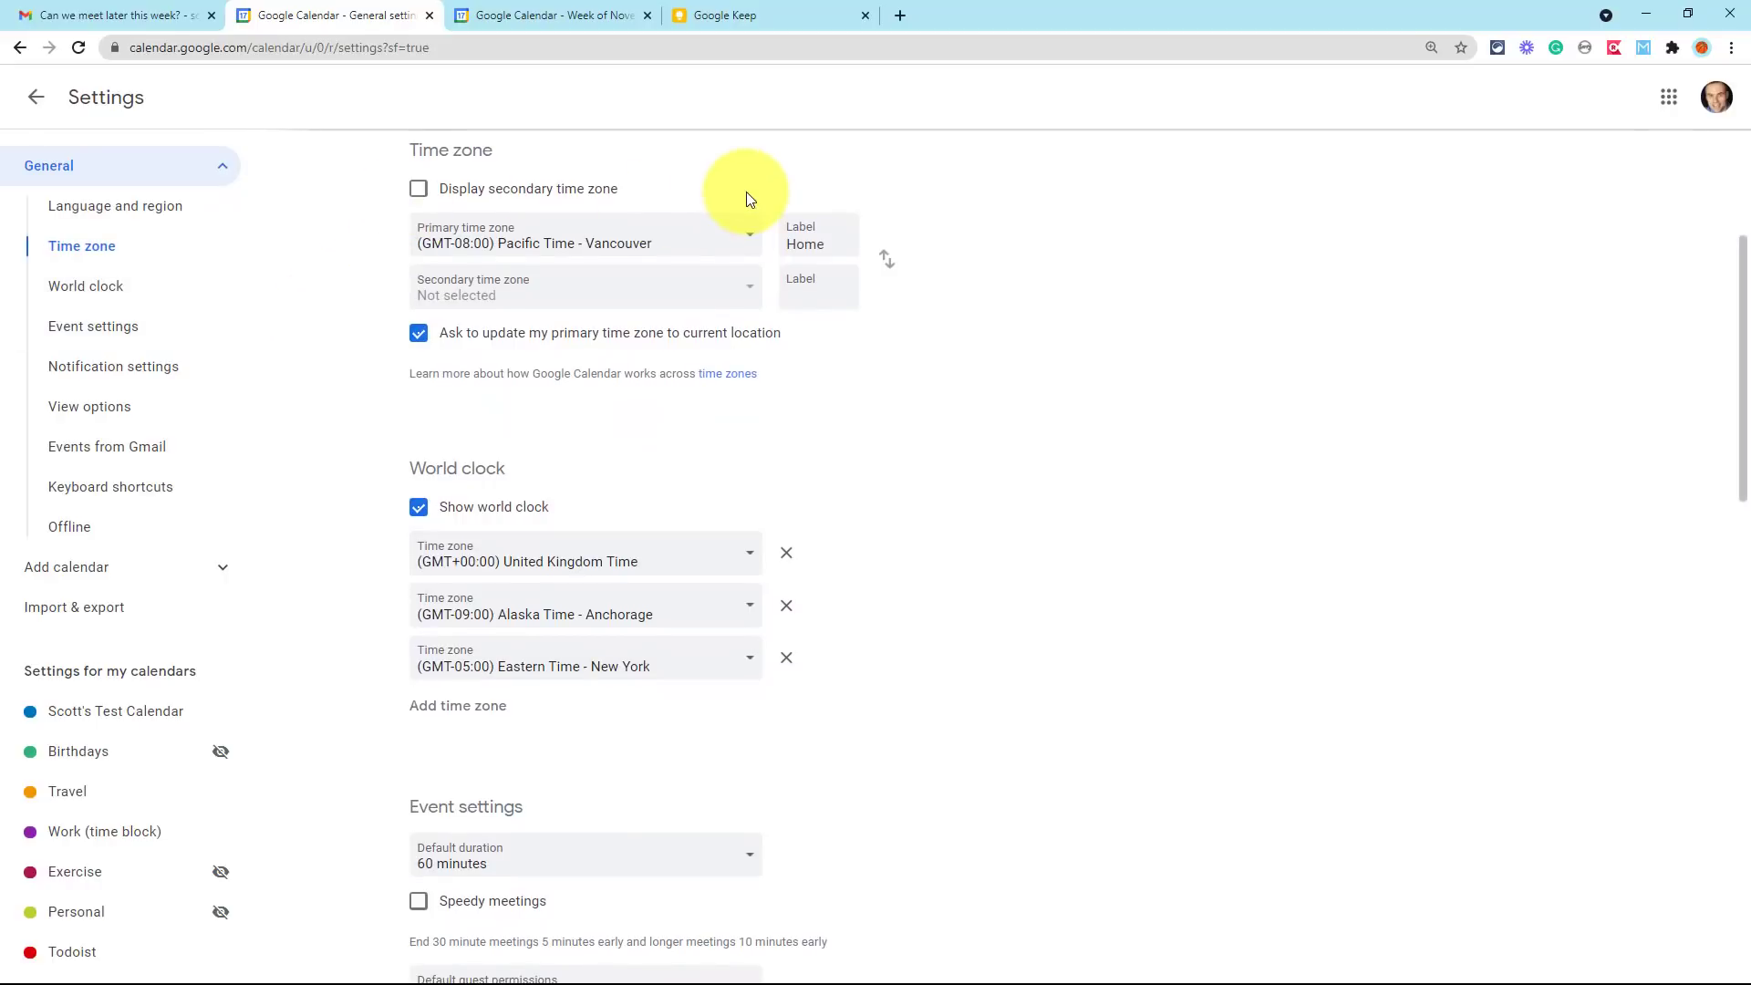
{"action": "mouse_move", "coordinate": [615, 249]}
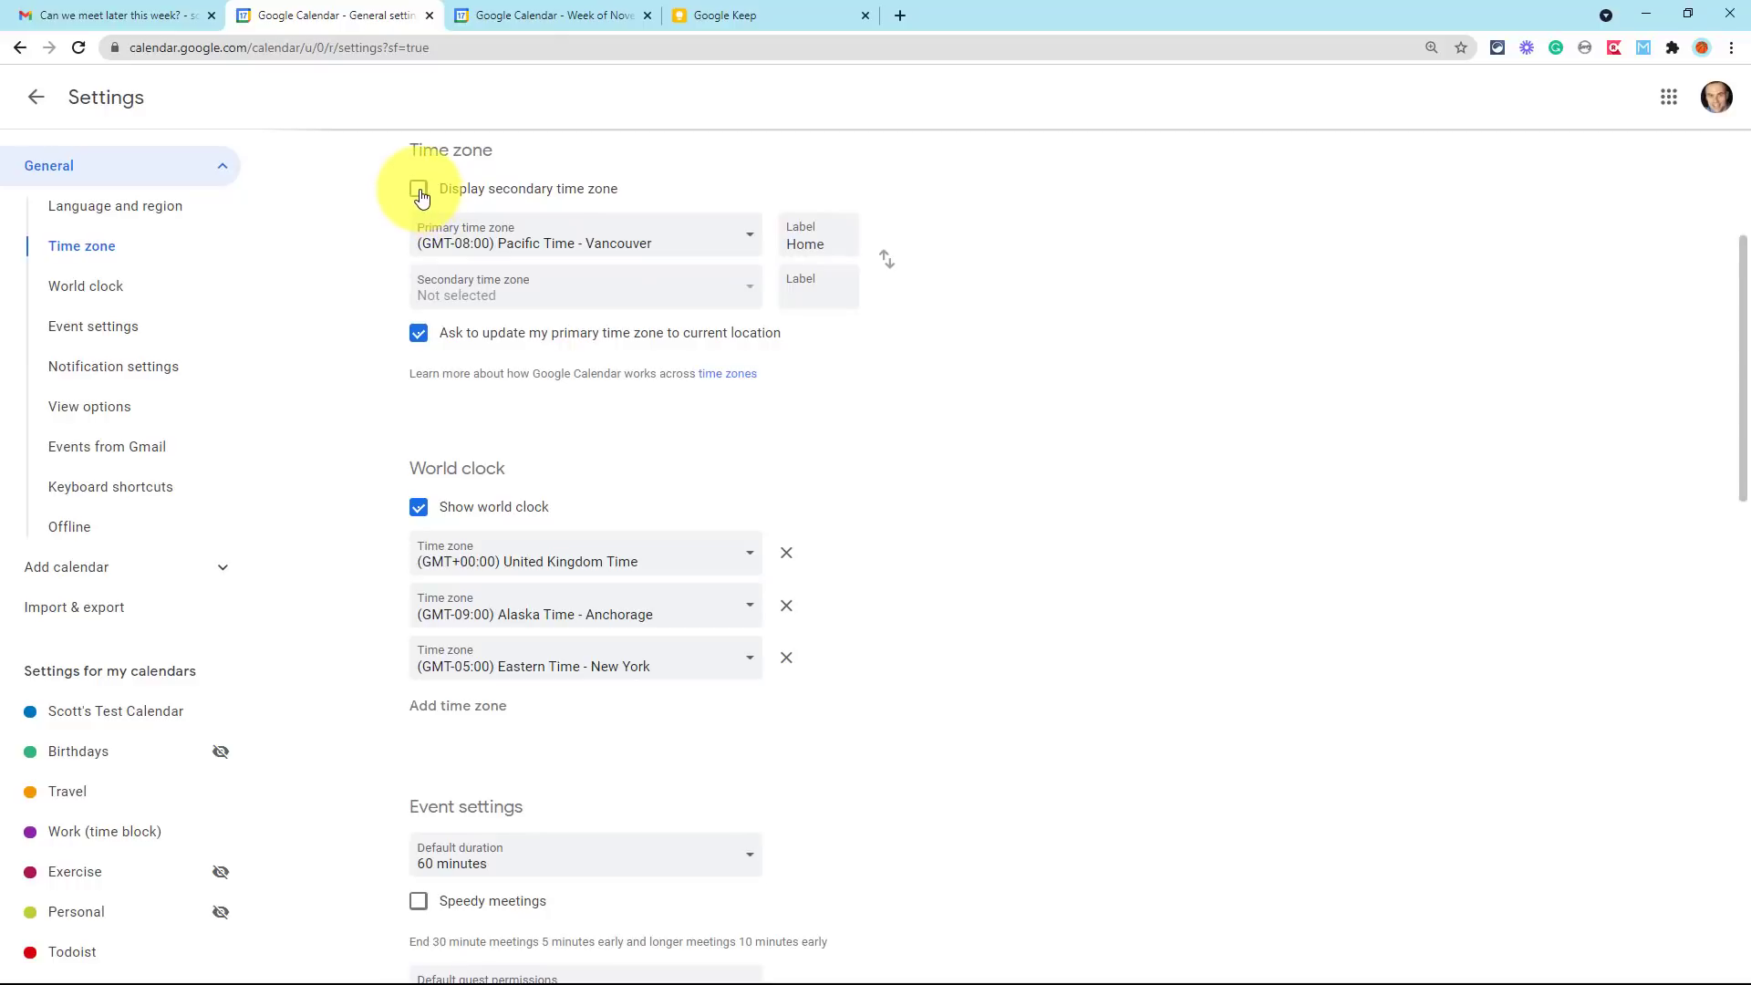
{"action": "left_click", "coordinate": [419, 190]}
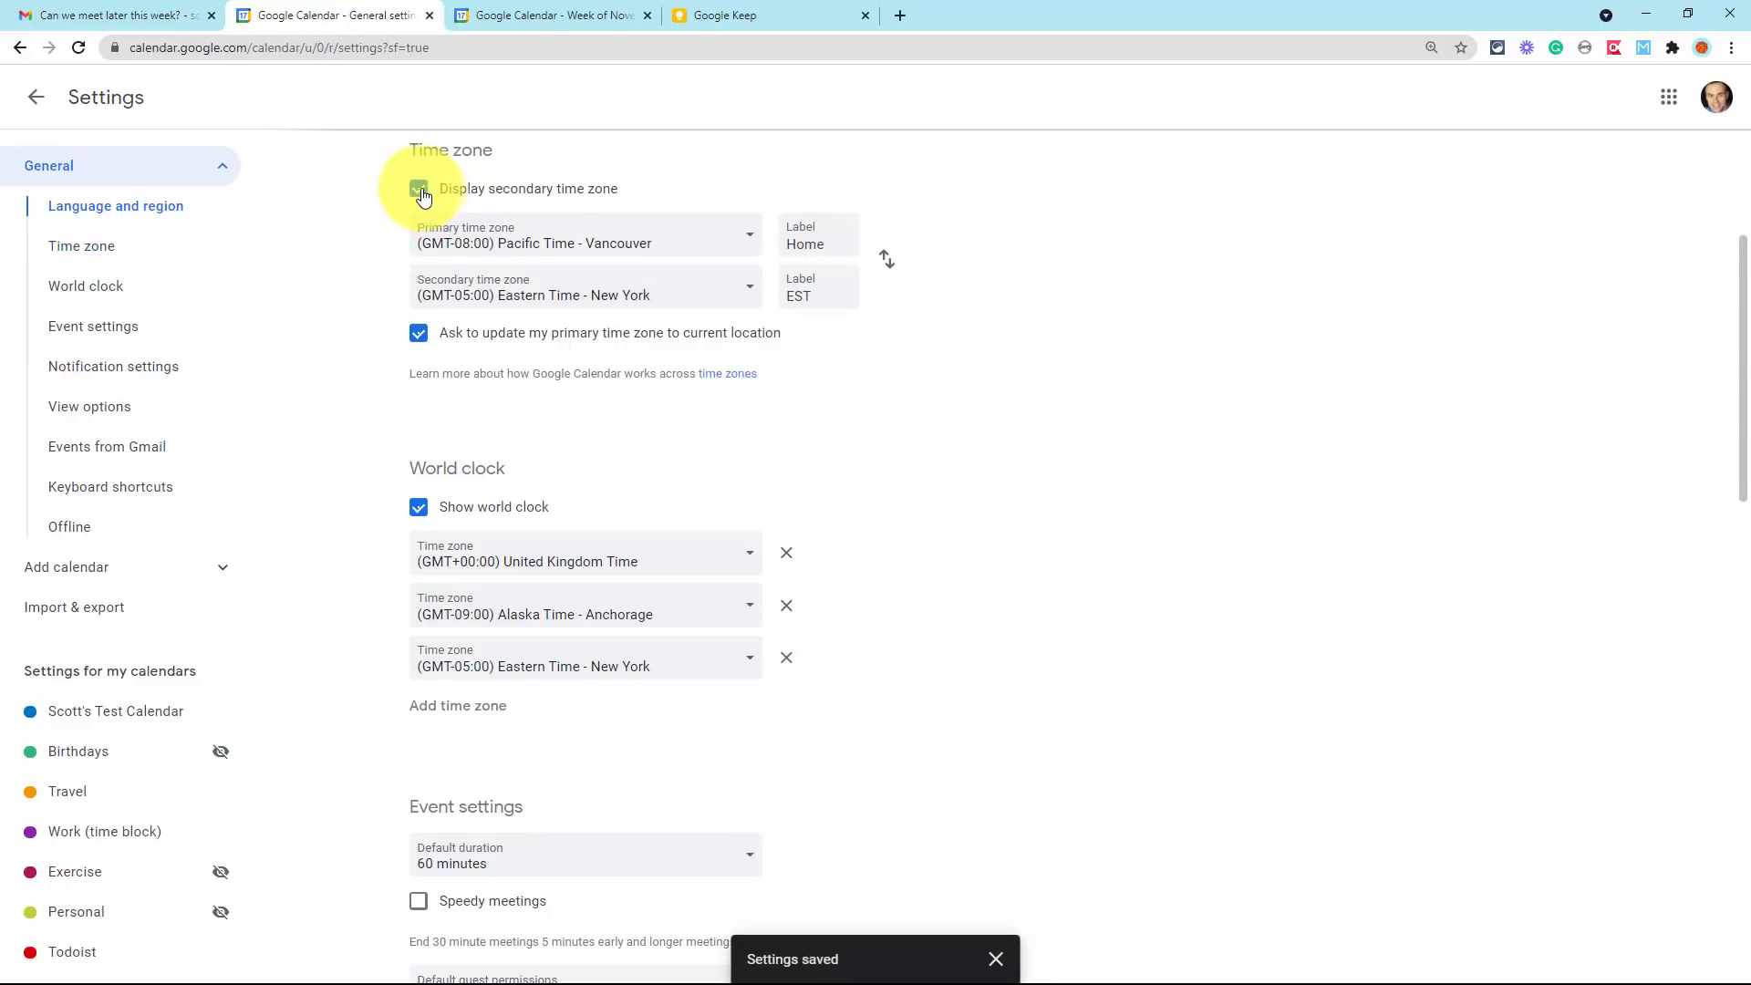
{"action": "left_click", "coordinate": [418, 188]}
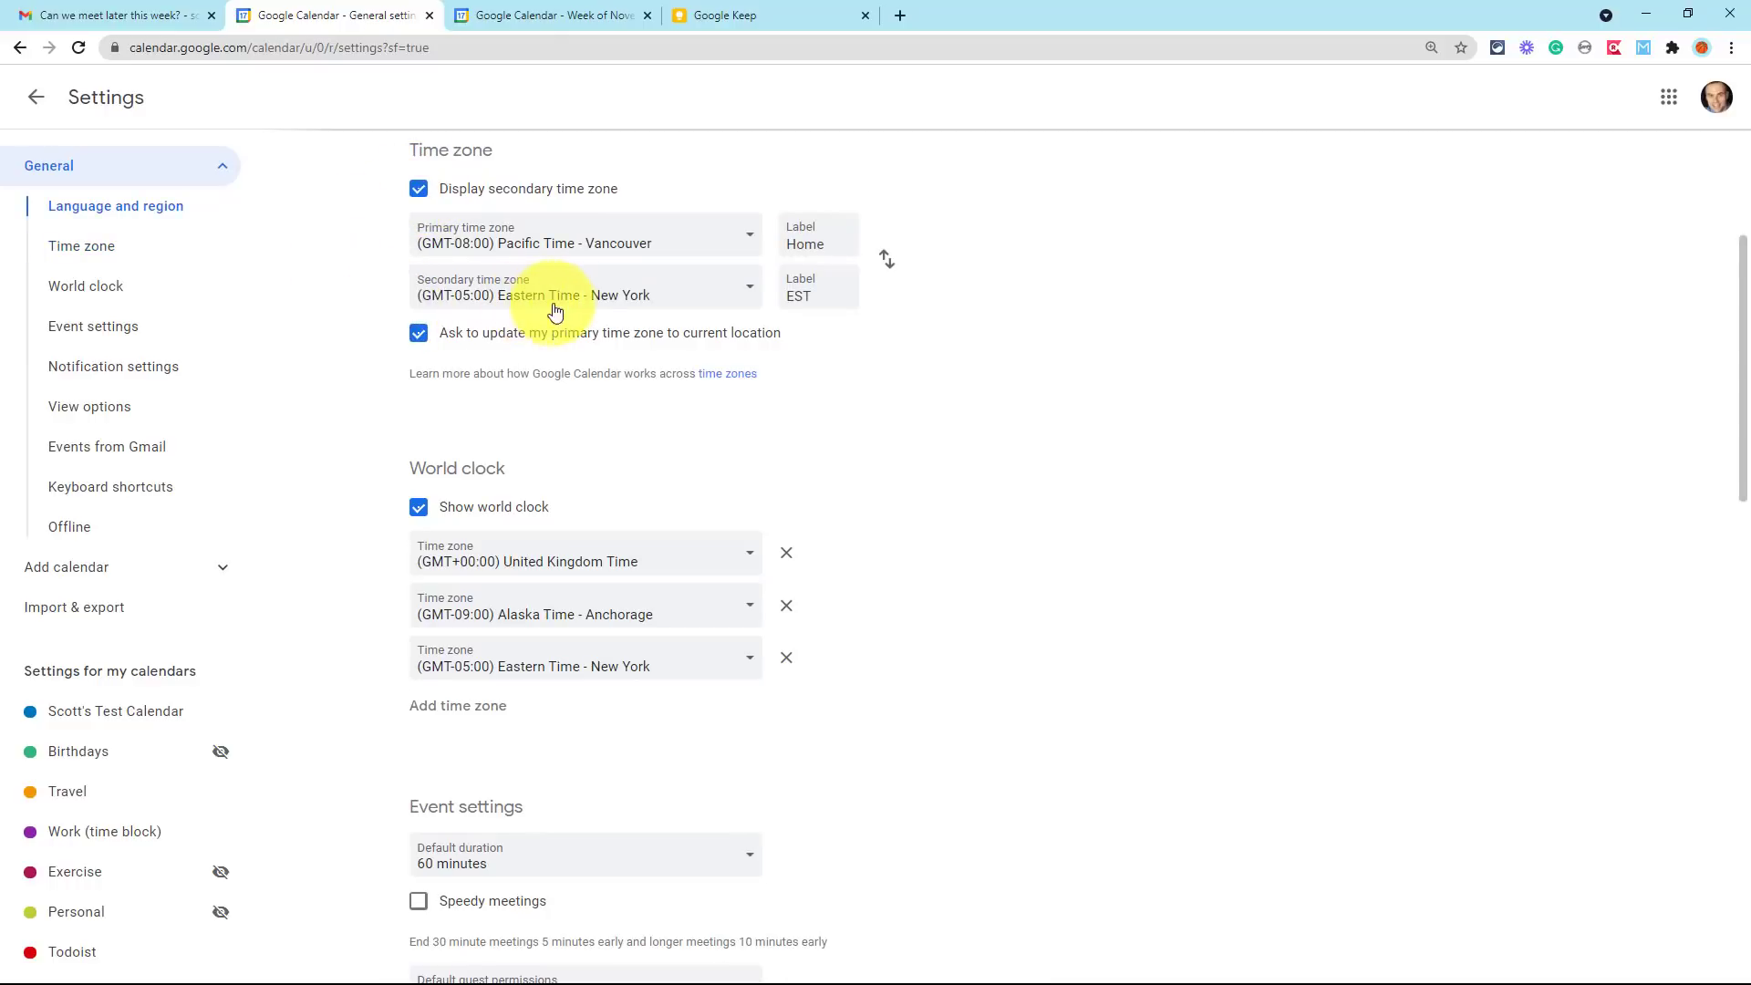
{"action": "mouse_move", "coordinate": [580, 249]}
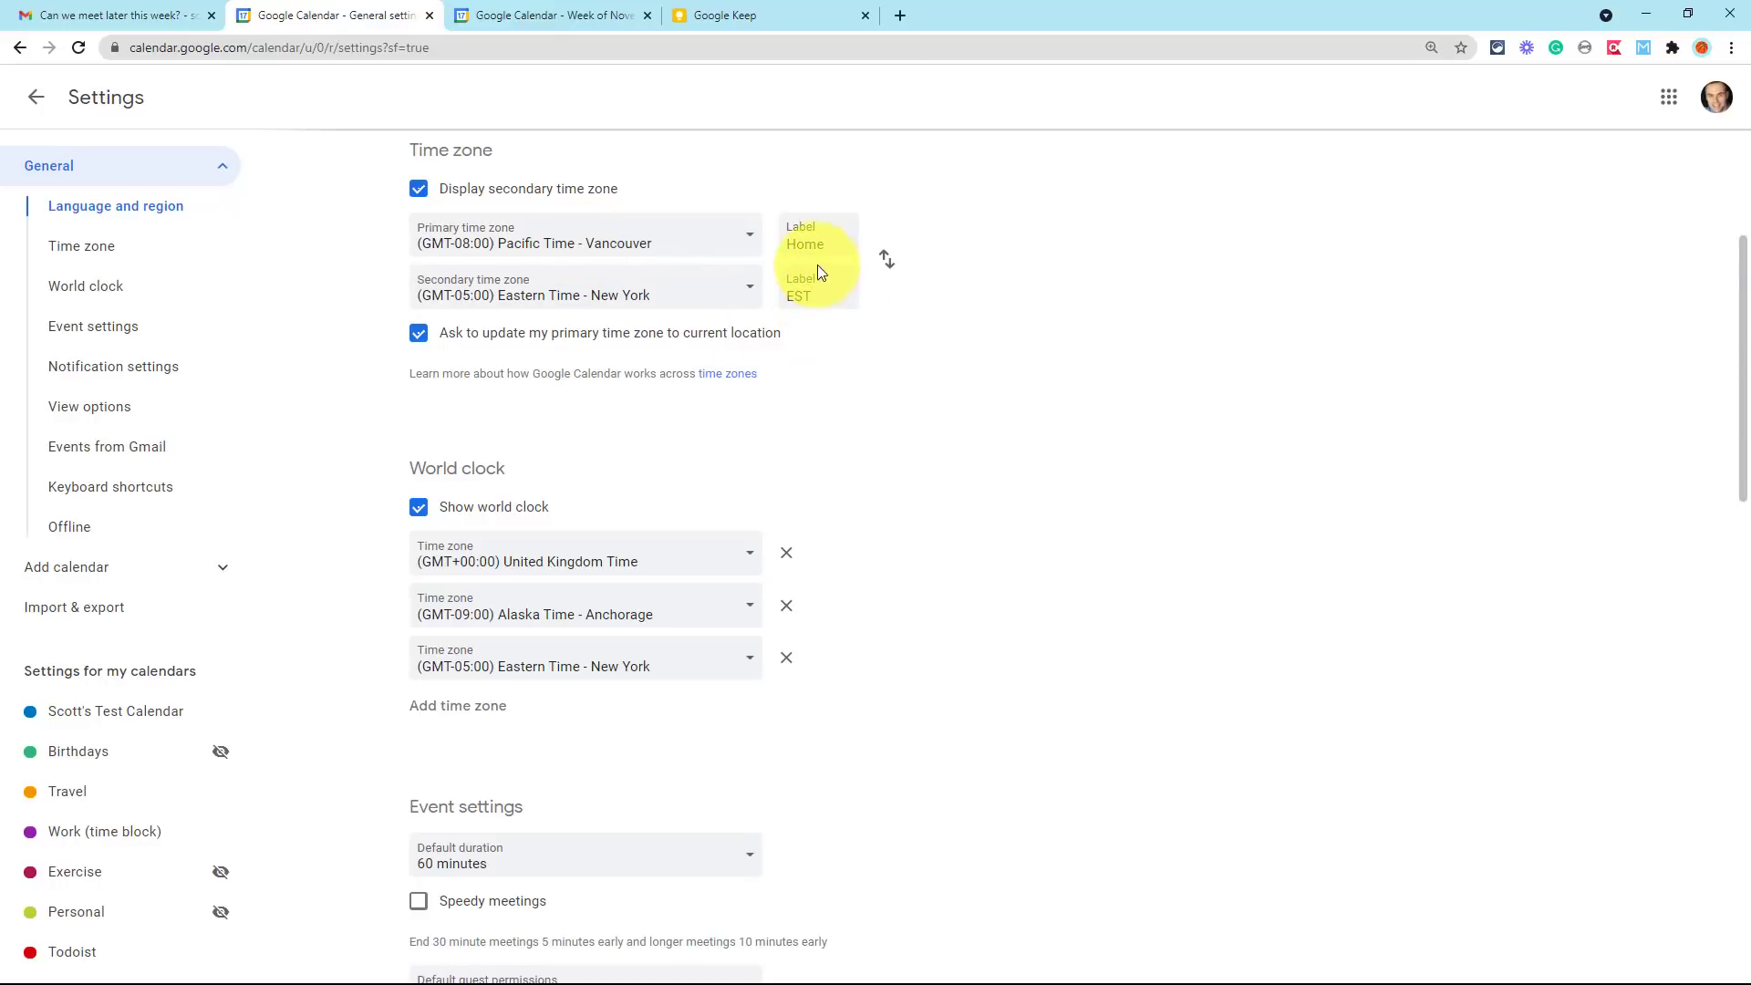
- Relabel the primary time zone 'Local' and return to the week view
{"action": "left_click", "coordinate": [804, 244]}
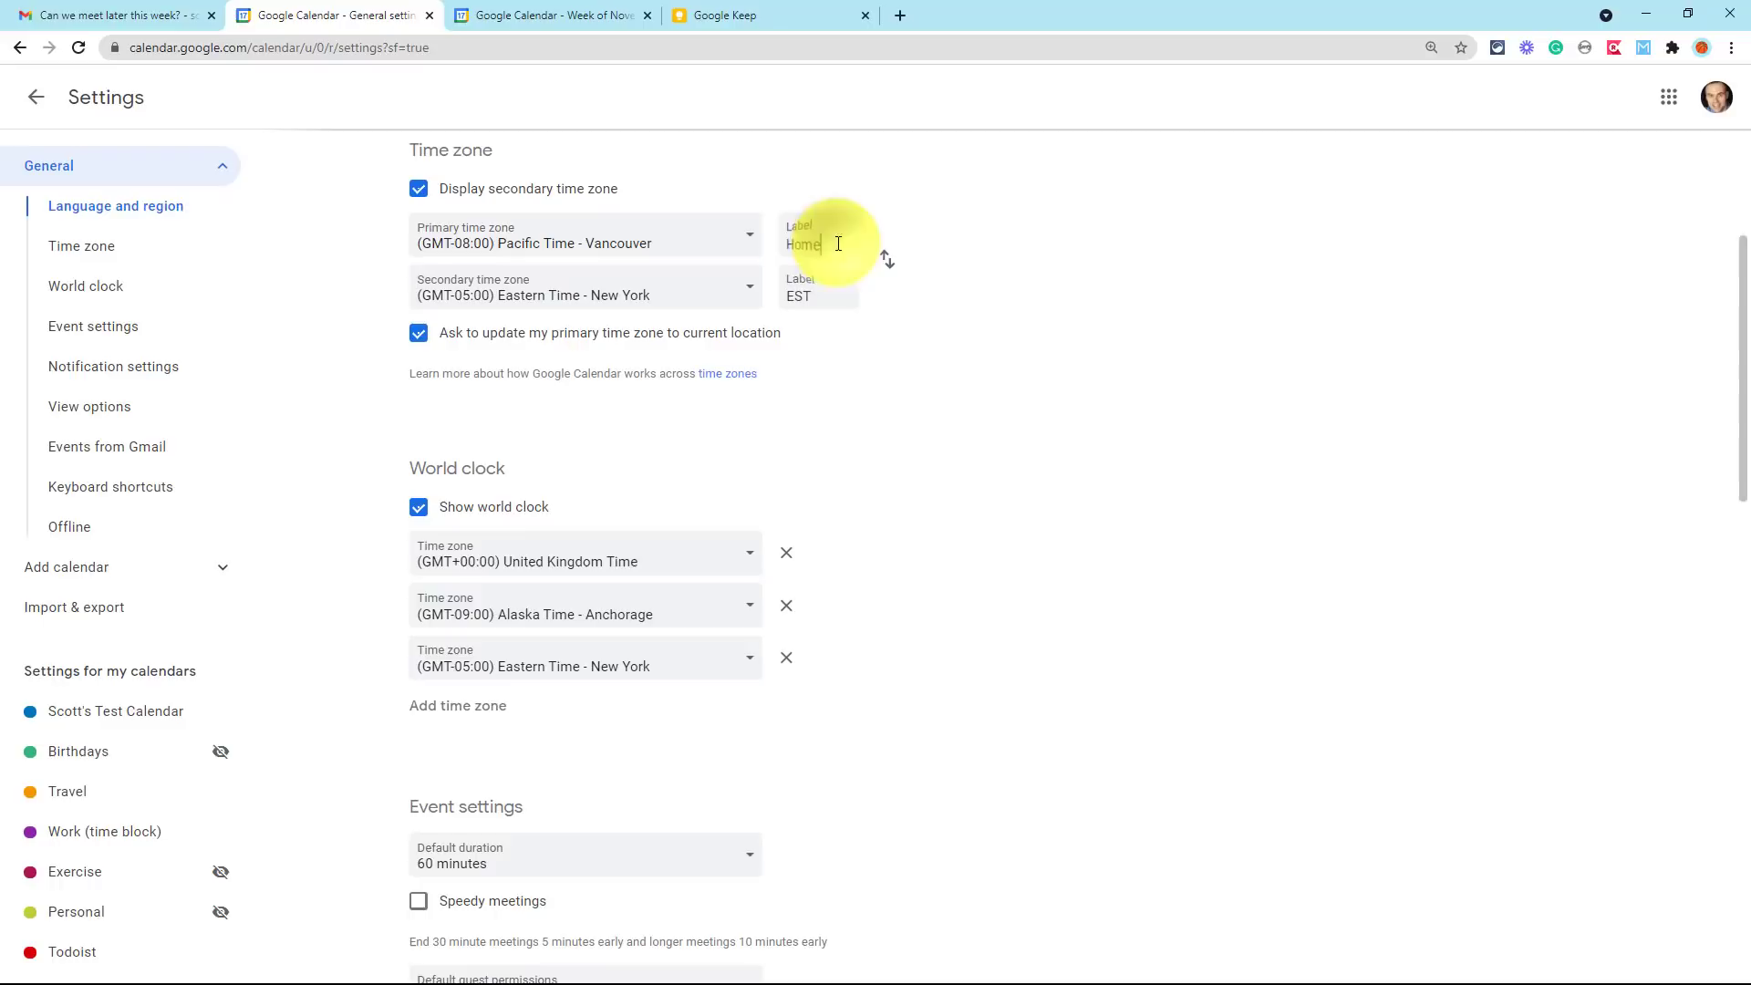
{"action": "type", "text": "LOcal"}
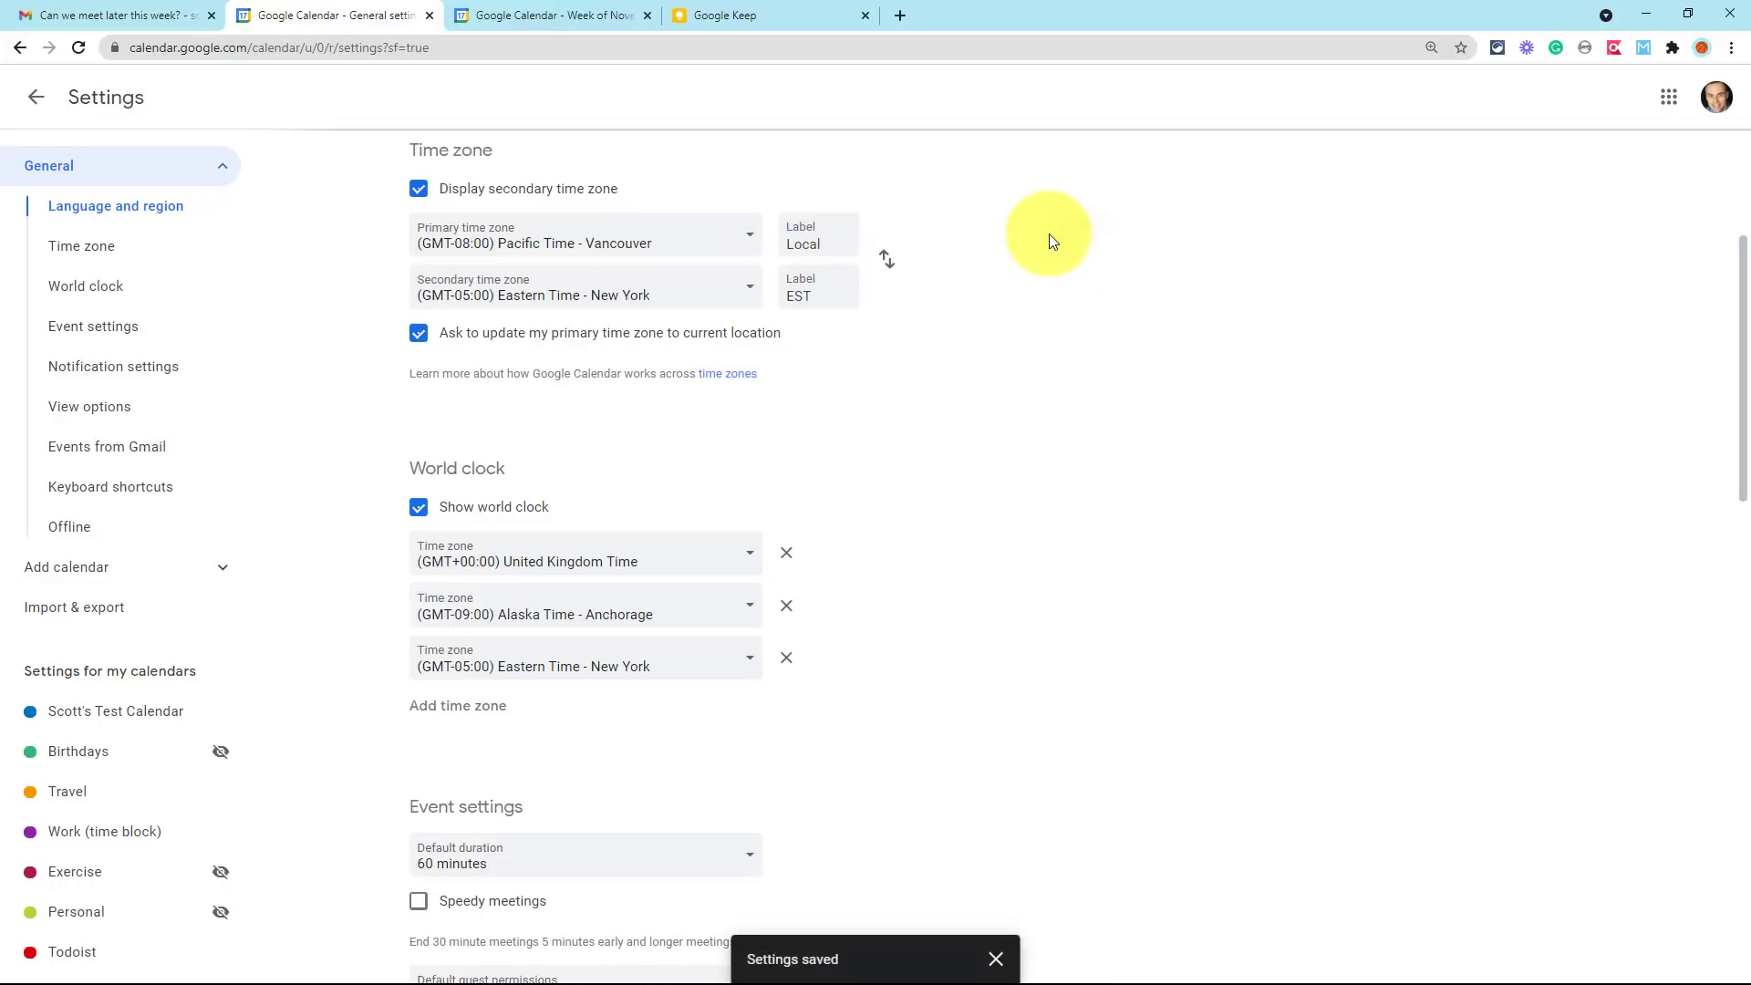
{"action": "left_click", "coordinate": [36, 97]}
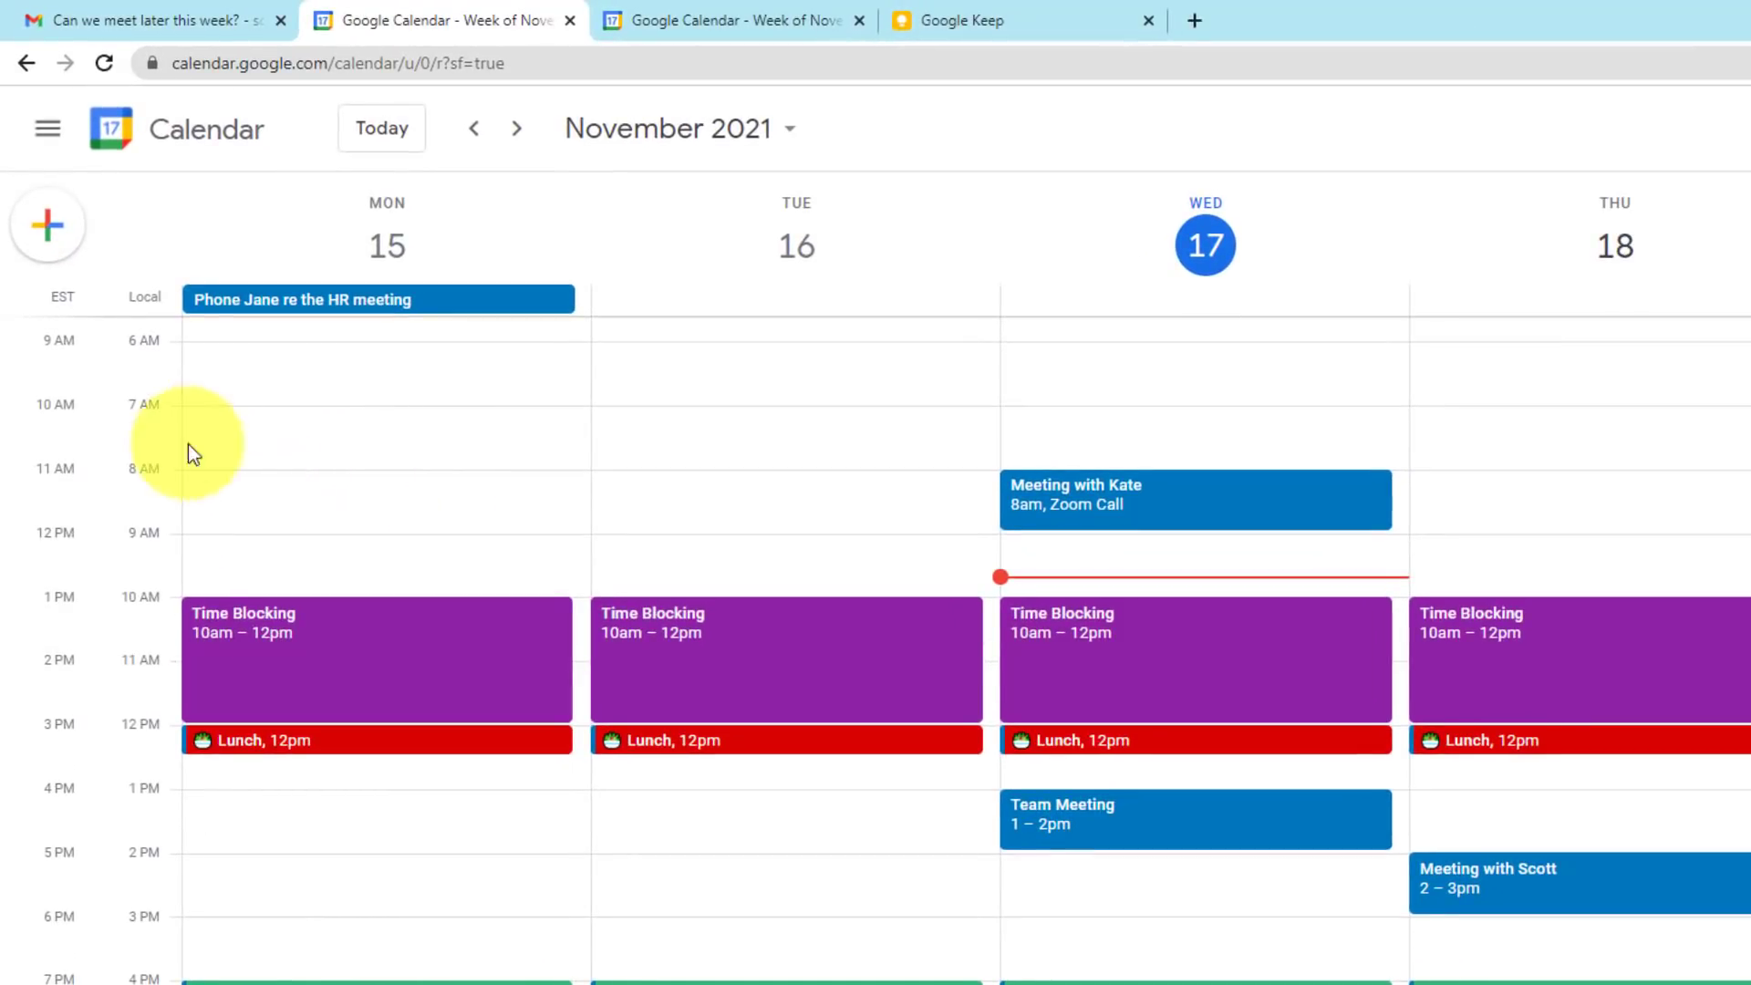
{"action": "mouse_move", "coordinate": [156, 533]}
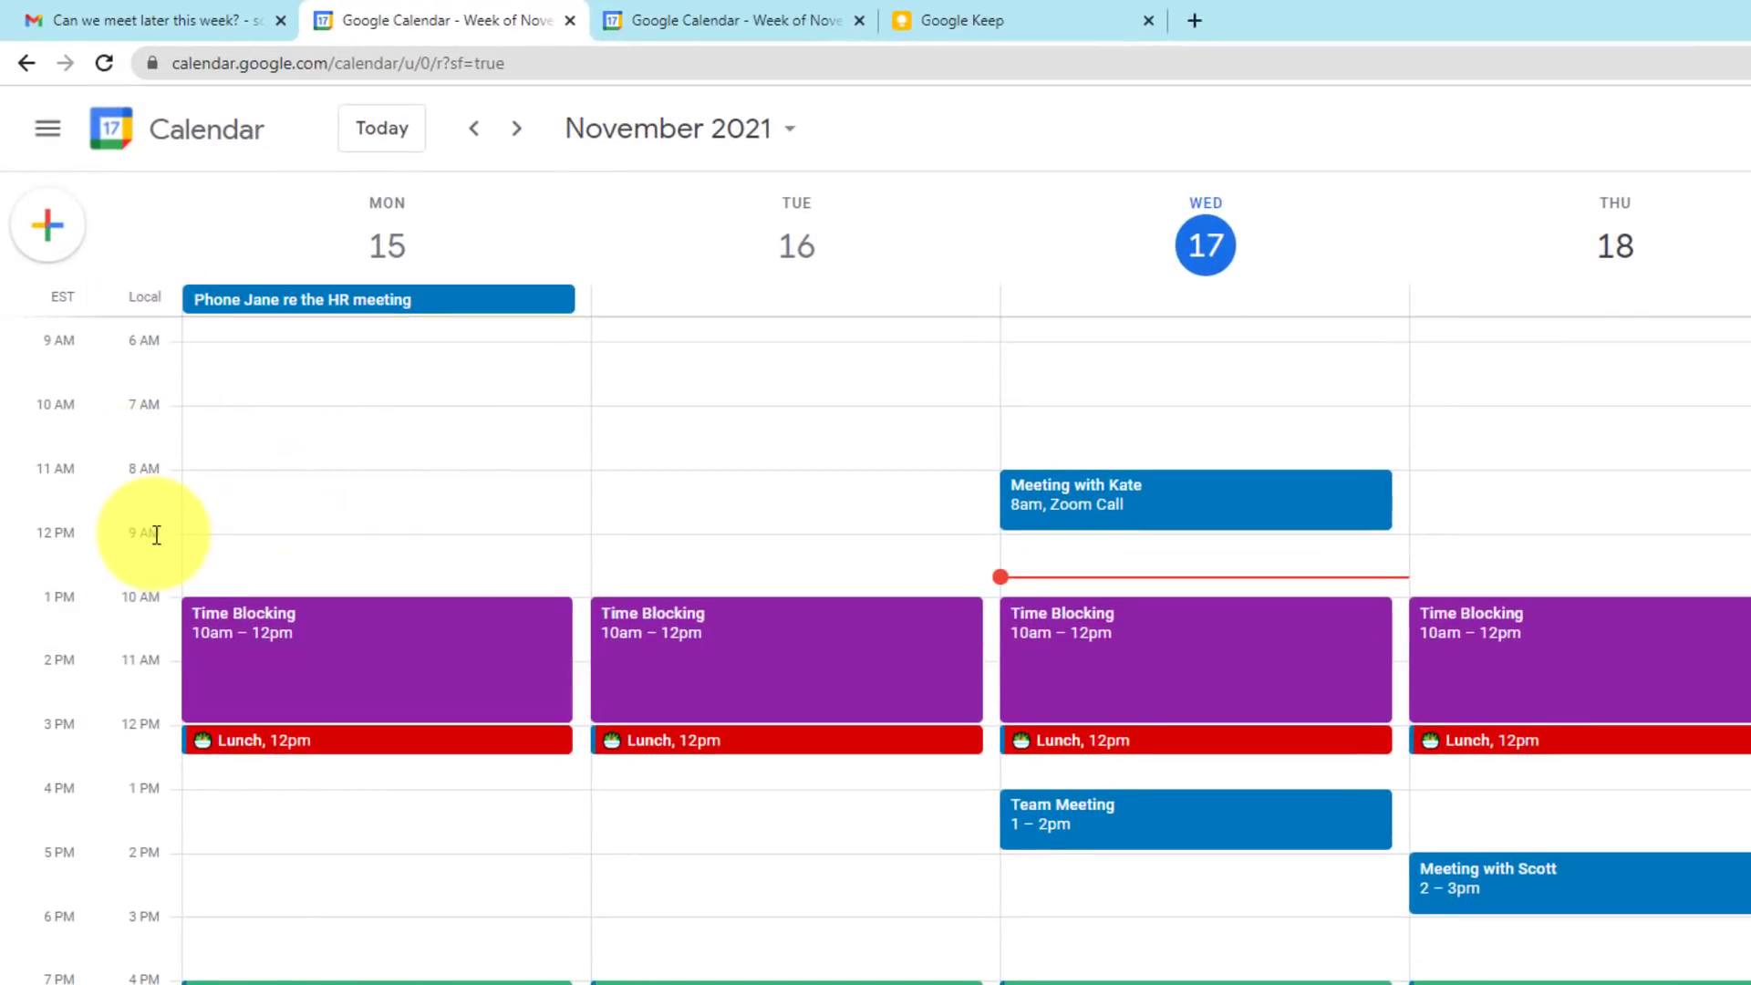
{"action": "mouse_move", "coordinate": [60, 496]}
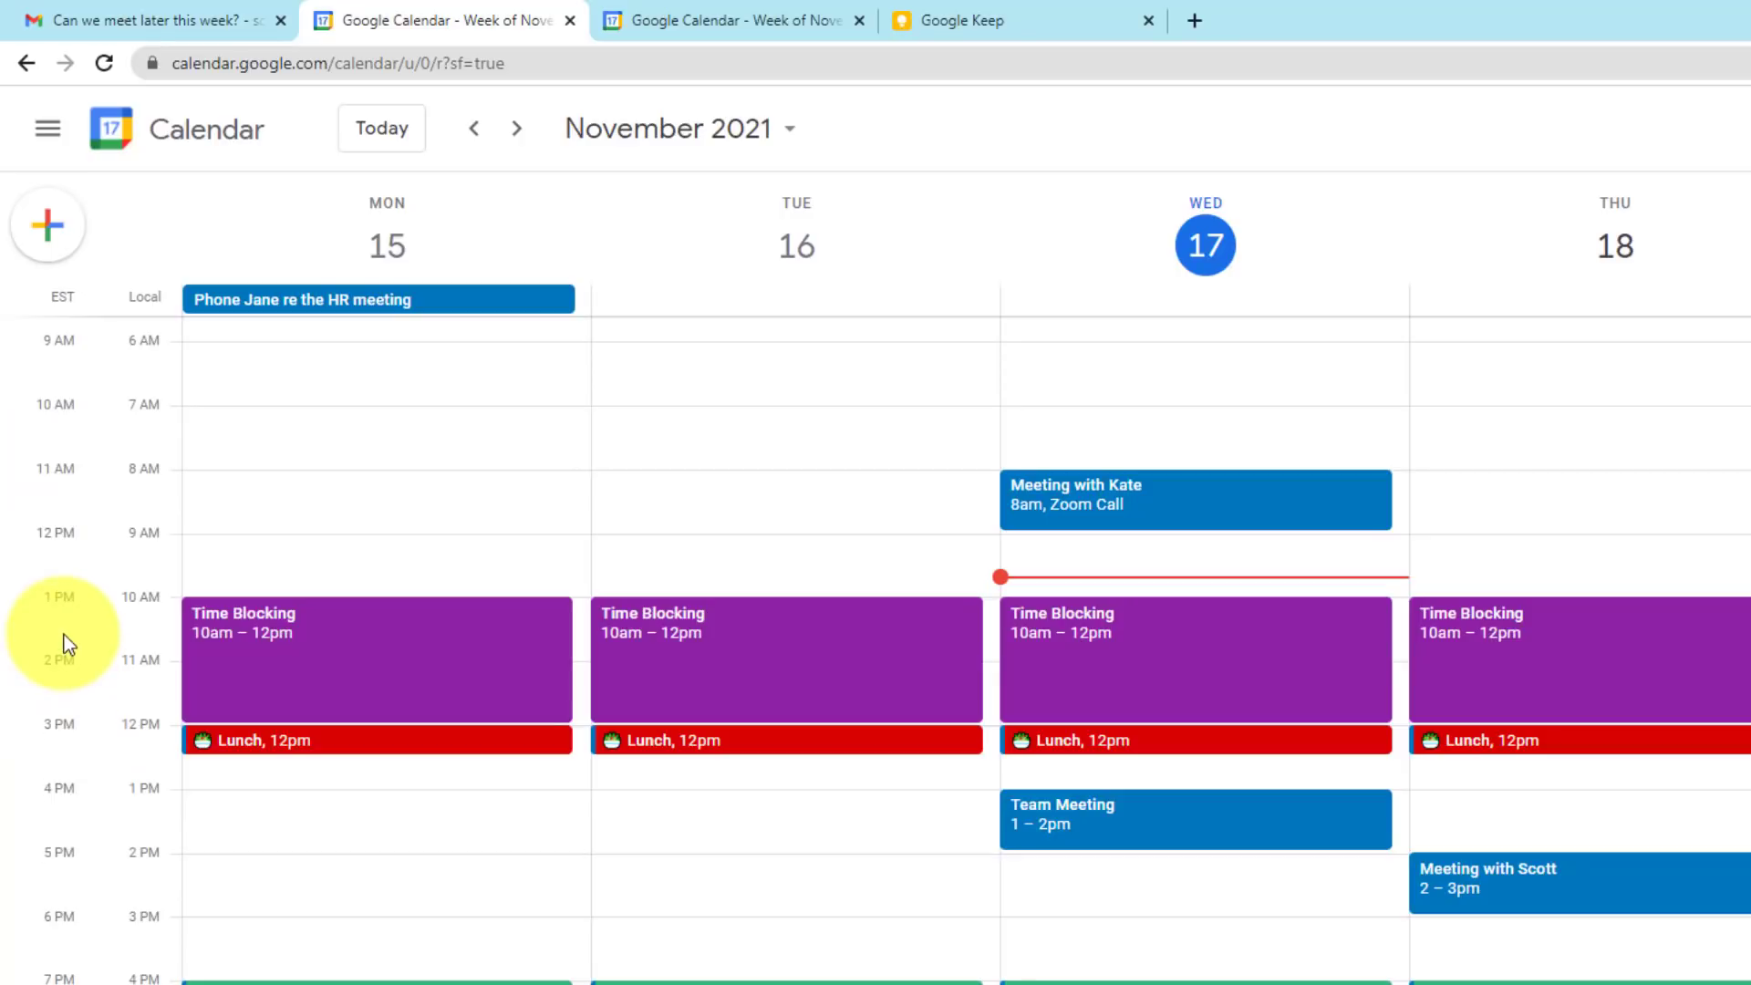
{"action": "mouse_move", "coordinate": [71, 706]}
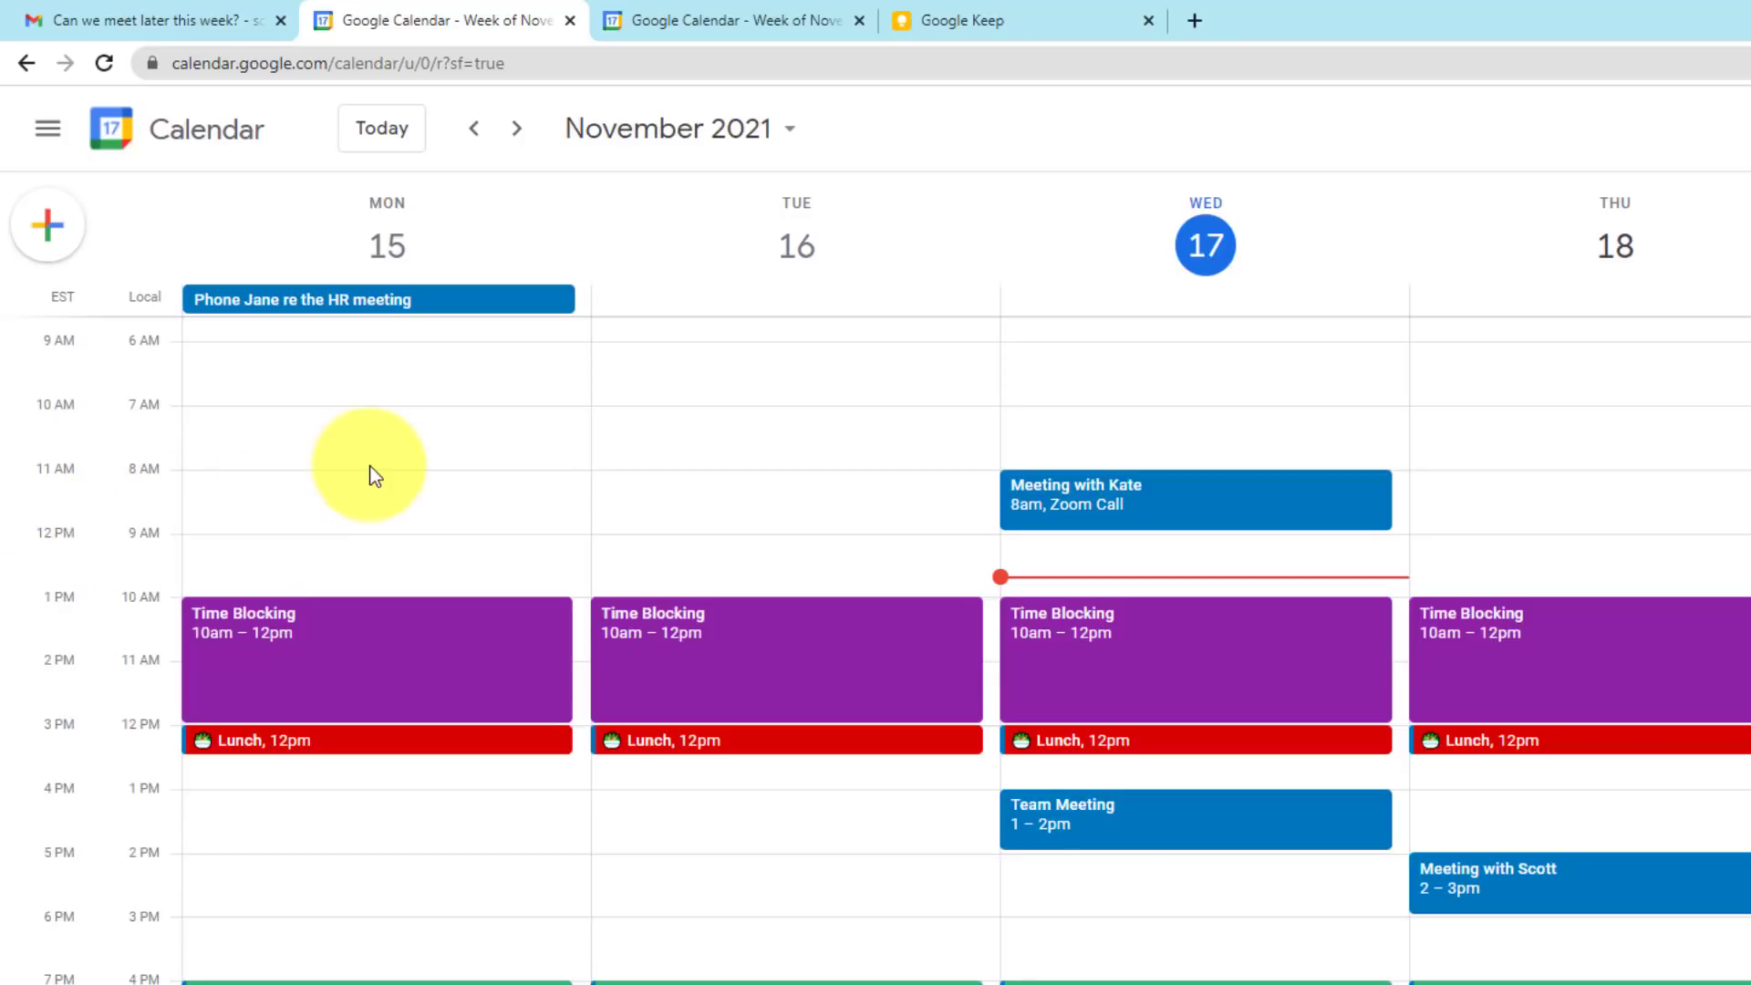
{"action": "mouse_move", "coordinate": [46, 128]}
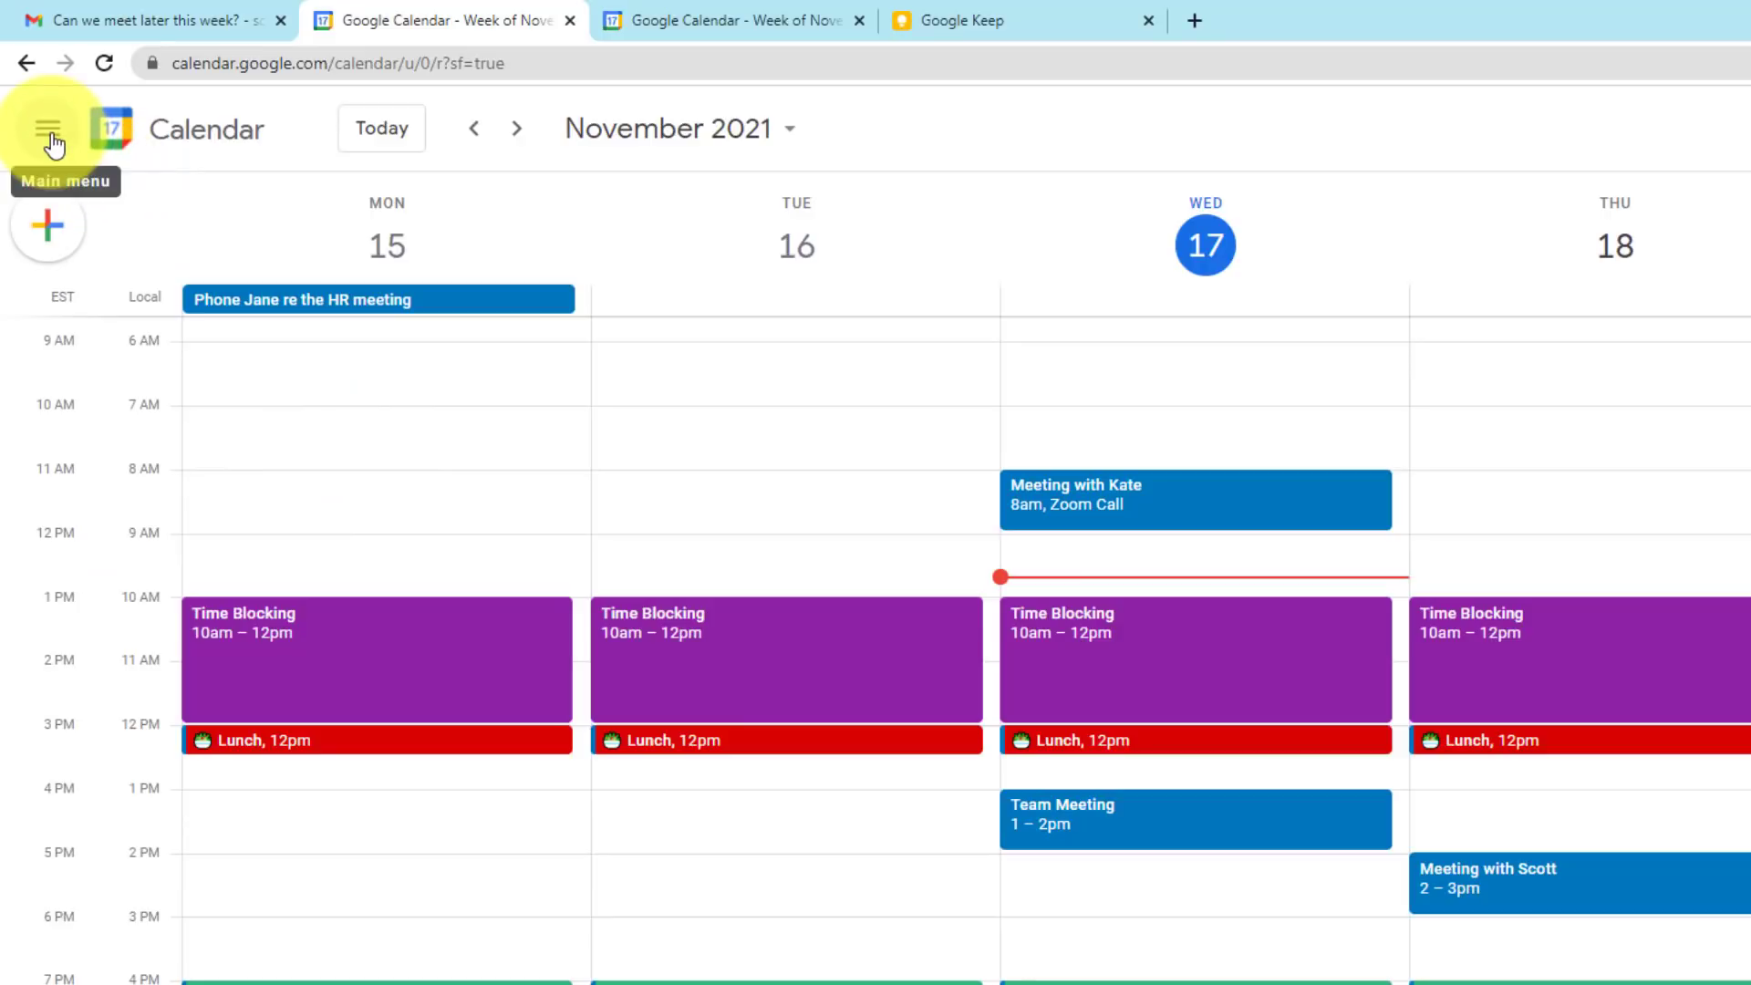
- Open the main menu side panel beside the EST and Local week view
{"action": "left_click", "coordinate": [47, 129]}
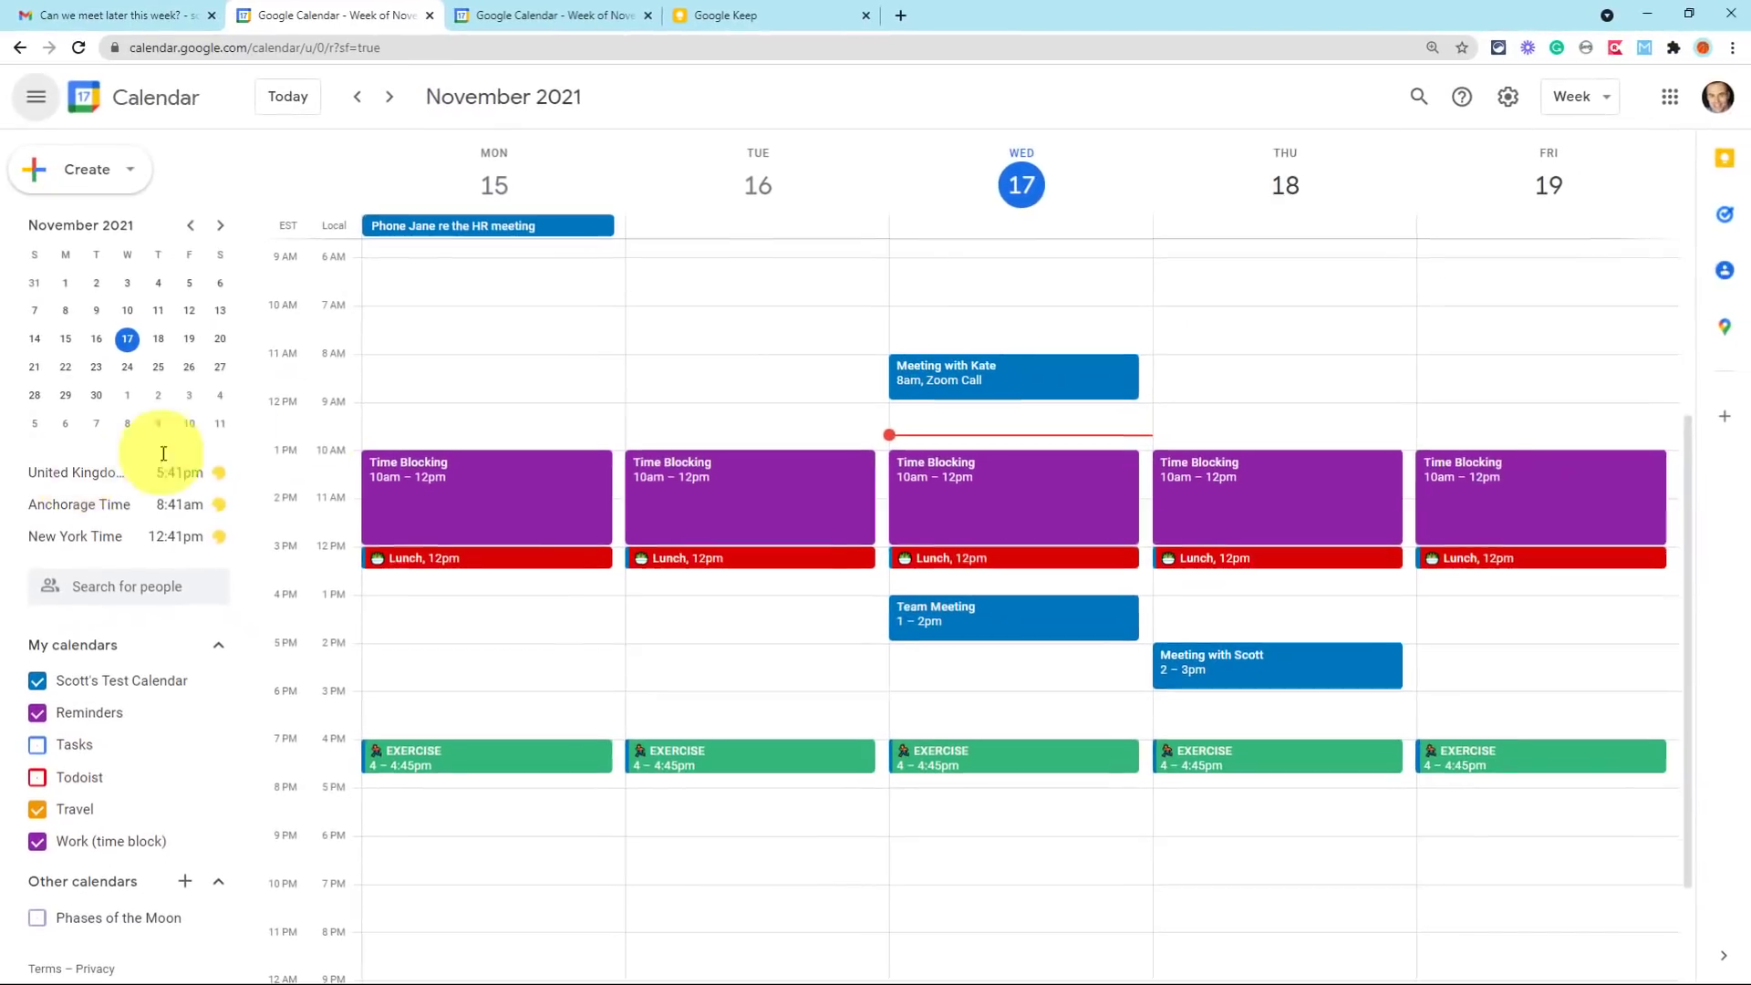
- Open the full Settings page from the gear menu to reach the world clock section
{"action": "left_click", "coordinate": [1507, 96]}
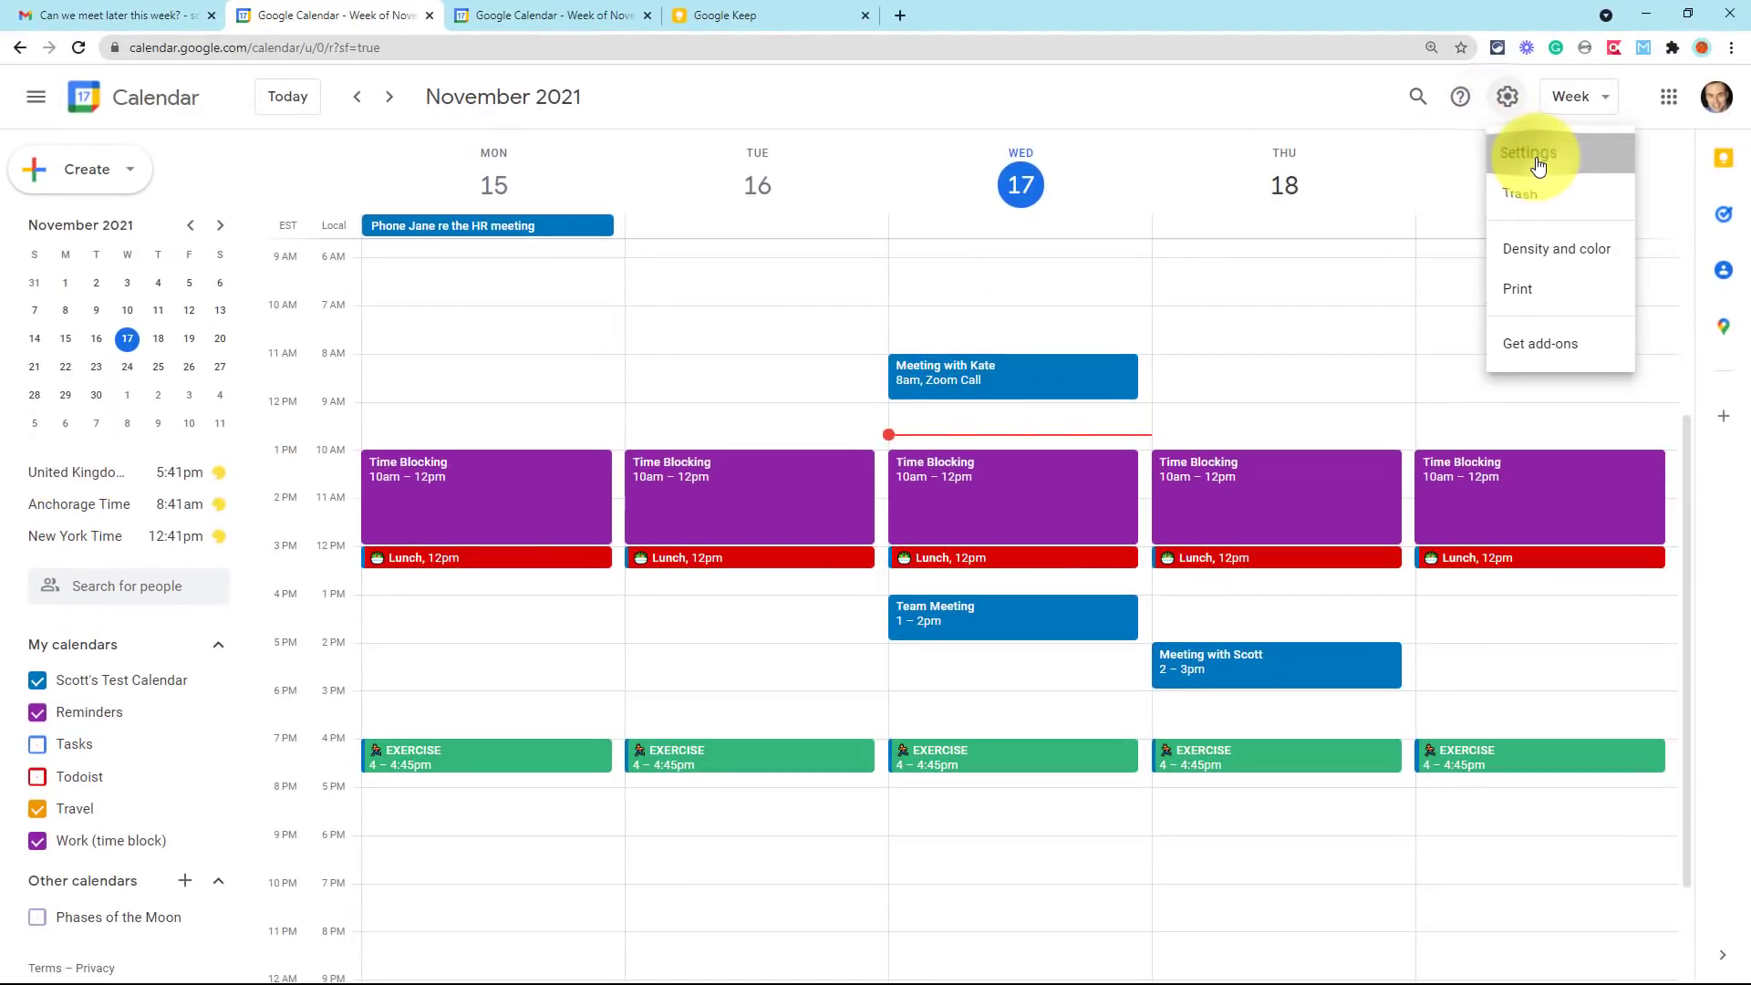
{"action": "left_click", "coordinate": [1528, 153]}
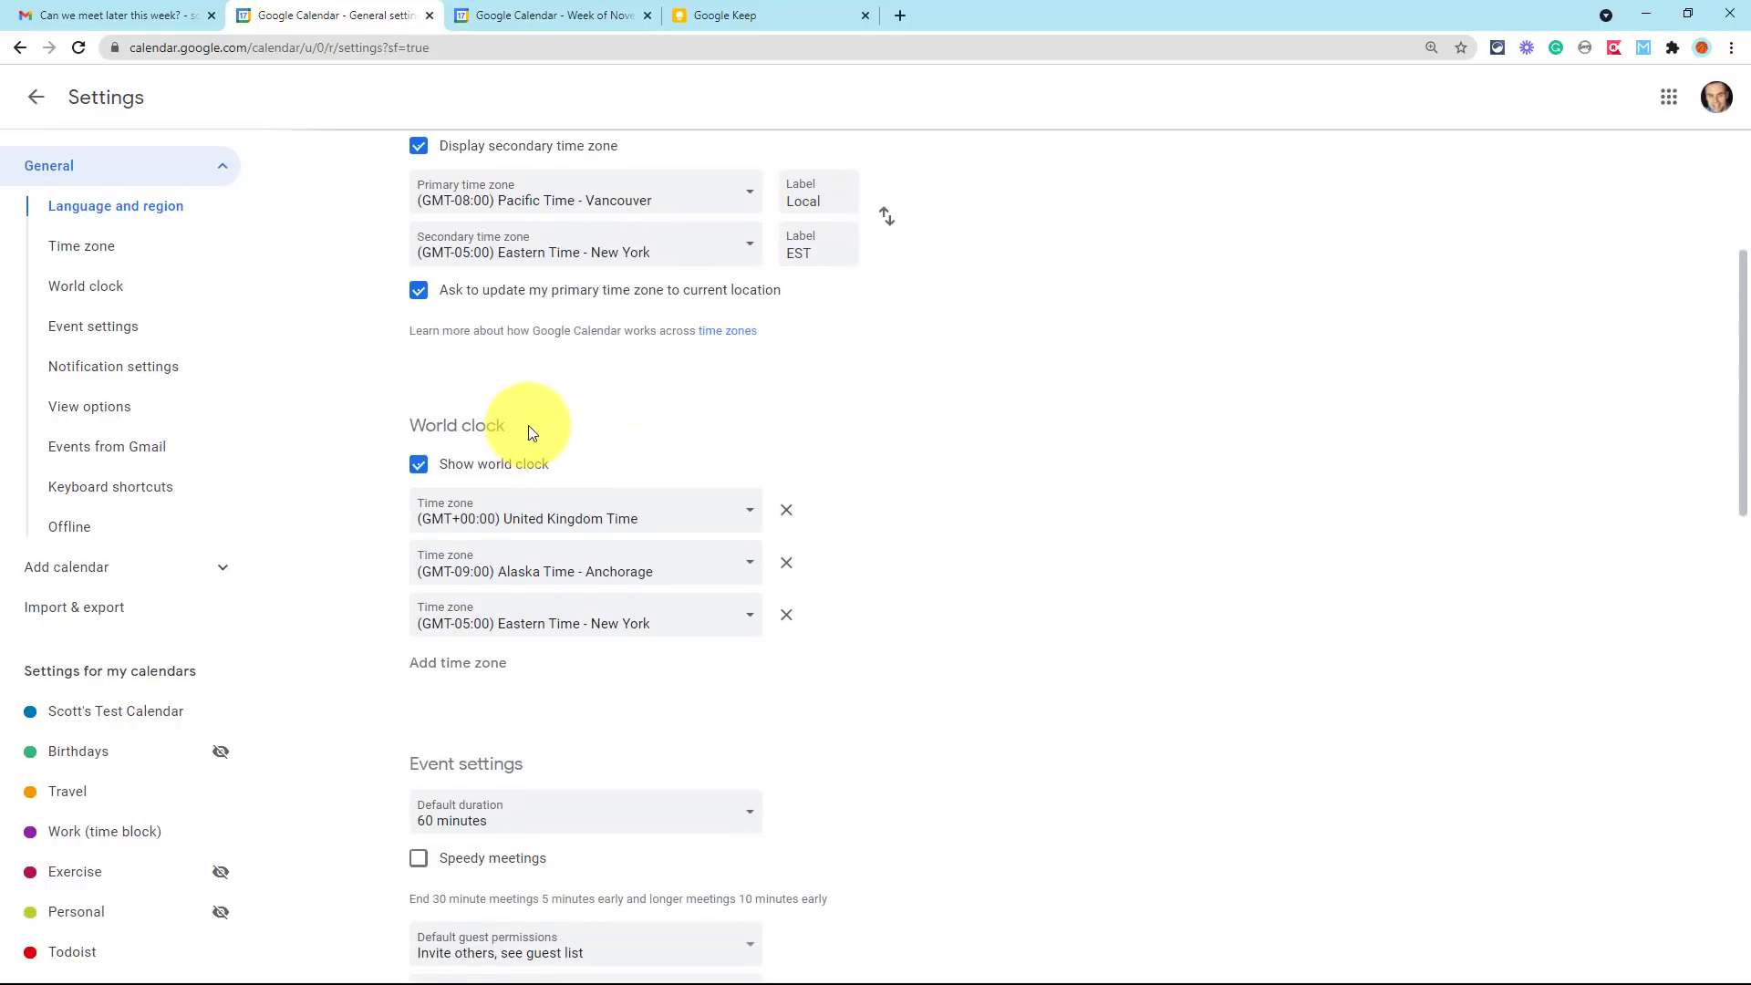
{"action": "mouse_move", "coordinate": [653, 521]}
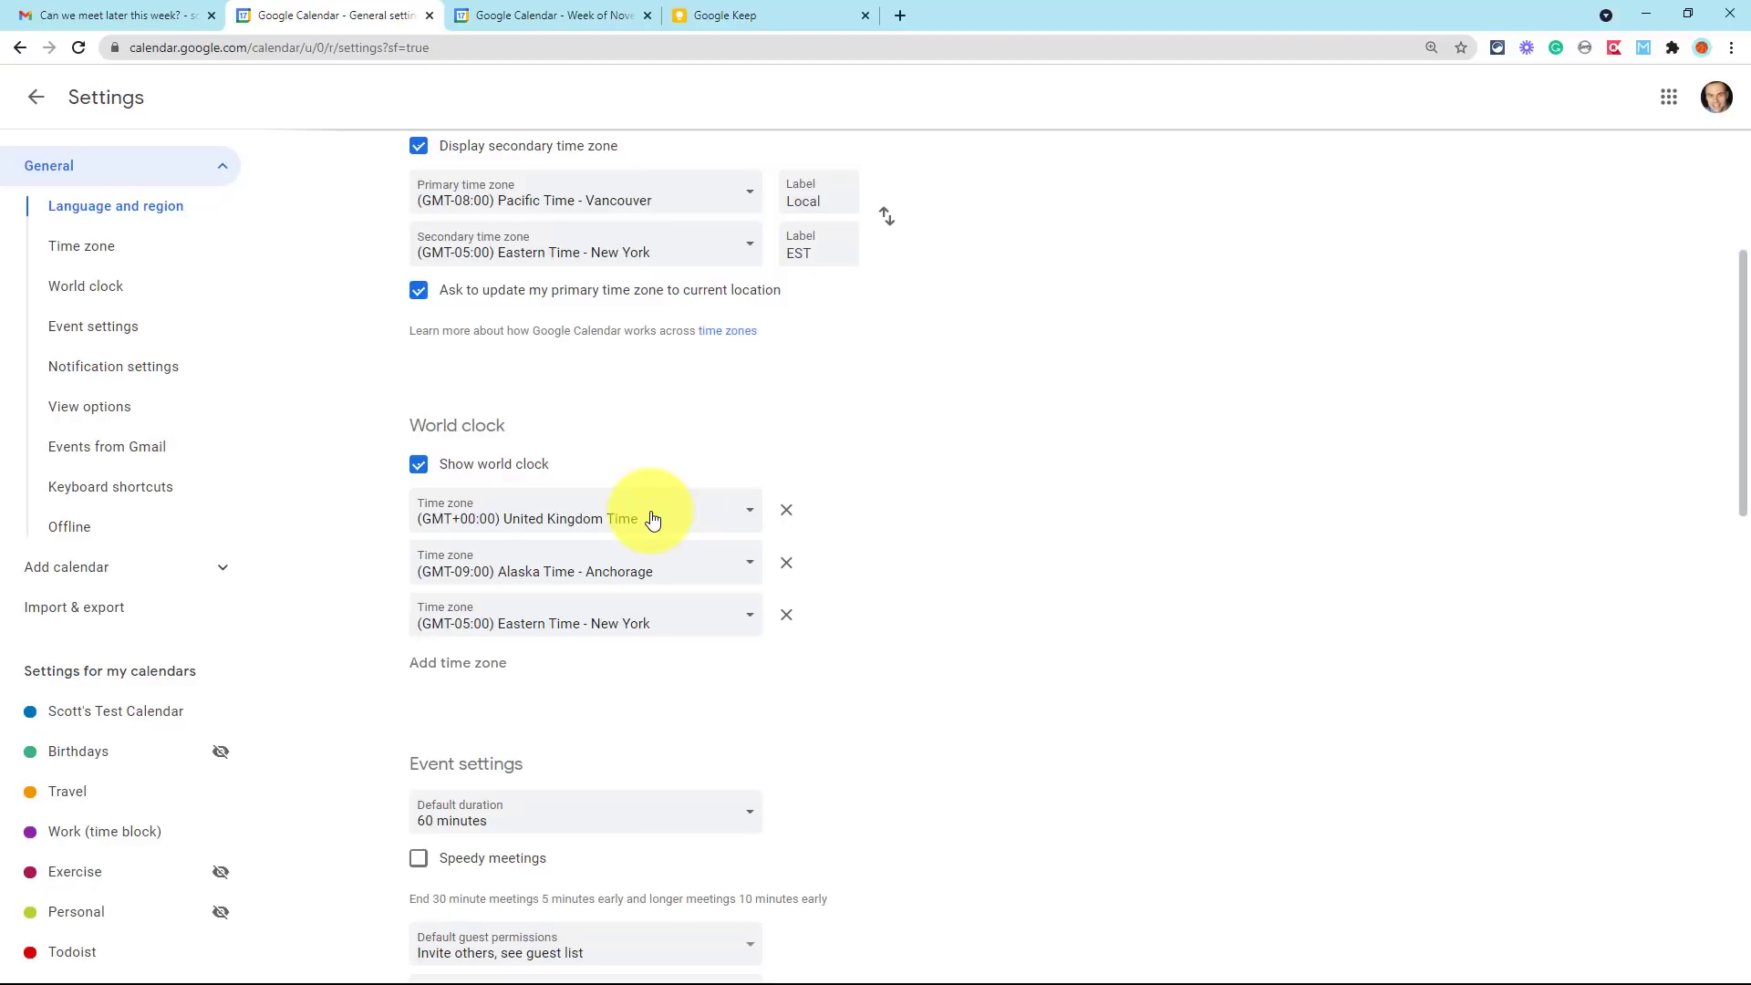
{"action": "mouse_move", "coordinate": [601, 607]}
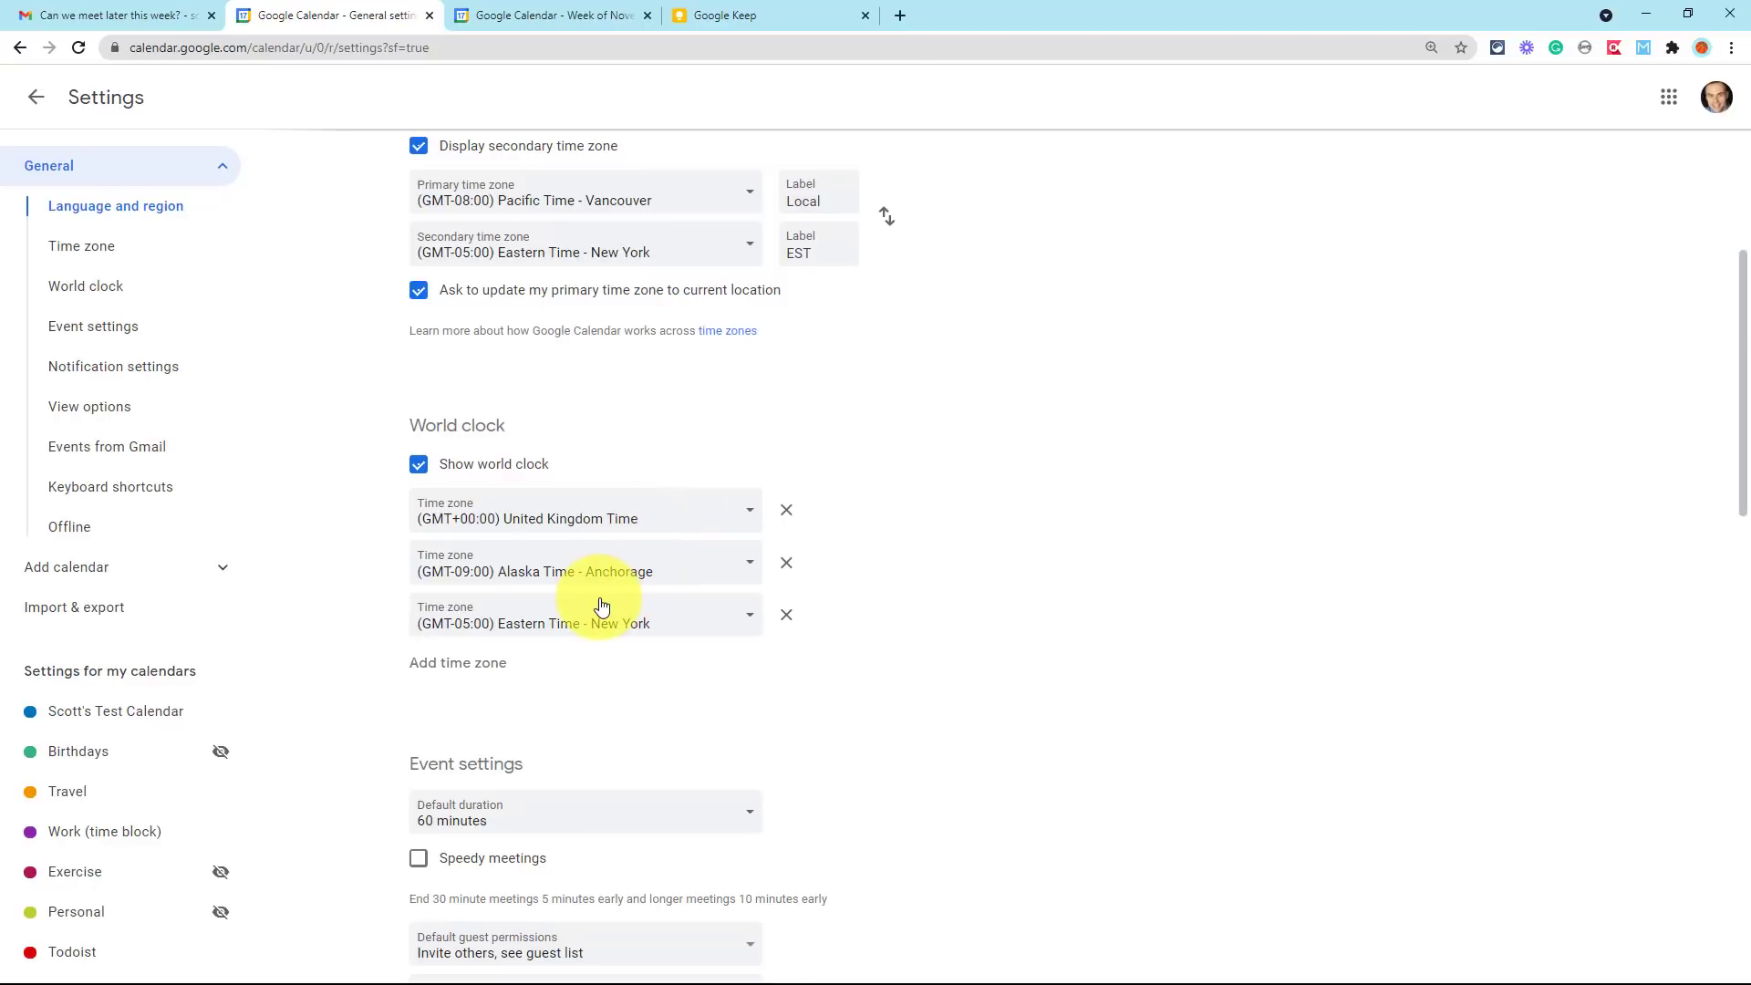